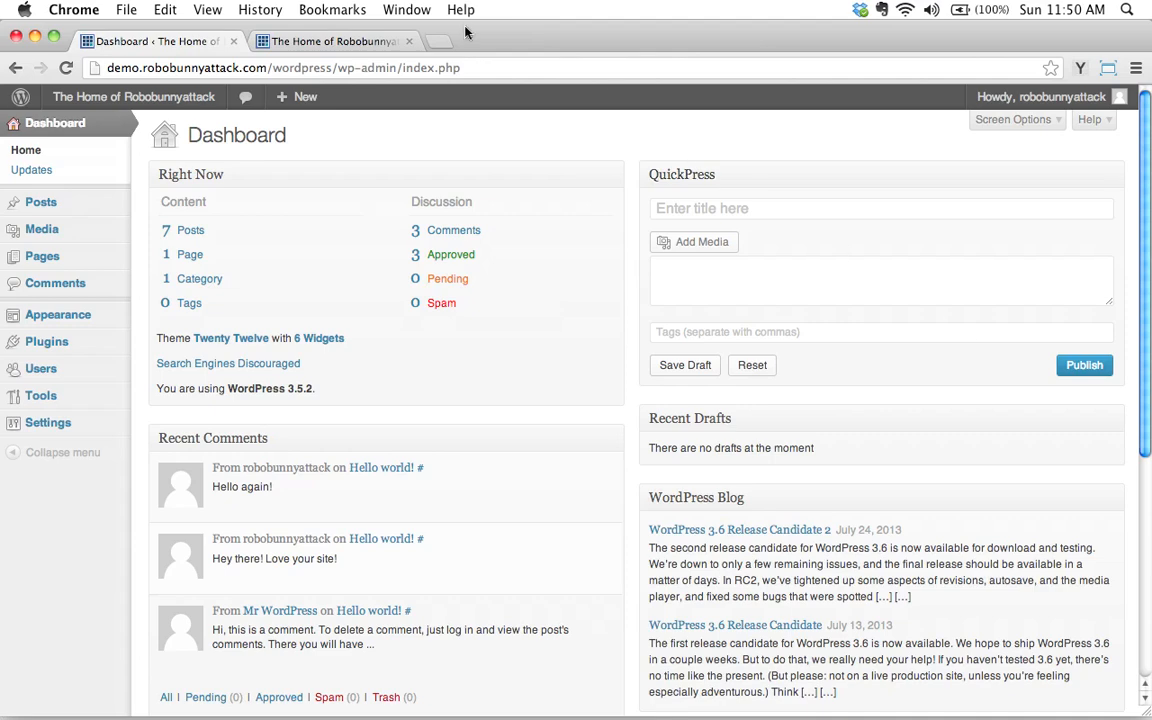
View the live band site's homepage posts, then return to the admin dashboard
{"action": "left_click", "coordinate": [132, 96]}
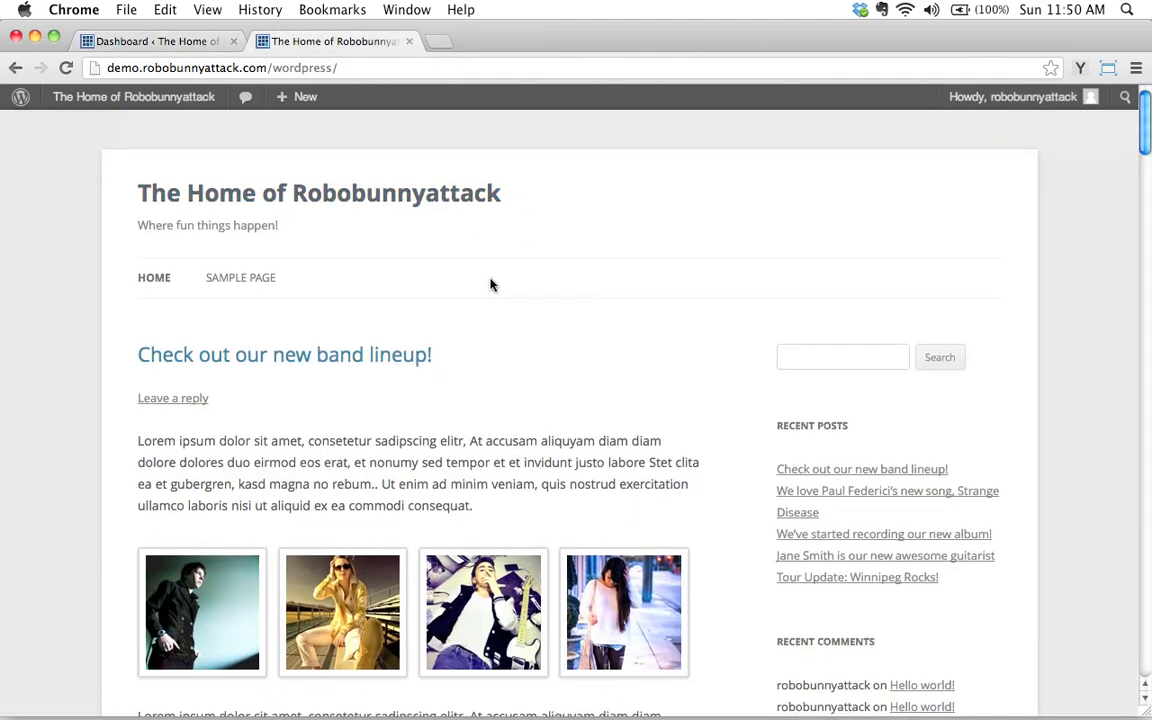
{"action": "scroll", "scroll_direction": "down", "scroll_amount": 3}
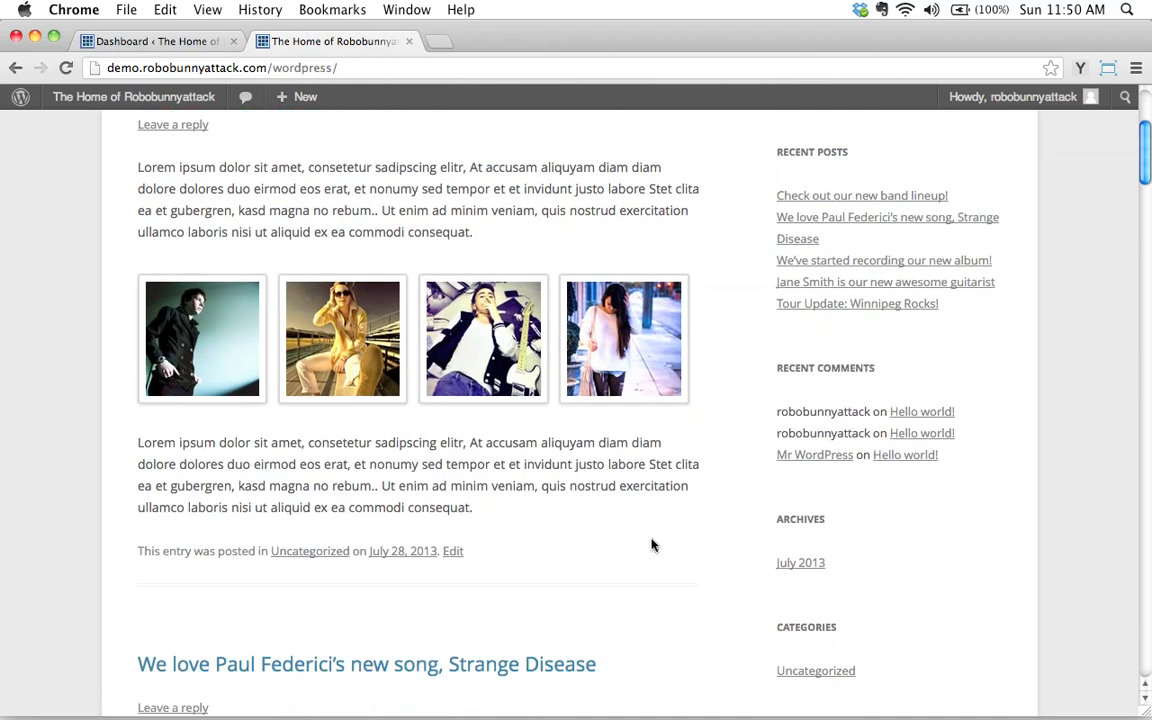
{"action": "scroll", "scroll_direction": "down", "scroll_amount": 3}
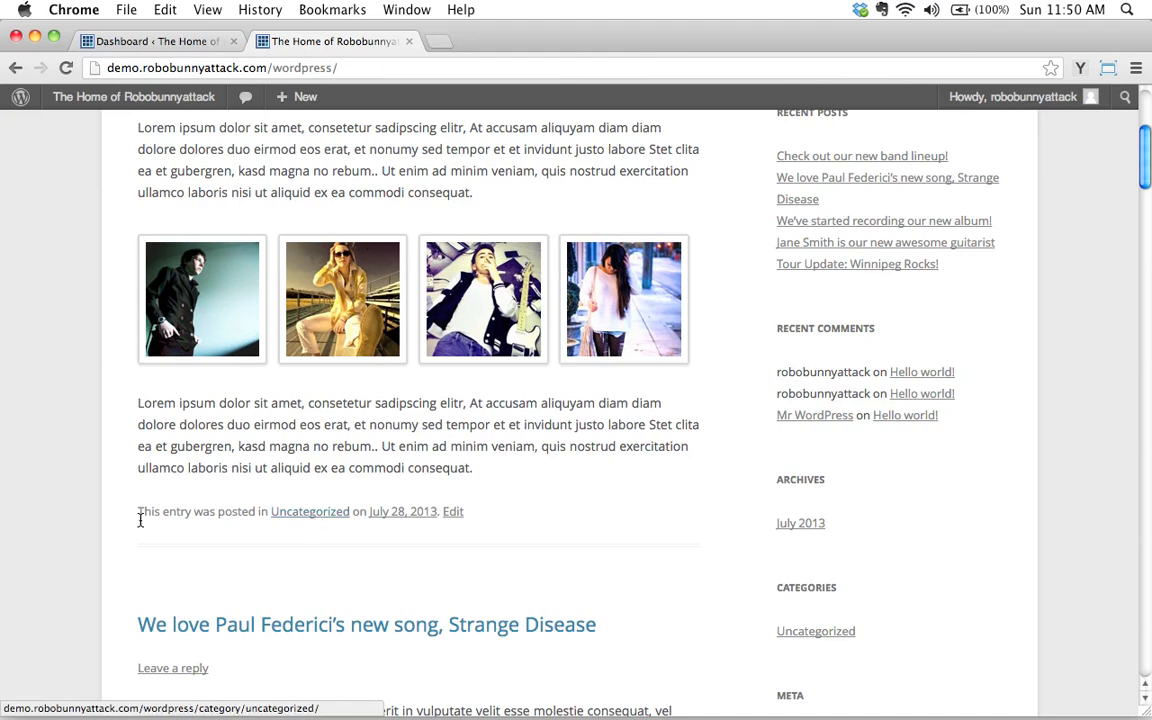
{"action": "mouse_move", "coordinate": [332, 512]}
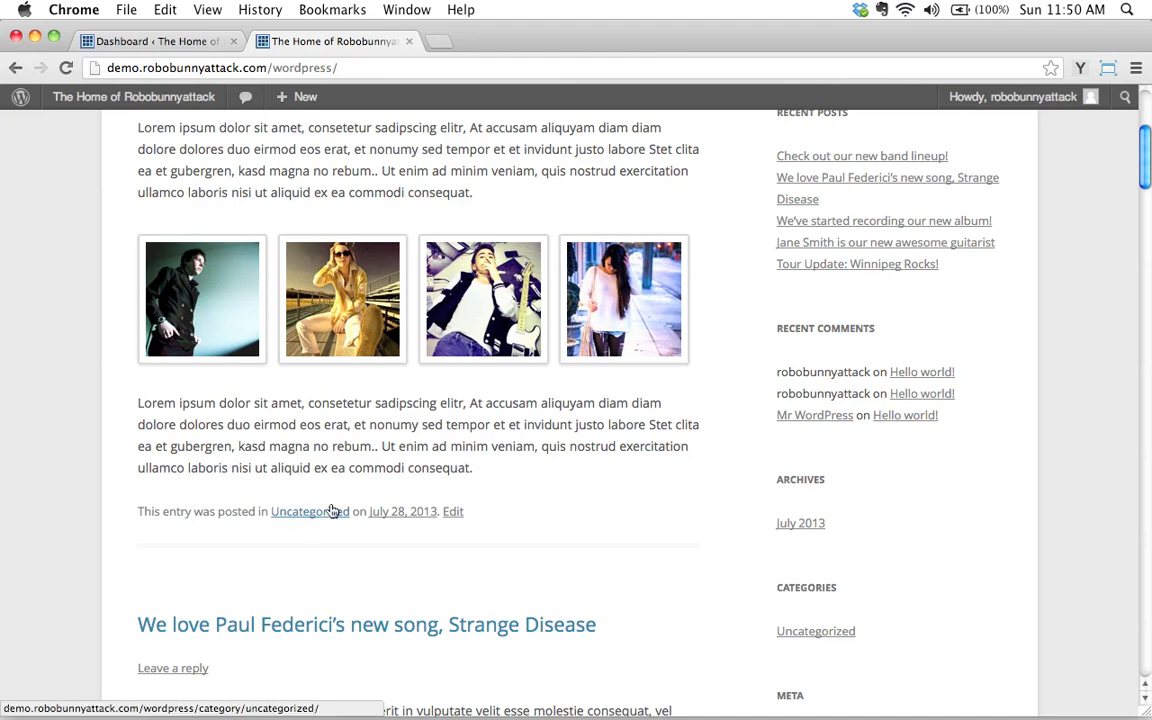
{"action": "scroll", "scroll_direction": "down", "scroll_amount": 3}
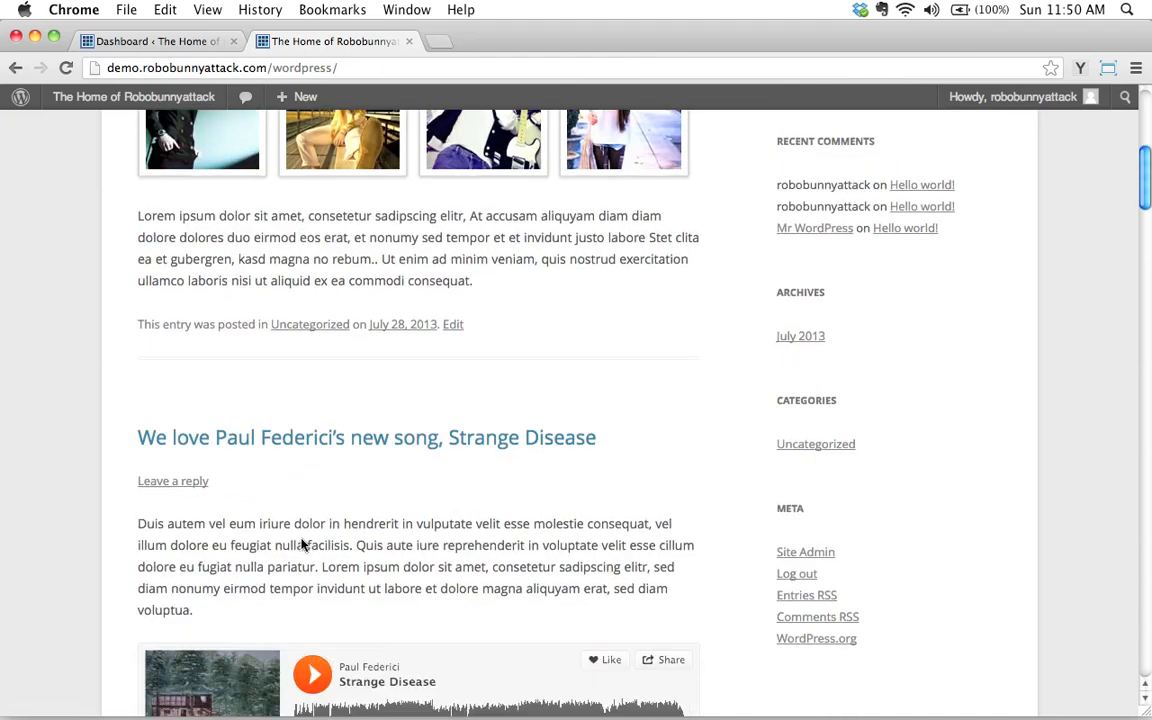
{"action": "scroll", "scroll_direction": "down", "scroll_amount": 3}
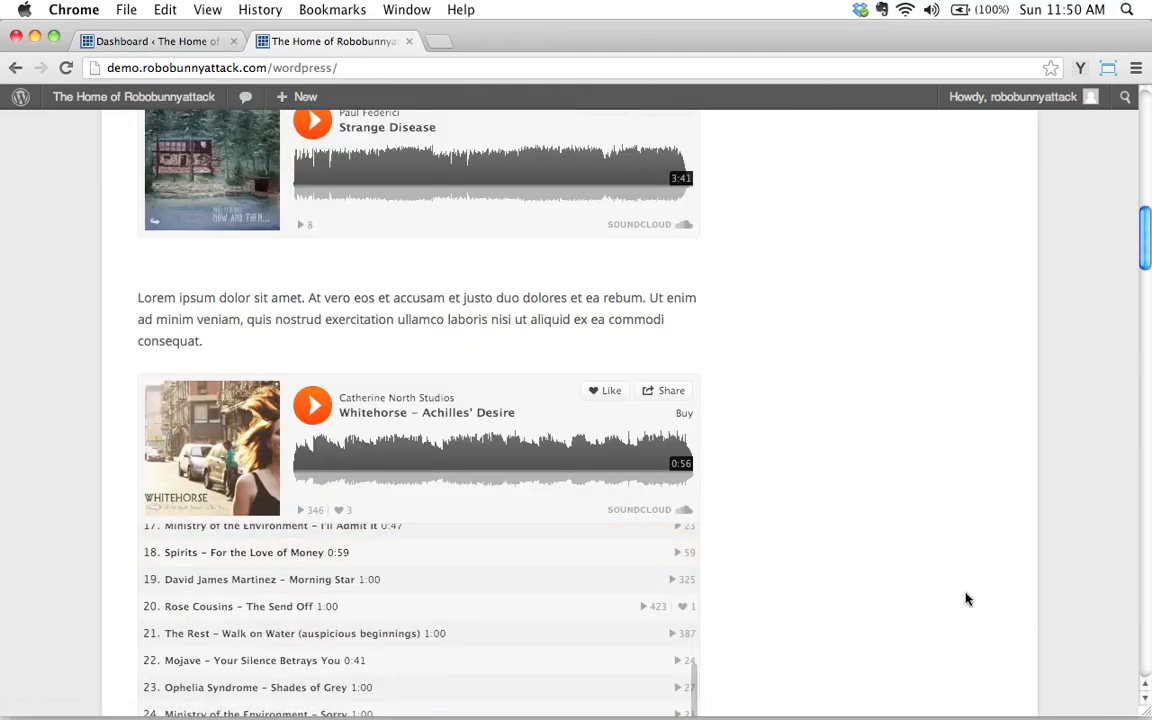
{"action": "scroll", "scroll_direction": "down", "scroll_amount": 3}
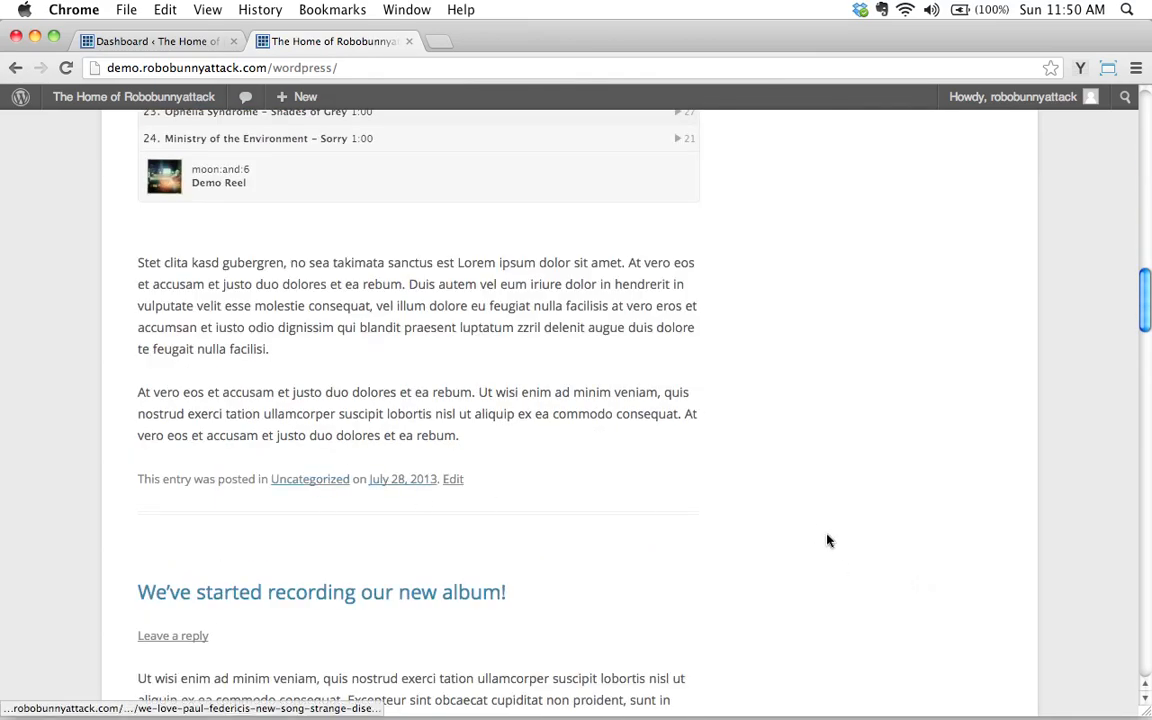
{"action": "scroll", "scroll_direction": "up", "scroll_amount": 3}
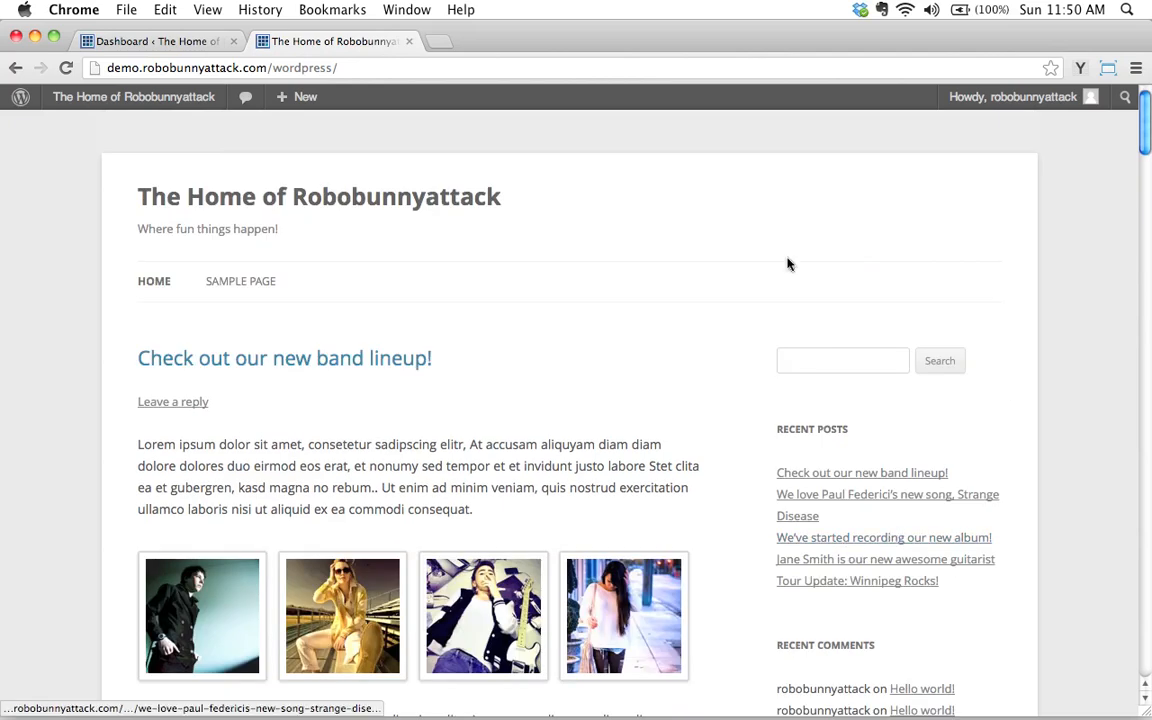
{"action": "left_click", "coordinate": [150, 40]}
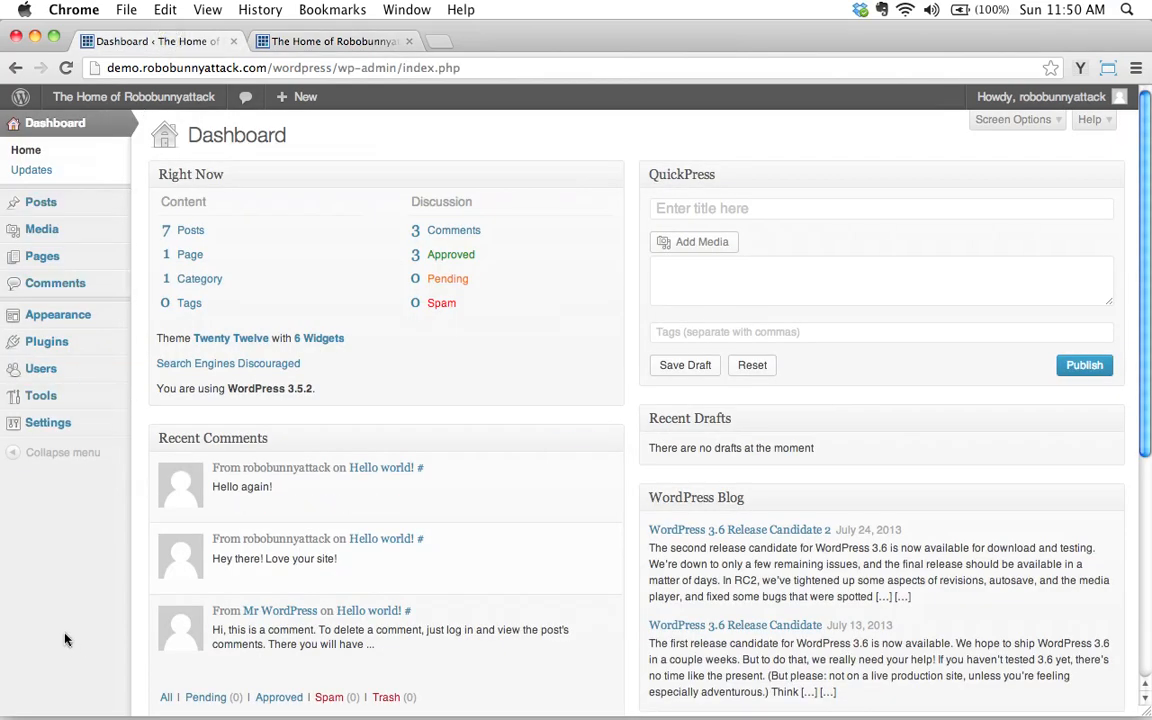
{"action": "mouse_move", "coordinate": [40, 202]}
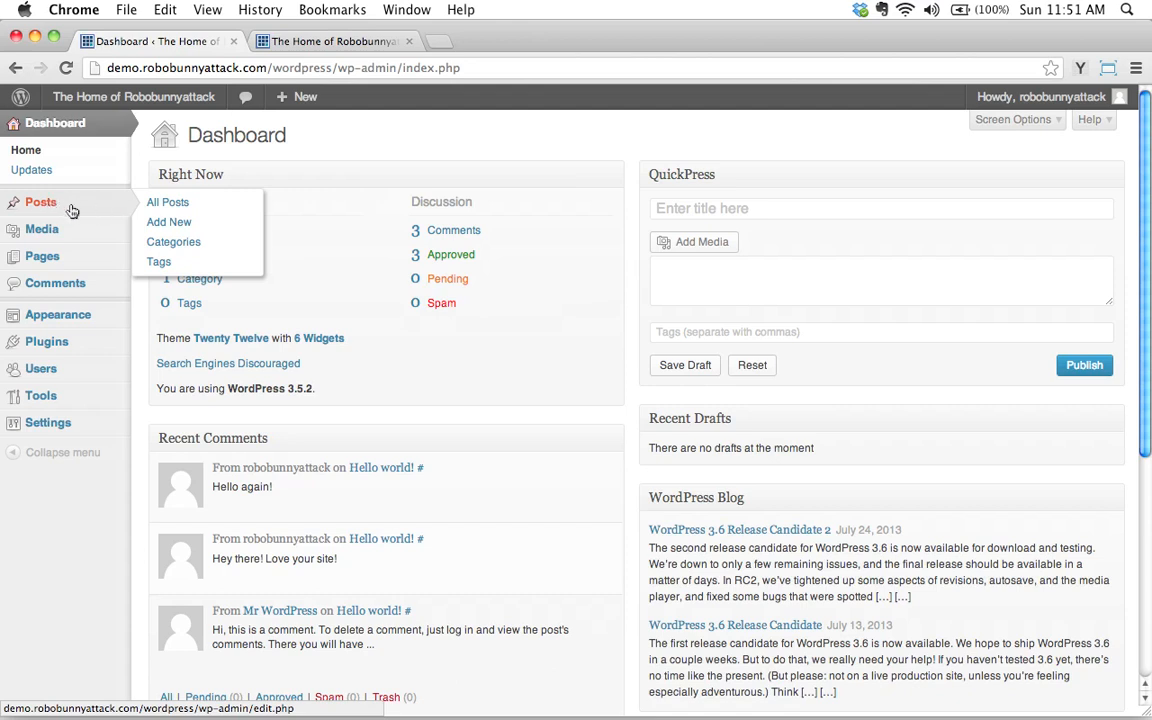
{"action": "mouse_move", "coordinate": [168, 222]}
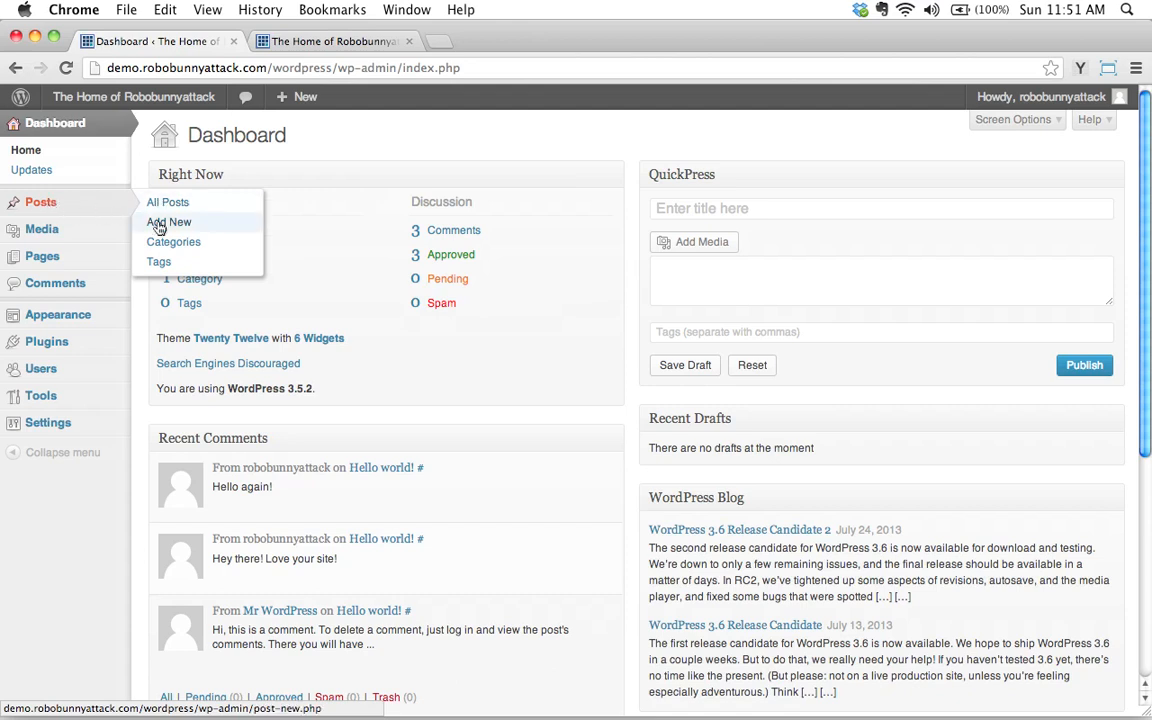
Show the All Posts list with the seven published entries
{"action": "left_click", "coordinate": [168, 202]}
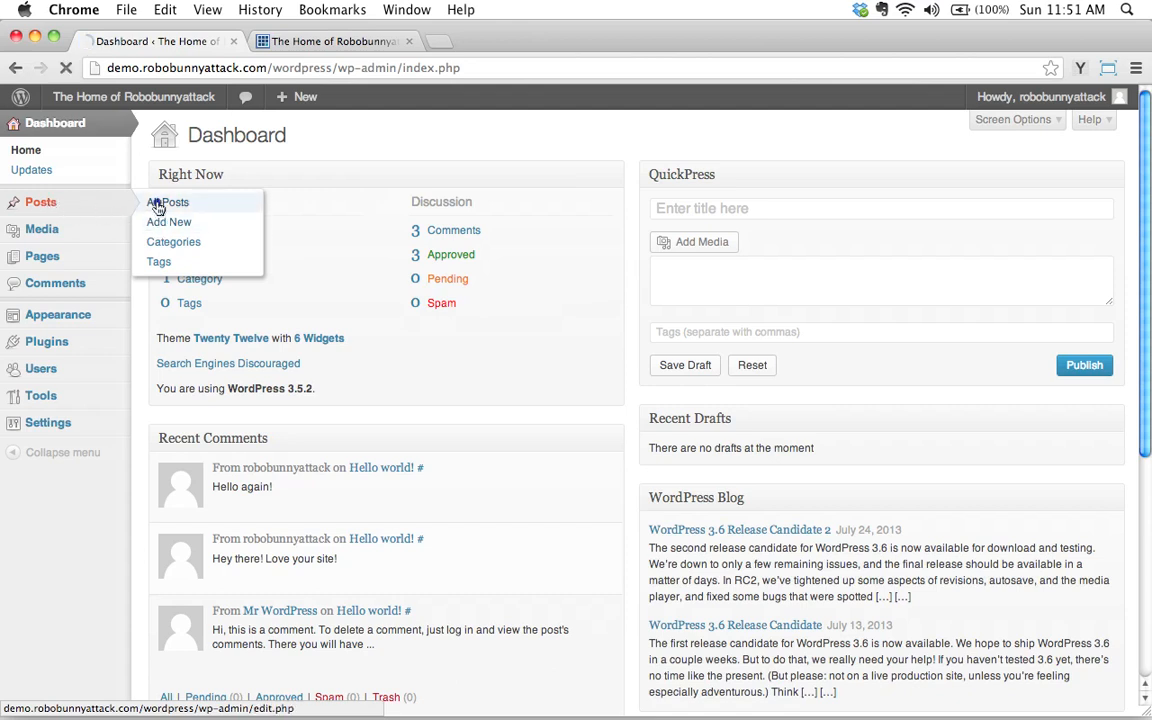
{"action": "left_click", "coordinate": [168, 202]}
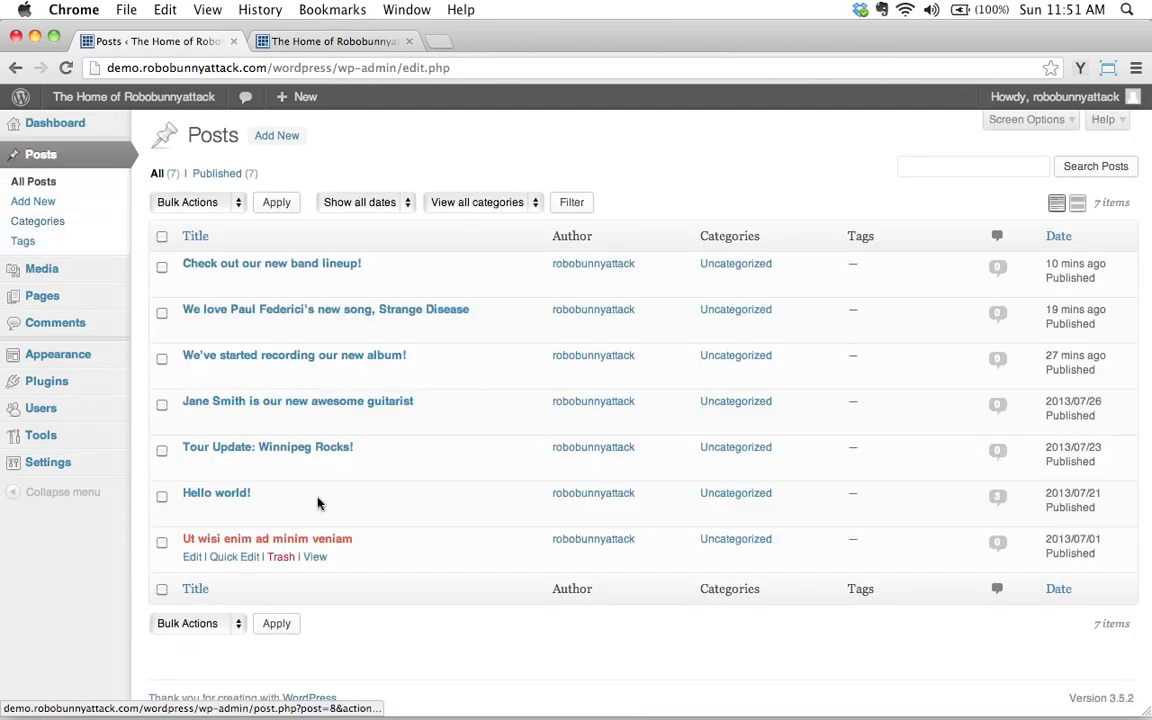
{"action": "mouse_move", "coordinate": [32, 200]}
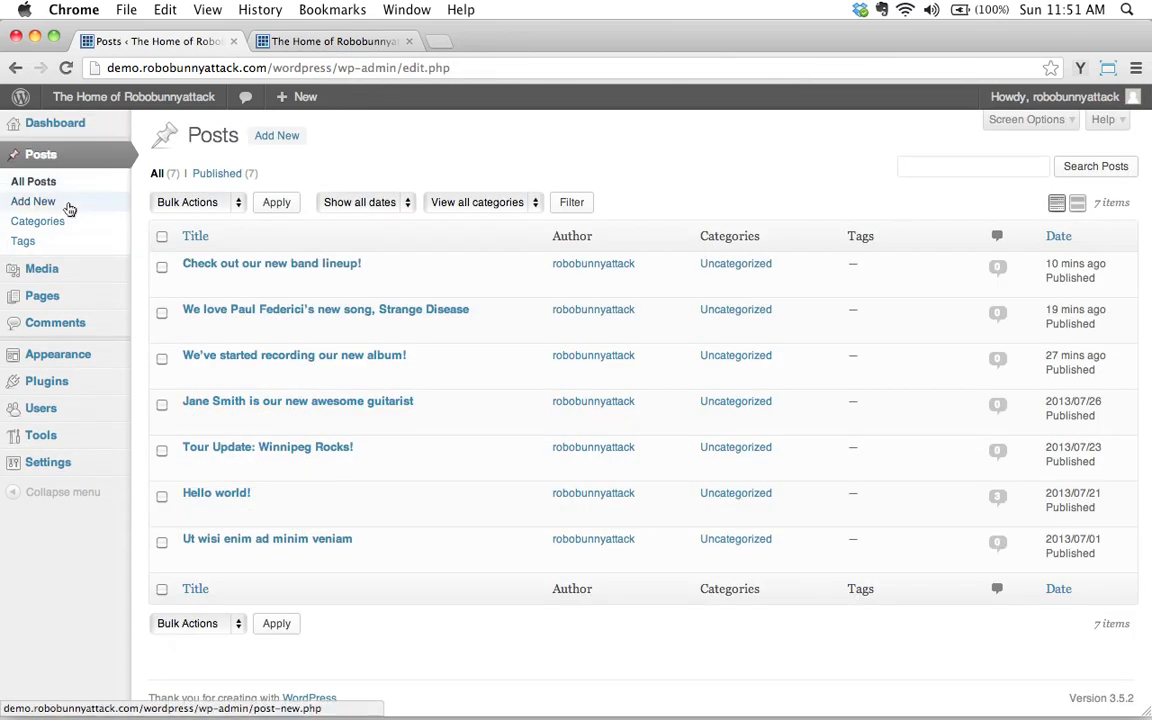
{"action": "mouse_move", "coordinate": [38, 220]}
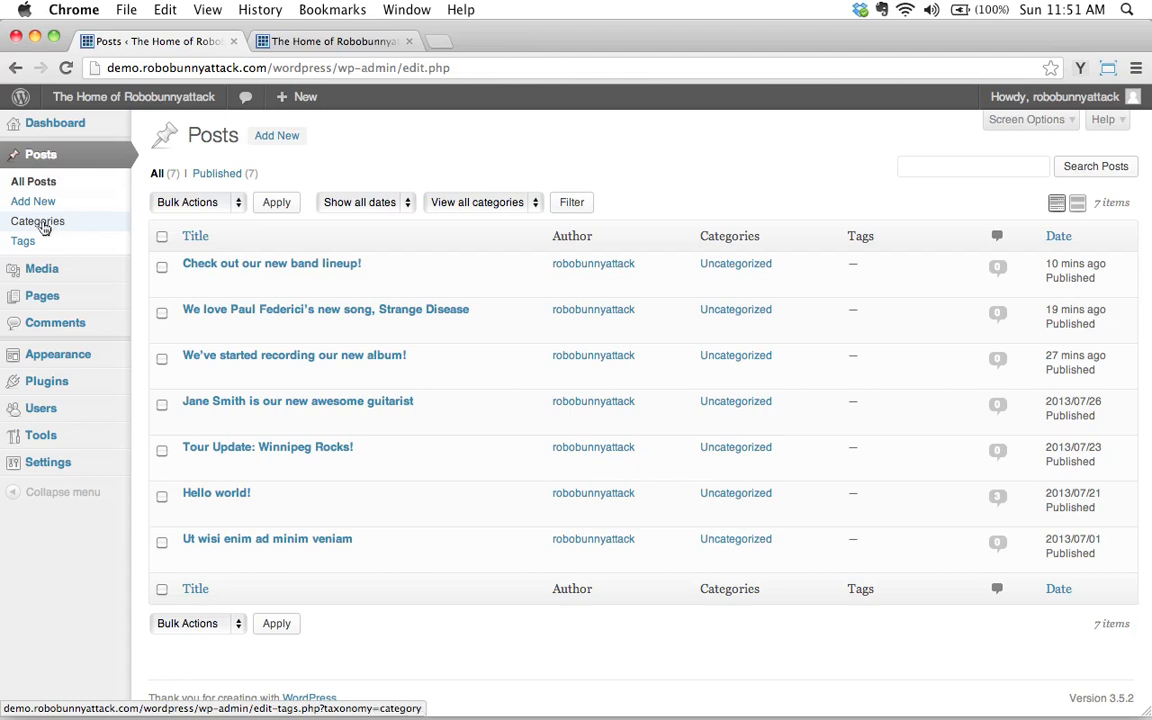
Show the Categories screen, where Uncategorized holds all 7 posts
{"action": "left_click", "coordinate": [36, 220]}
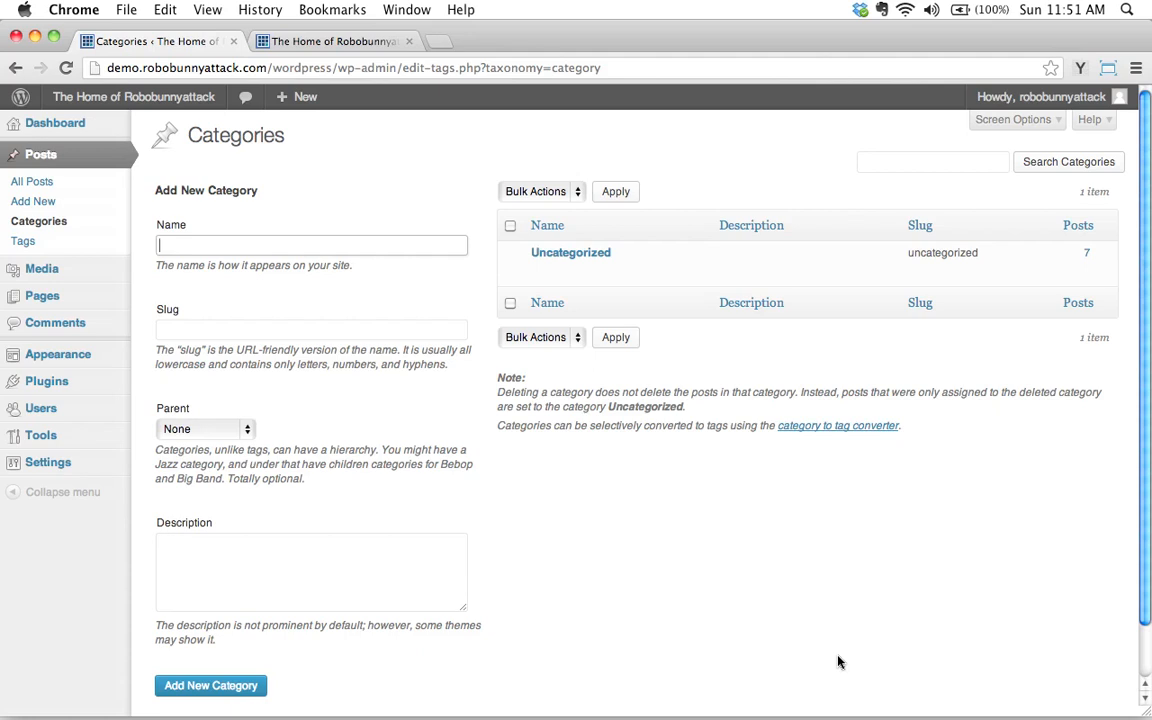
{"action": "mouse_move", "coordinate": [570, 252]}
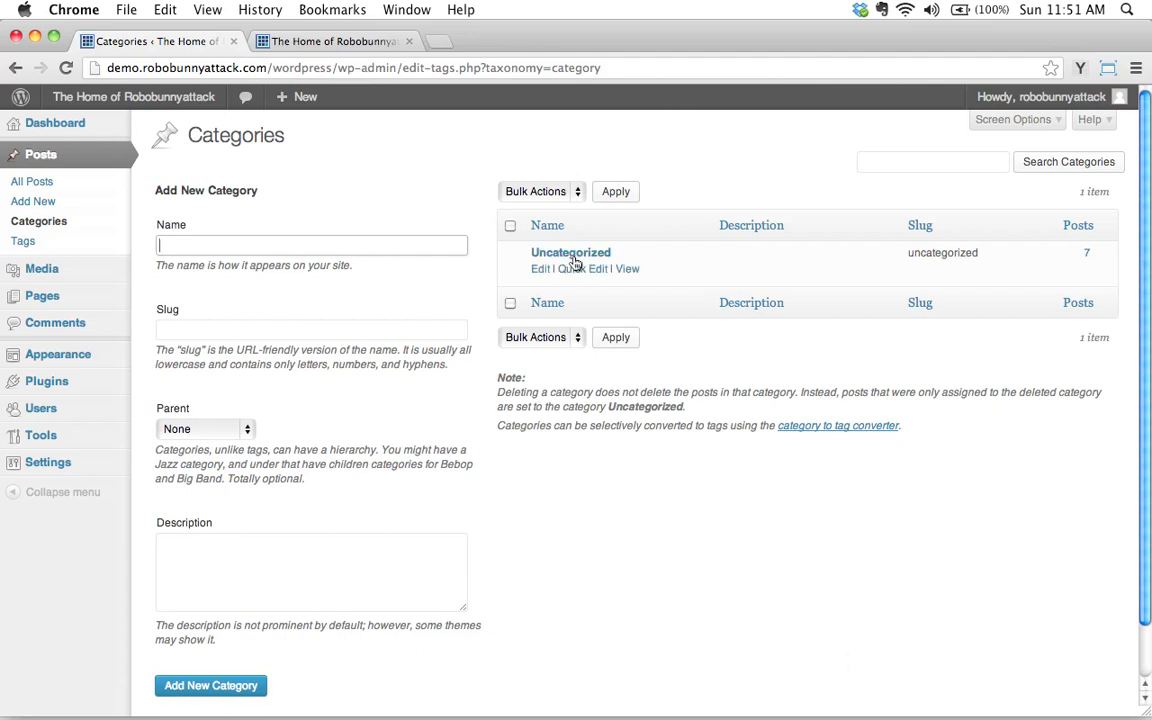
{"action": "mouse_move", "coordinate": [576, 588]}
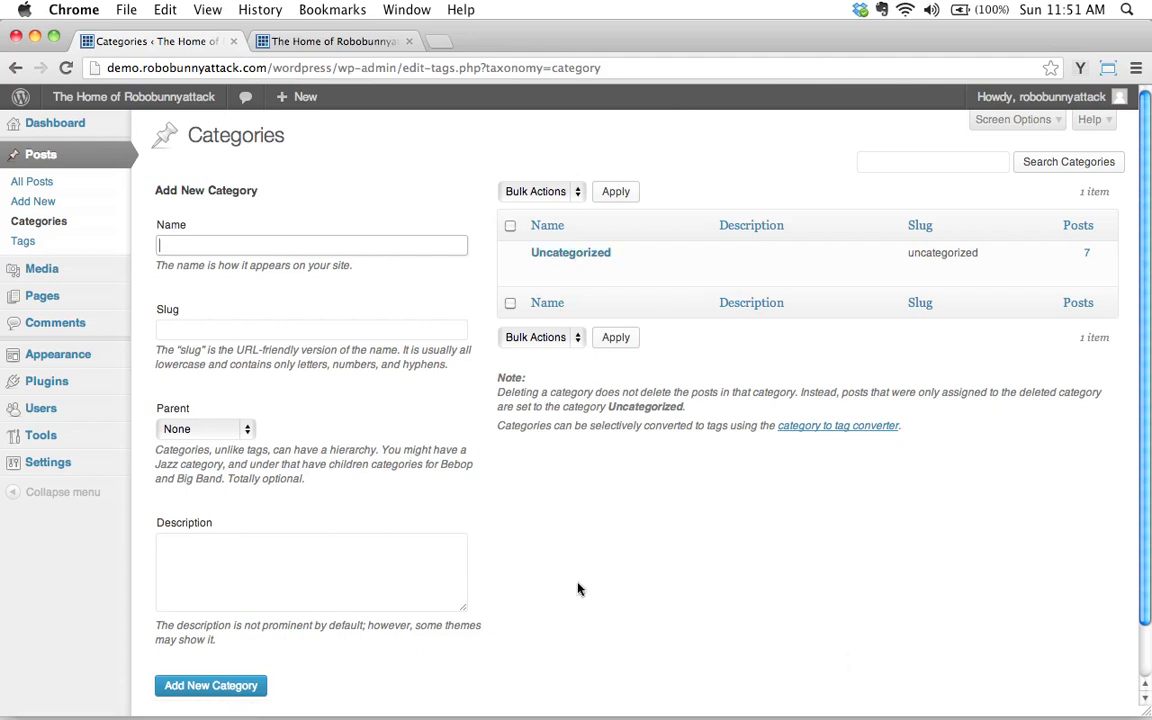
{"action": "mouse_move", "coordinate": [632, 316]}
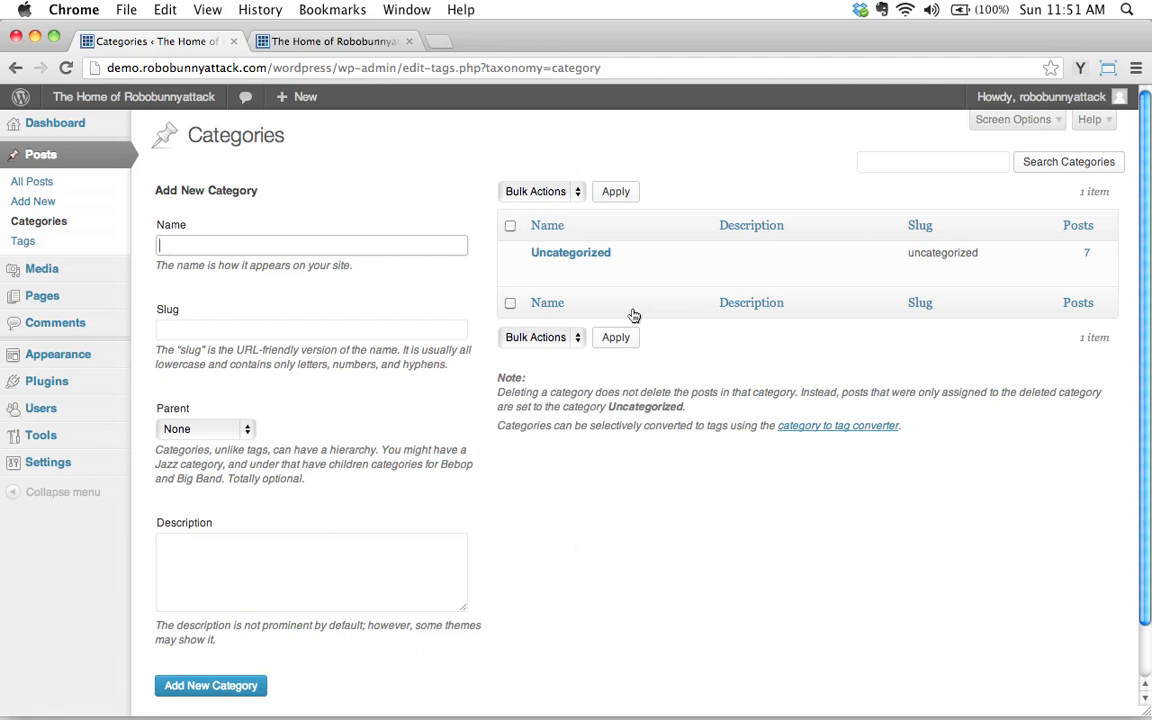
{"action": "mouse_move", "coordinate": [570, 252]}
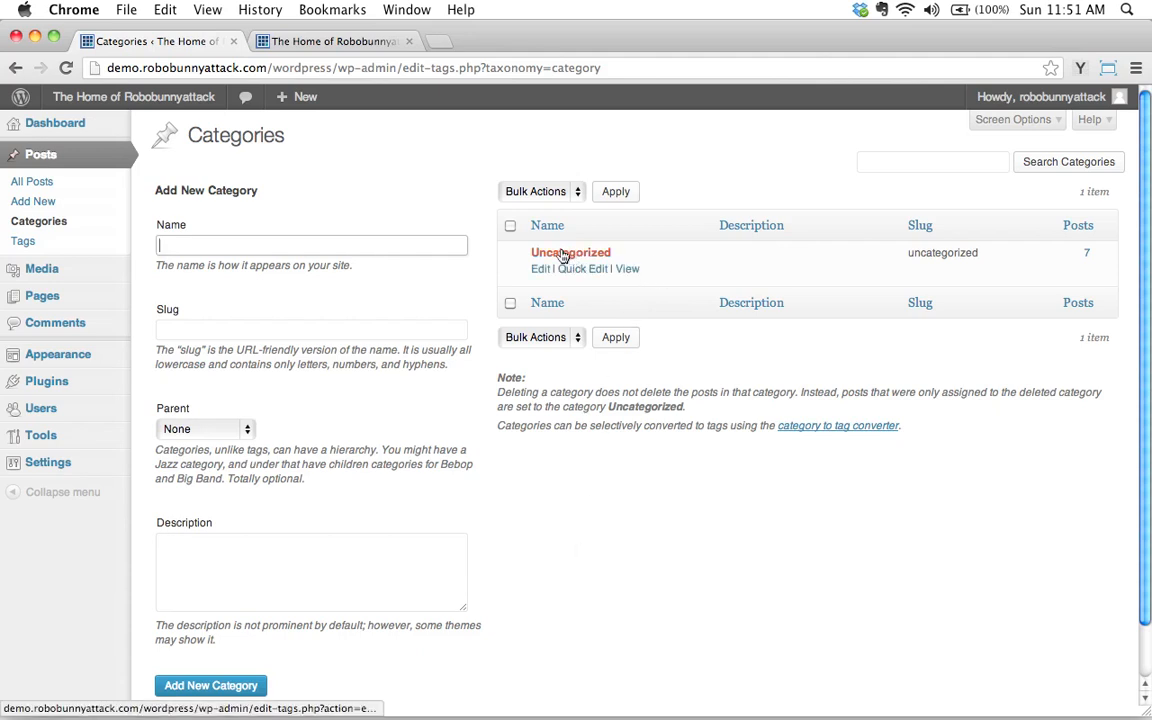
{"action": "mouse_move", "coordinate": [600, 550]}
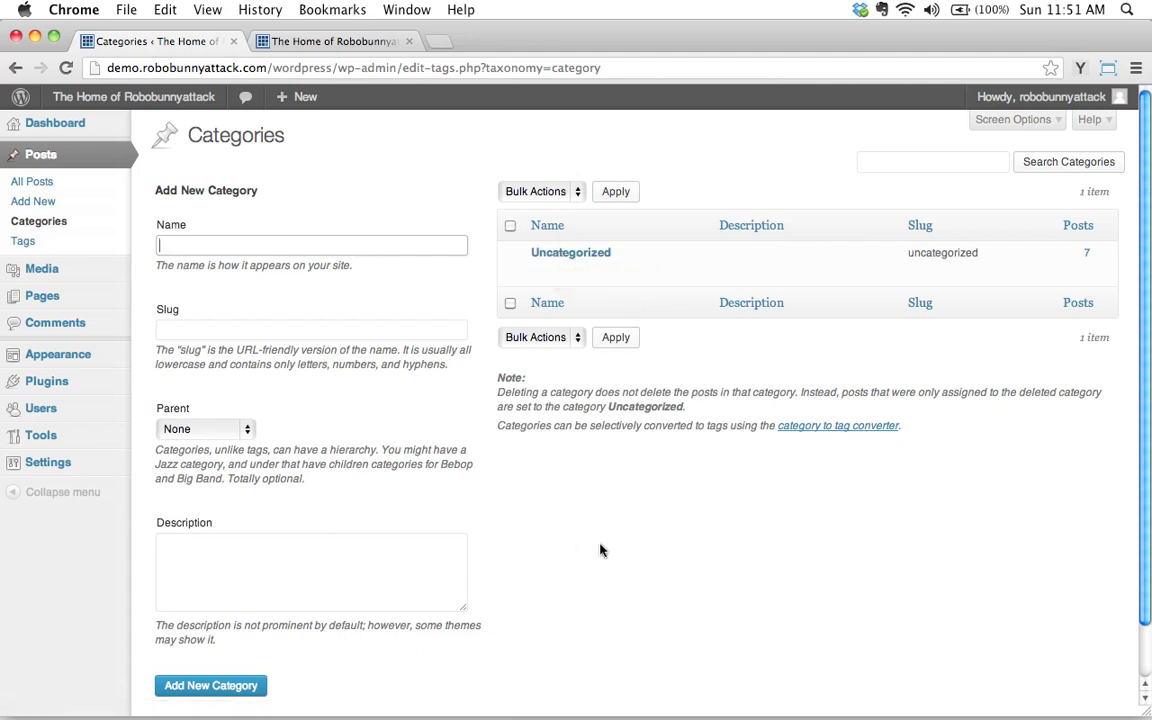
{"action": "mouse_move", "coordinate": [584, 520]}
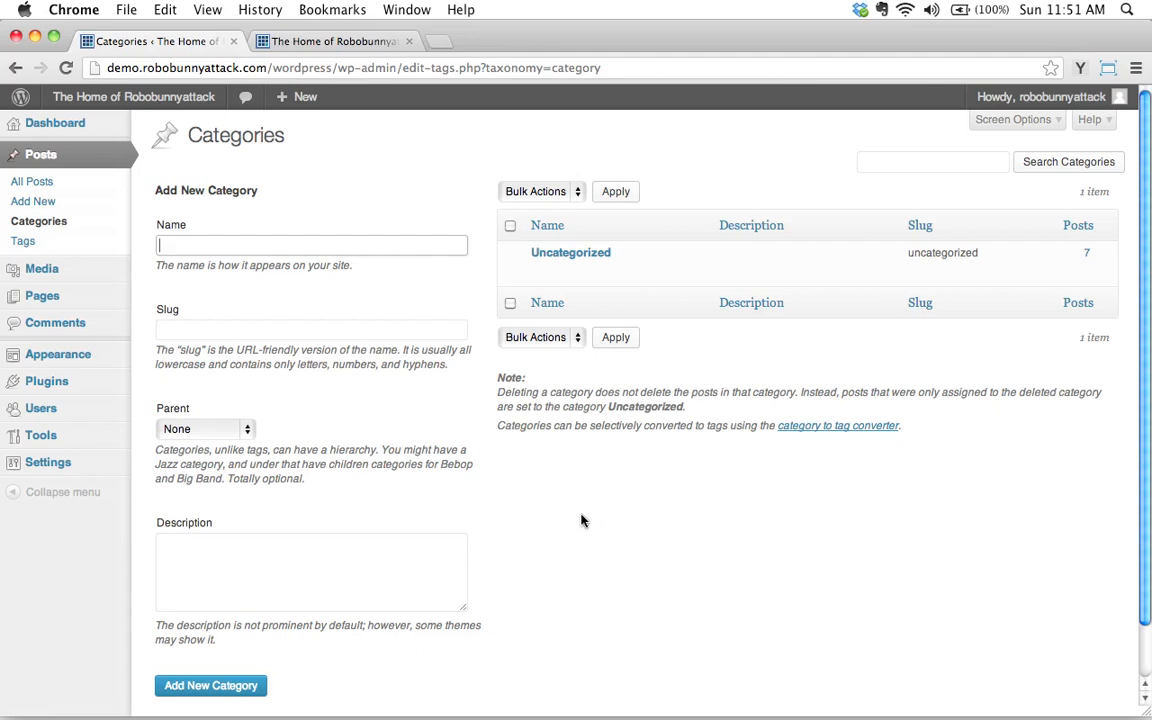
{"action": "mouse_move", "coordinate": [344, 92]}
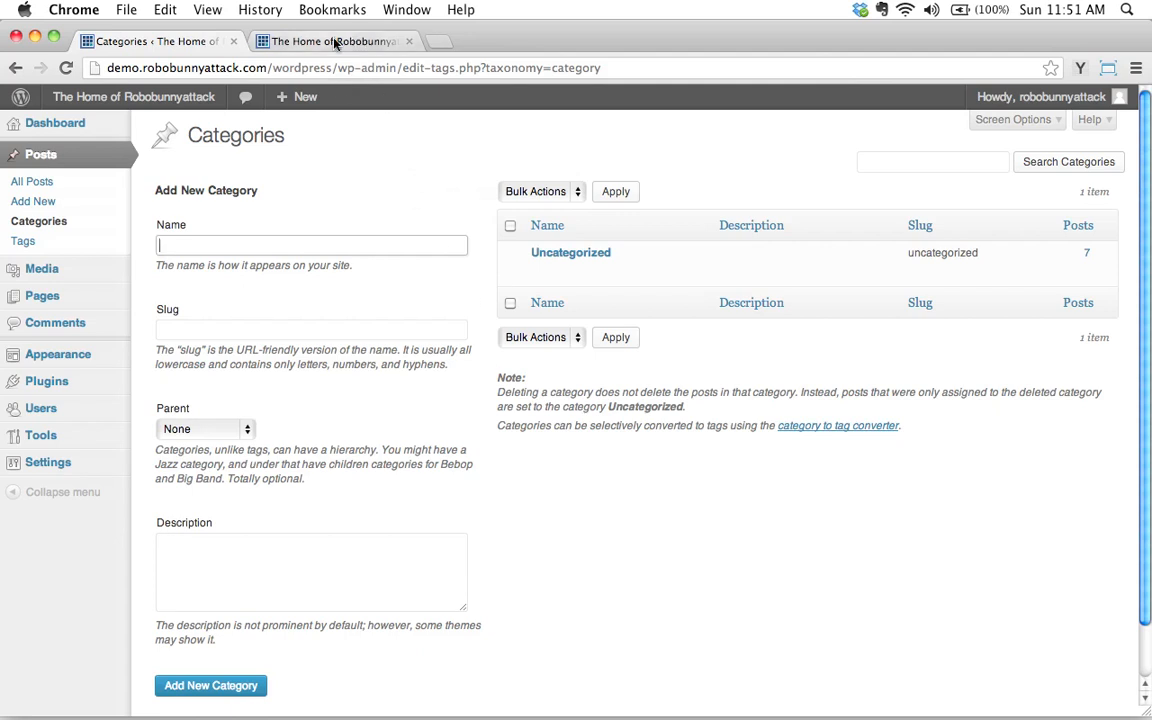
{"action": "left_click", "coordinate": [332, 40]}
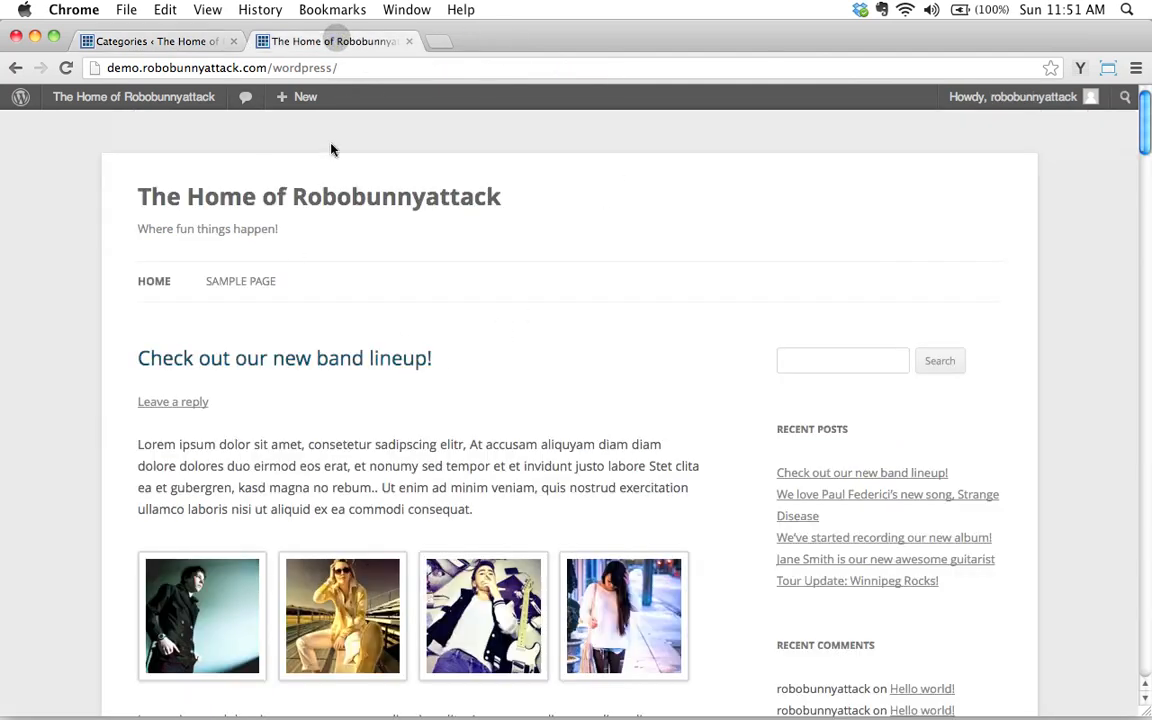
{"action": "mouse_move", "coordinate": [600, 240]}
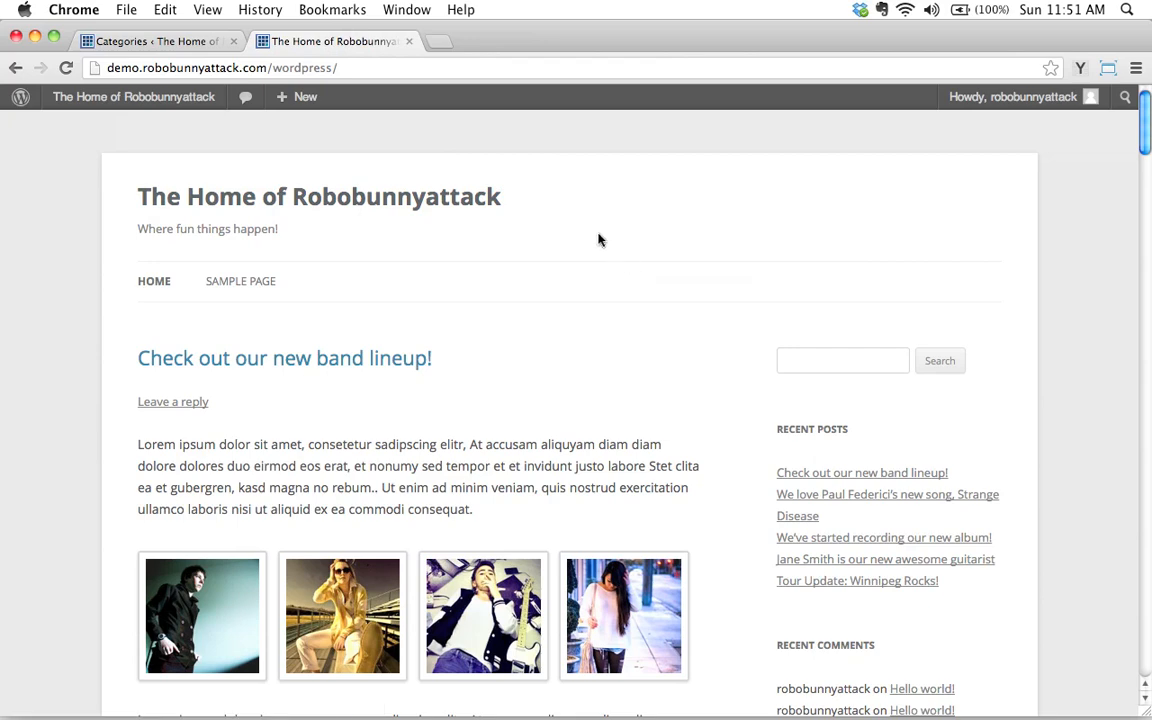
{"action": "mouse_move", "coordinate": [728, 280]}
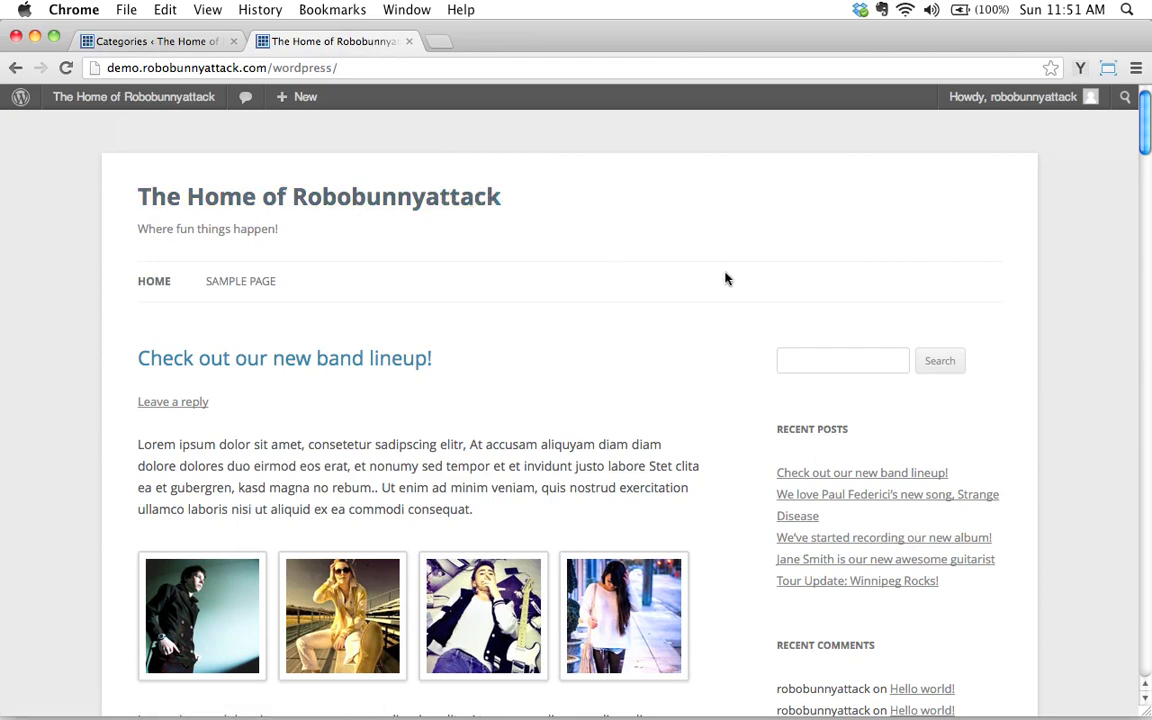
{"action": "scroll", "scroll_direction": "down", "scroll_amount": 3}
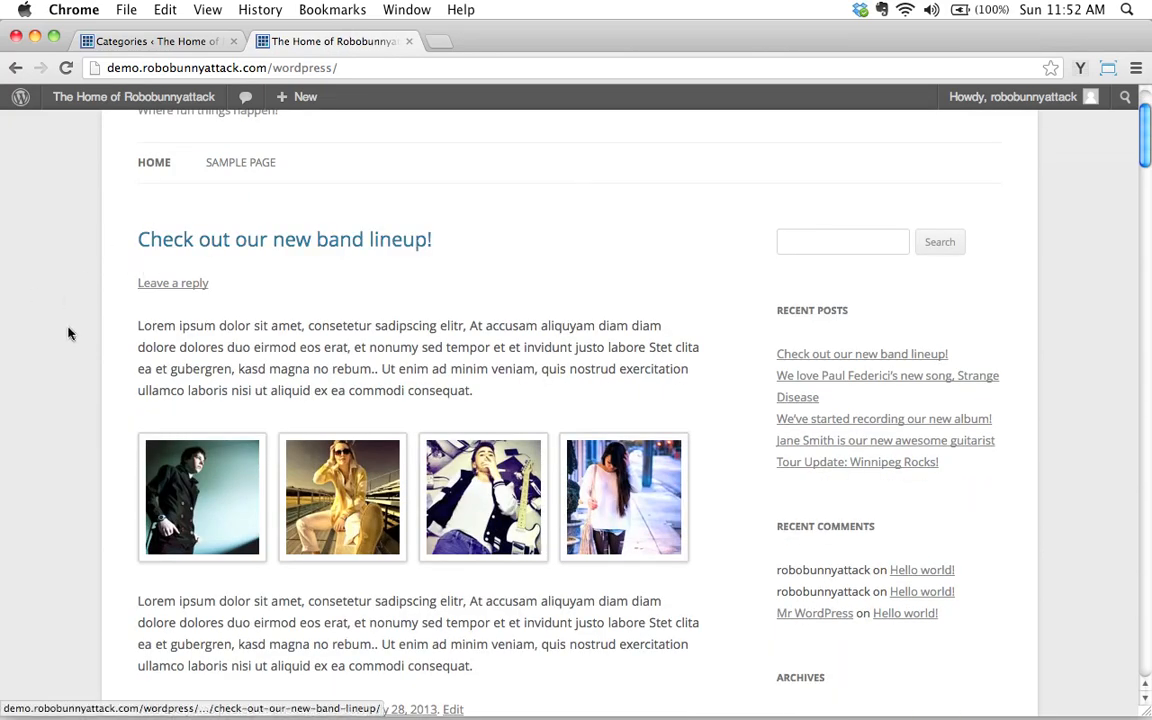
{"action": "mouse_move", "coordinate": [104, 246]}
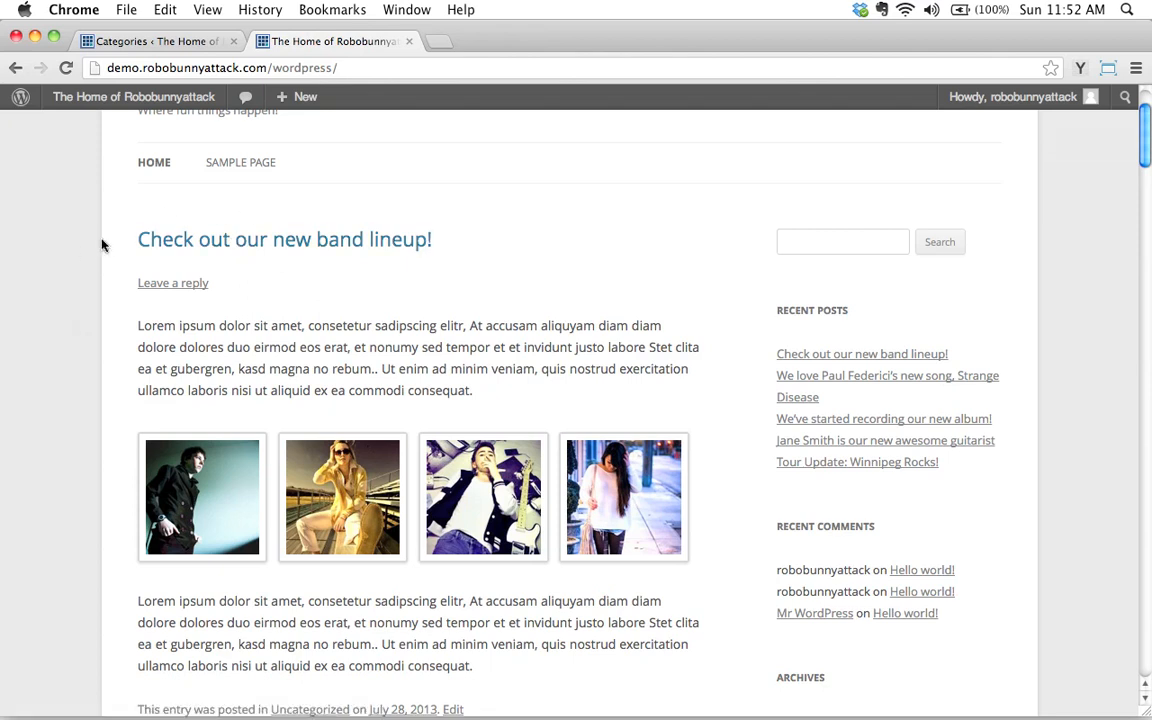
{"action": "mouse_move", "coordinate": [72, 332]}
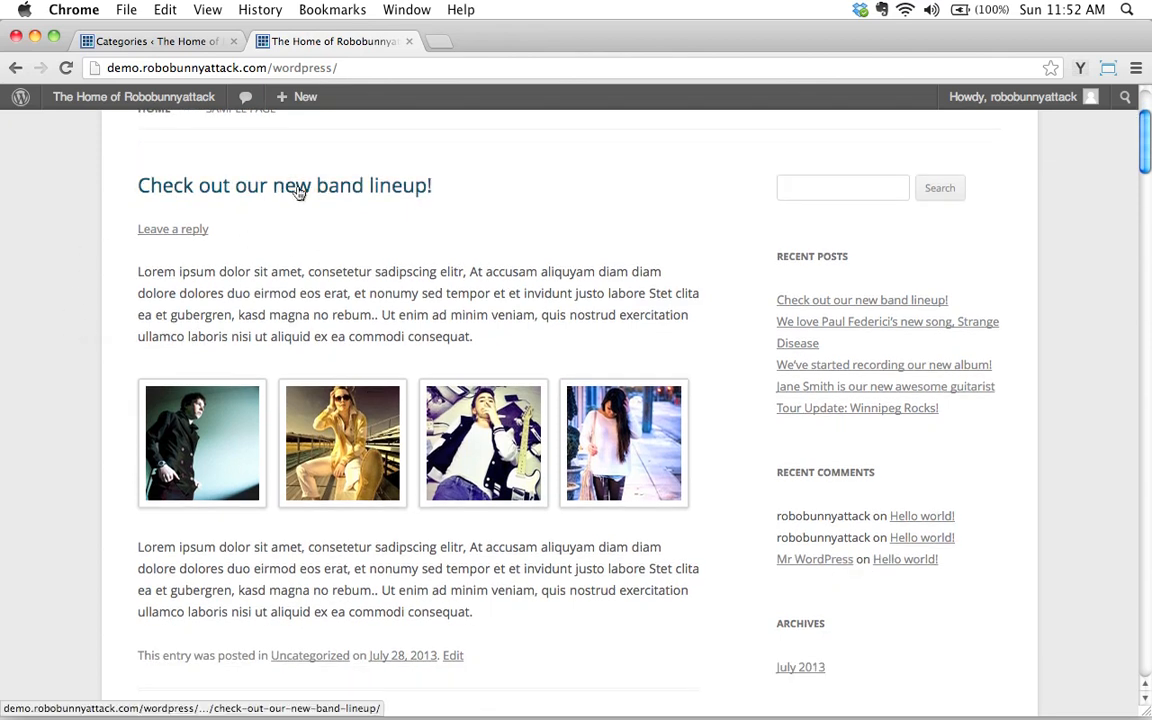
{"action": "scroll", "scroll_direction": "up", "scroll_amount": 3}
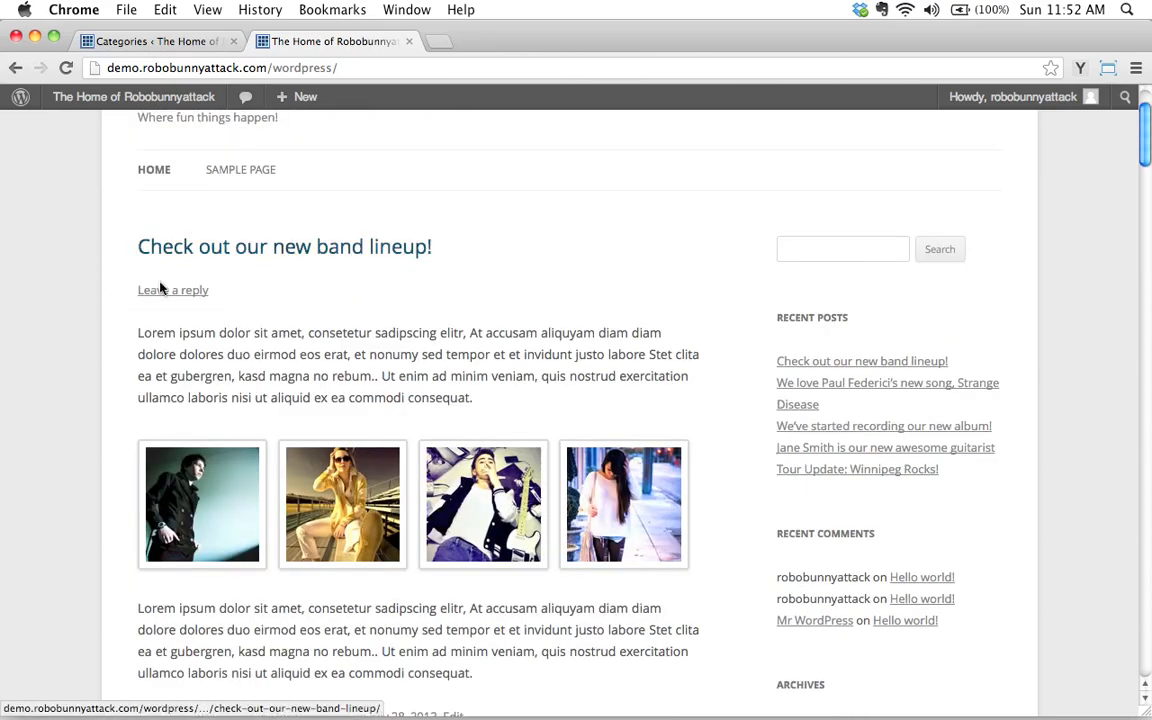
{"action": "scroll", "scroll_direction": "down", "scroll_amount": 3}
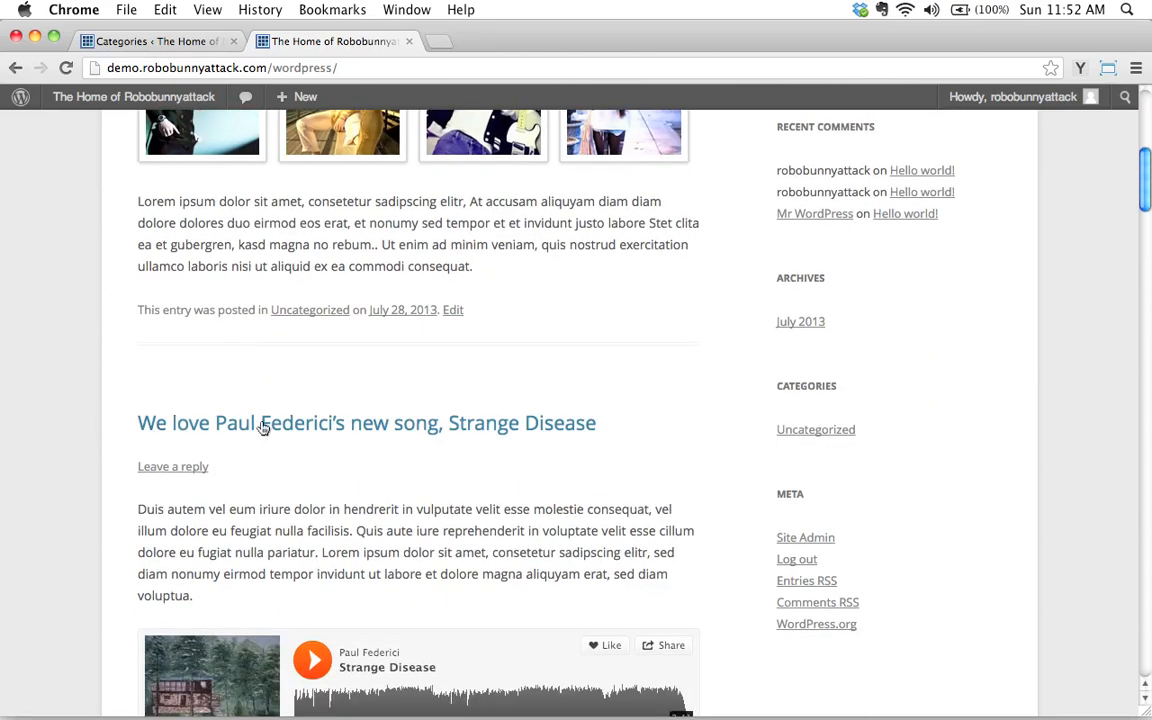
{"action": "scroll", "scroll_direction": "down", "scroll_amount": 3}
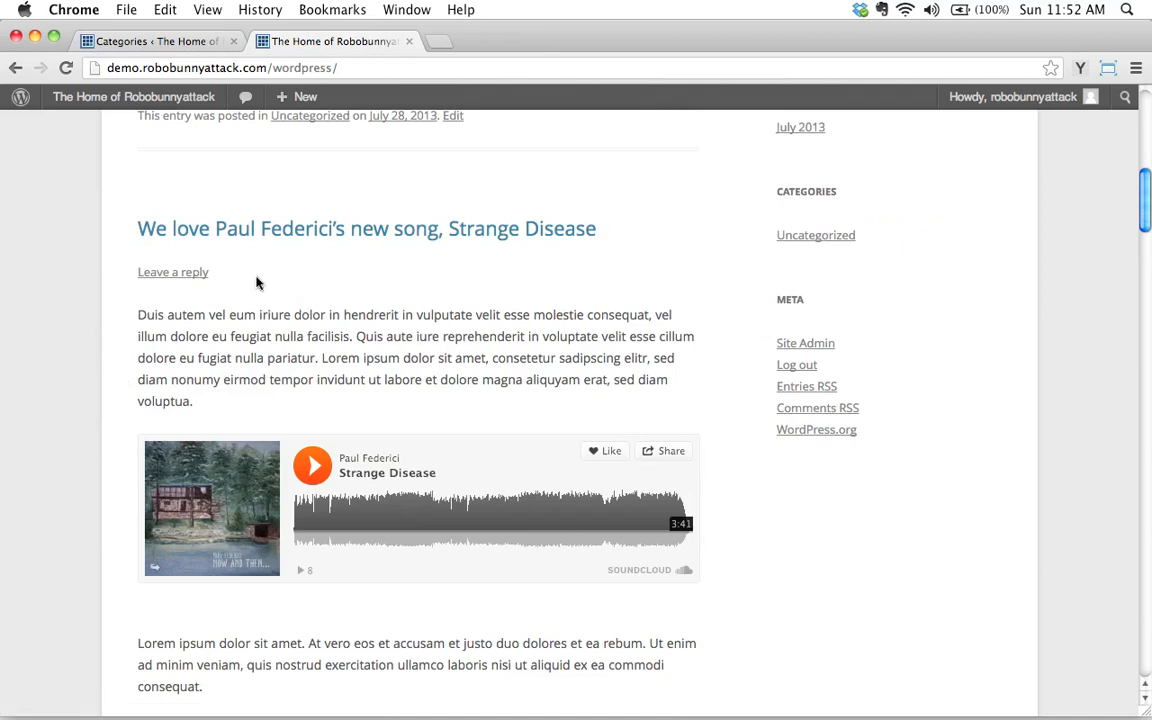
{"action": "mouse_move", "coordinate": [90, 296]}
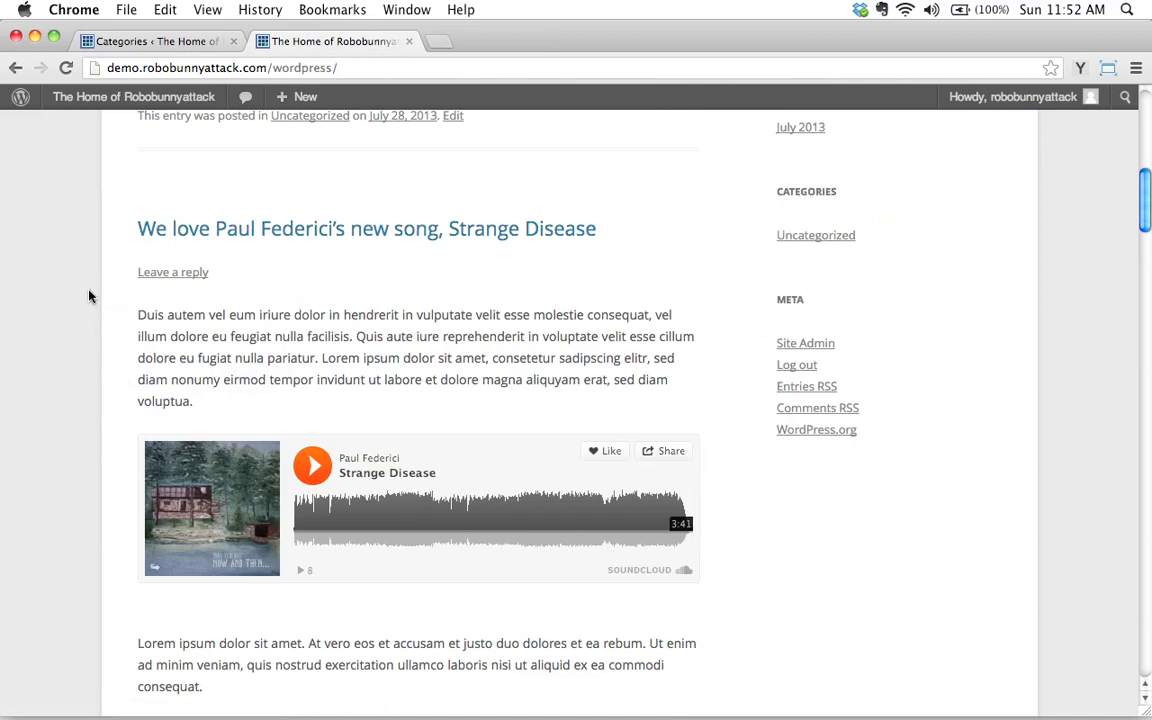
{"action": "scroll", "scroll_direction": "down", "scroll_amount": 3}
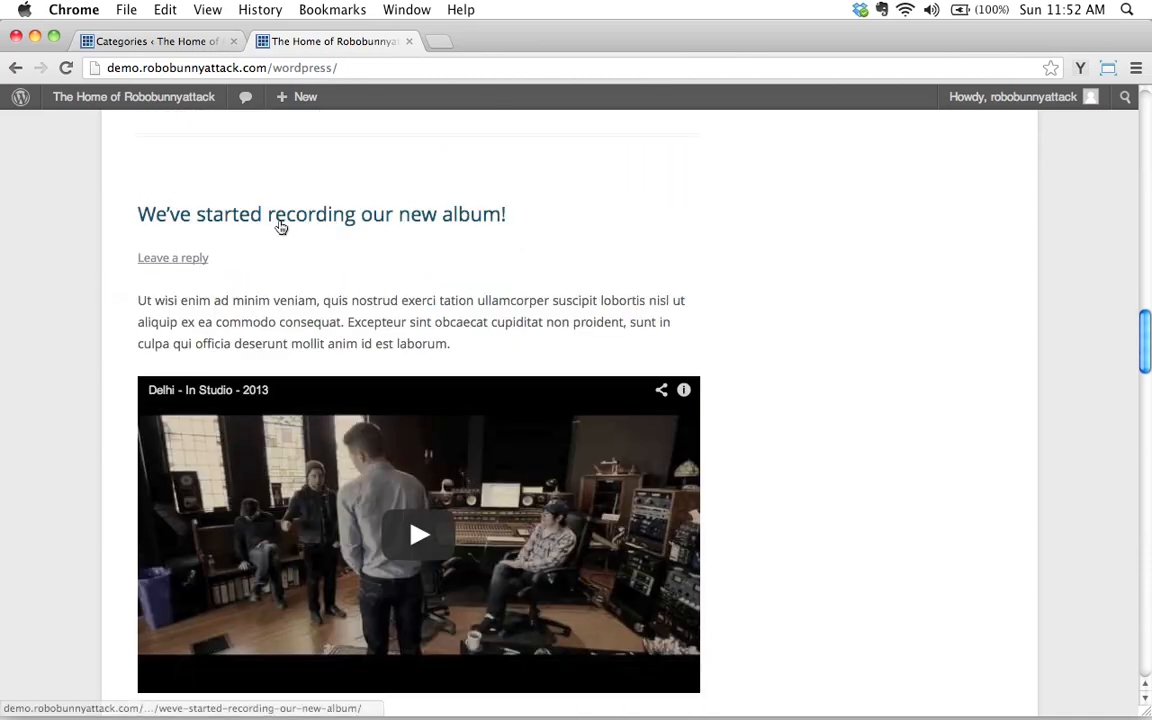
{"action": "mouse_move", "coordinate": [56, 372]}
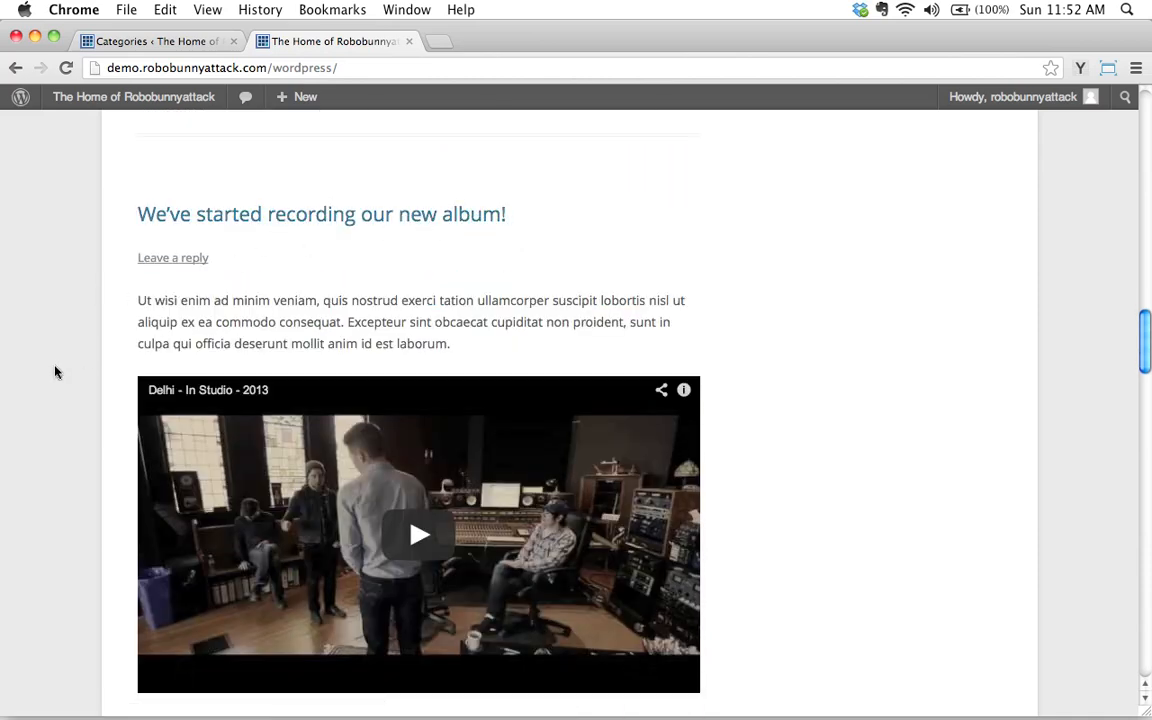
{"action": "scroll", "scroll_direction": "down", "scroll_amount": 3}
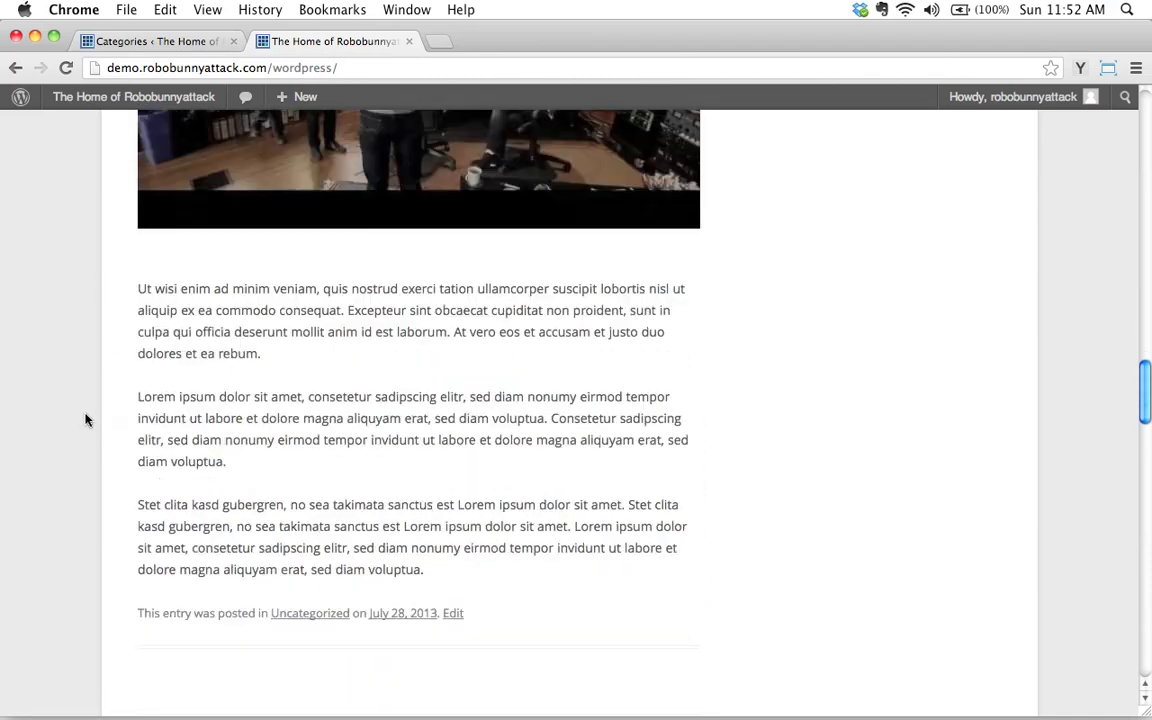
{"action": "scroll", "scroll_direction": "up", "scroll_amount": 3}
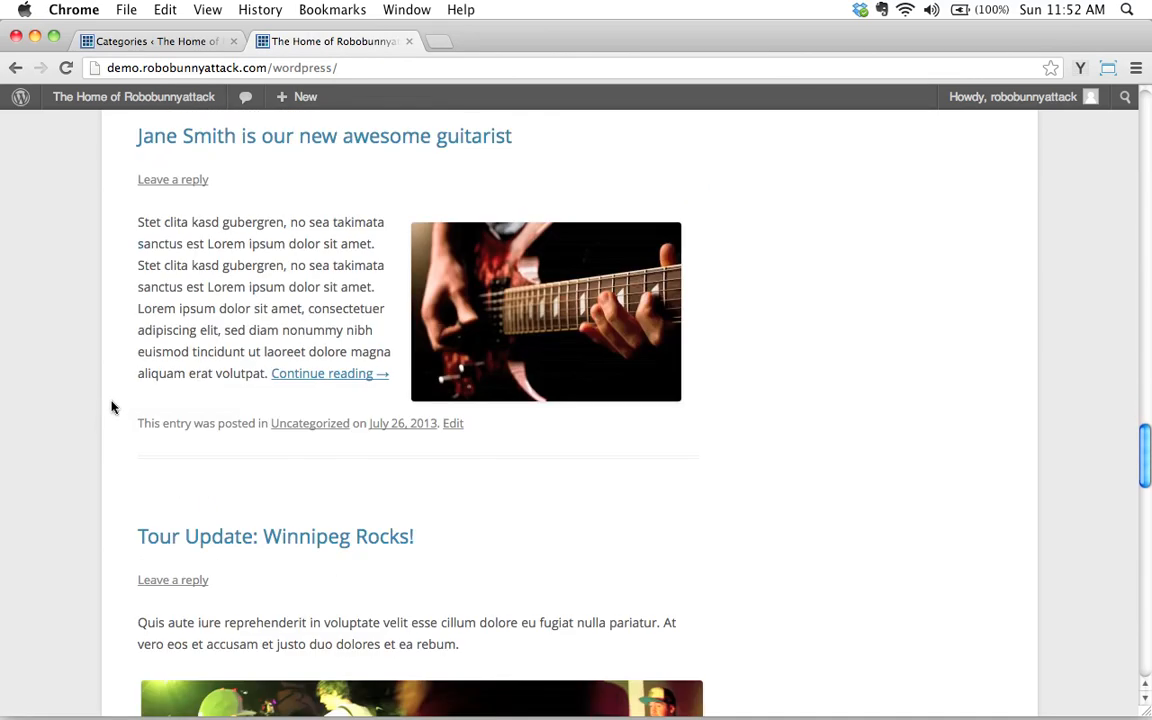
{"action": "scroll", "scroll_direction": "down", "scroll_amount": 3}
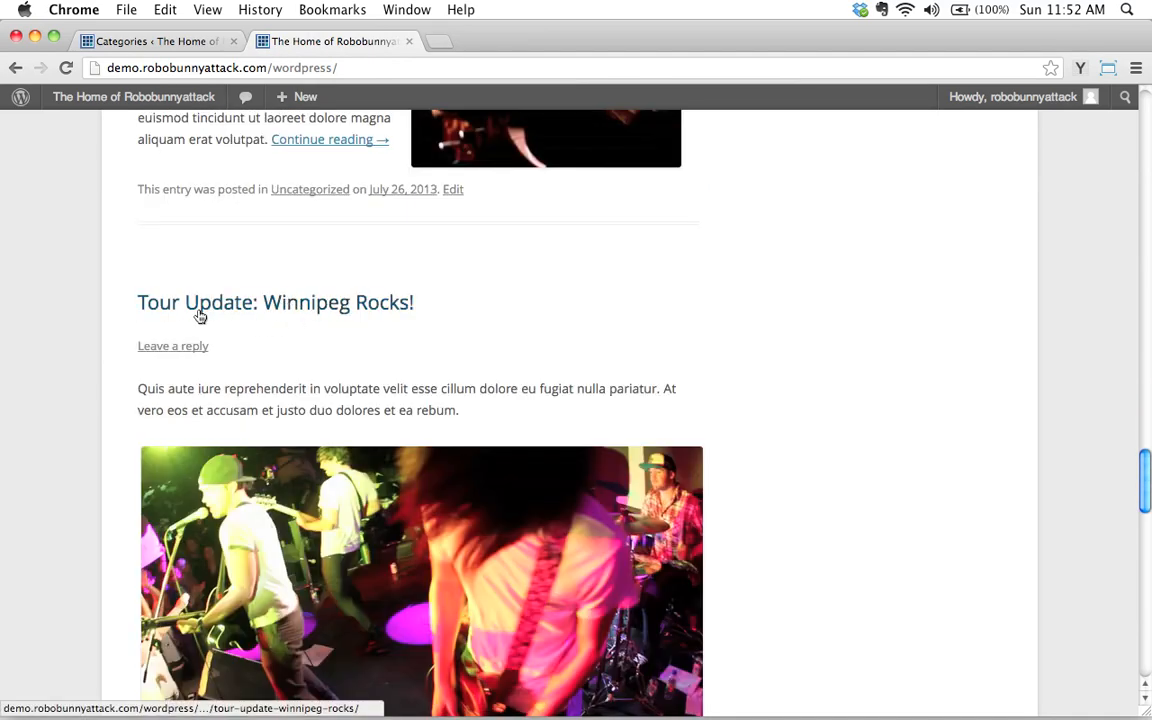
{"action": "mouse_move", "coordinate": [196, 268]}
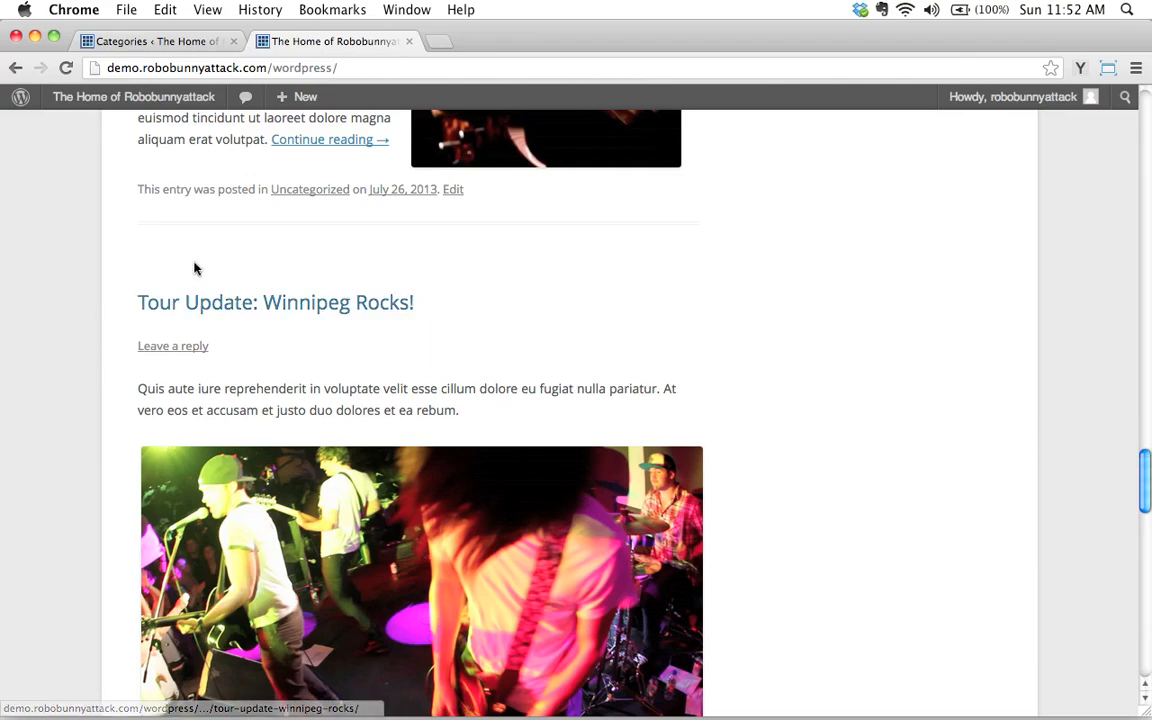
{"action": "scroll", "scroll_direction": "down", "scroll_amount": 3}
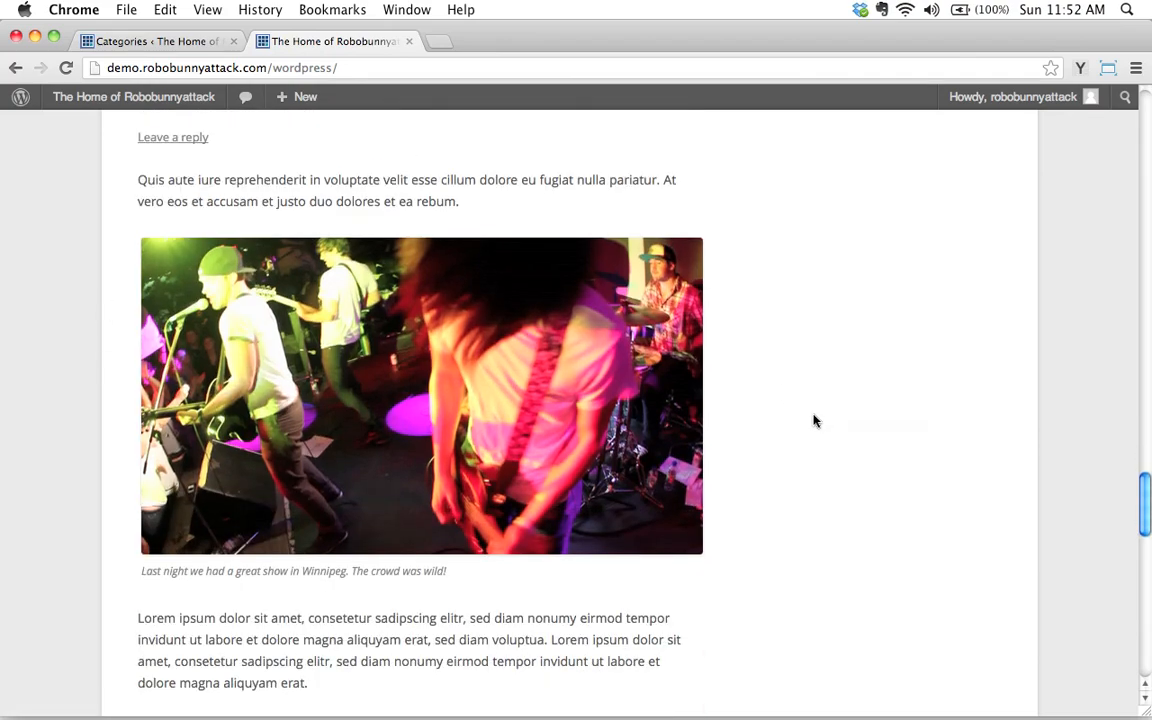
{"action": "scroll", "scroll_direction": "down", "scroll_amount": 3}
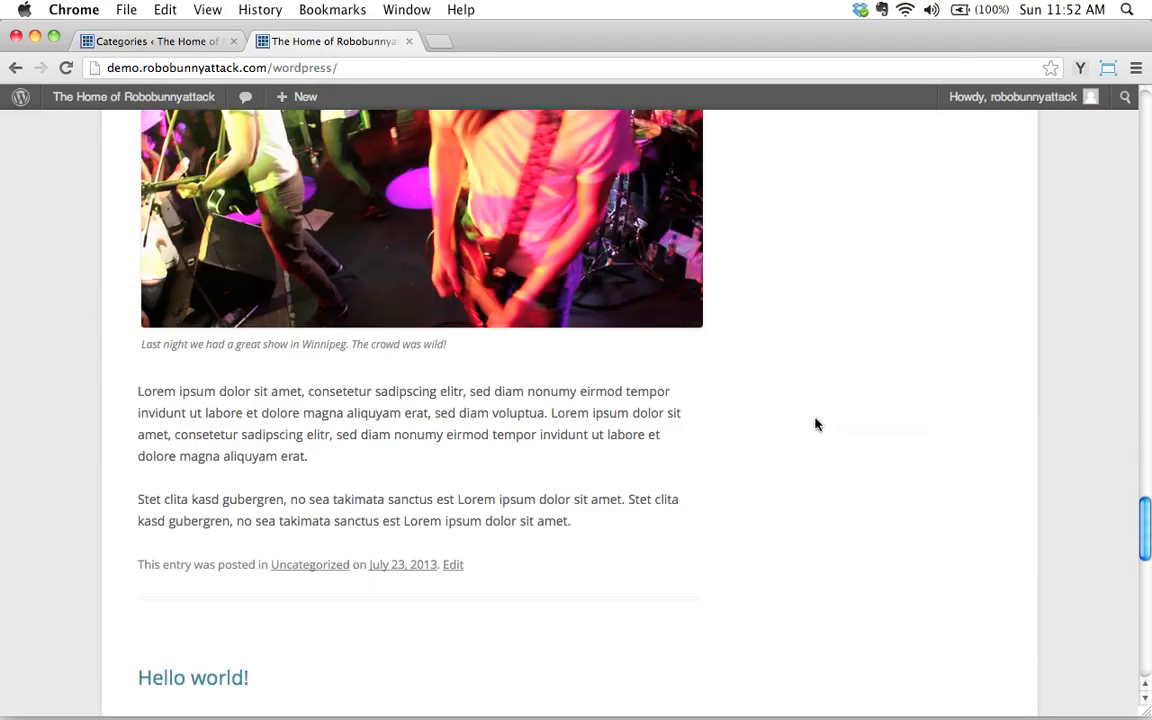
{"action": "scroll", "scroll_direction": "down", "scroll_amount": 3}
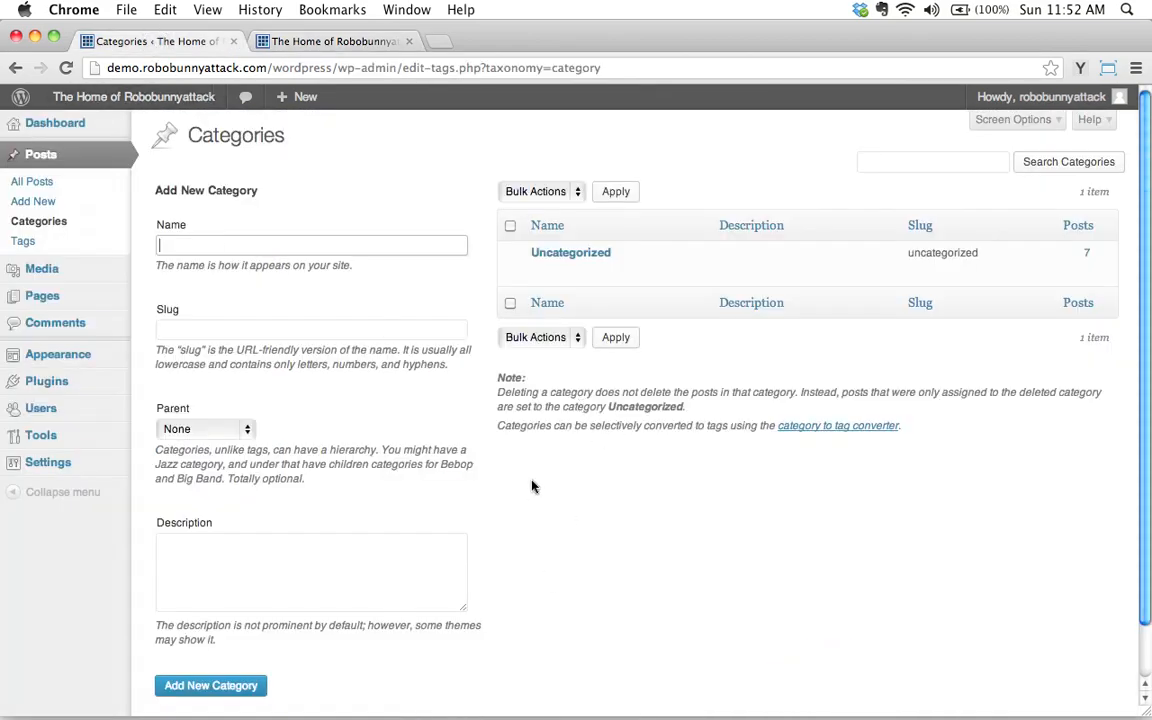
{"action": "mouse_move", "coordinate": [548, 474]}
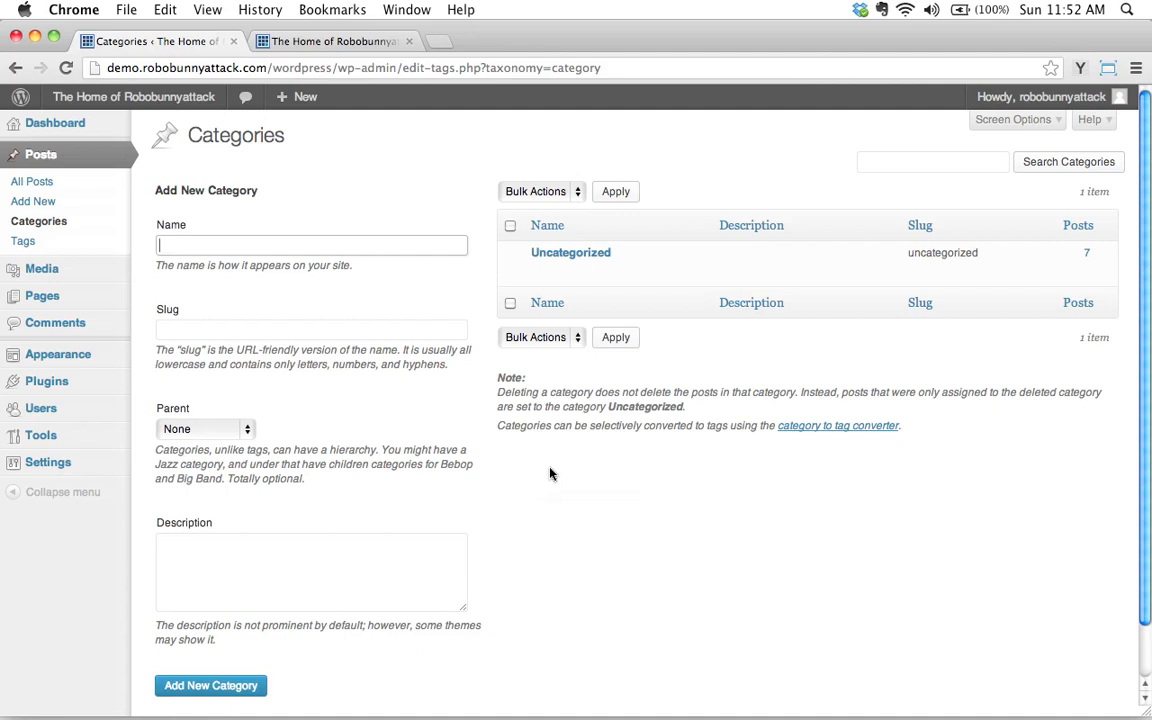
{"action": "mouse_move", "coordinate": [536, 480]}
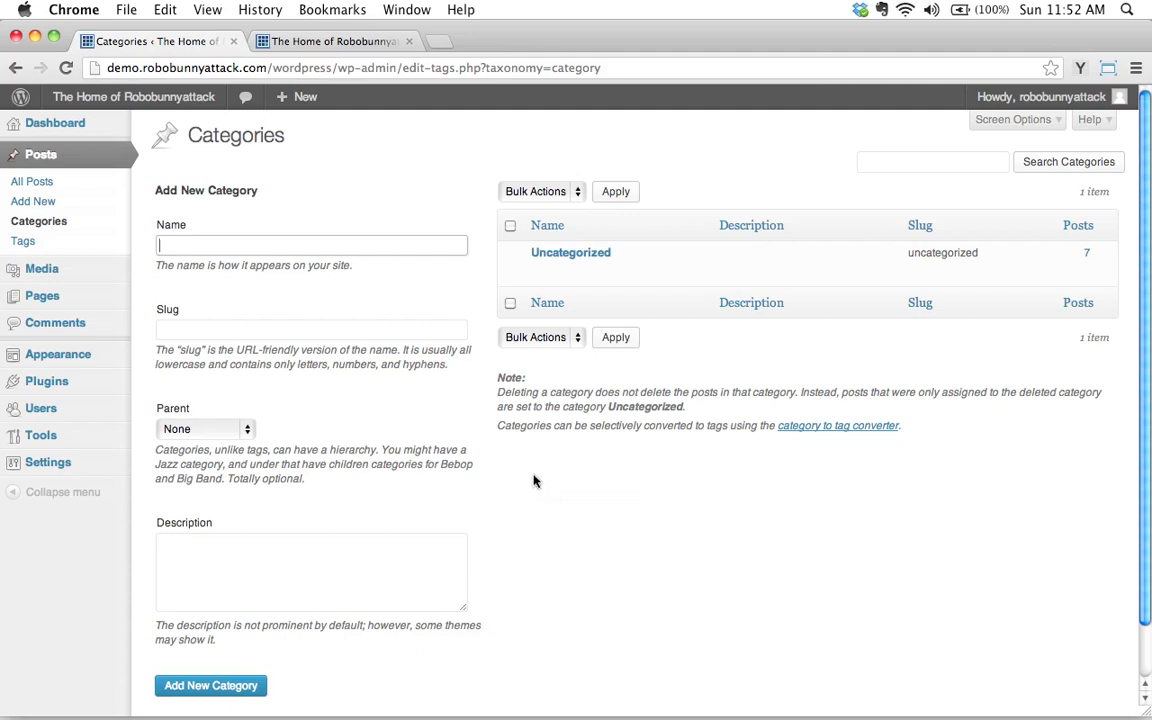
{"action": "mouse_move", "coordinate": [544, 480]}
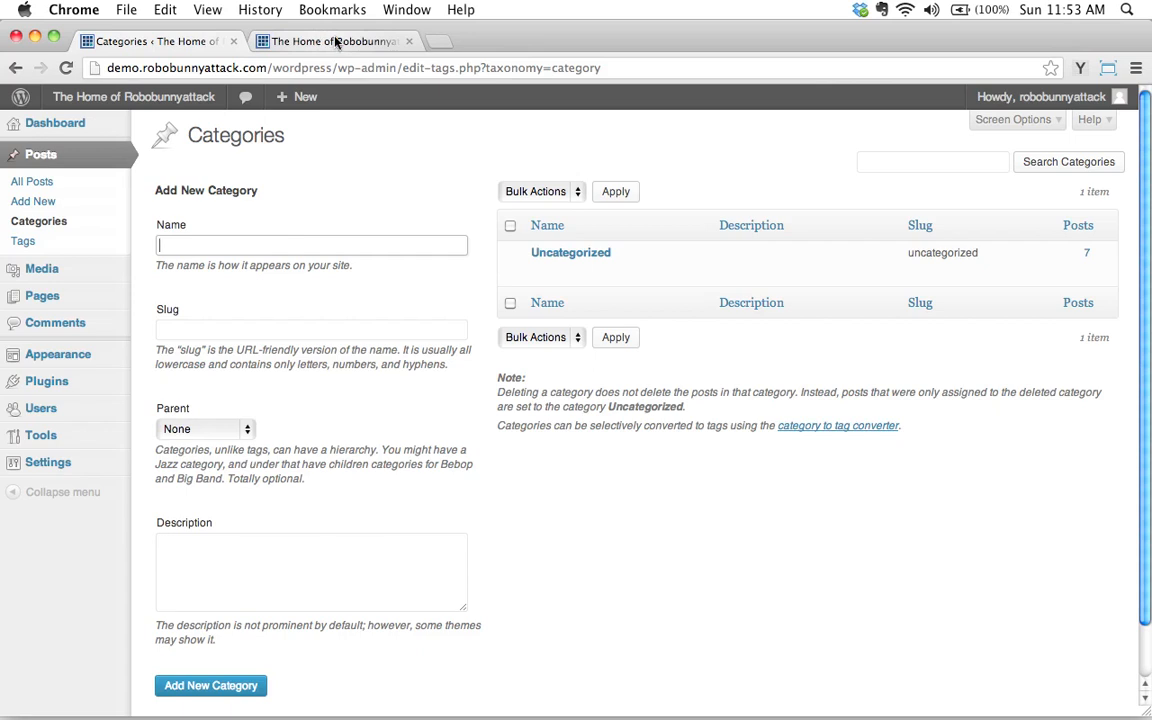
{"action": "mouse_move", "coordinate": [336, 40]}
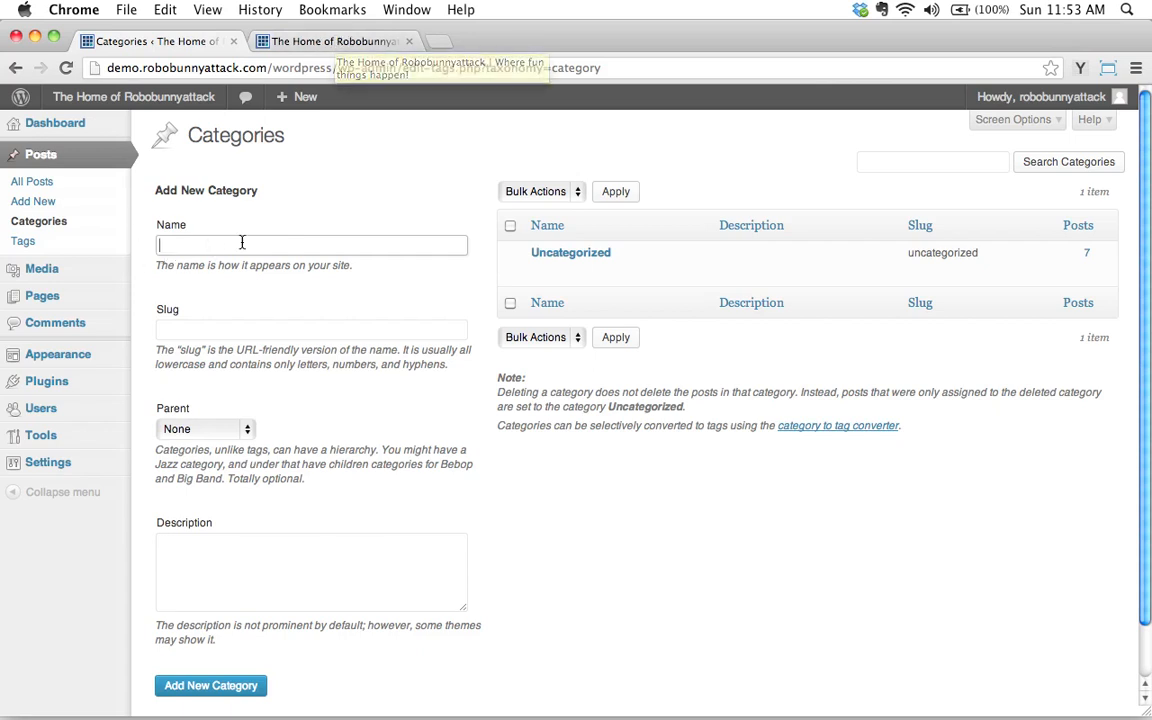
Add a new category named 'Band News' with slug band-news and zero posts
{"action": "left_click", "coordinate": [336, 40]}
{"action": "type", "text": "B"}
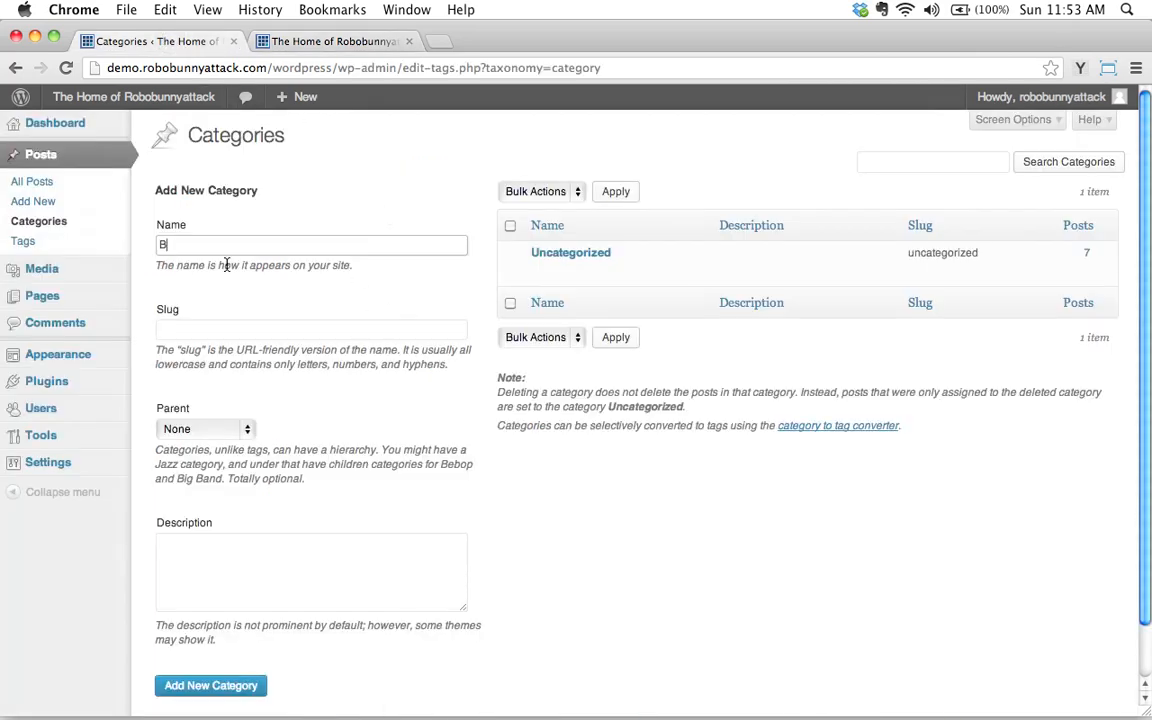
{"action": "type", "text": "and N"}
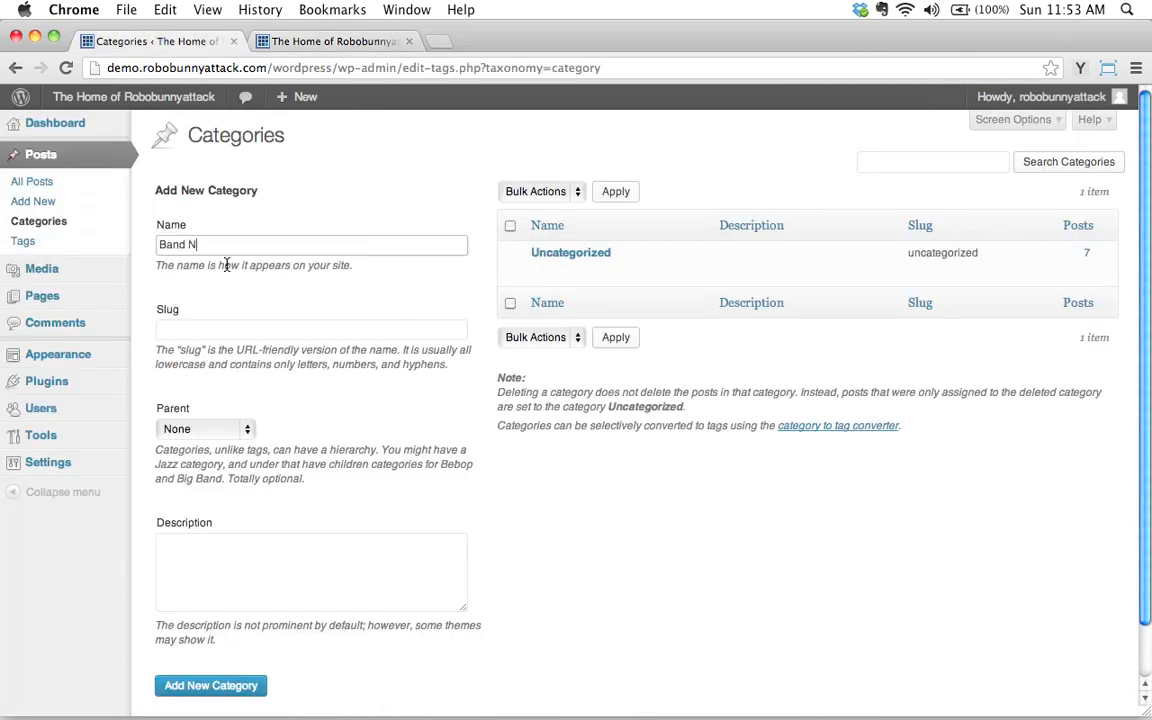
{"action": "type", "text": "ews"}
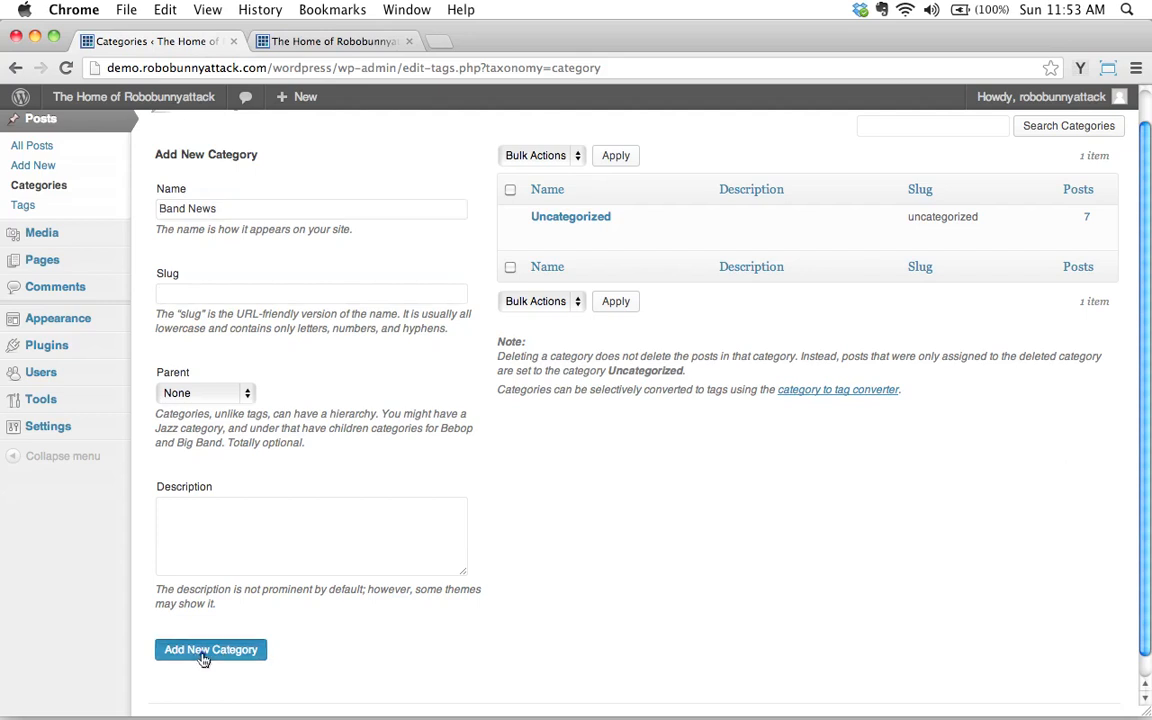
{"action": "left_click", "coordinate": [210, 648]}
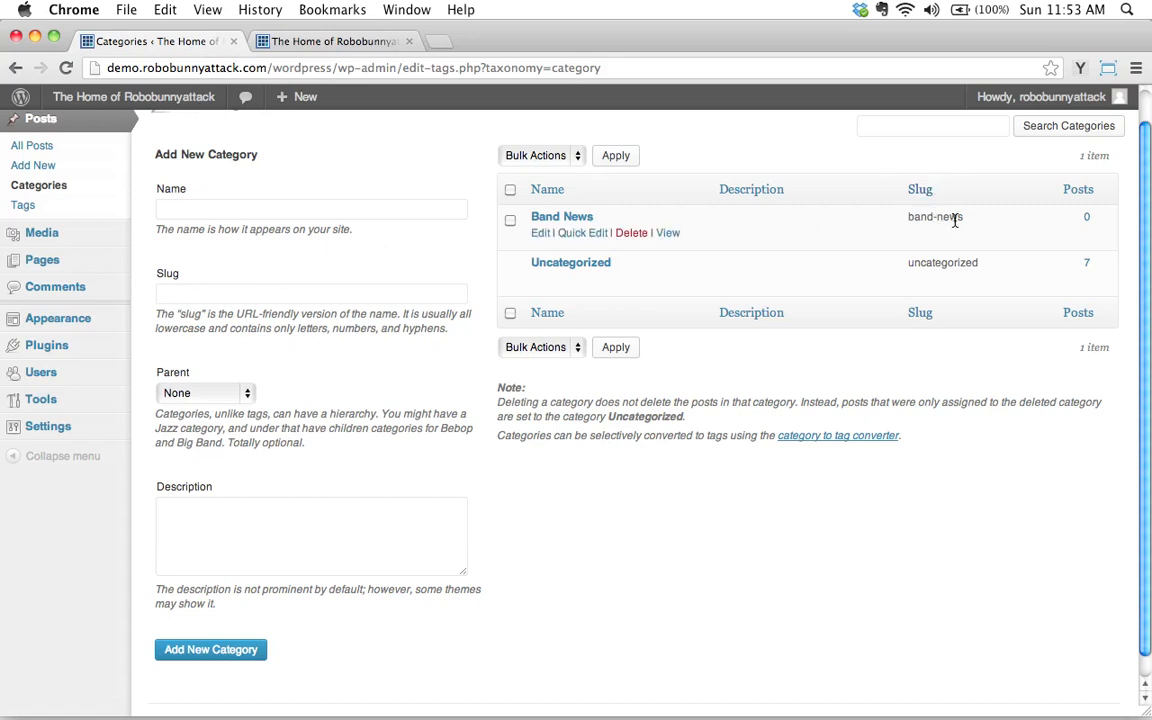
{"action": "mouse_move", "coordinate": [912, 218]}
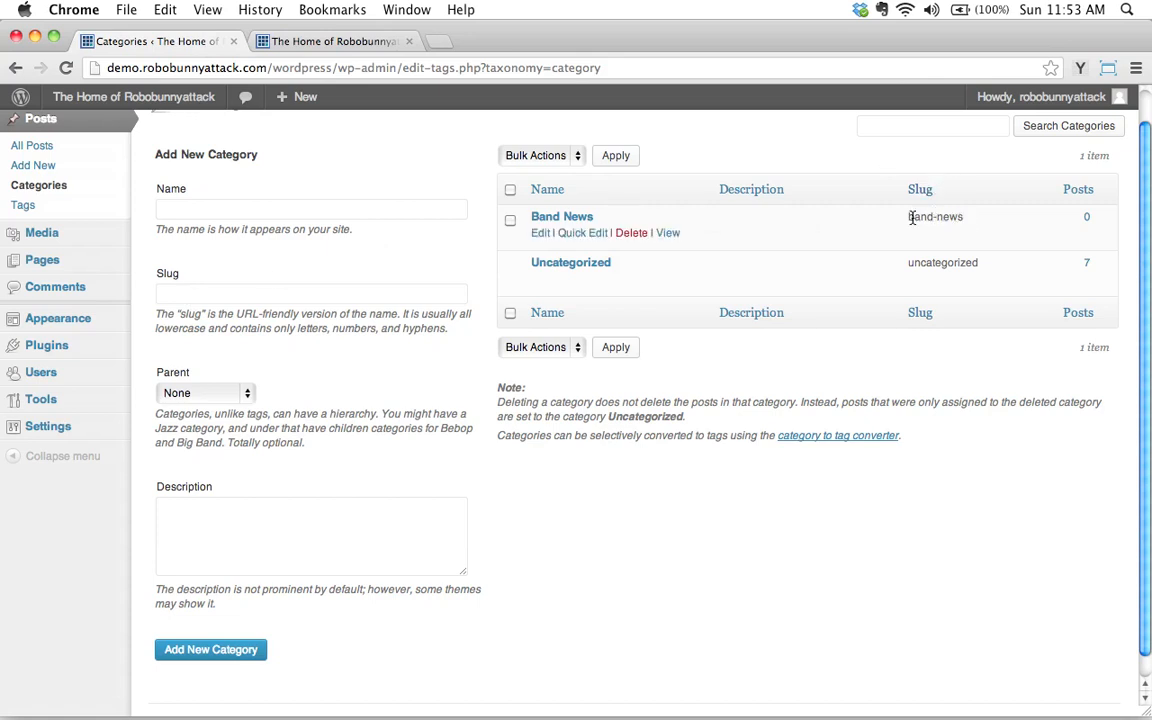
{"action": "left_click", "coordinate": [920, 188]}
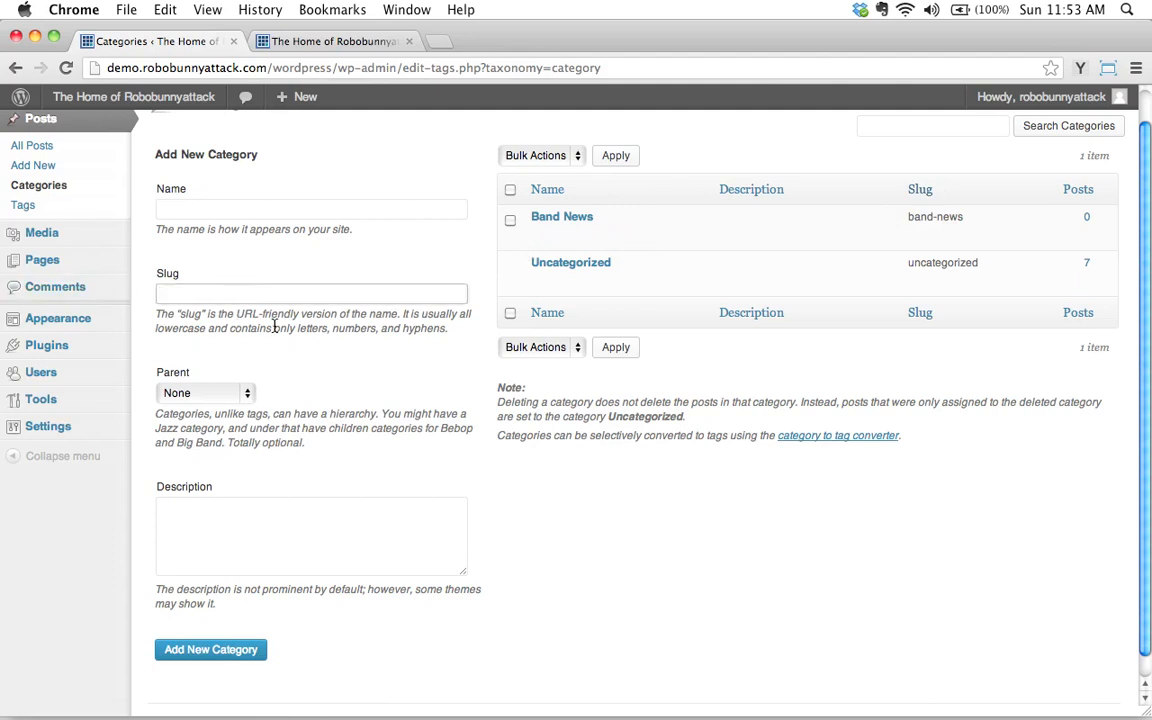
{"action": "mouse_move", "coordinate": [392, 312]}
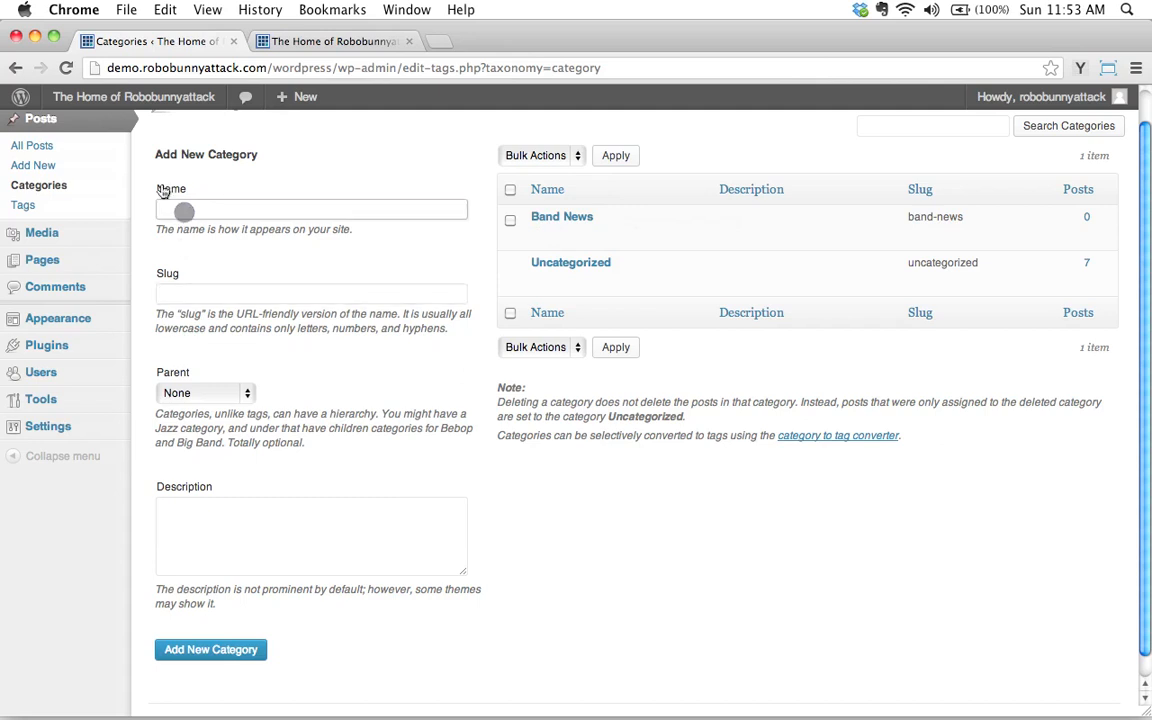
{"action": "mouse_move", "coordinate": [644, 216]}
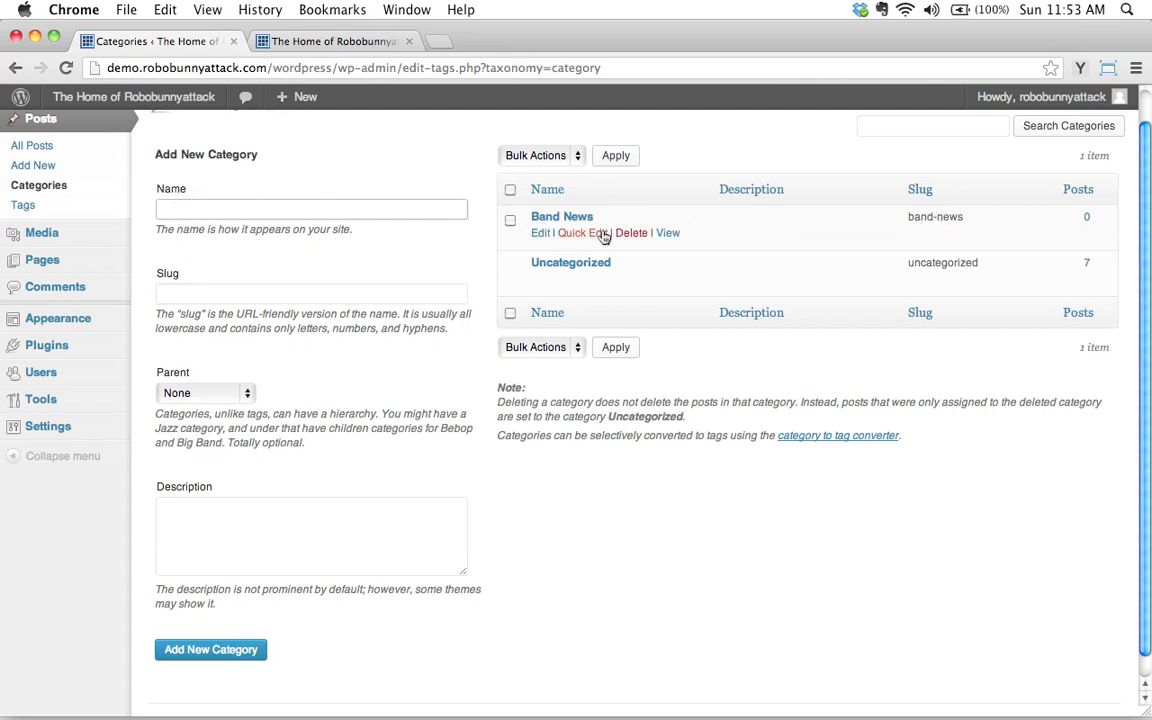
{"action": "mouse_move", "coordinate": [696, 250]}
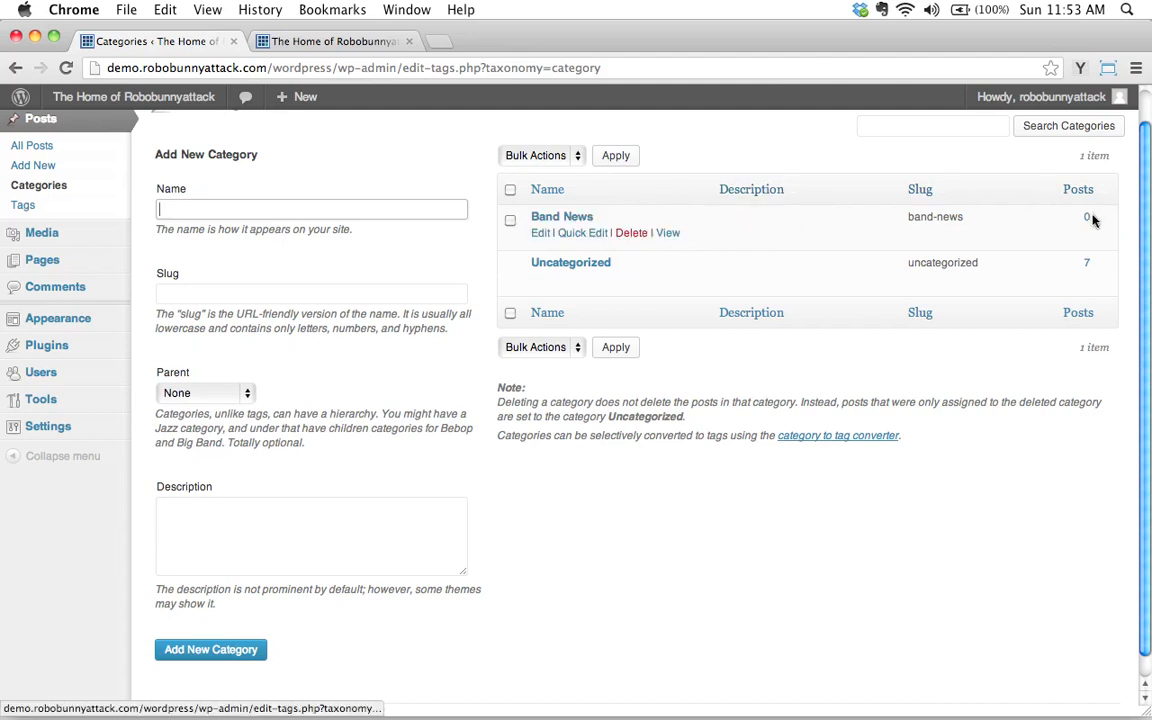
{"action": "mouse_move", "coordinate": [562, 216]}
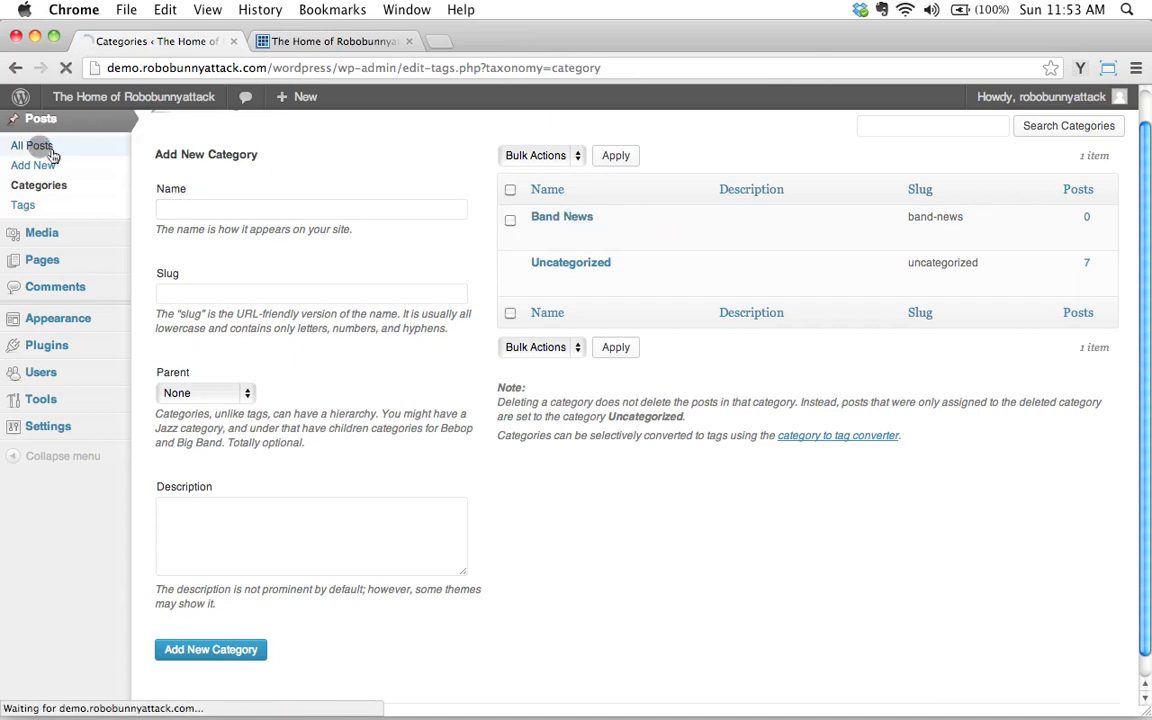
From All Posts, load 'Check out our new band lineup!' in the Edit Post screen
{"action": "left_click", "coordinate": [32, 144]}
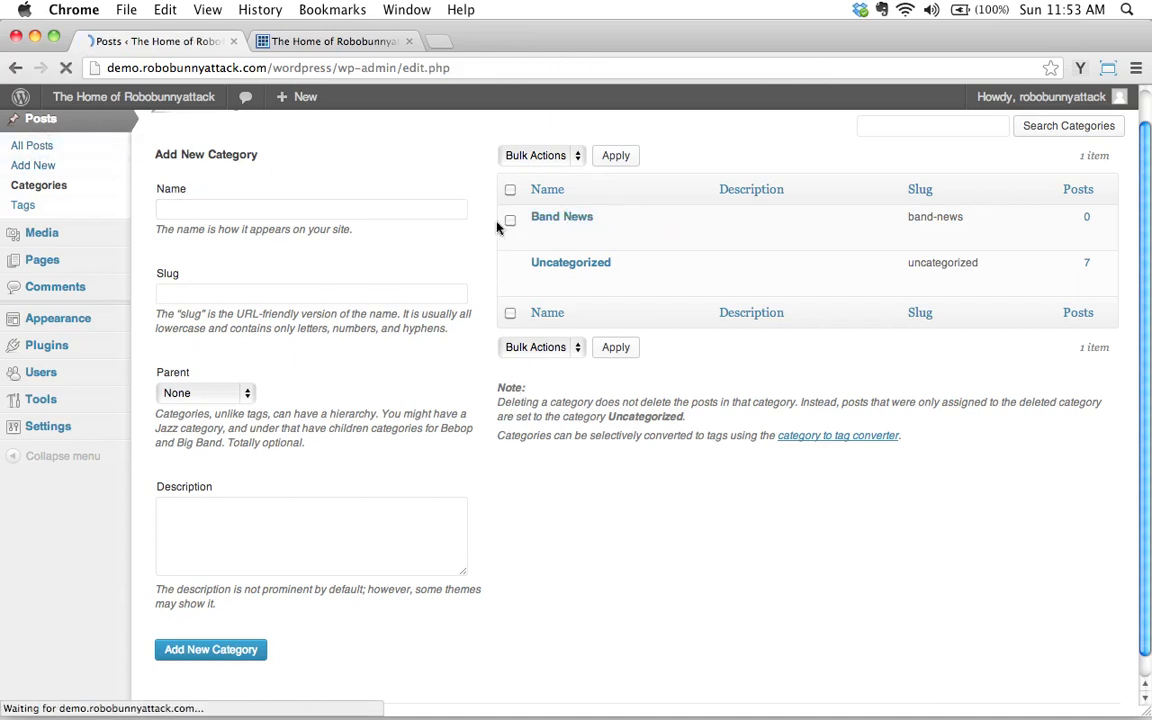
{"action": "left_click", "coordinate": [32, 144]}
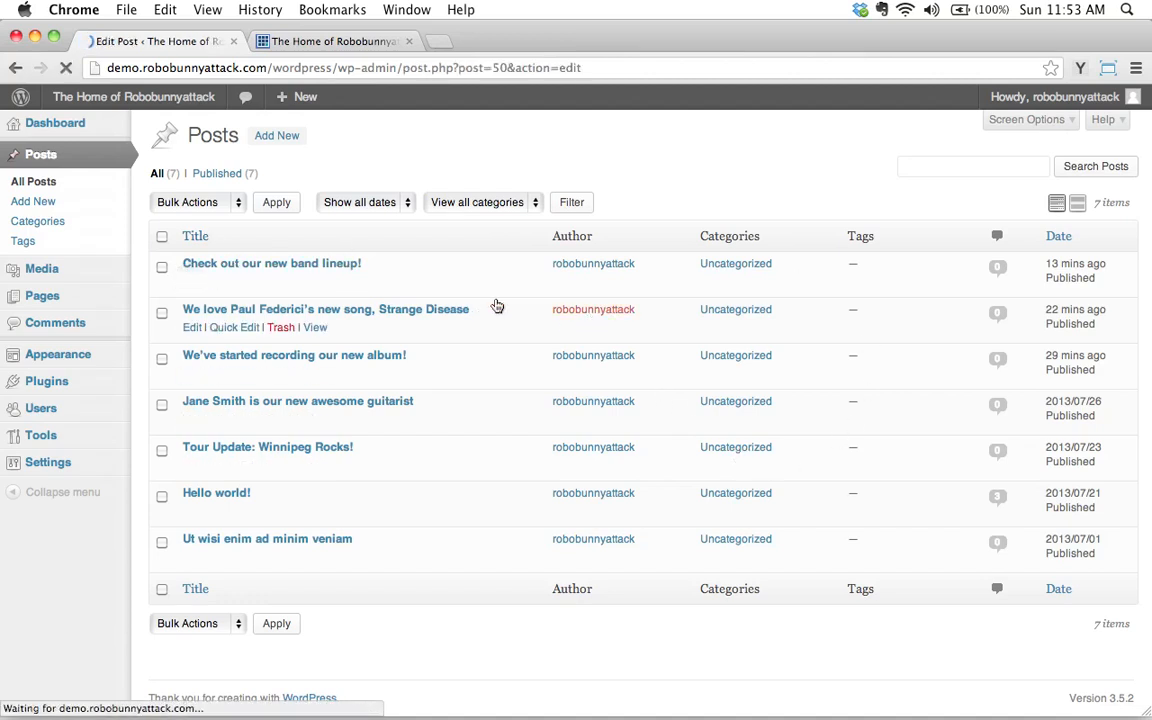
{"action": "left_click", "coordinate": [272, 264]}
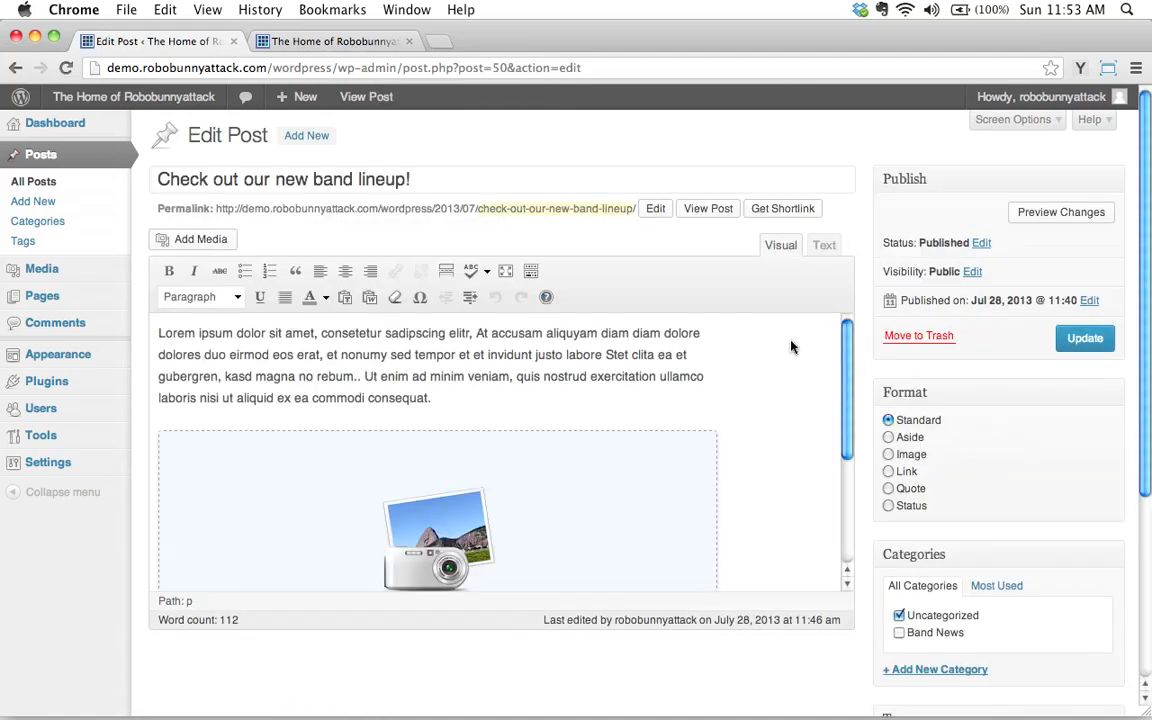
{"action": "scroll", "scroll_direction": "down", "scroll_amount": 3}
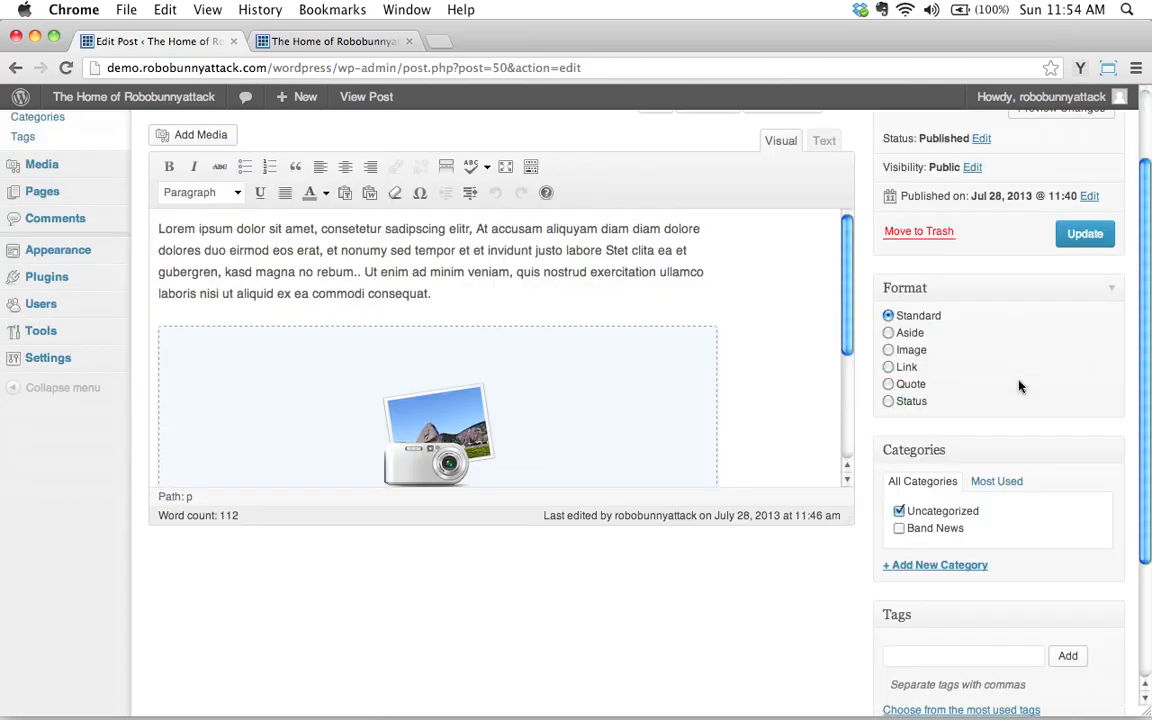
{"action": "scroll", "scroll_direction": "up", "scroll_amount": 3}
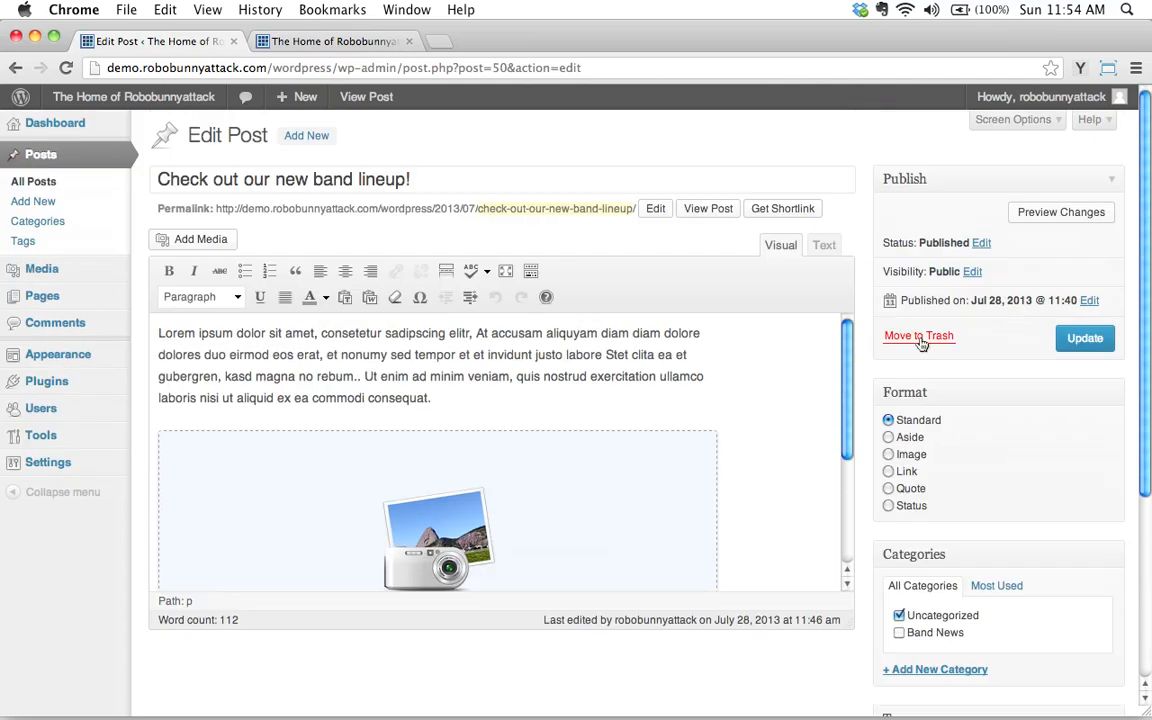
{"action": "scroll", "scroll_direction": "down", "scroll_amount": 3}
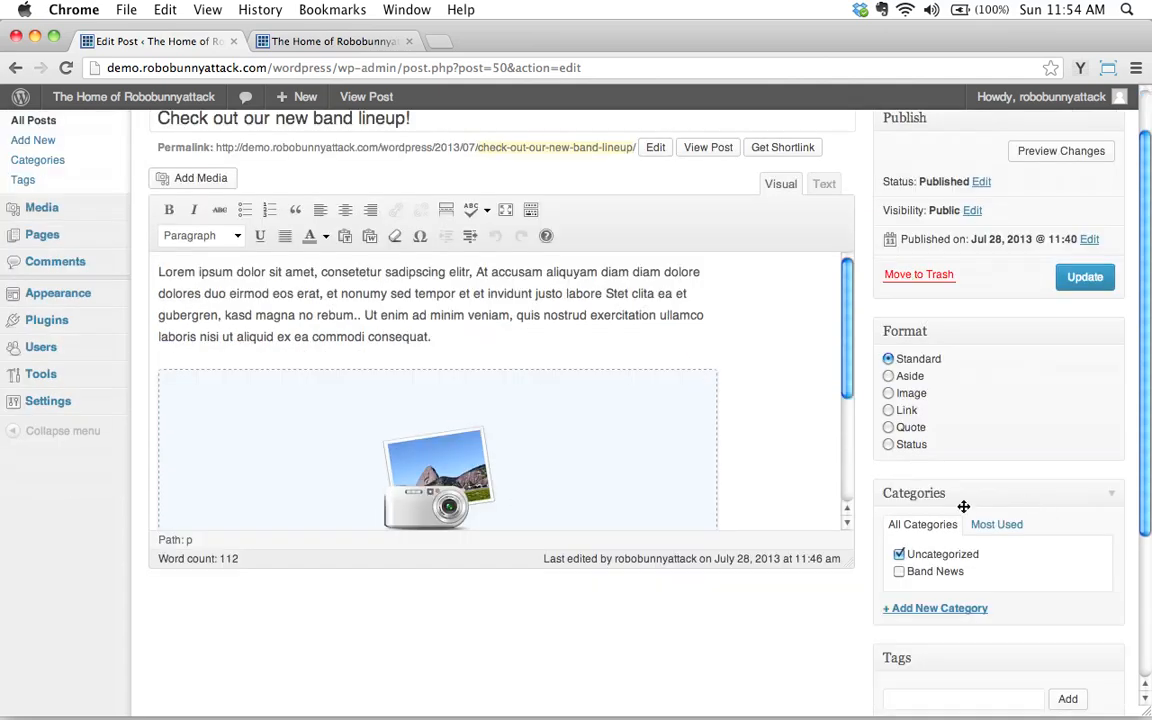
{"action": "mouse_move", "coordinate": [1076, 480]}
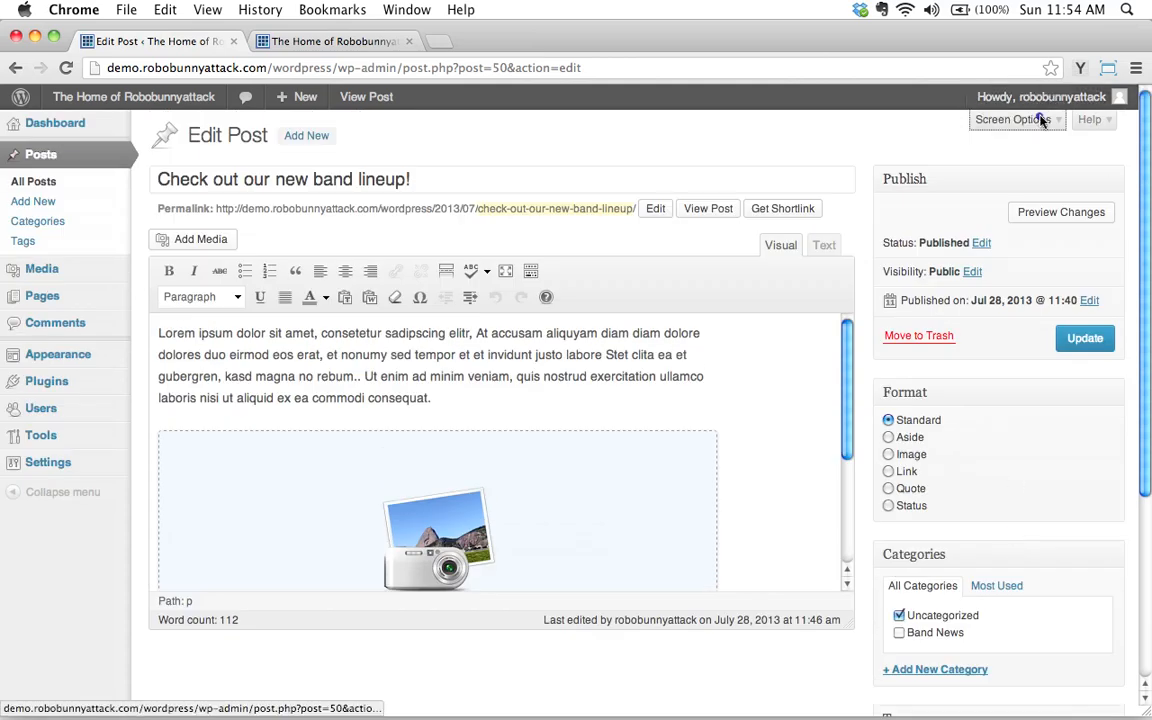
In Screen Options, hide the Format box and keep the Categories box shown
{"action": "left_click", "coordinate": [1012, 120]}
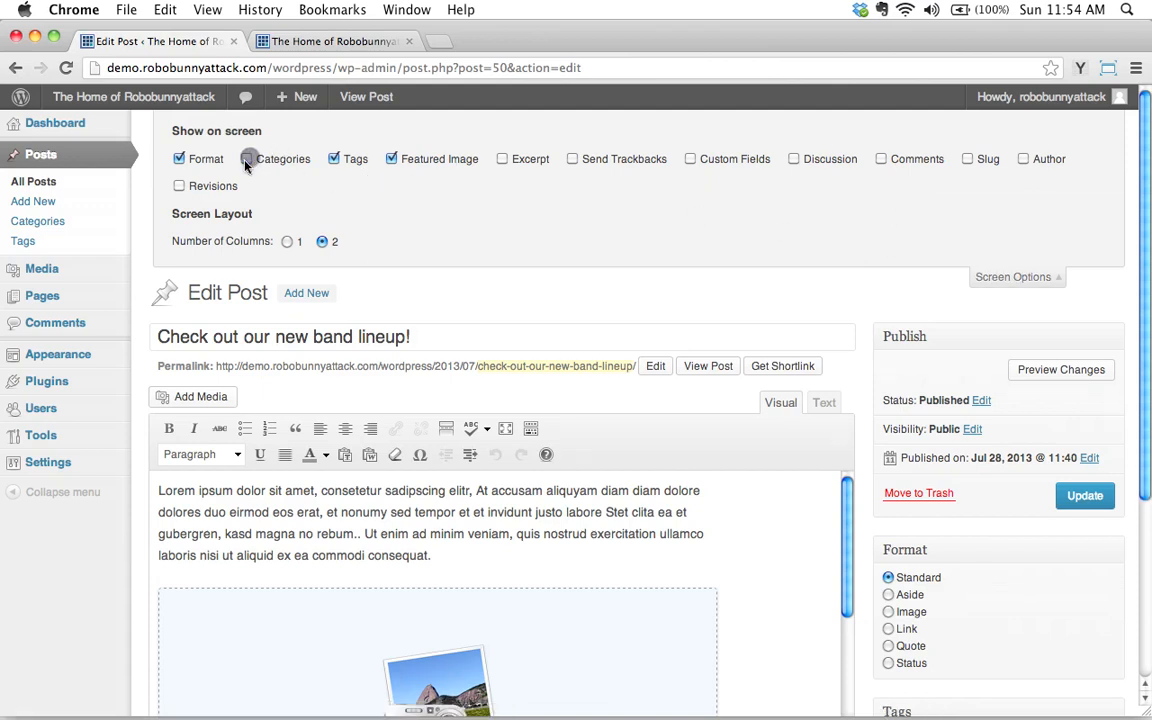
{"action": "left_click", "coordinate": [248, 160]}
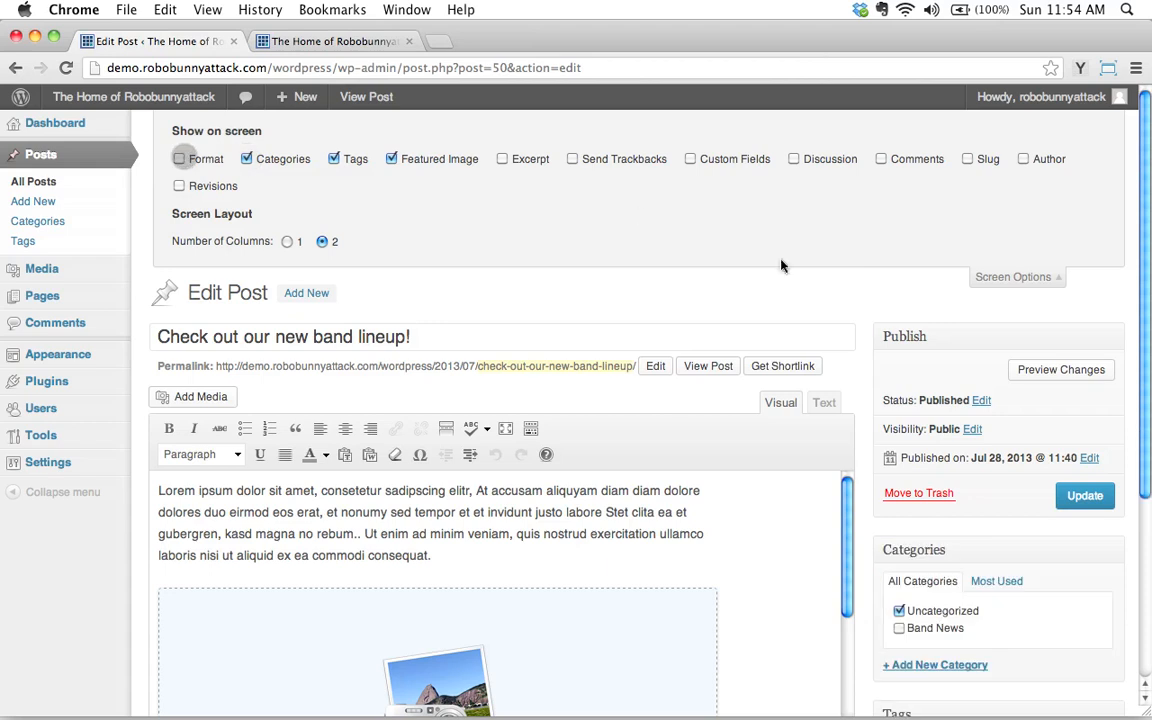
{"action": "left_click", "coordinate": [178, 158]}
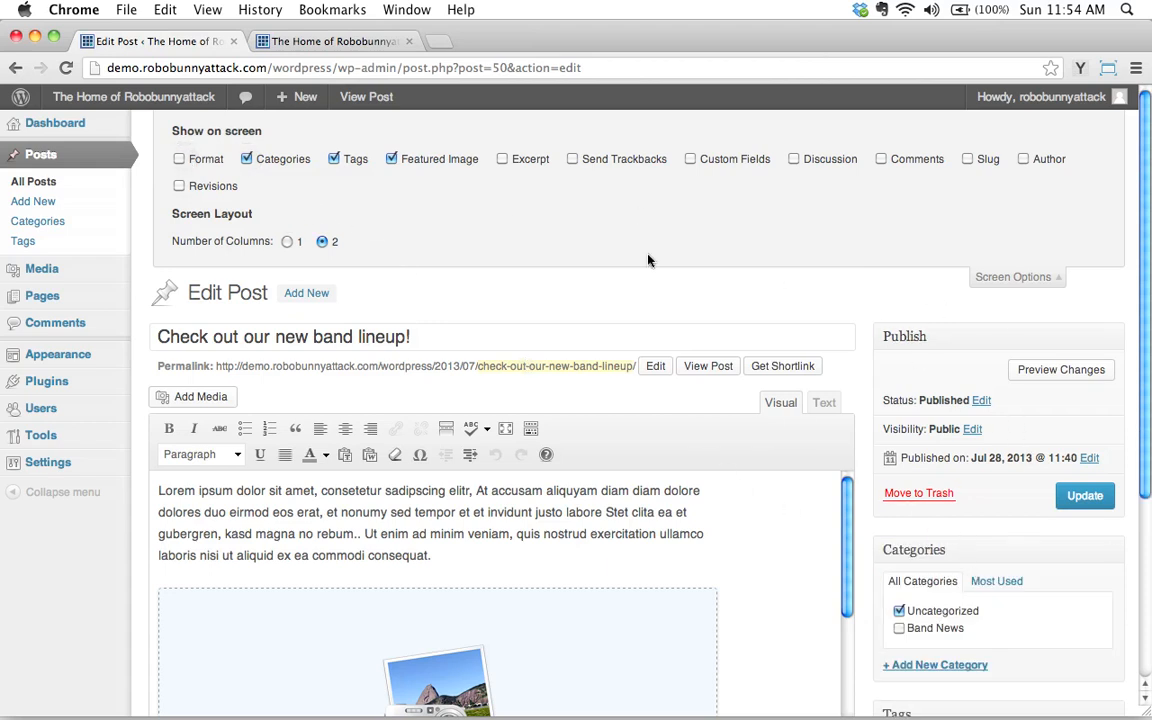
{"action": "mouse_move", "coordinate": [408, 288]}
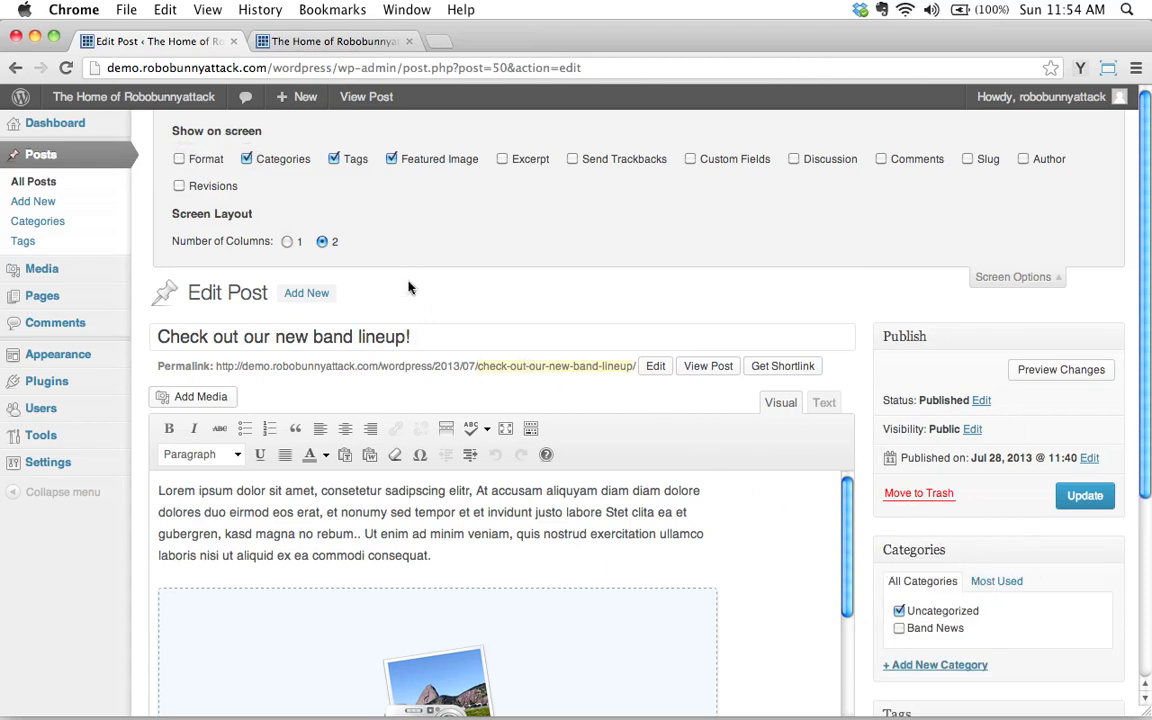
{"action": "left_click", "coordinate": [246, 160]}
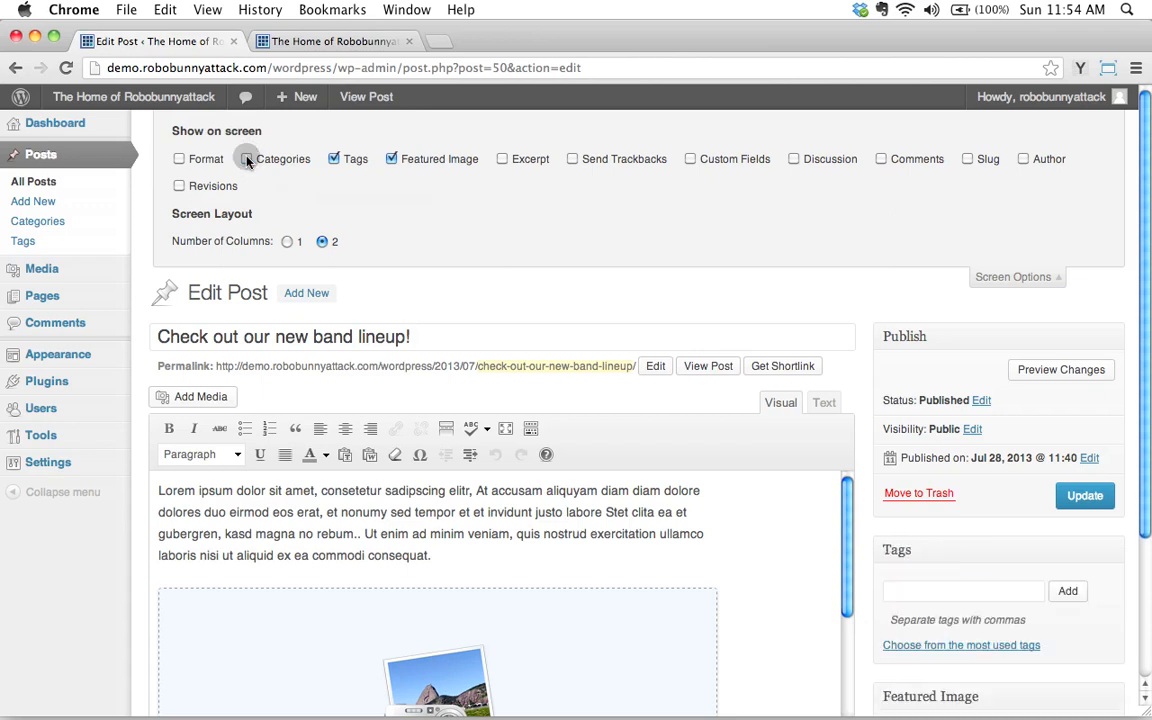
{"action": "left_click", "coordinate": [246, 158]}
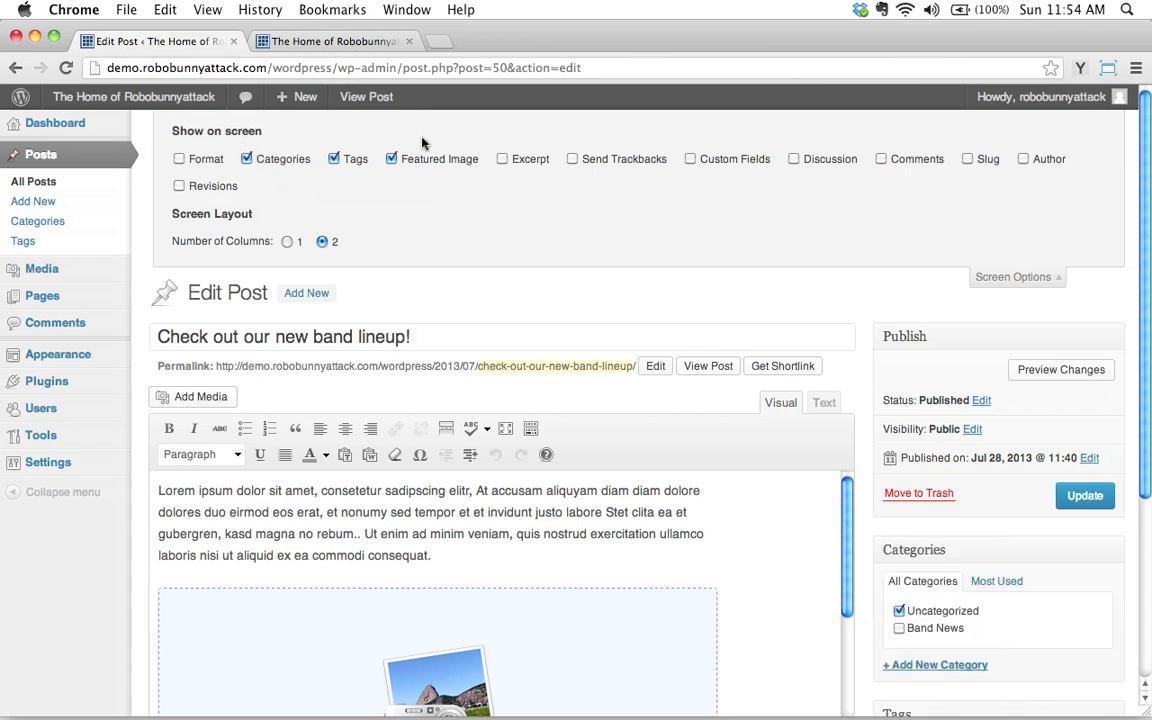
{"action": "mouse_move", "coordinate": [984, 302]}
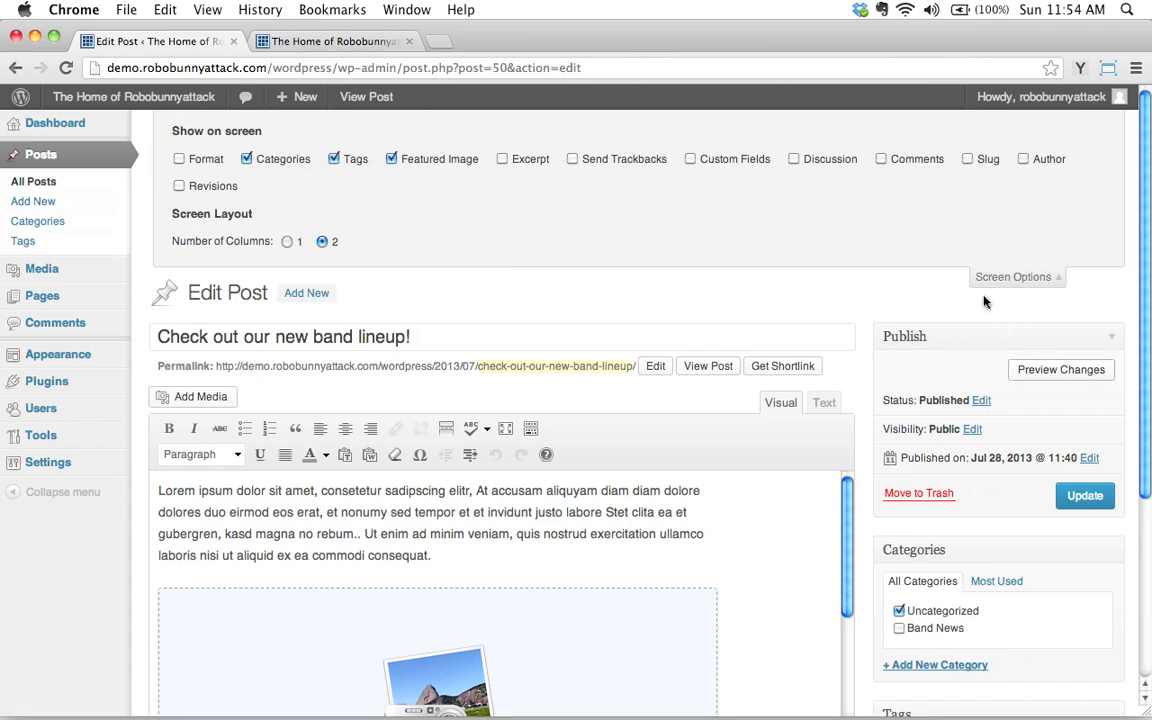
{"action": "scroll", "scroll_direction": "down", "scroll_amount": 3}
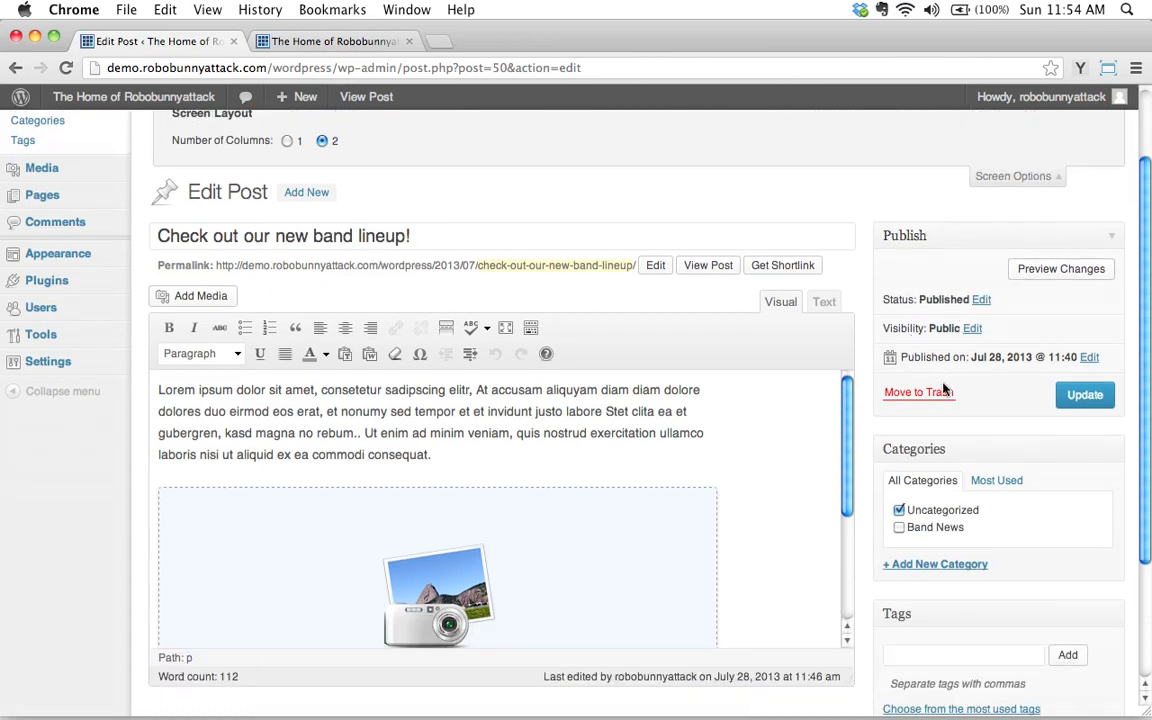
{"action": "mouse_move", "coordinate": [930, 436]}
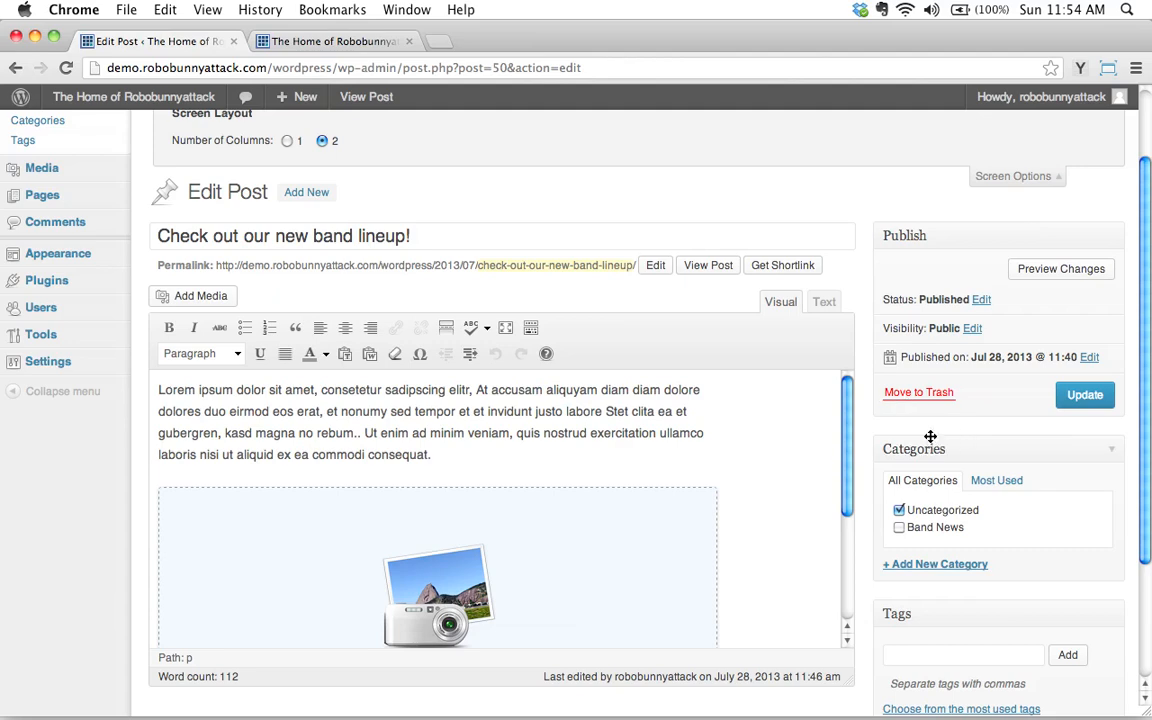
{"action": "mouse_move", "coordinate": [884, 382]}
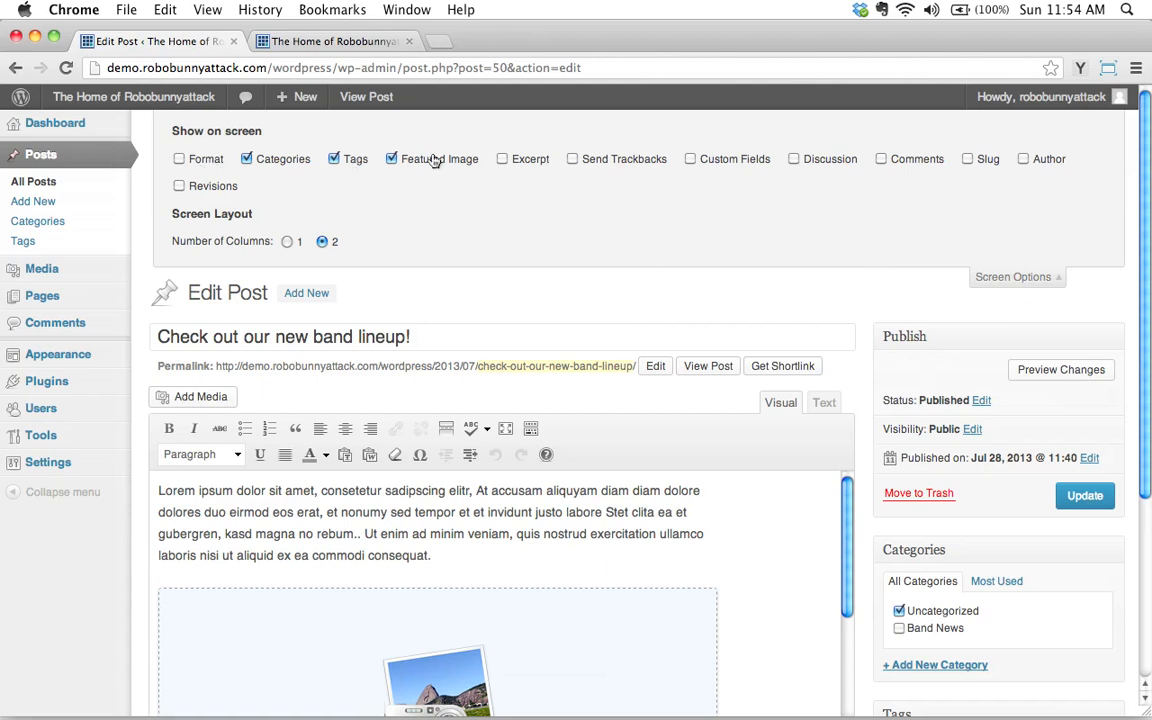
{"action": "mouse_move", "coordinate": [450, 180]}
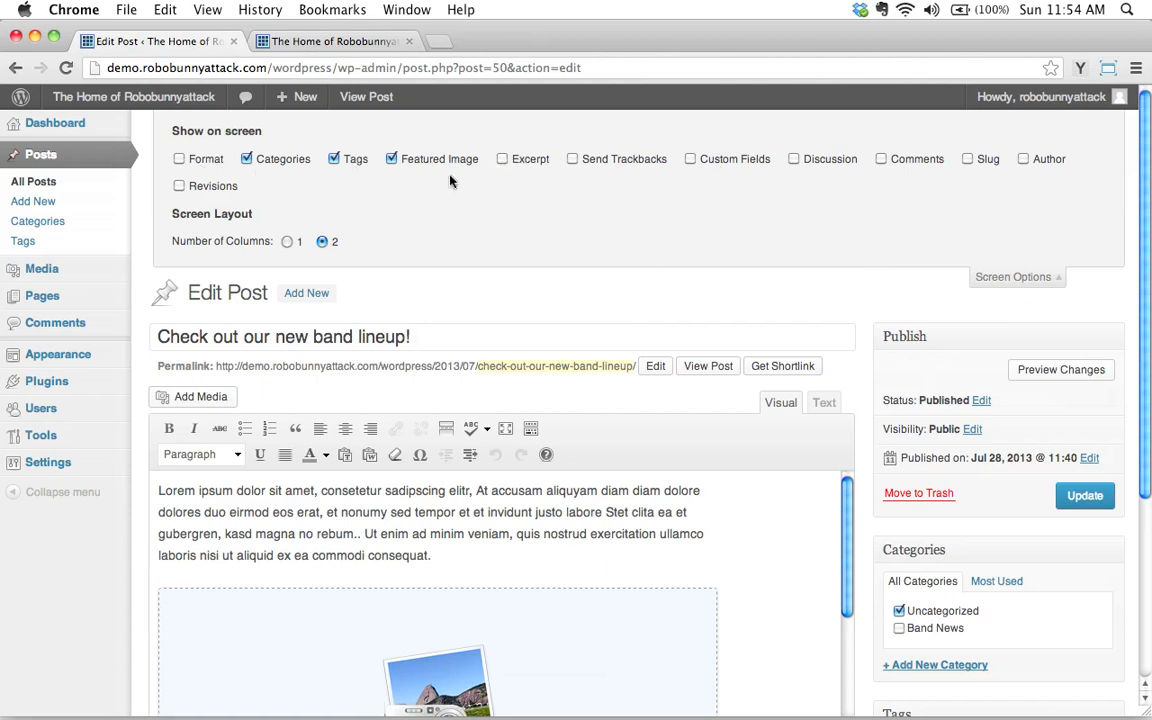
{"action": "mouse_move", "coordinate": [752, 186]}
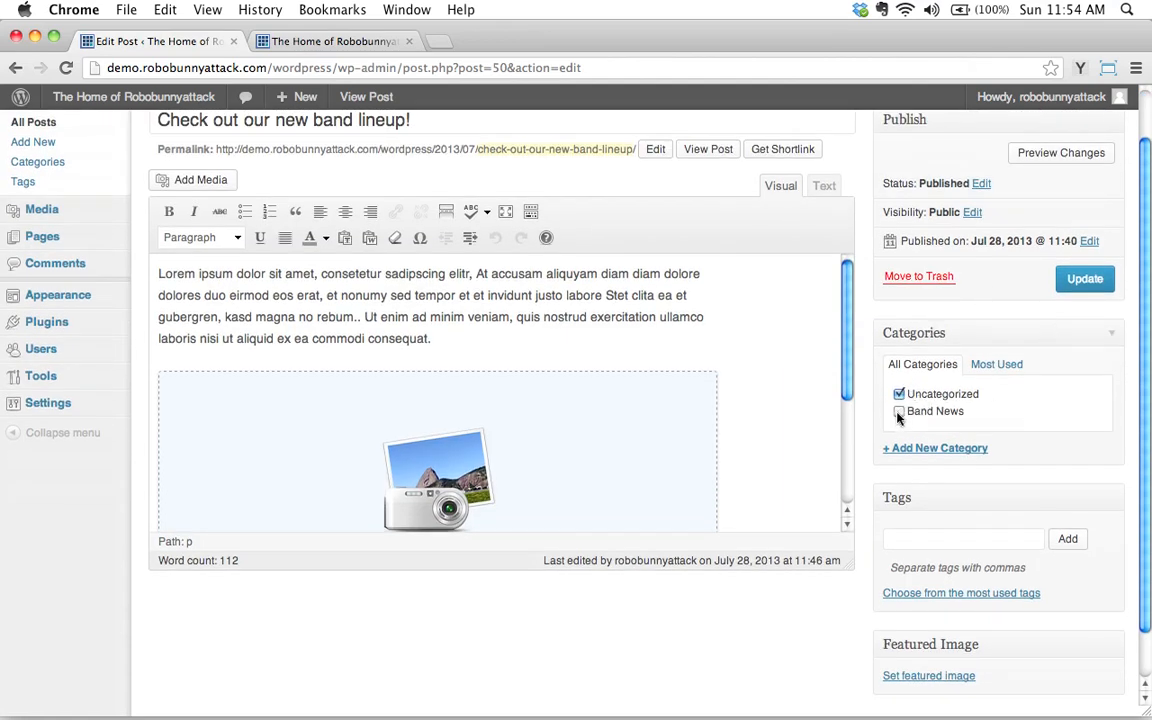
Check Band News and uncheck Uncategorized for the band lineup post
{"action": "left_click", "coordinate": [900, 412]}
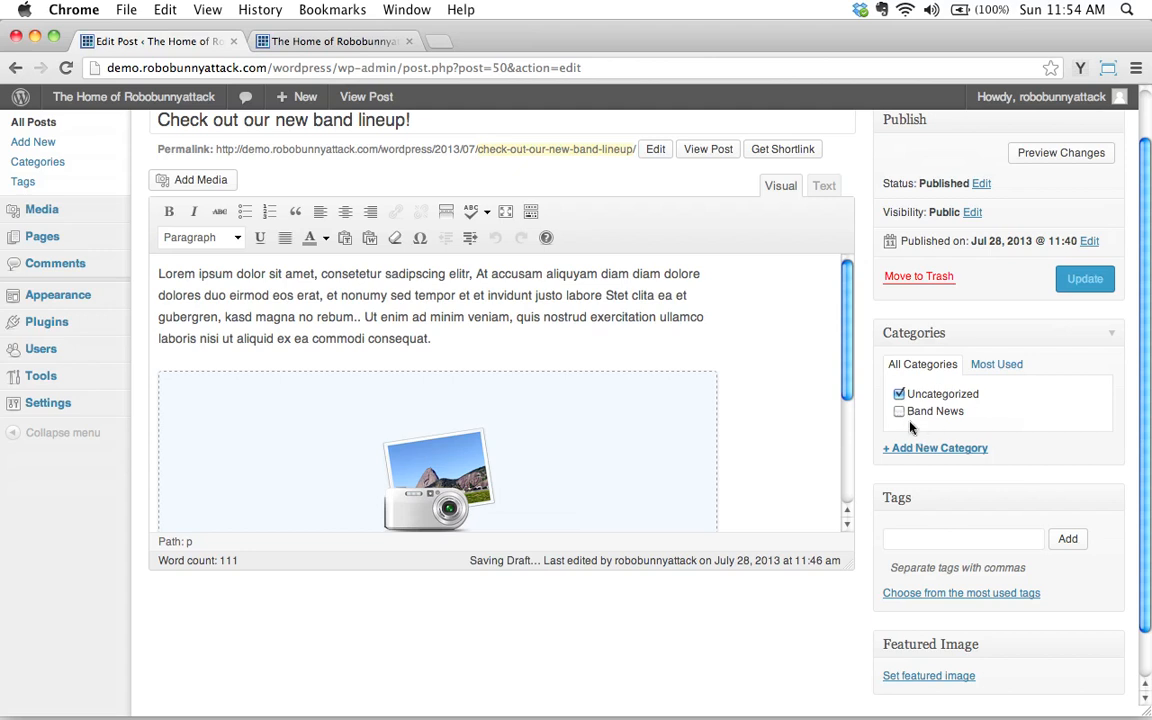
{"action": "mouse_move", "coordinate": [896, 408]}
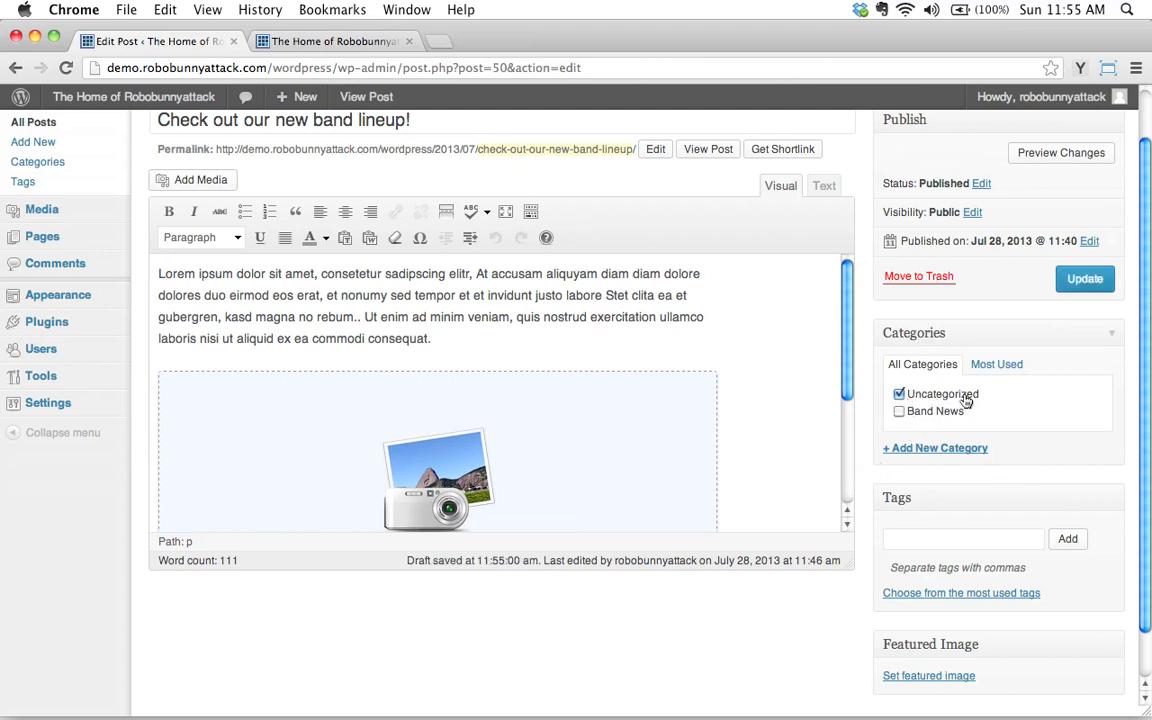
{"action": "left_click", "coordinate": [900, 412]}
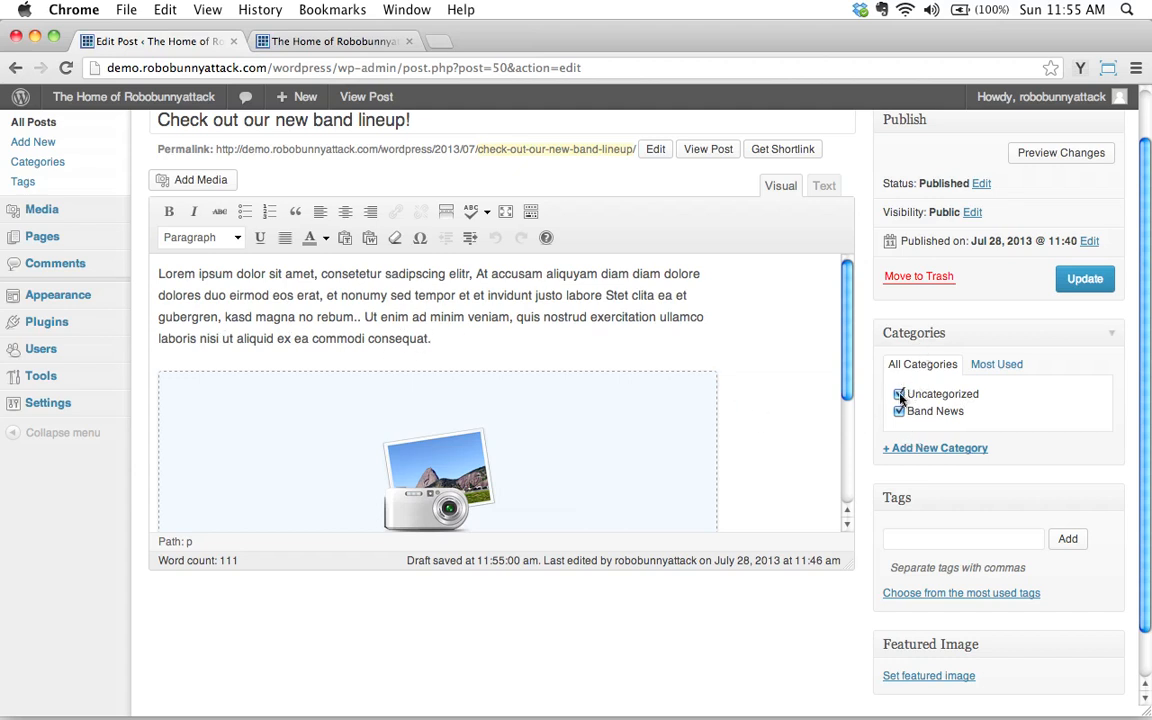
{"action": "left_click", "coordinate": [900, 392]}
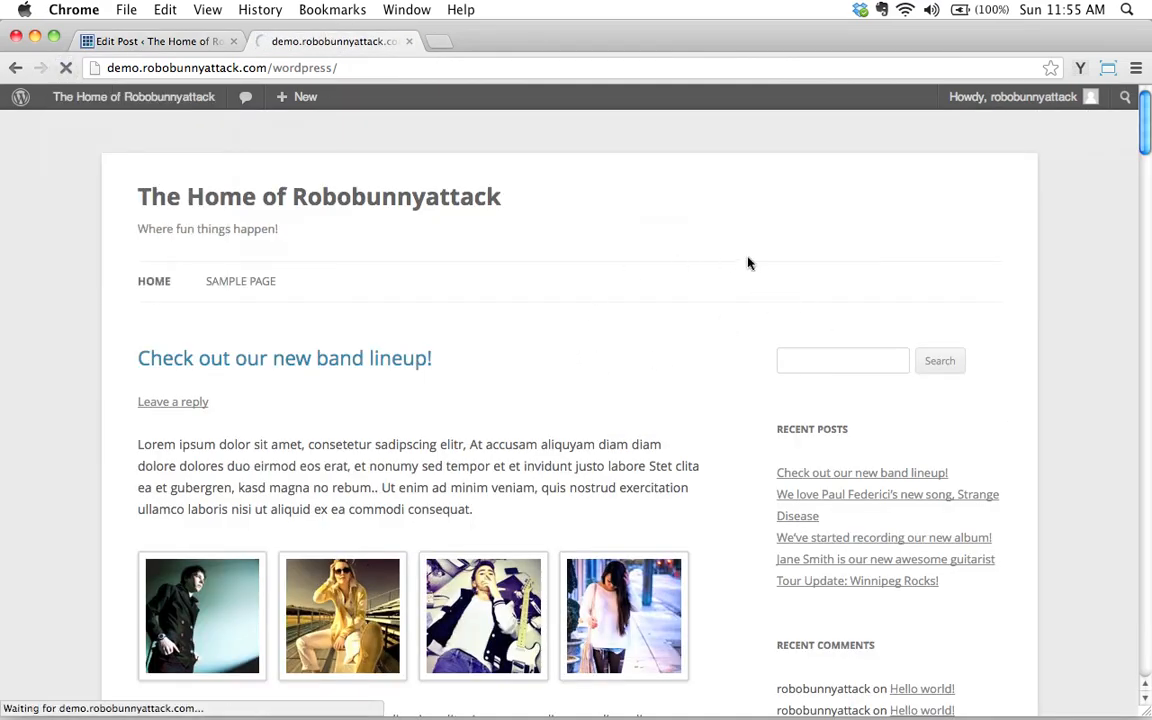
On the live homepage, follow the post's 'Posted in Band News' category link
{"action": "scroll", "scroll_direction": "down", "scroll_amount": 3}
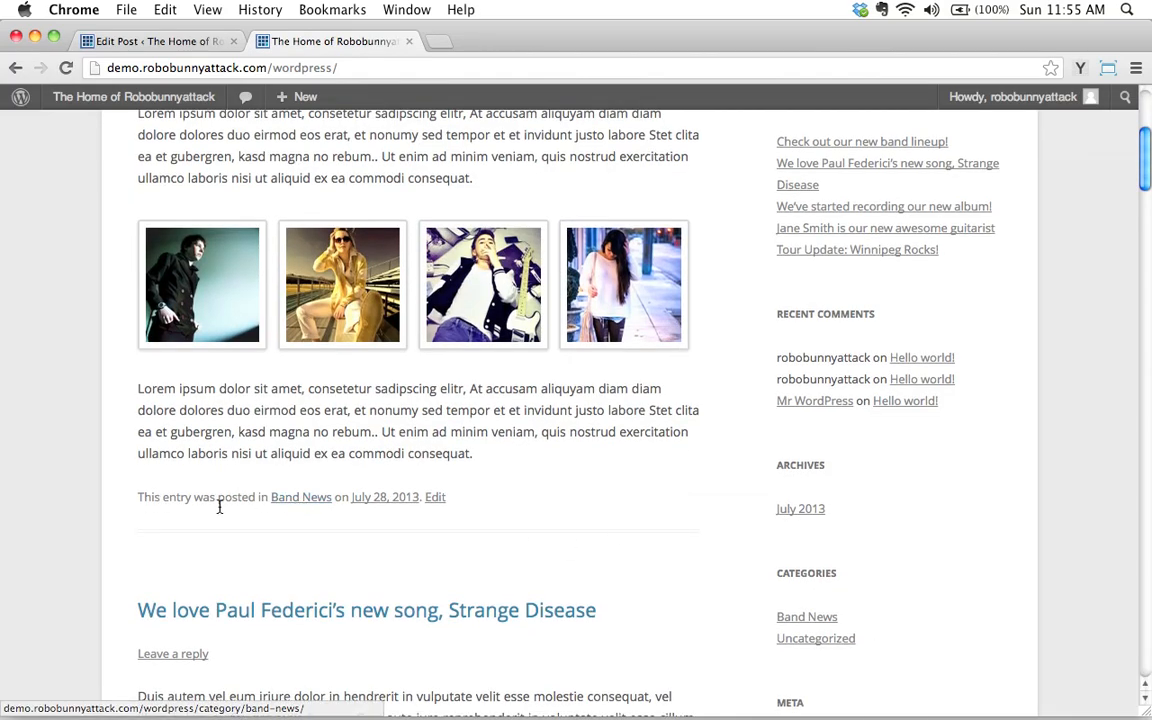
{"action": "mouse_move", "coordinate": [300, 496]}
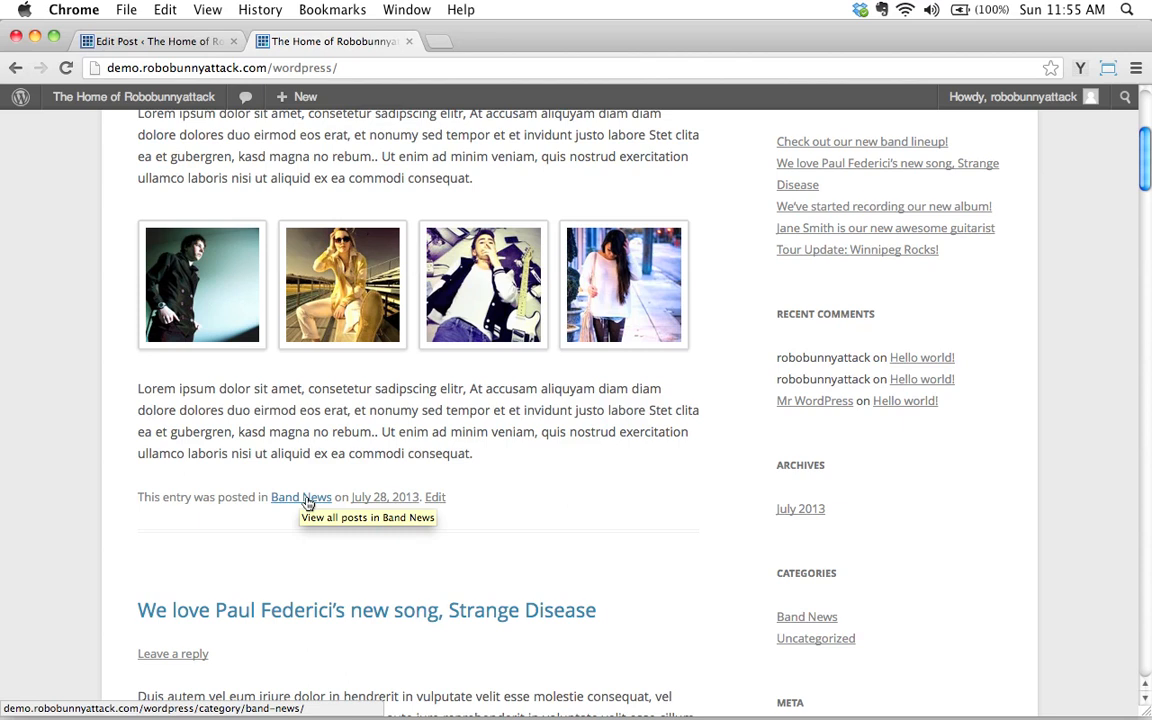
{"action": "mouse_move", "coordinate": [300, 496]}
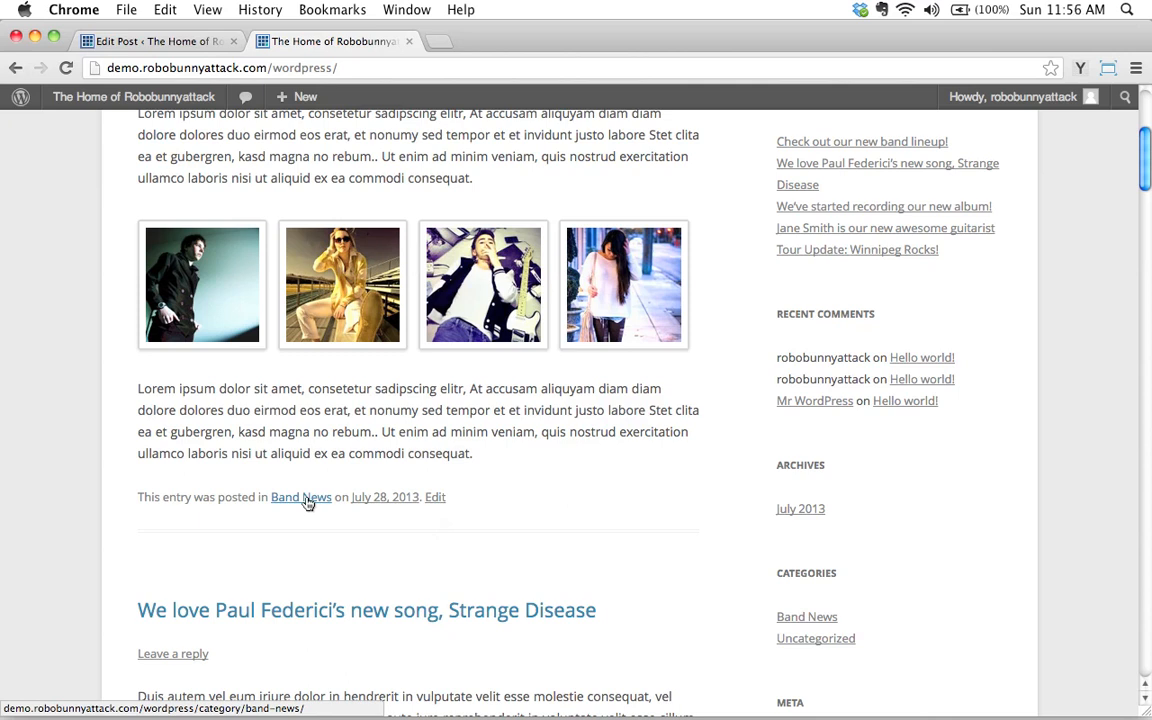
{"action": "left_click", "coordinate": [300, 496]}
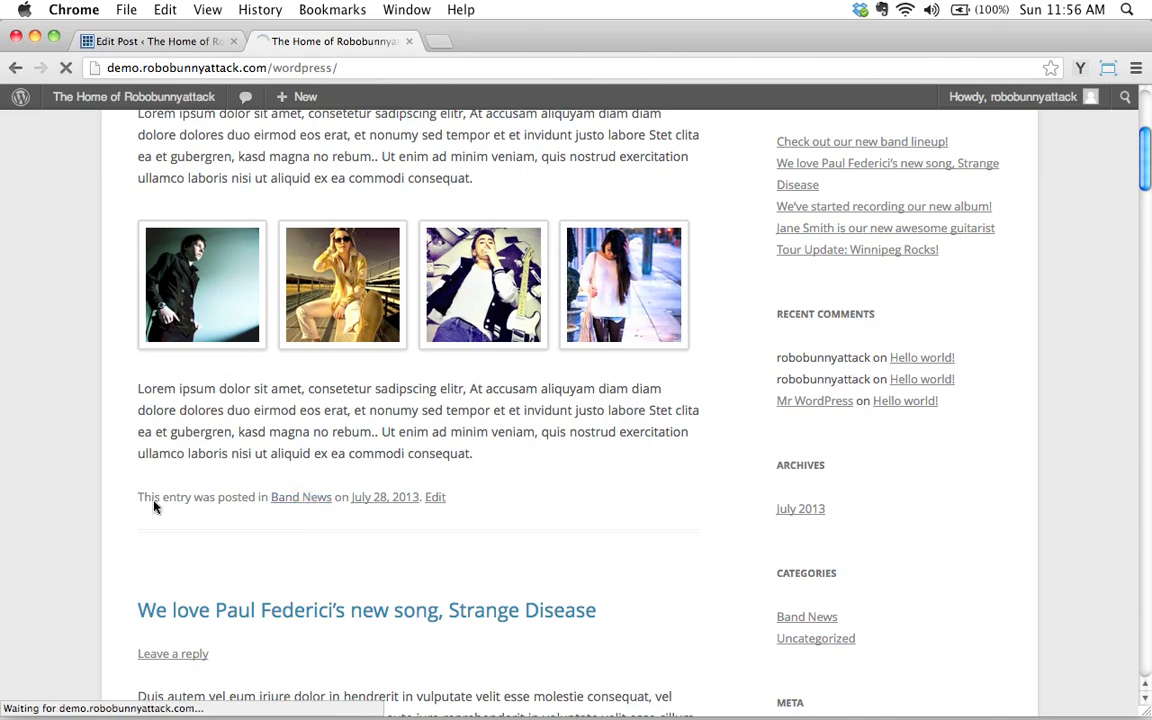
{"action": "mouse_move", "coordinate": [656, 516]}
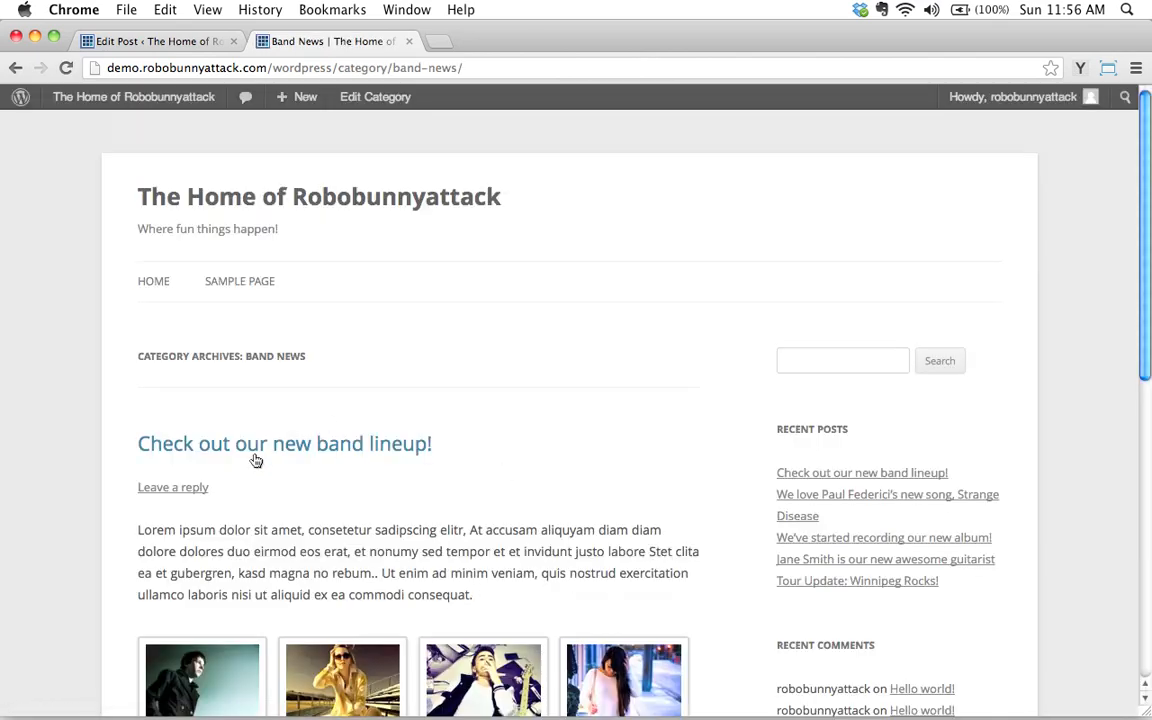
Review the Band News archive listing, then return to the site's homepage
{"action": "scroll", "scroll_direction": "down", "scroll_amount": 3}
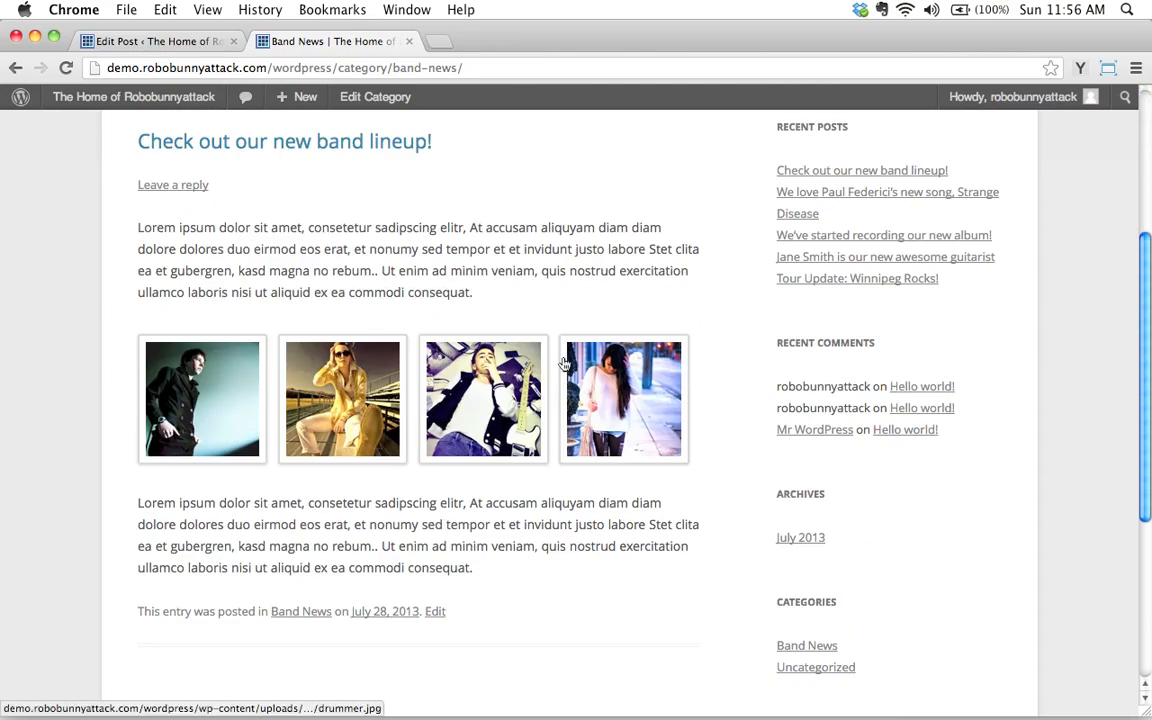
{"action": "scroll", "scroll_direction": "up", "scroll_amount": 3}
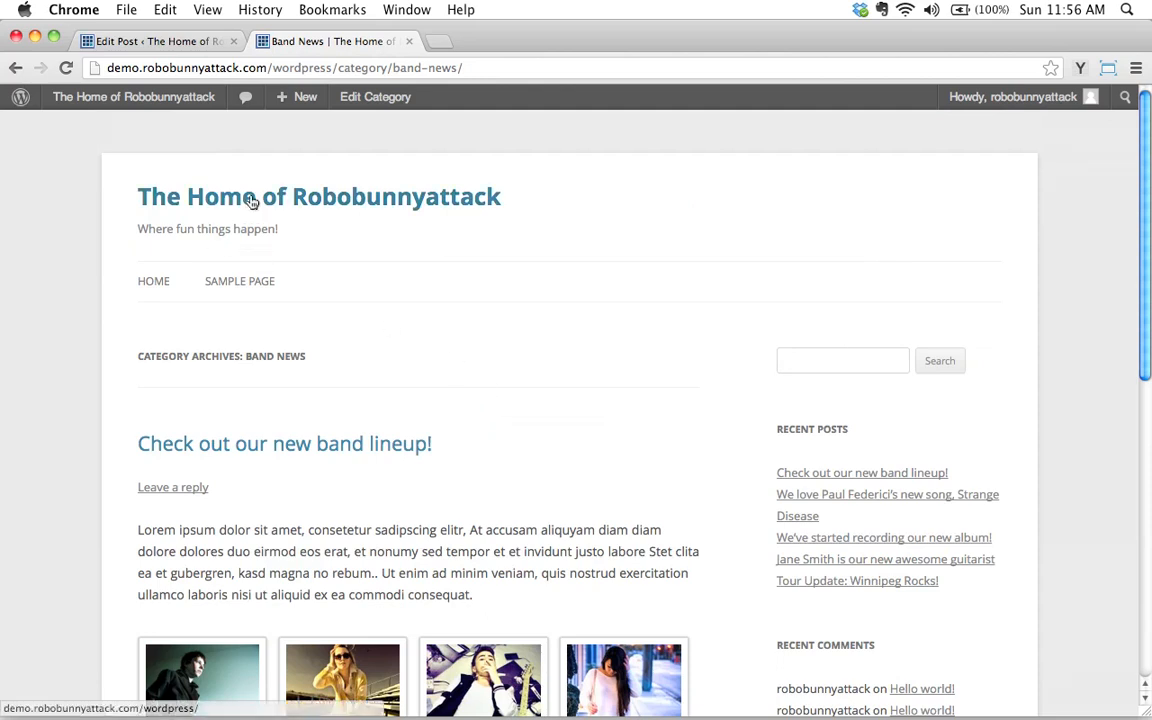
{"action": "left_click", "coordinate": [318, 196]}
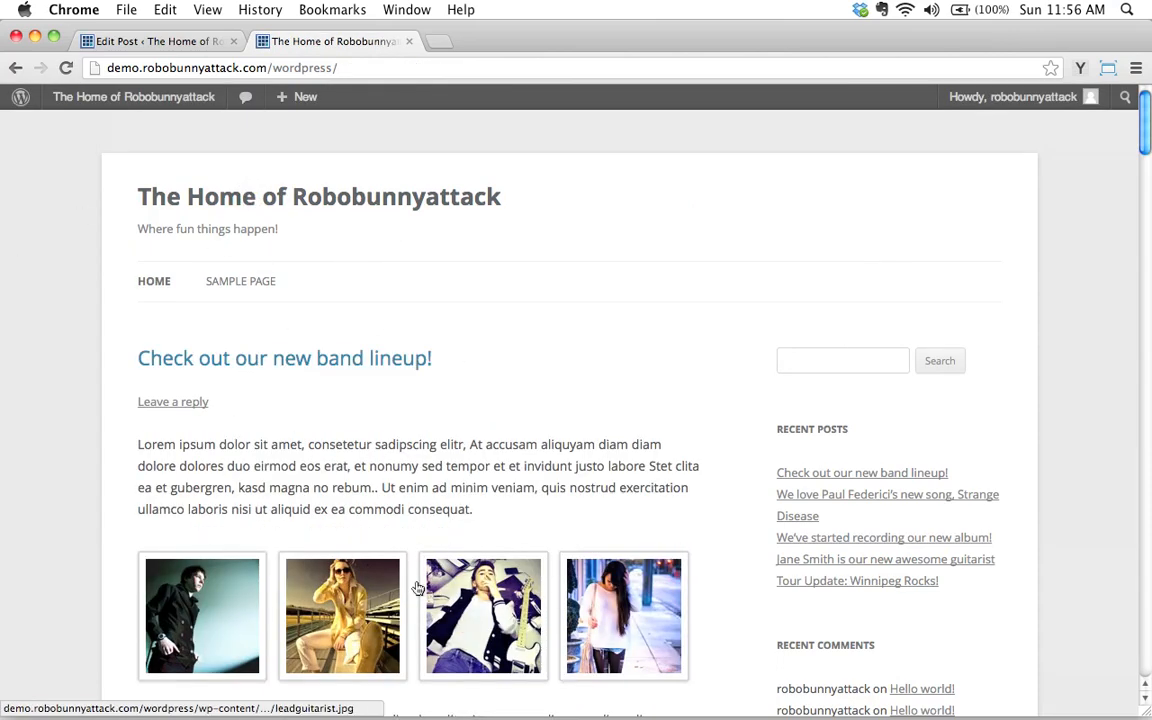
{"action": "mouse_move", "coordinate": [496, 538]}
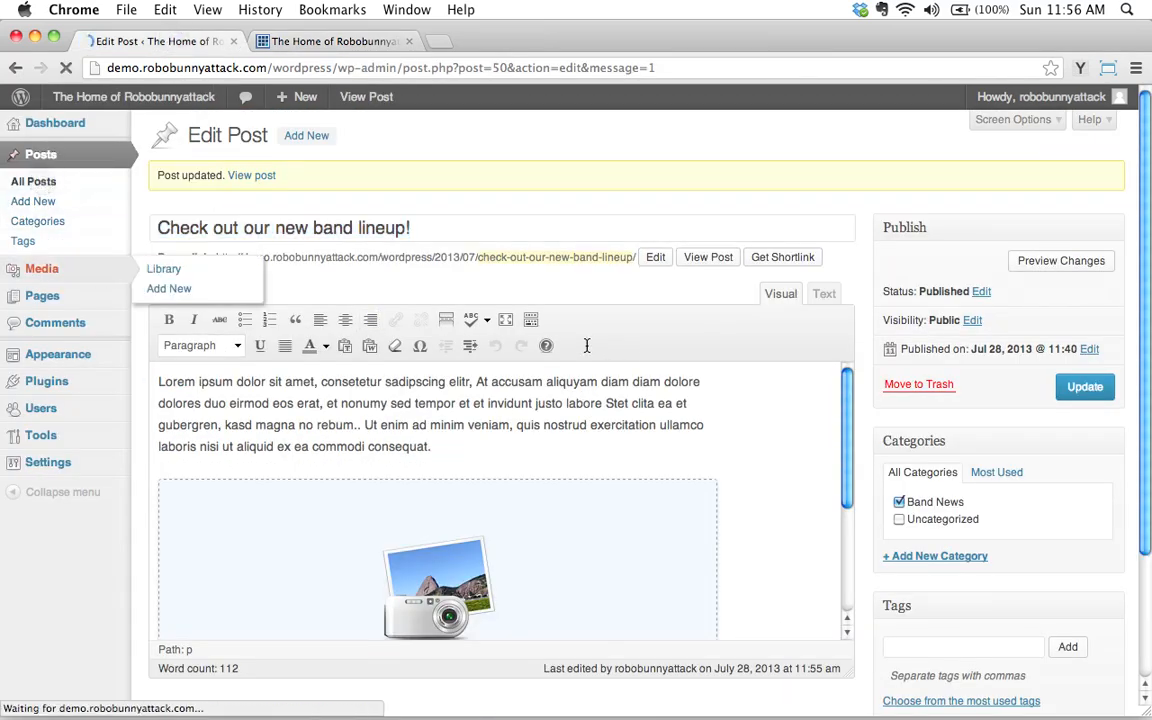
Show All Posts, with the band lineup post now under Band News
{"action": "left_click", "coordinate": [32, 180]}
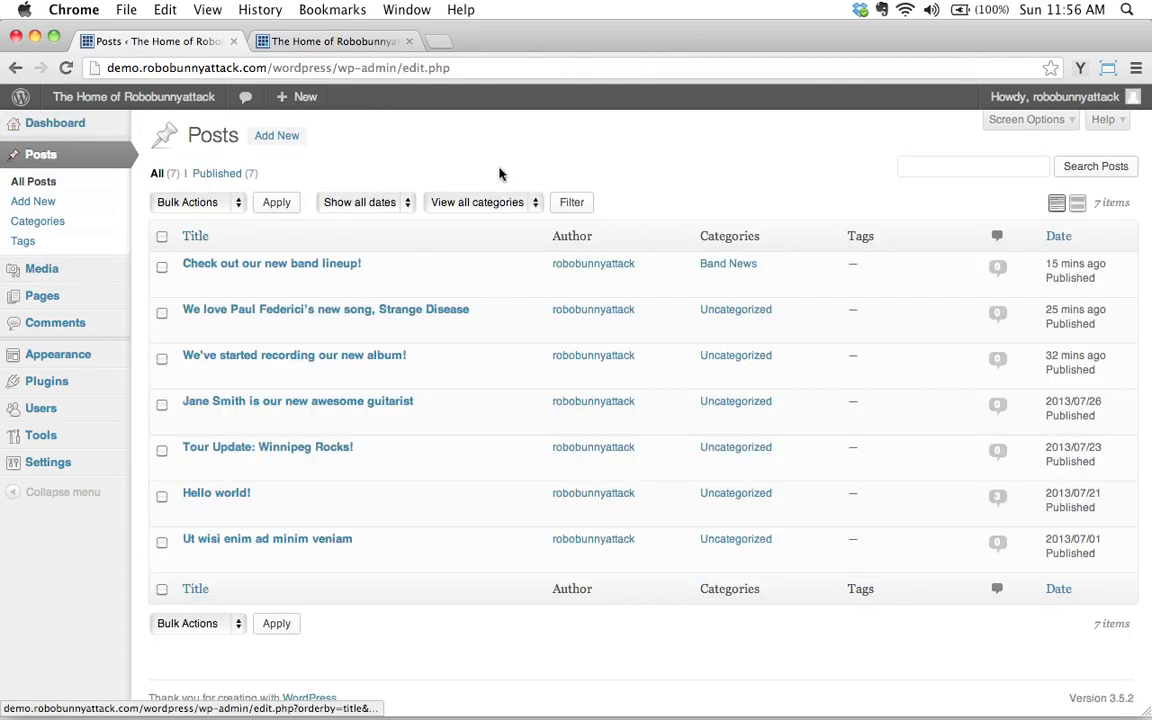
{"action": "mouse_move", "coordinate": [844, 190]}
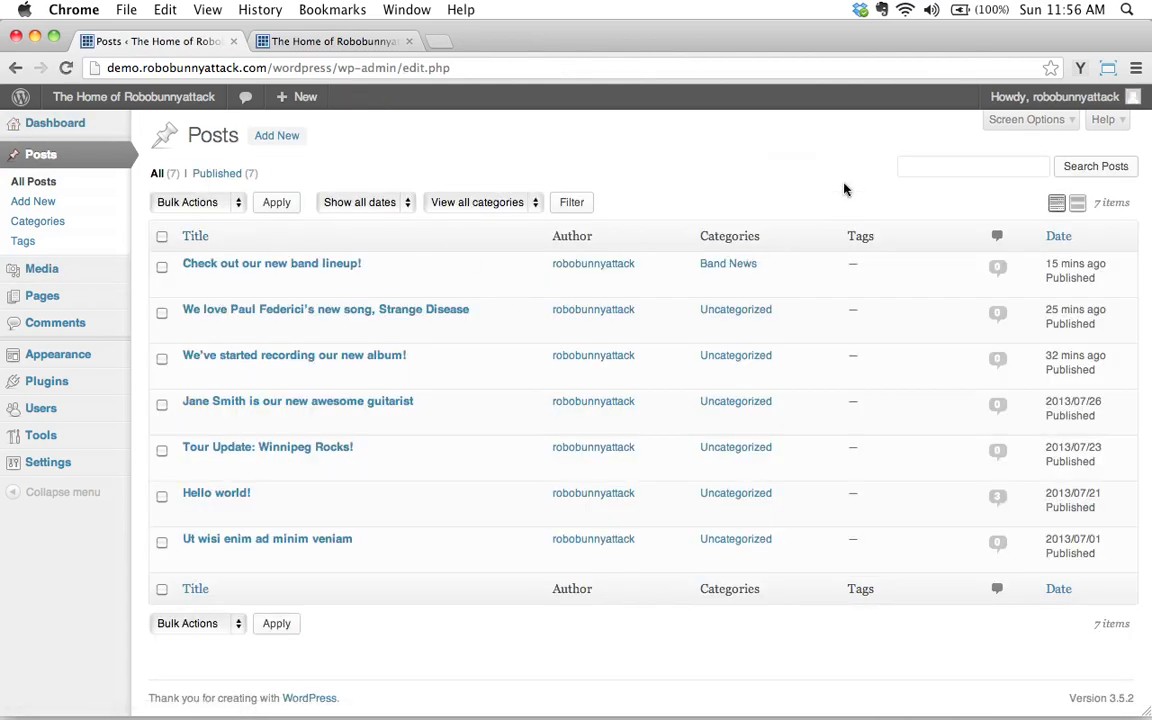
{"action": "mouse_move", "coordinate": [326, 308]}
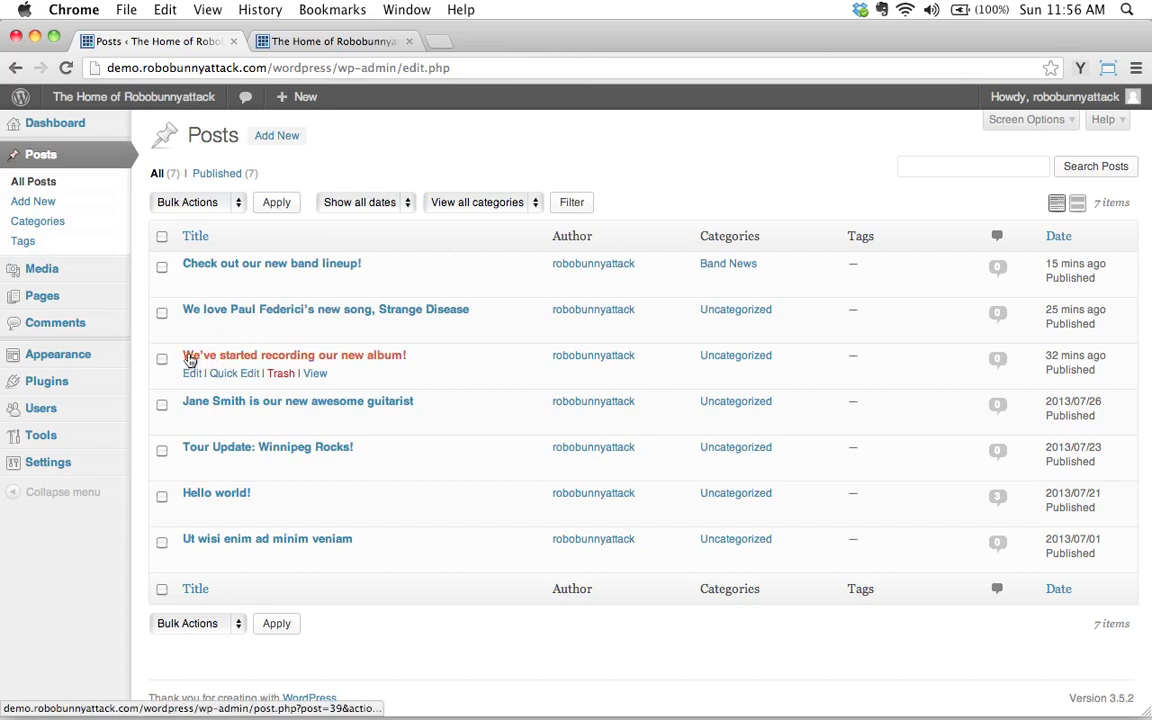
{"action": "mouse_move", "coordinate": [234, 374]}
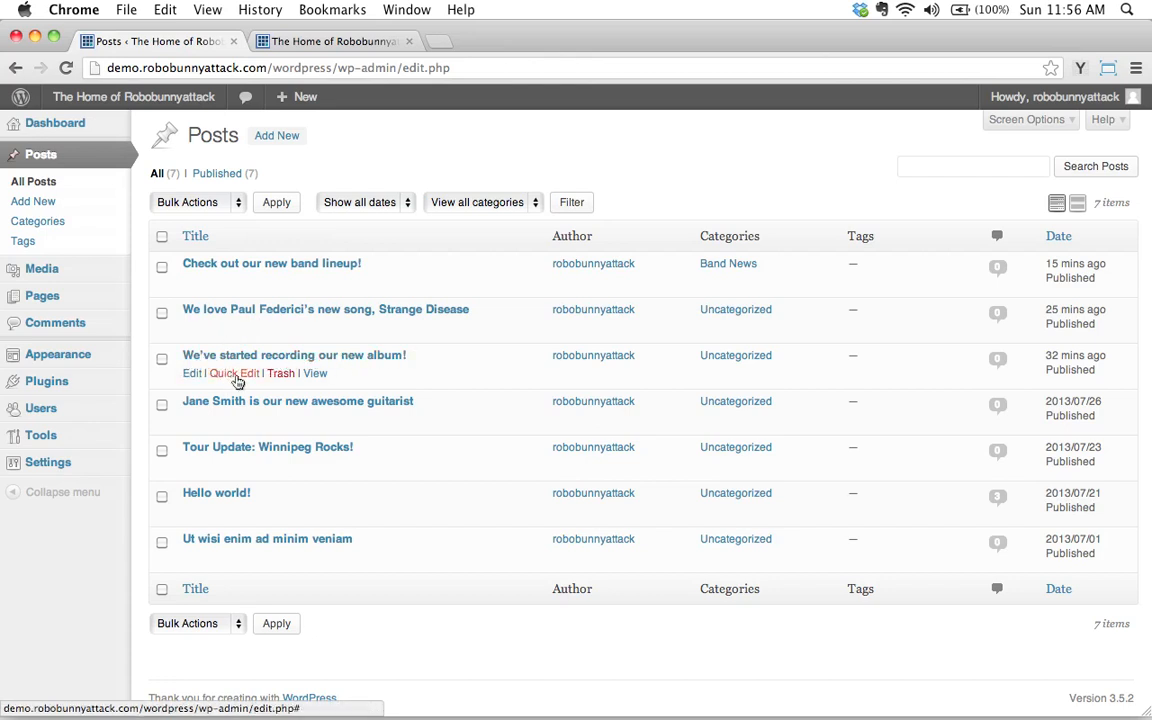
{"action": "mouse_move", "coordinate": [234, 374]}
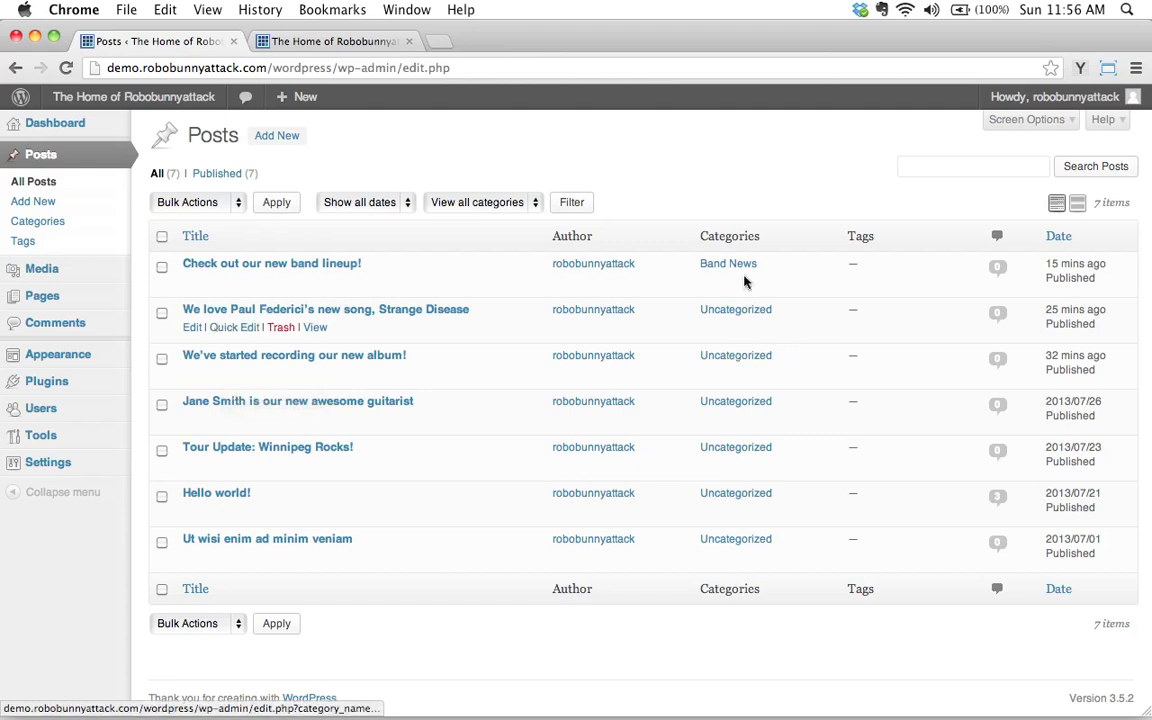
{"action": "mouse_move", "coordinate": [728, 264]}
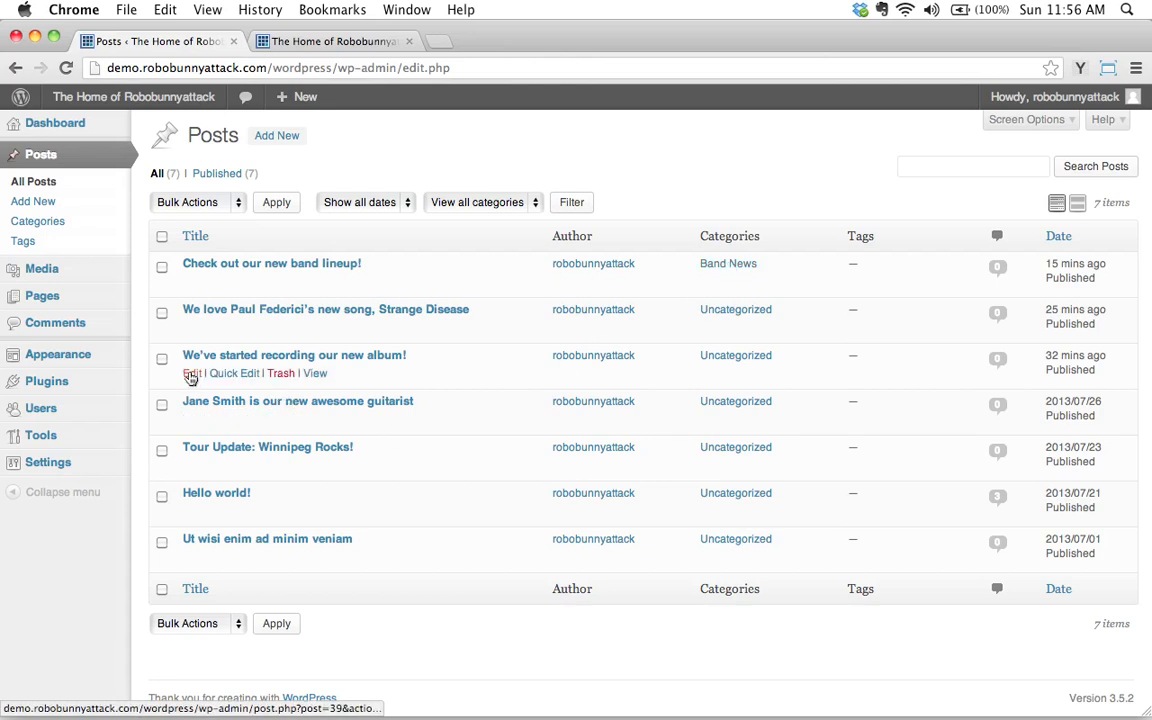
{"action": "mouse_move", "coordinate": [192, 374]}
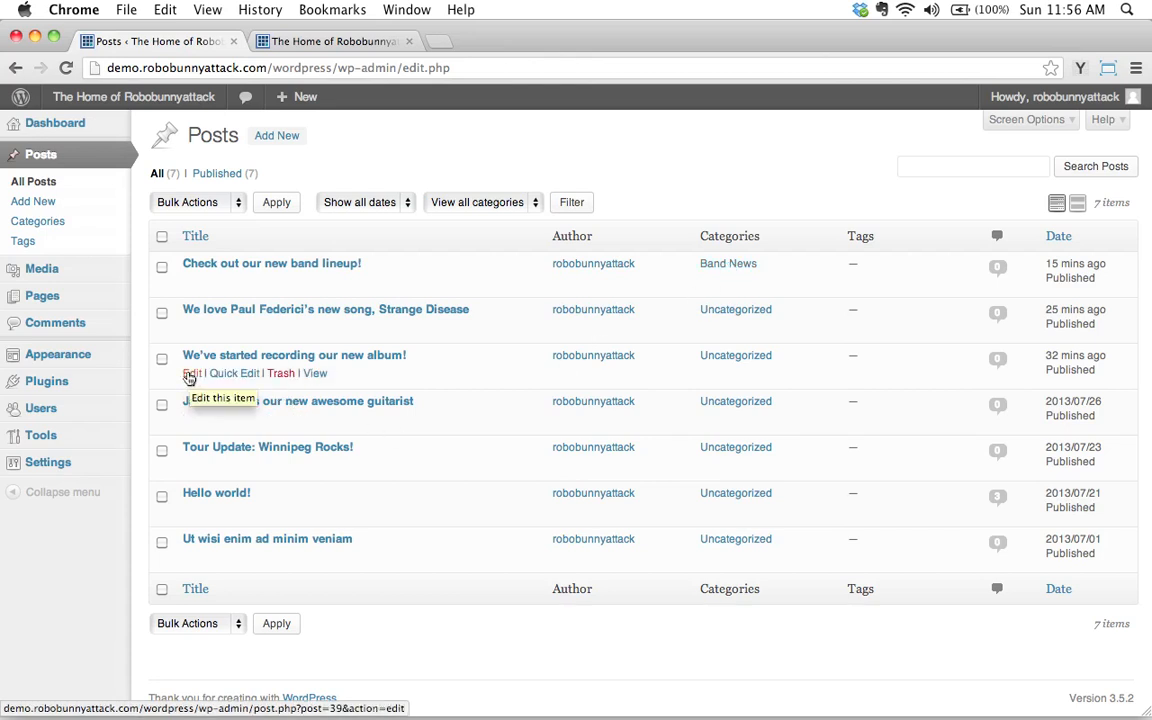
{"action": "mouse_move", "coordinate": [232, 374]}
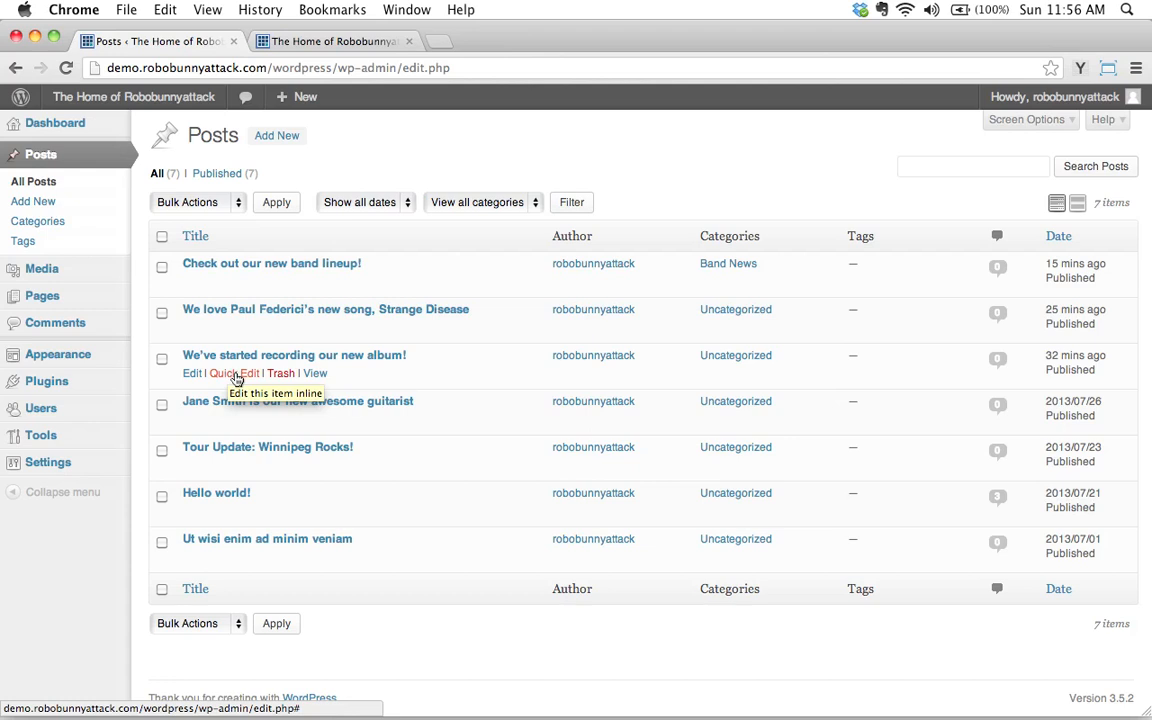
Quick Edit 'We've started recording our new album!' into Band News instead of Uncategorized and update
{"action": "left_click", "coordinate": [232, 374]}
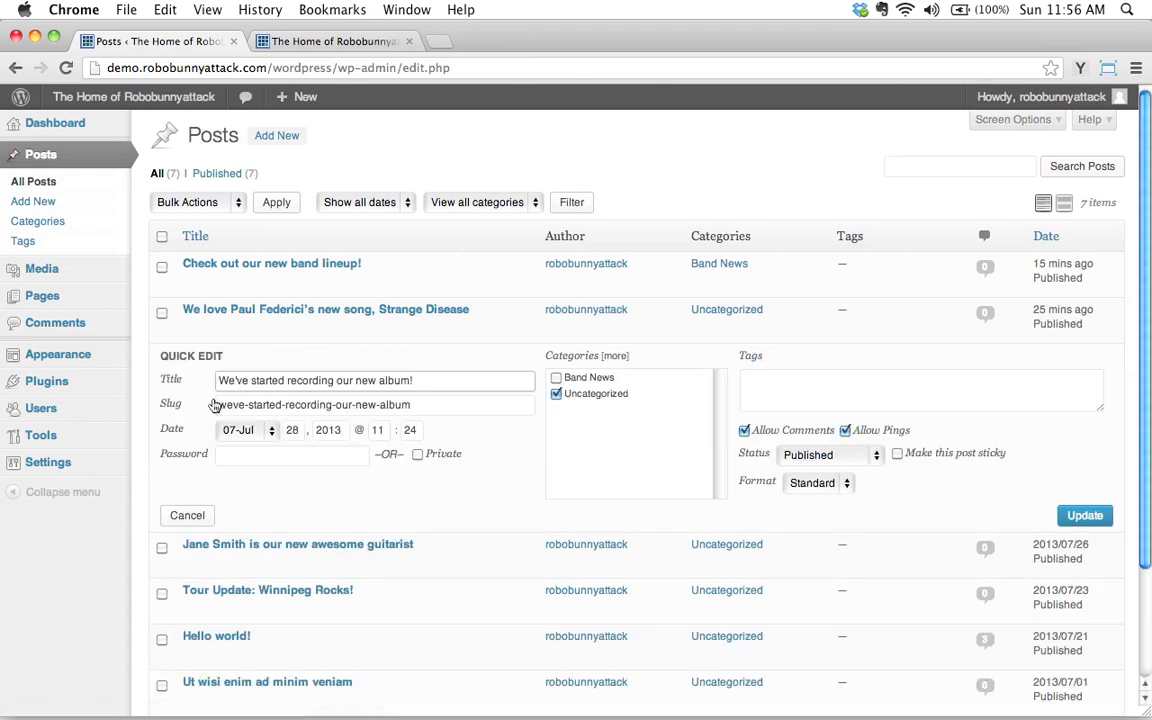
{"action": "mouse_move", "coordinate": [450, 430]}
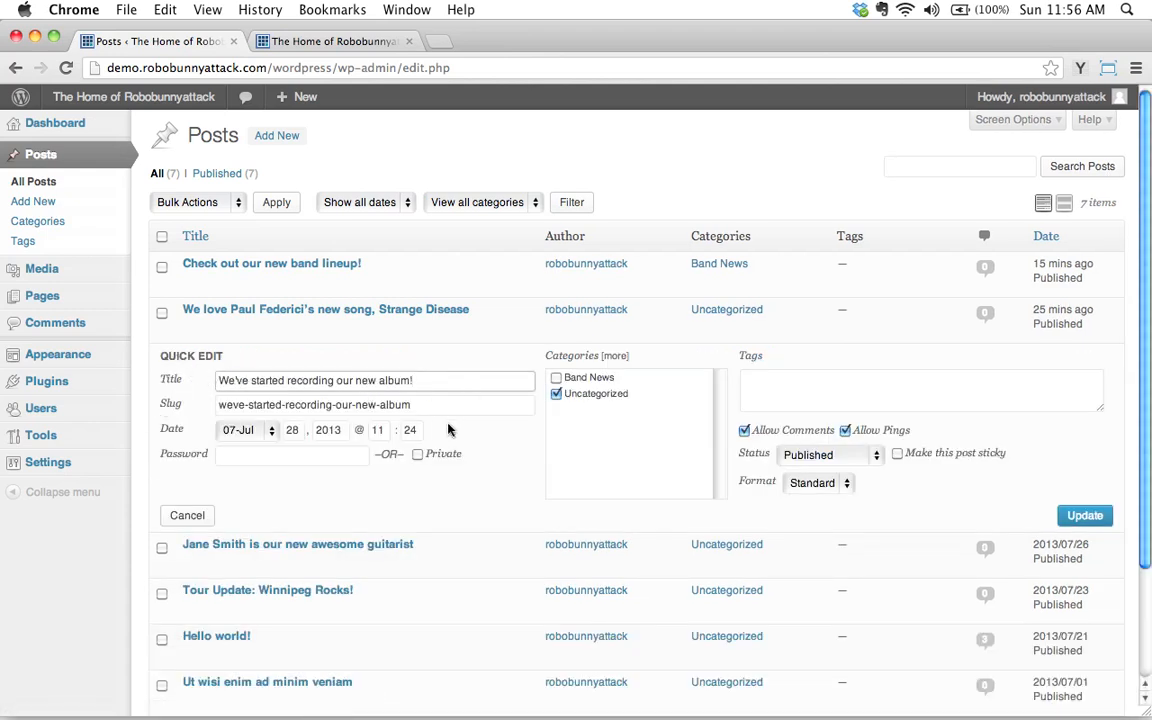
{"action": "mouse_move", "coordinate": [256, 370]}
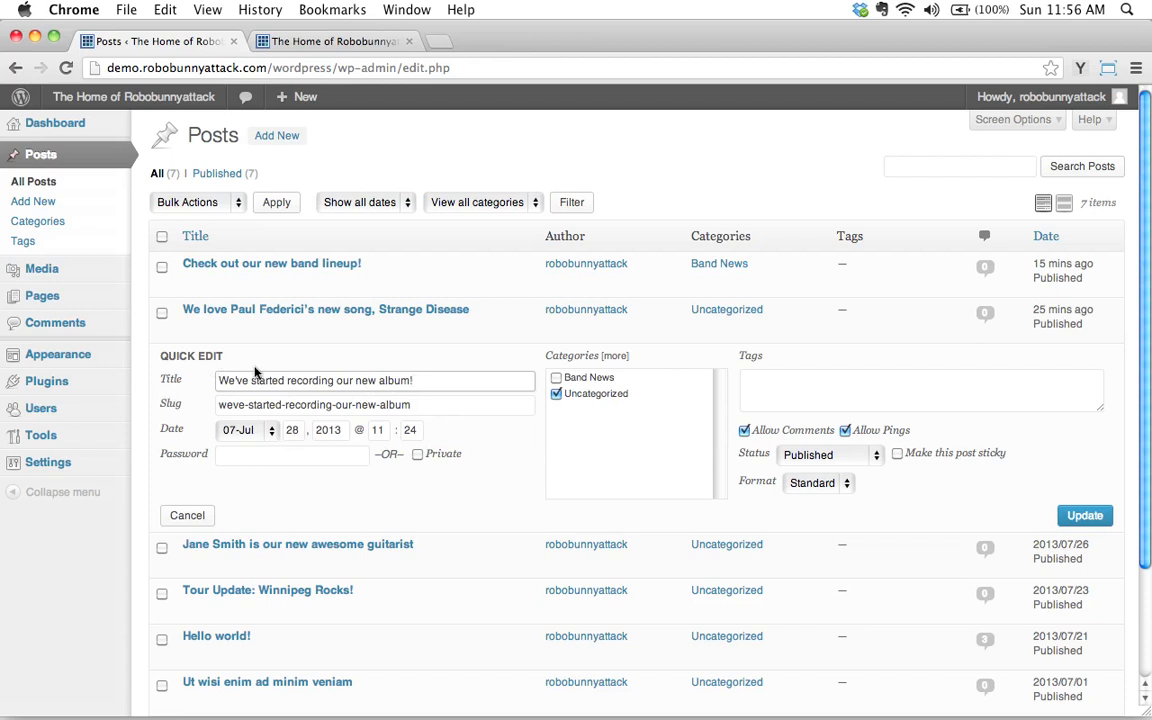
{"action": "mouse_move", "coordinate": [410, 396]}
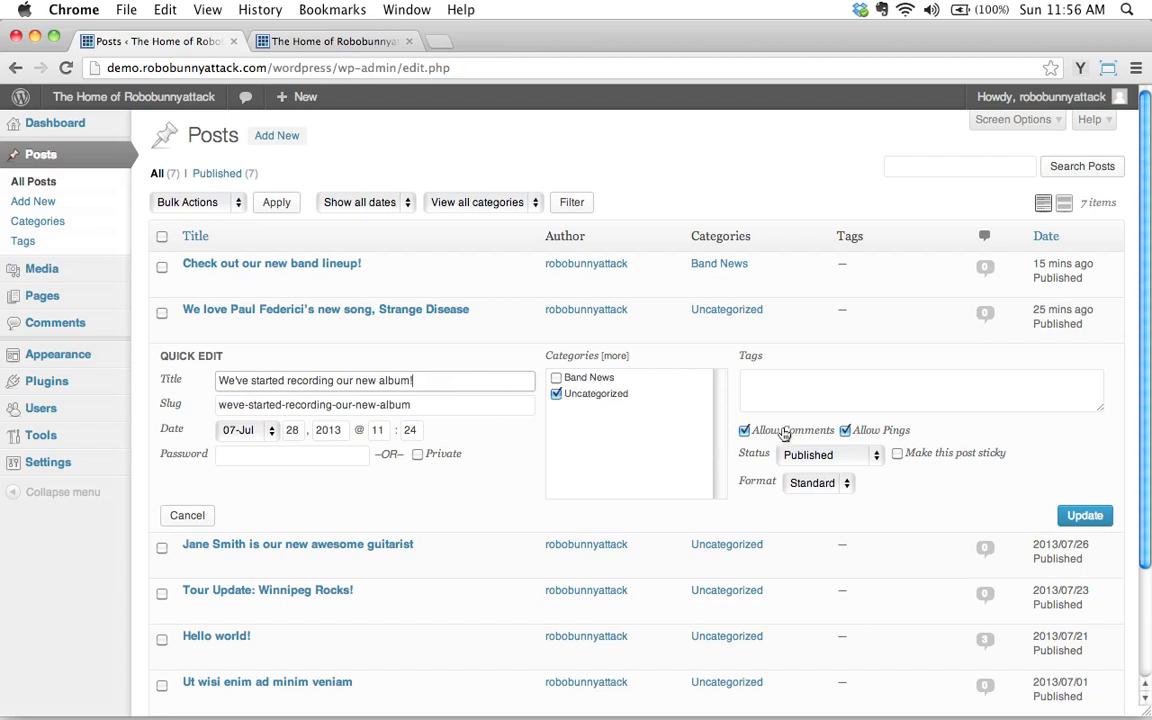
{"action": "mouse_move", "coordinate": [918, 464]}
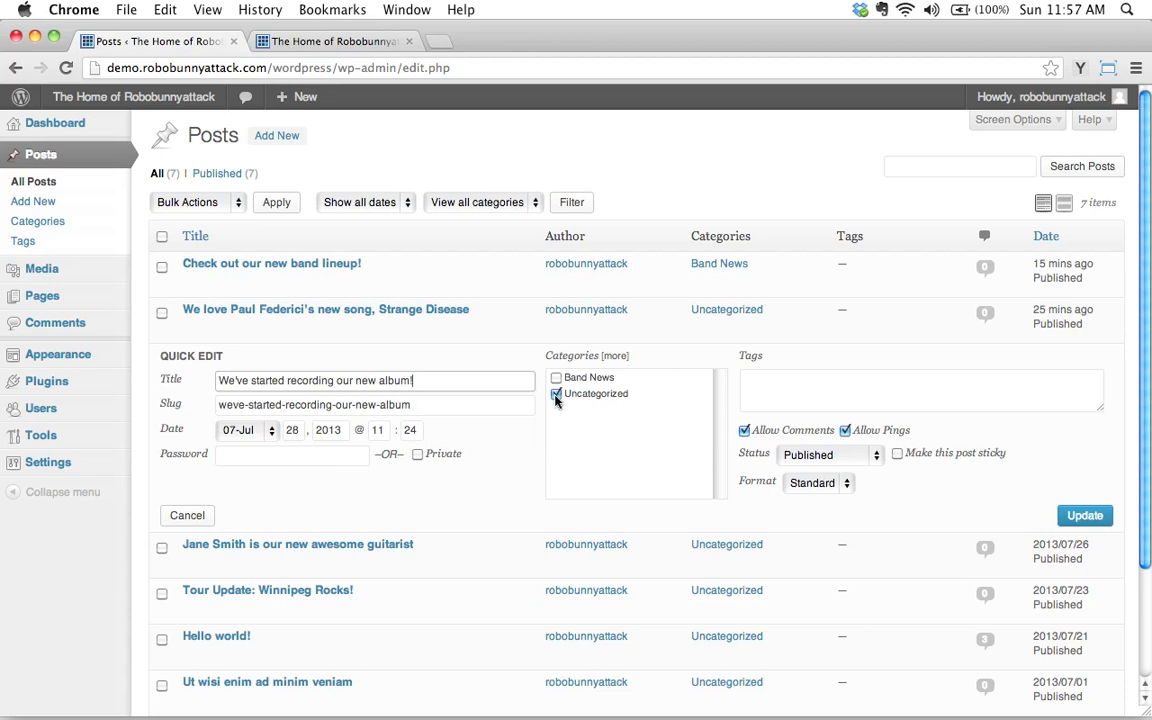
{"action": "left_click", "coordinate": [556, 376]}
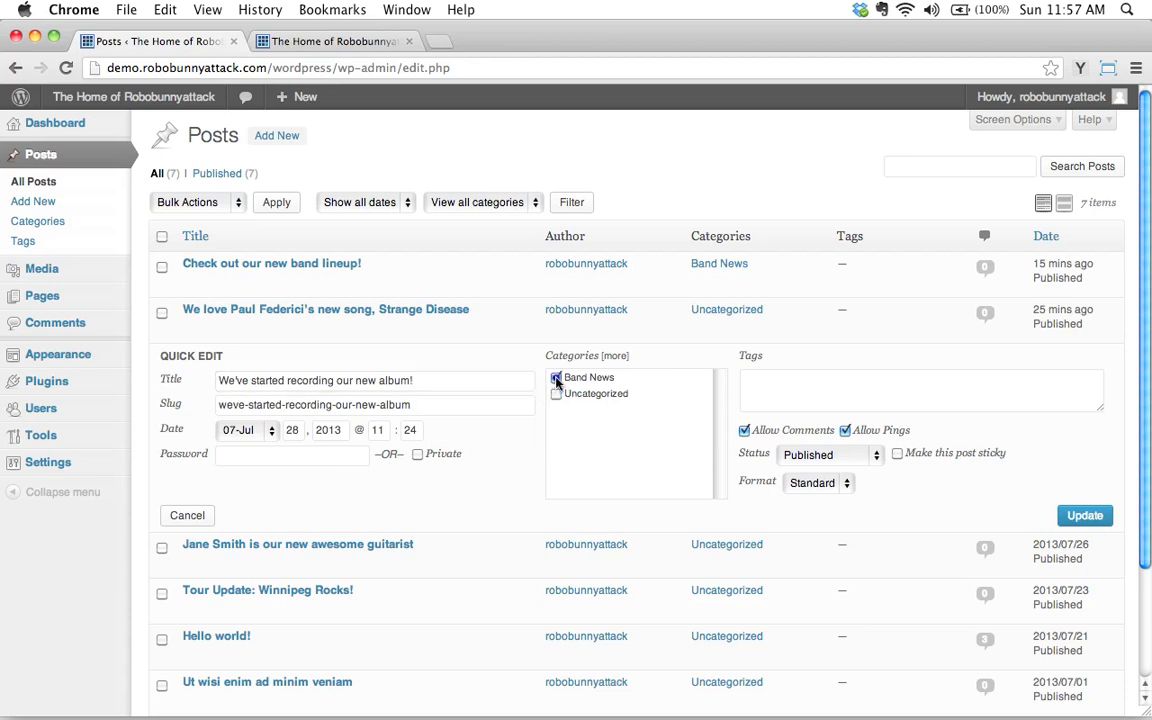
{"action": "left_click", "coordinate": [556, 376]}
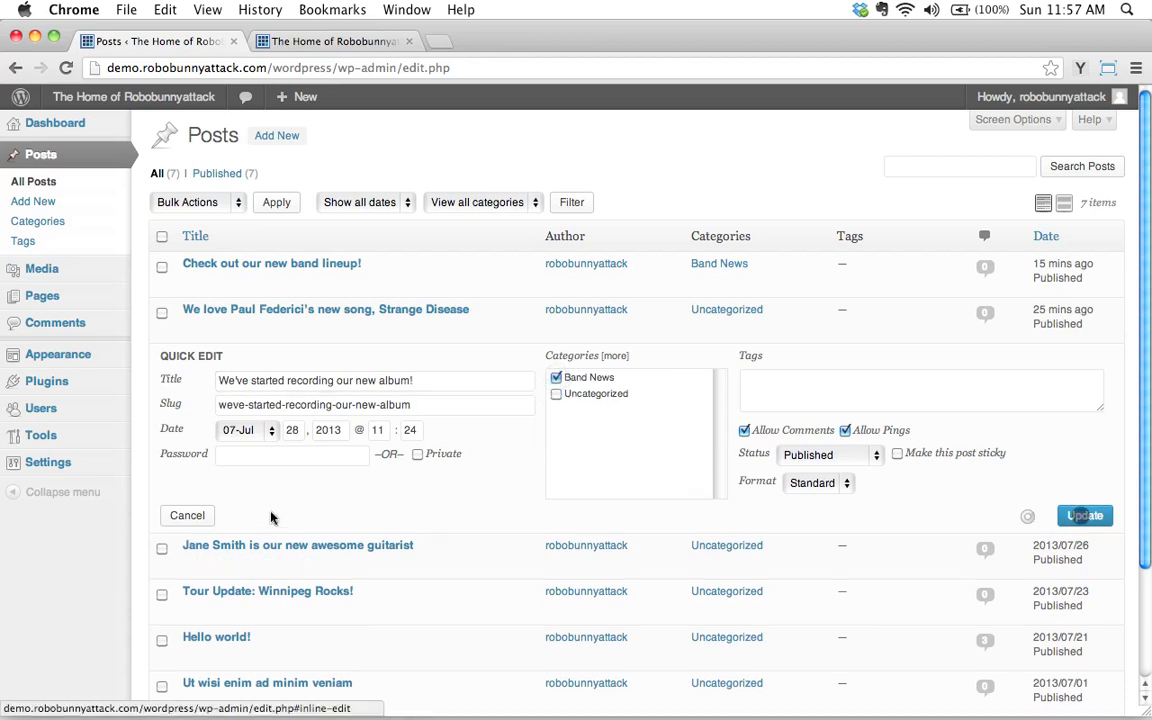
{"action": "left_click", "coordinate": [1084, 516]}
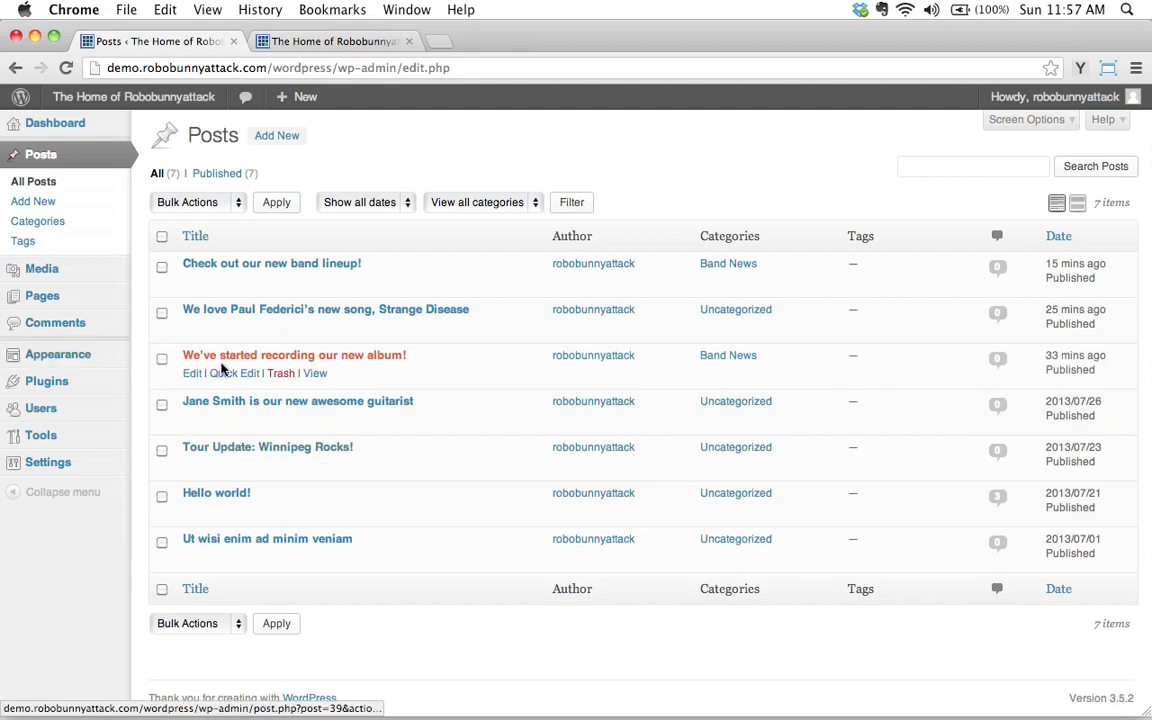
Review the live homepage where the band lineup and new album posts show Band News
{"action": "left_click", "coordinate": [336, 40]}
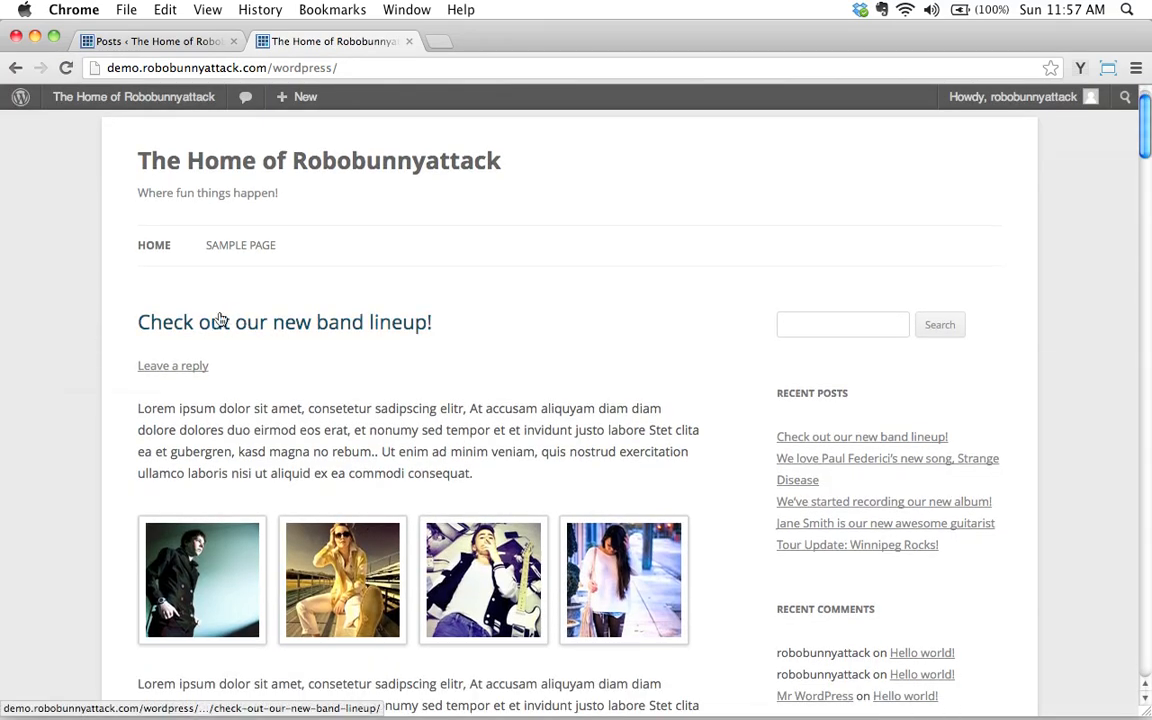
{"action": "scroll", "scroll_direction": "down", "scroll_amount": 3}
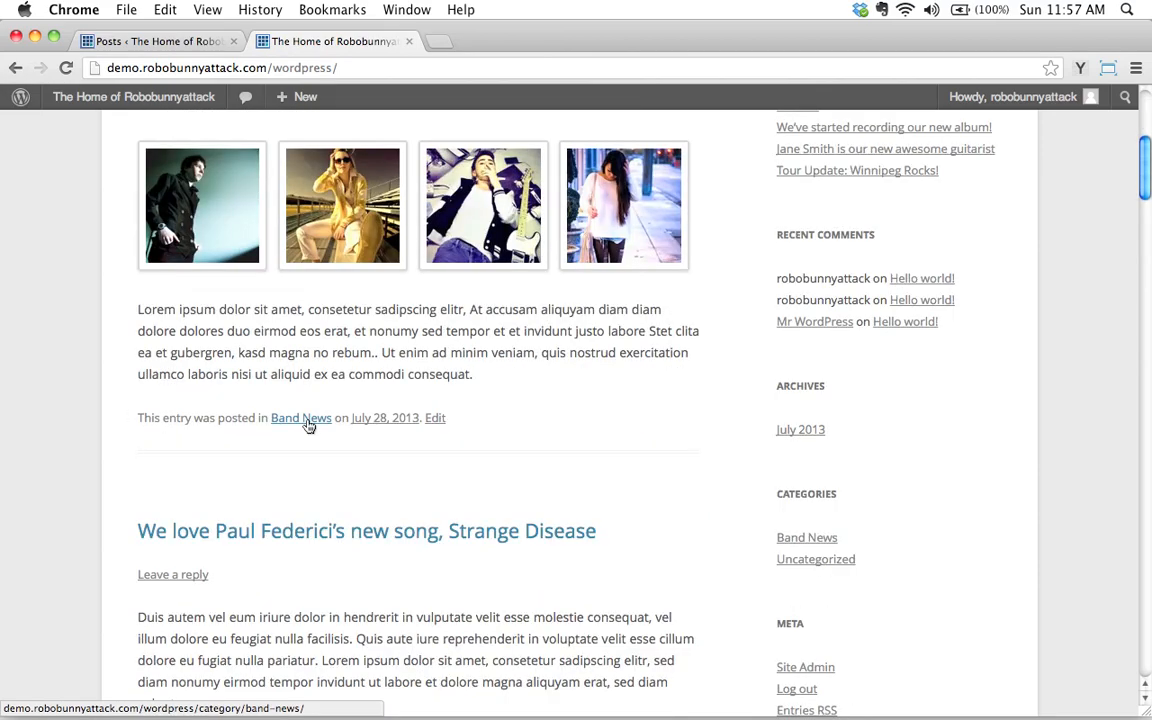
{"action": "scroll", "scroll_direction": "down", "scroll_amount": 3}
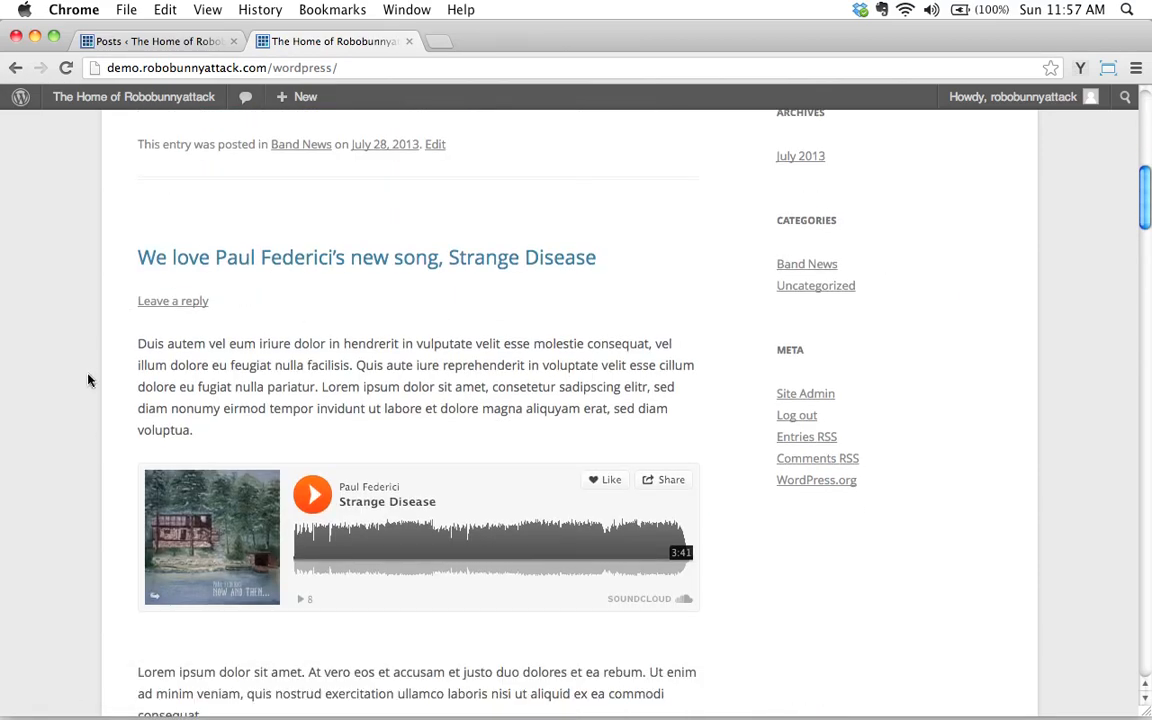
{"action": "scroll", "scroll_direction": "down", "scroll_amount": 3}
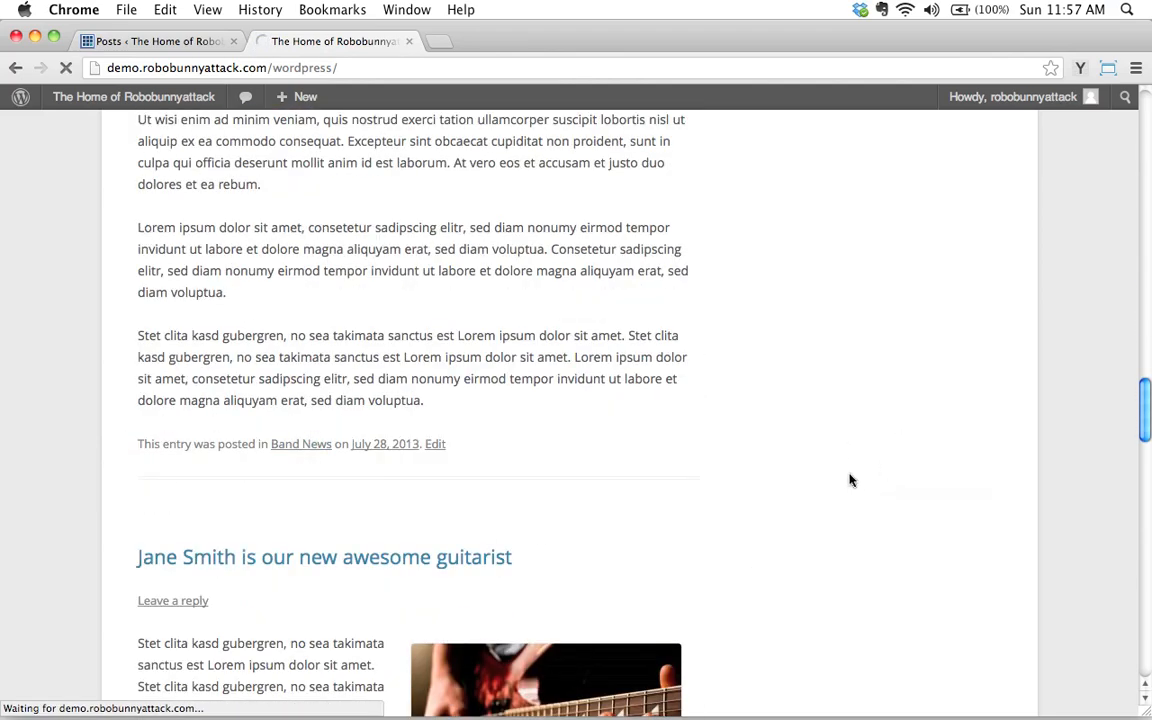
Browse the live Band News archive listing both band posts
{"action": "left_click", "coordinate": [300, 444]}
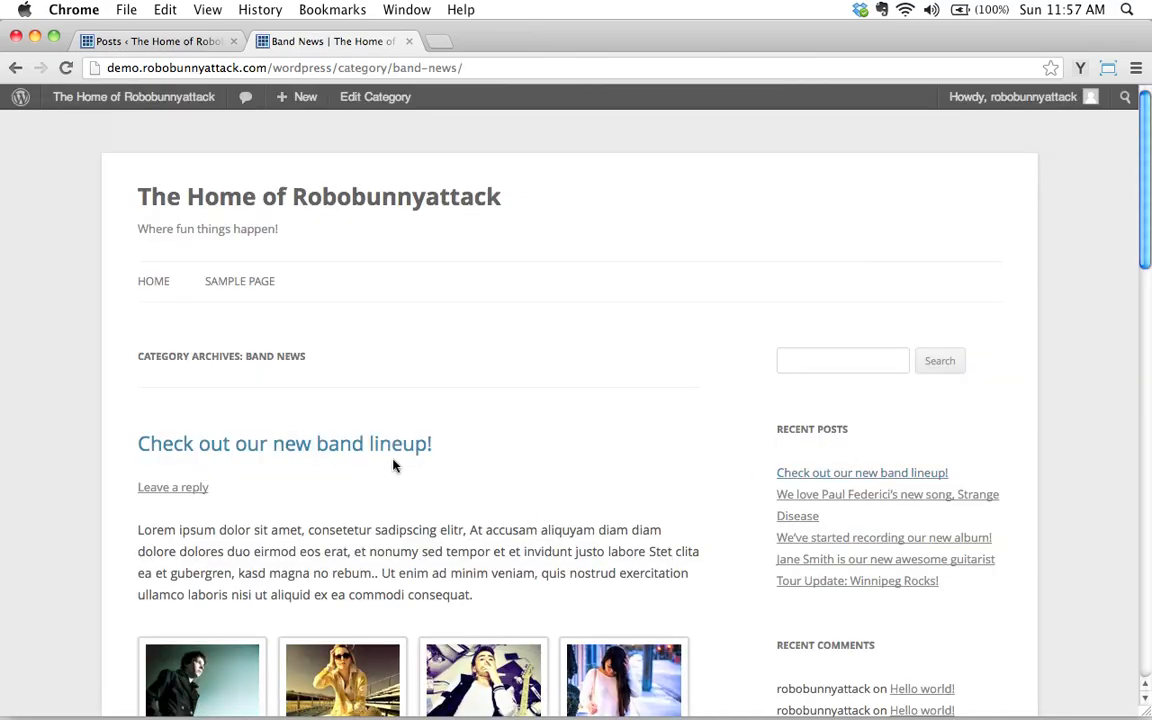
{"action": "scroll", "scroll_direction": "down", "scroll_amount": 3}
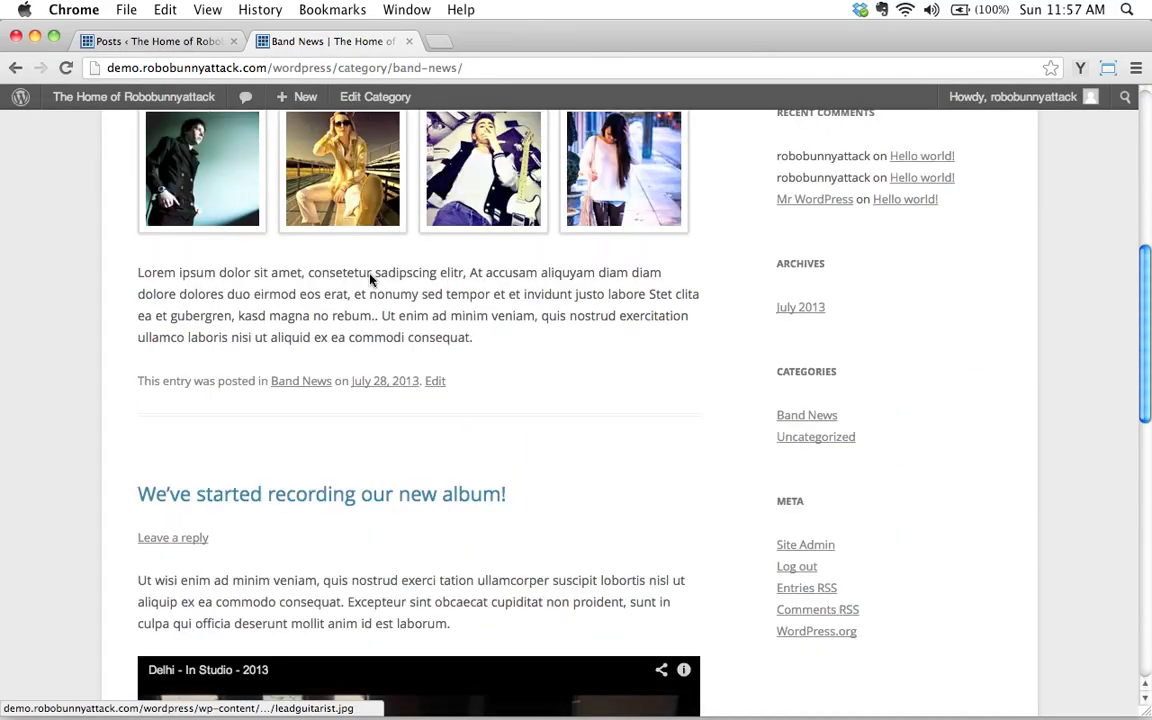
{"action": "scroll", "scroll_direction": "down", "scroll_amount": 3}
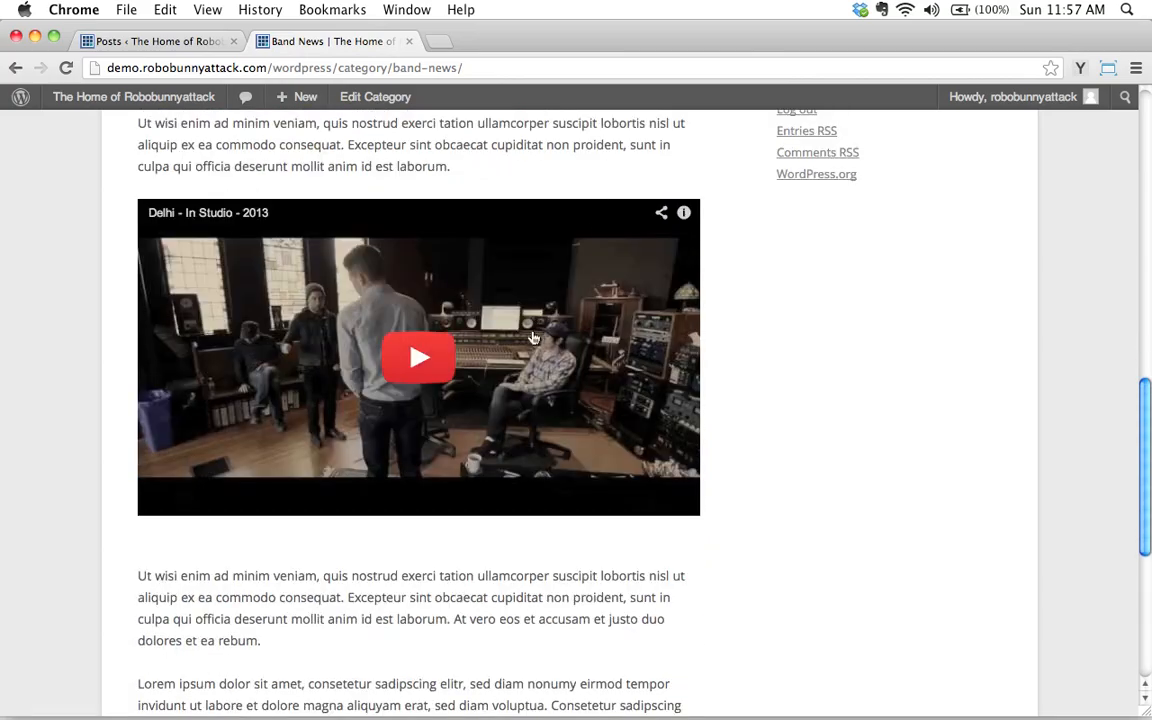
{"action": "scroll", "scroll_direction": "up", "scroll_amount": 3}
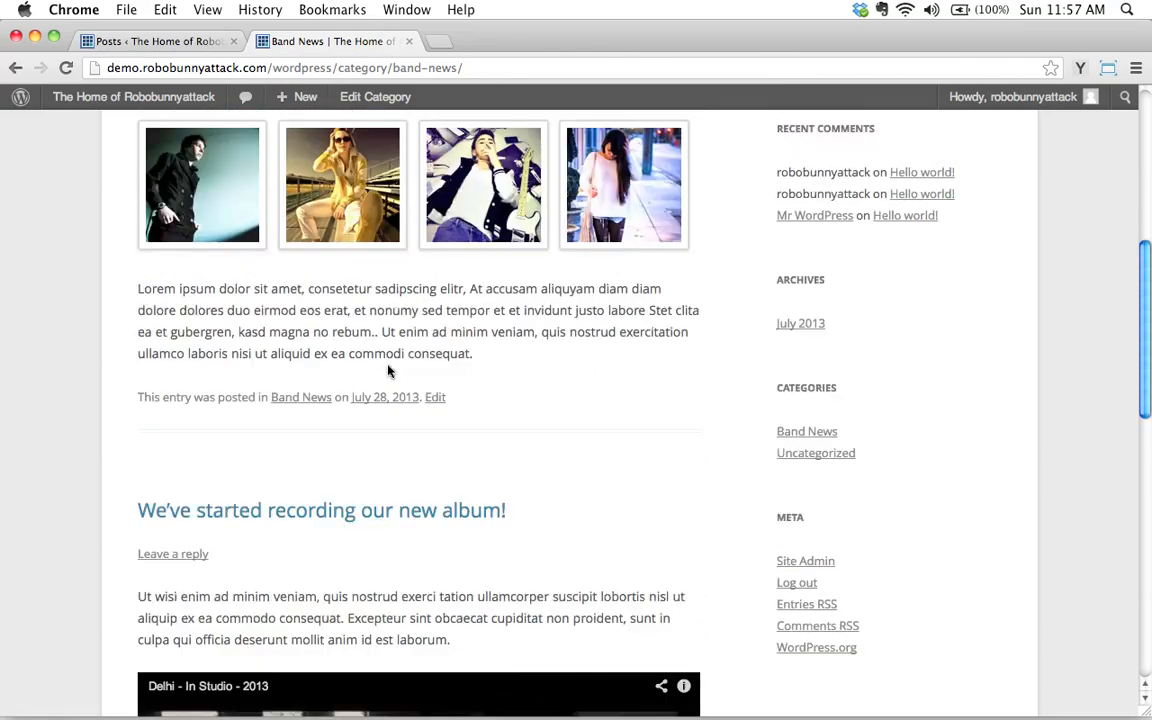
{"action": "scroll", "scroll_direction": "up", "scroll_amount": 3}
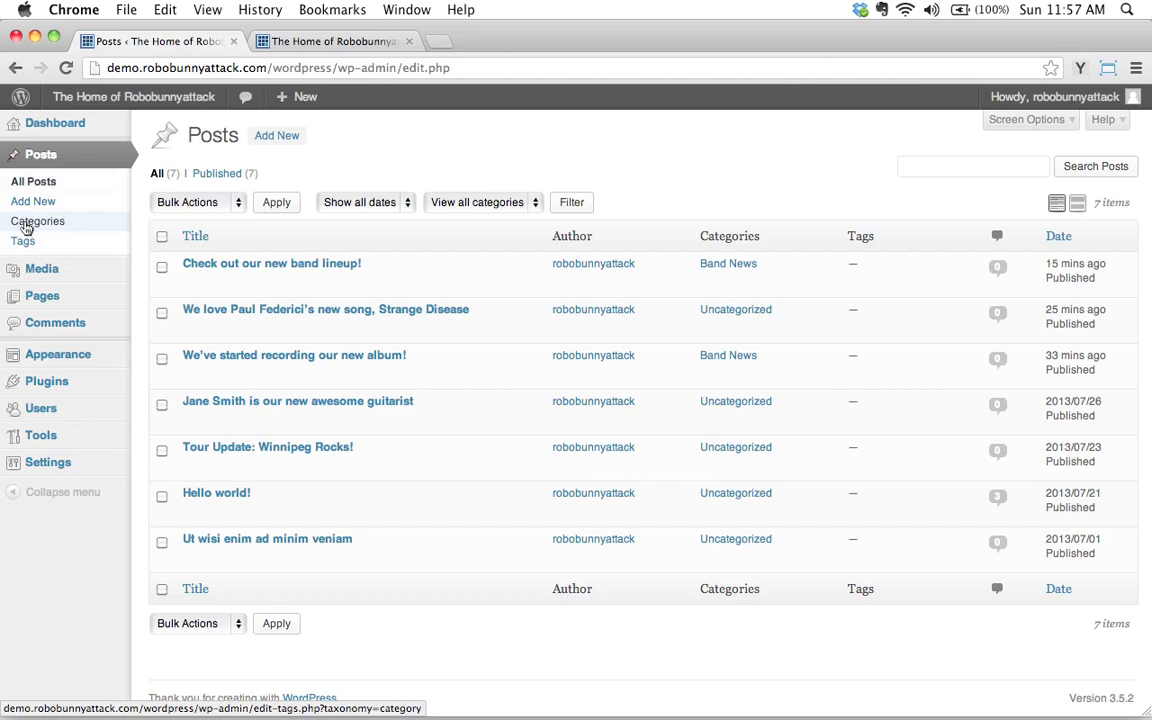
{"action": "mouse_move", "coordinate": [70, 232]}
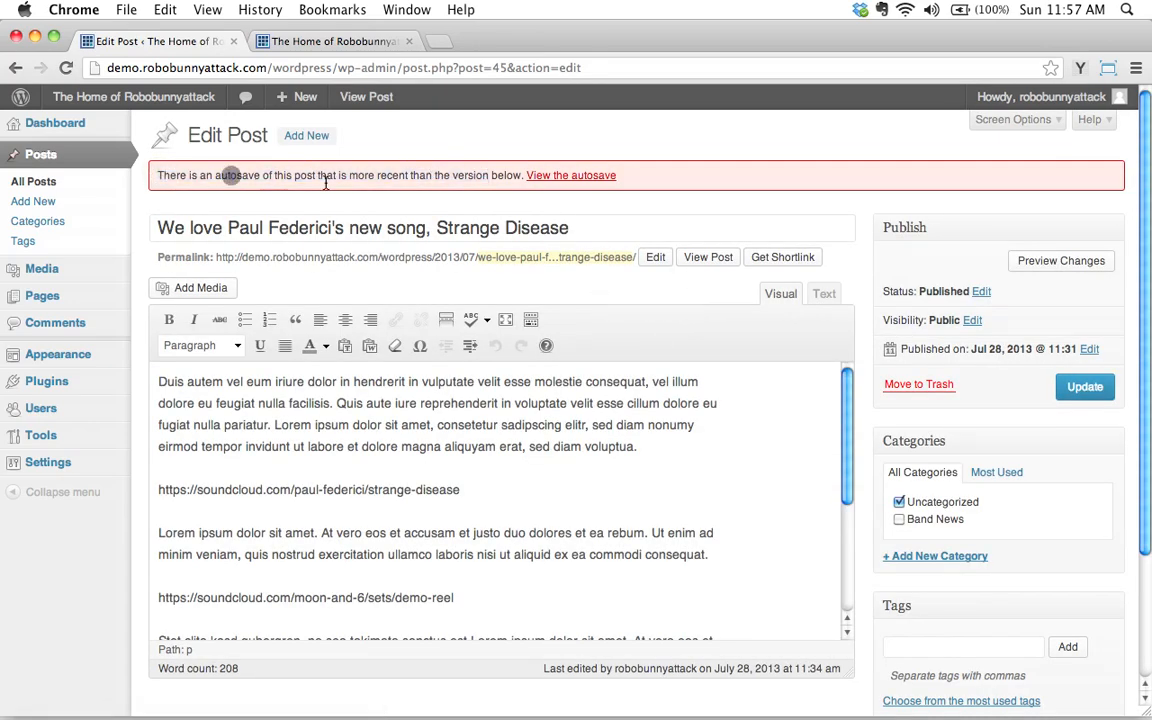
{"action": "mouse_move", "coordinate": [508, 180]}
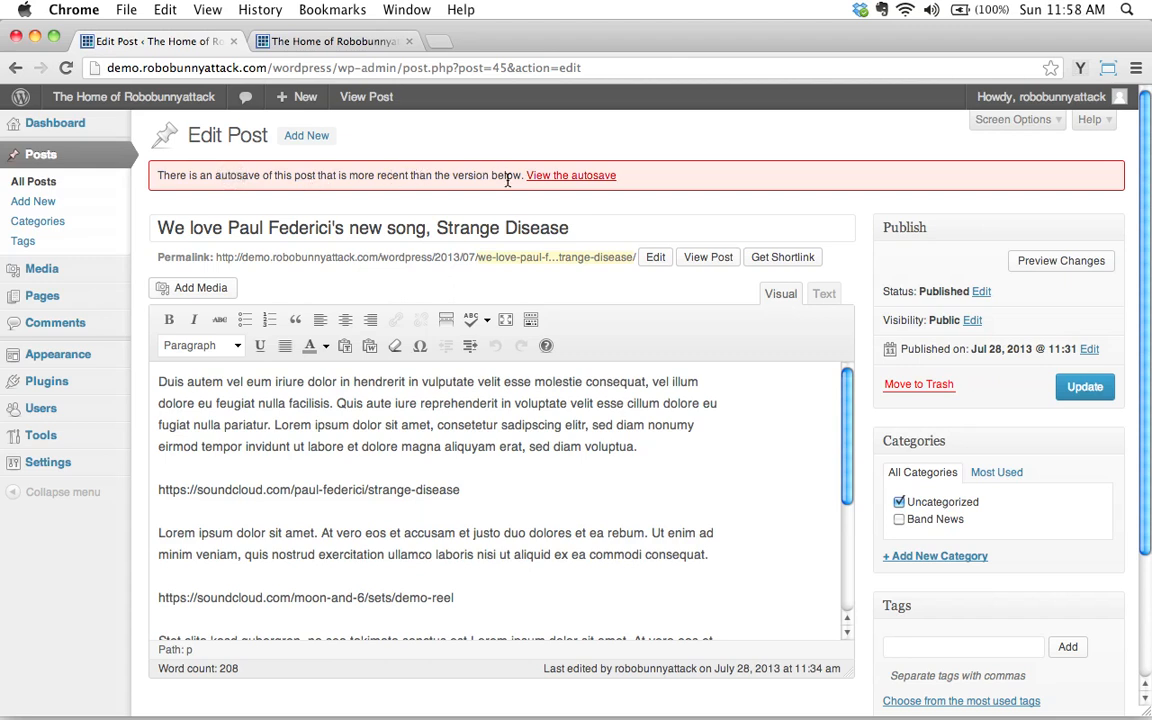
{"action": "mouse_move", "coordinate": [410, 158]}
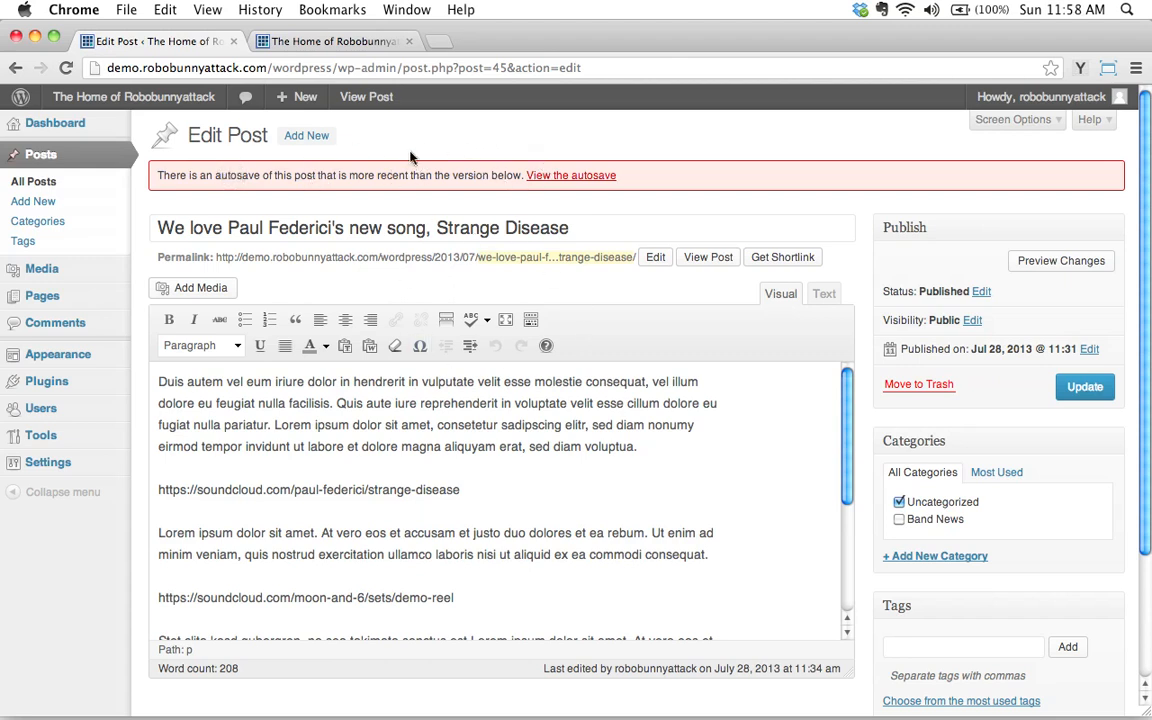
{"action": "mouse_move", "coordinate": [570, 176]}
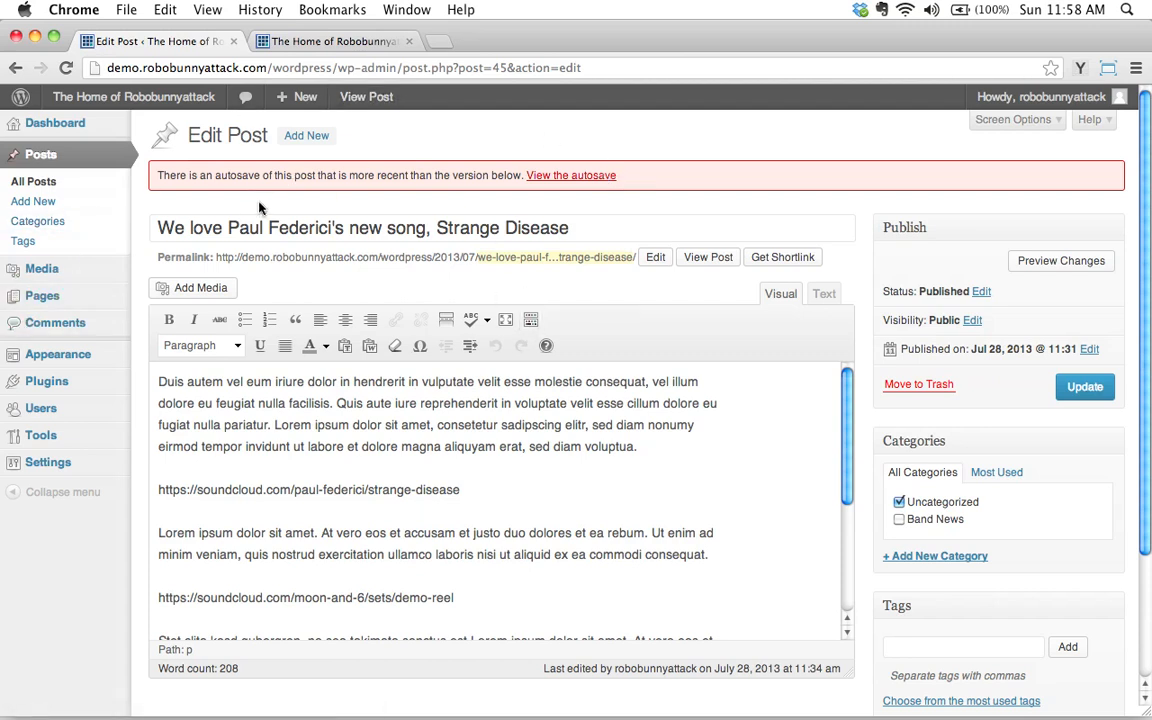
{"action": "mouse_move", "coordinate": [656, 212]}
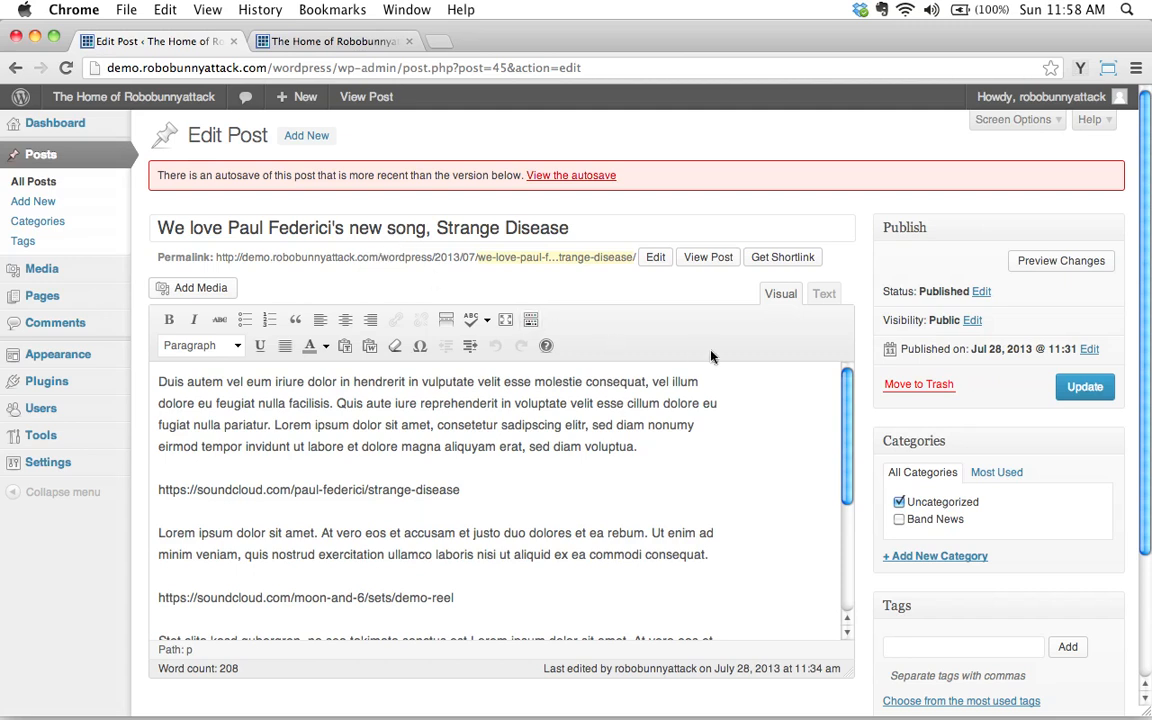
Uncheck Uncategorized and create a new Music Notes category checked for the post
{"action": "scroll", "scroll_direction": "down", "scroll_amount": 3}
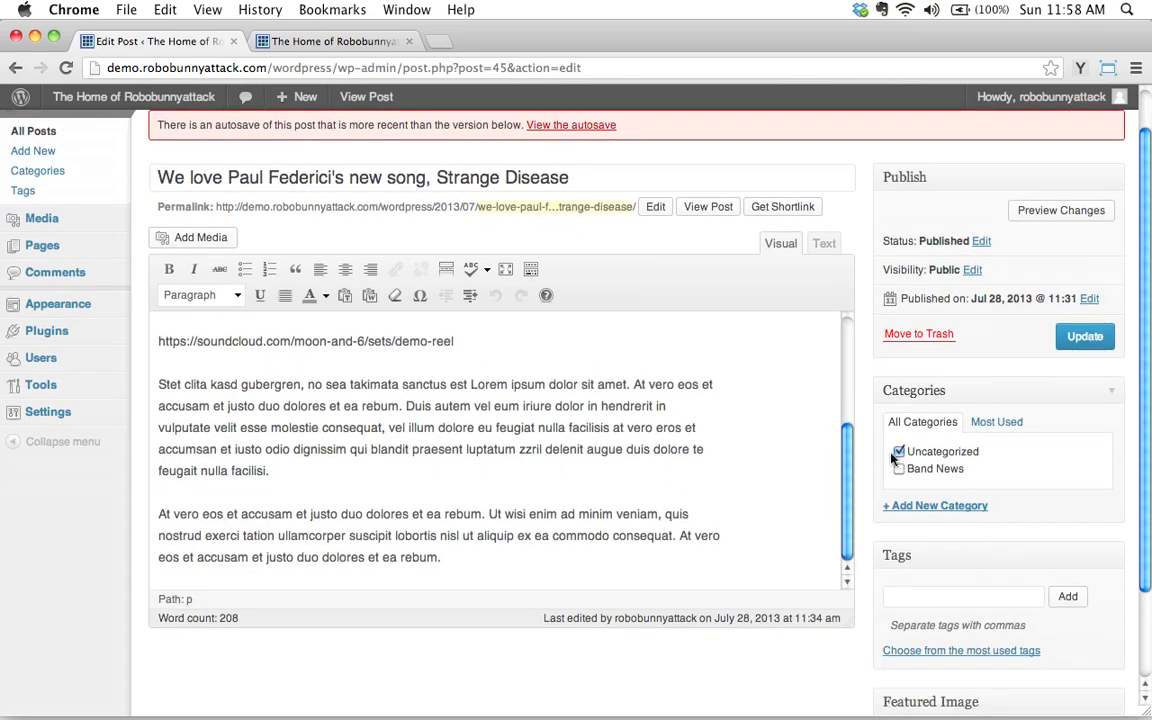
{"action": "left_click", "coordinate": [898, 452]}
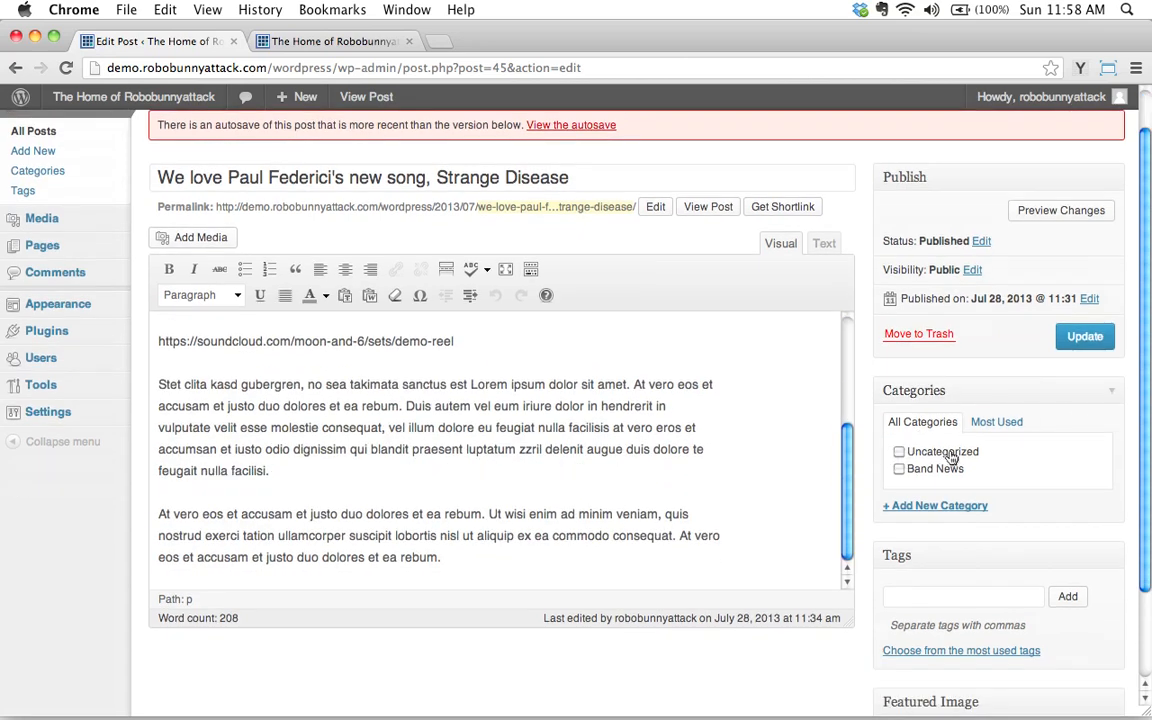
{"action": "mouse_move", "coordinate": [934, 504]}
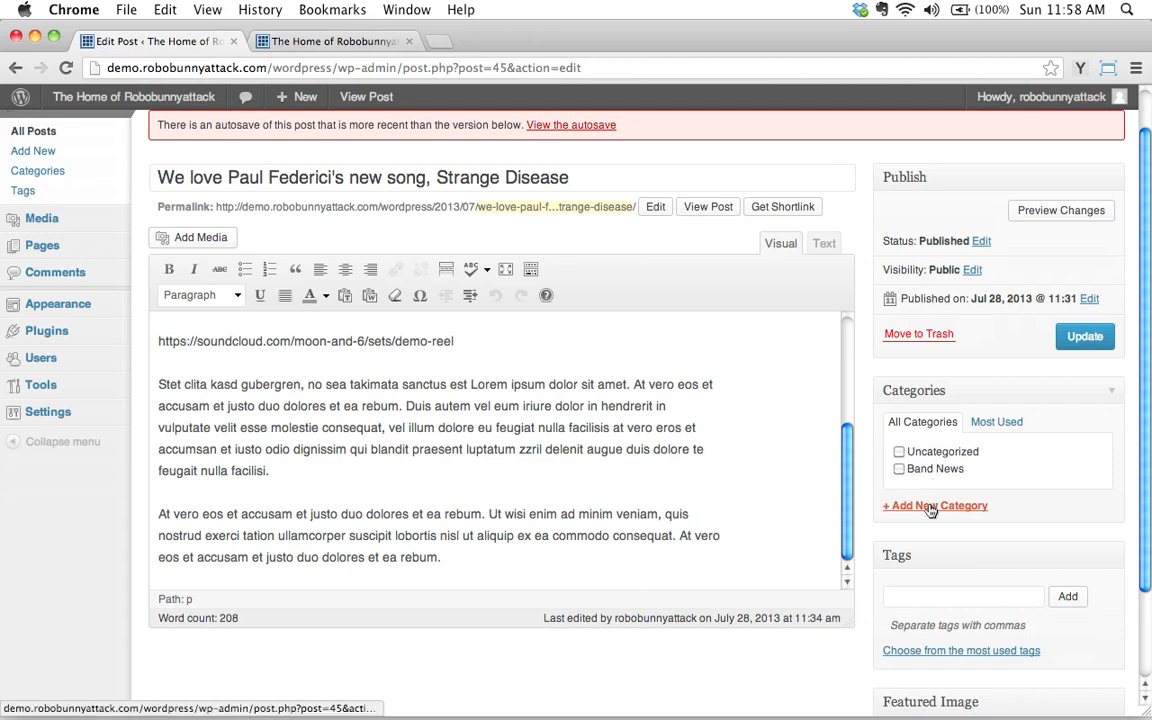
{"action": "left_click", "coordinate": [936, 504]}
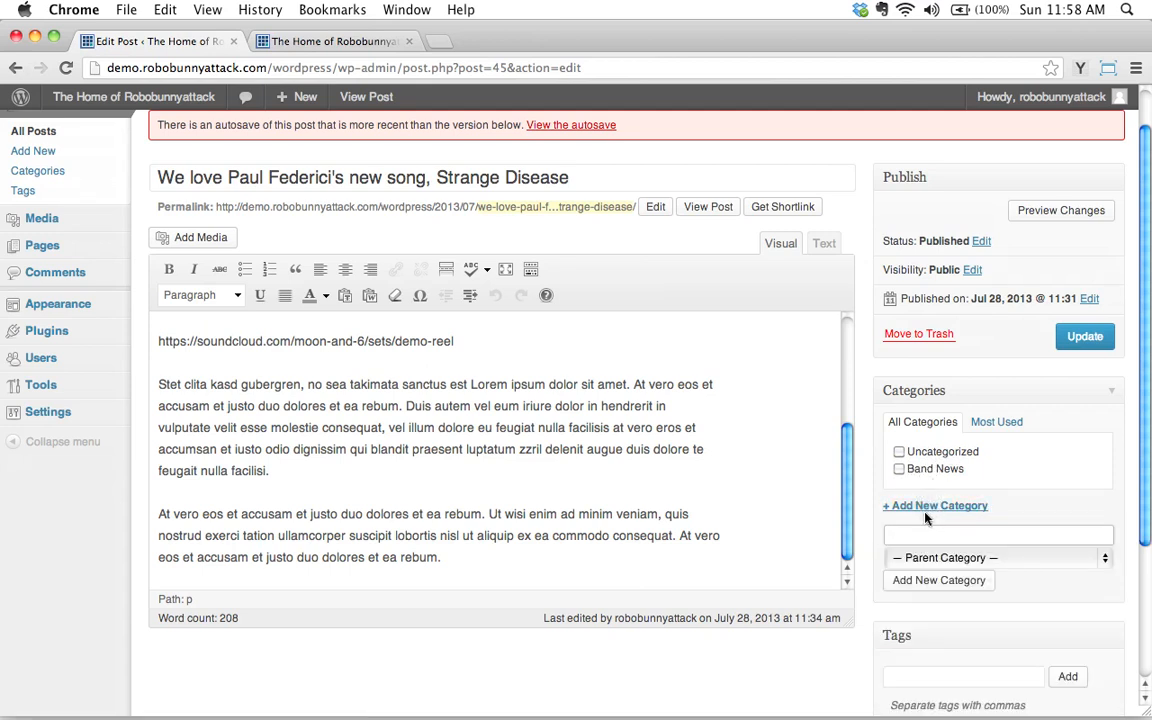
{"action": "type", "text": "M"}
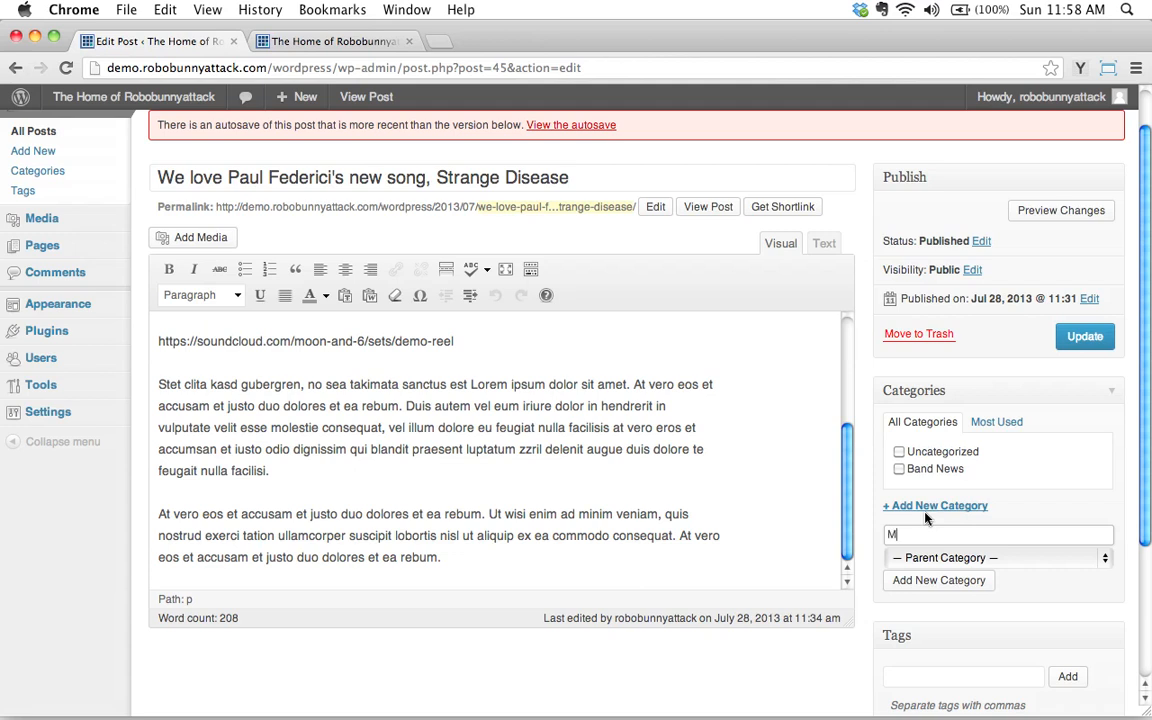
{"action": "type", "text": "usic Notes"}
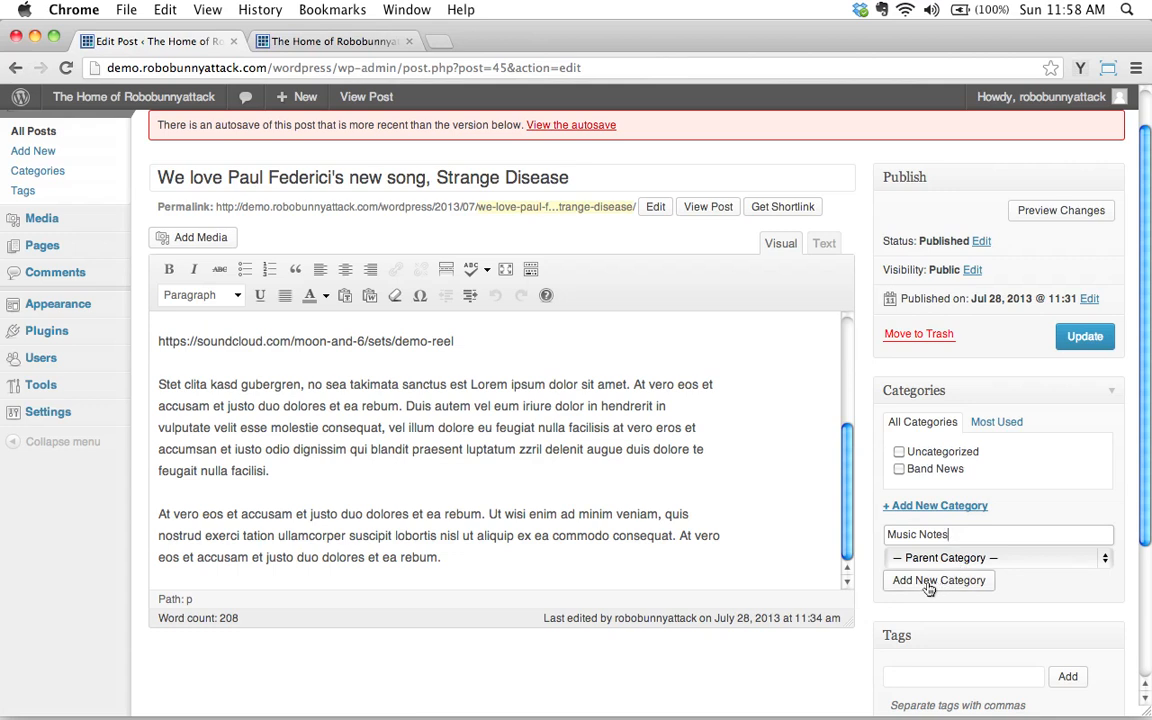
{"action": "left_click", "coordinate": [938, 580]}
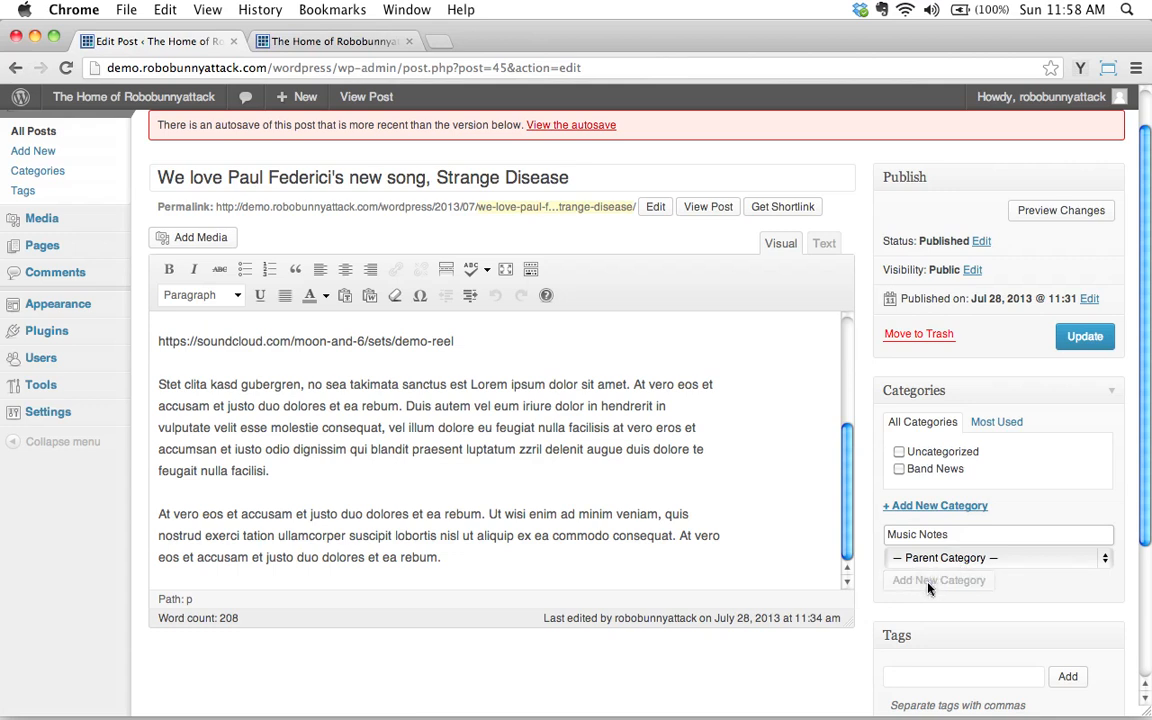
{"action": "left_click", "coordinate": [938, 580]}
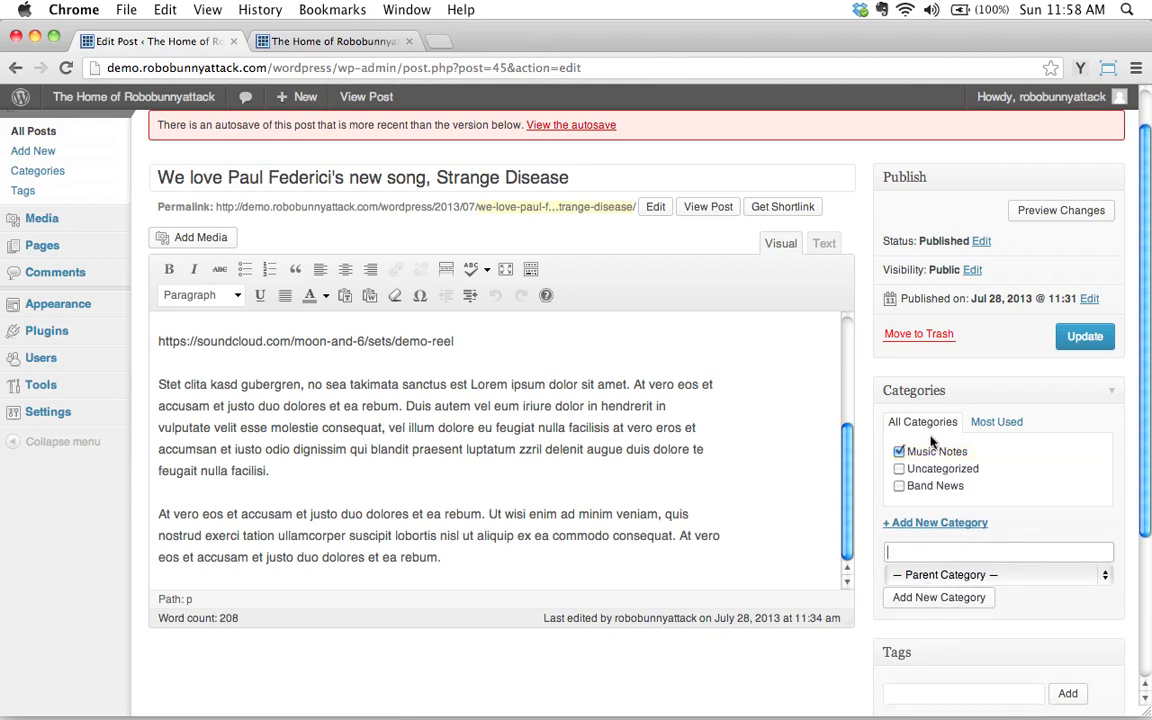
{"action": "mouse_move", "coordinate": [924, 364]}
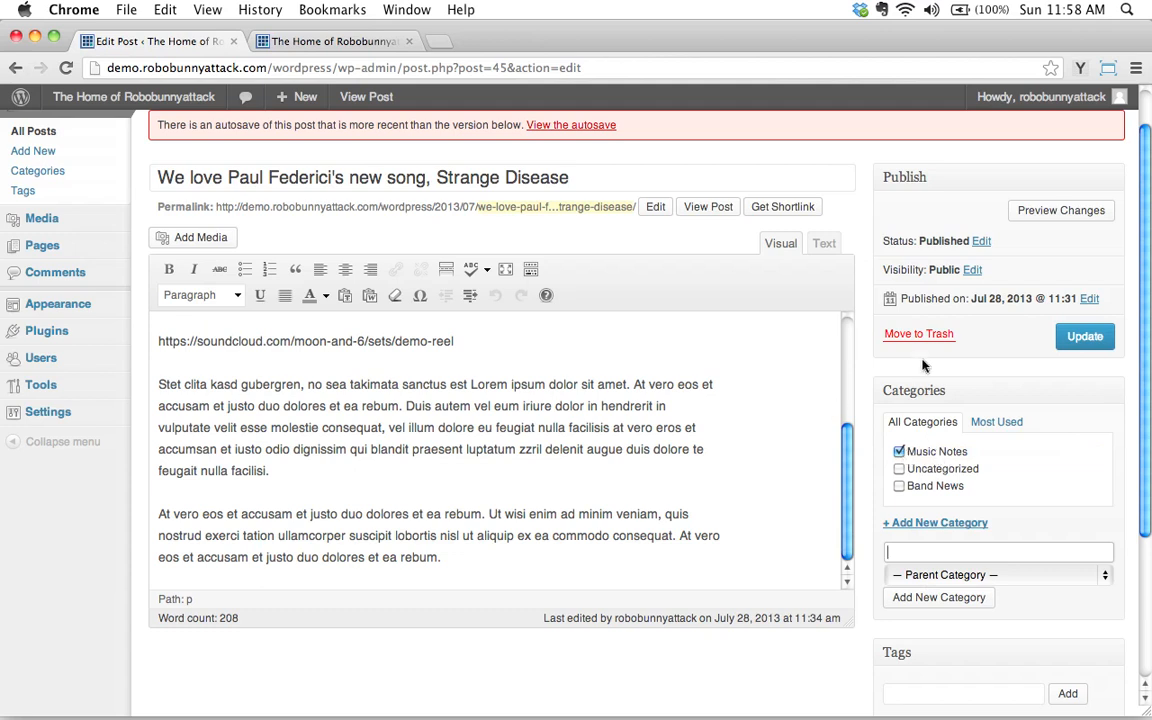
Update the Strange Disease post to save its Music Notes category
{"action": "left_click", "coordinate": [1084, 336]}
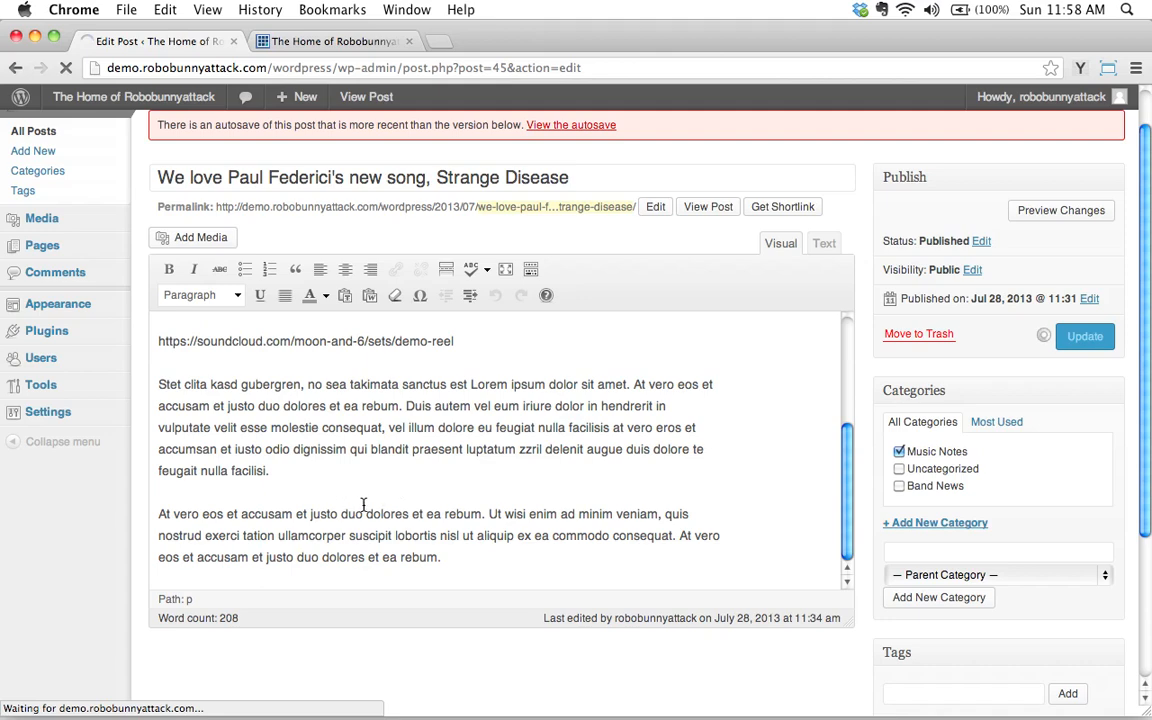
Show the All Posts list with Strange Disease under Music Notes and two Band News posts
{"action": "left_click", "coordinate": [1084, 336]}
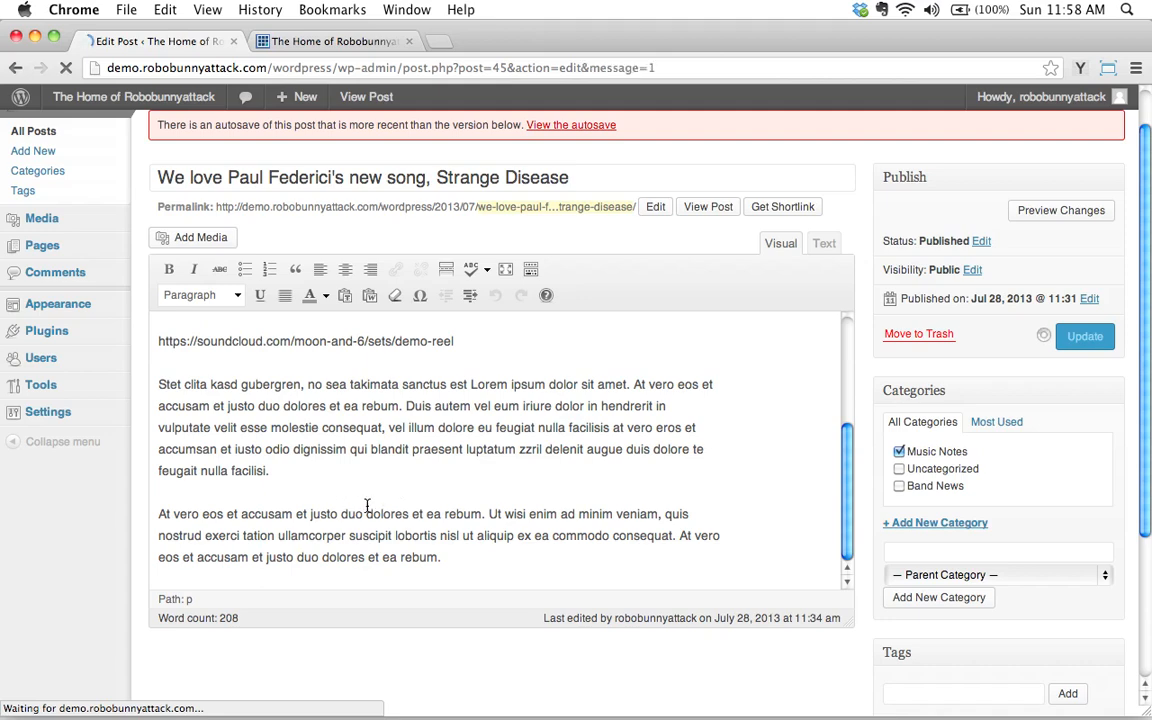
{"action": "left_click", "coordinate": [1084, 336]}
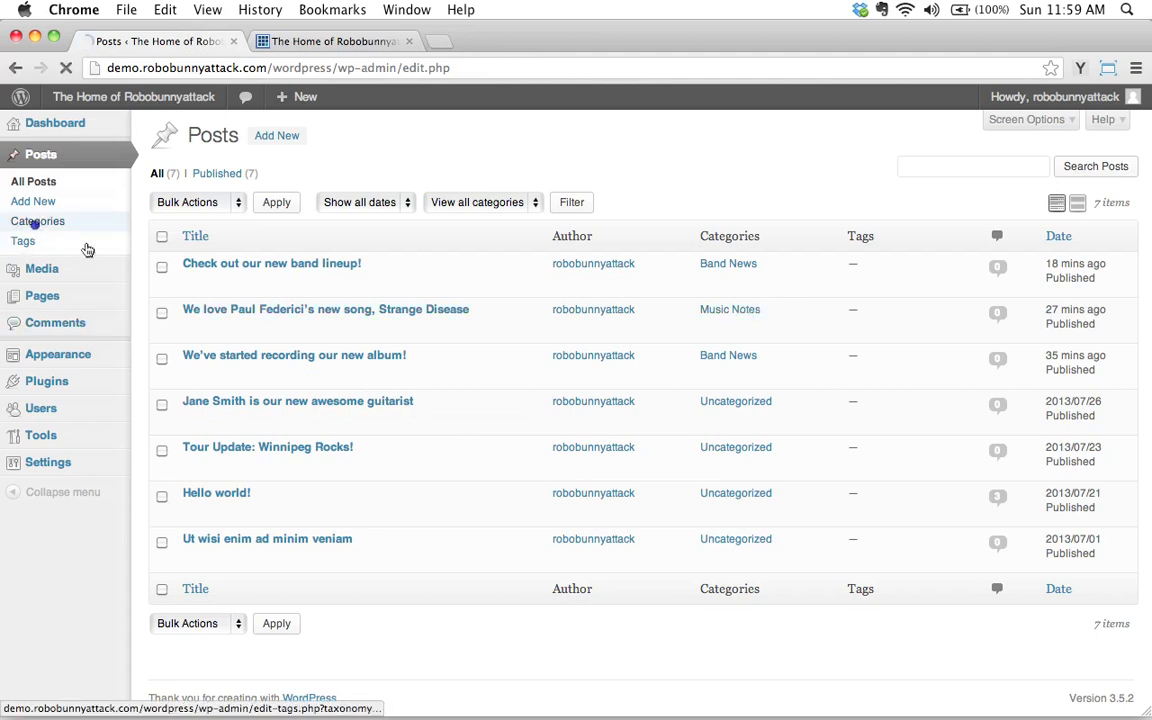
{"action": "left_click", "coordinate": [36, 220]}
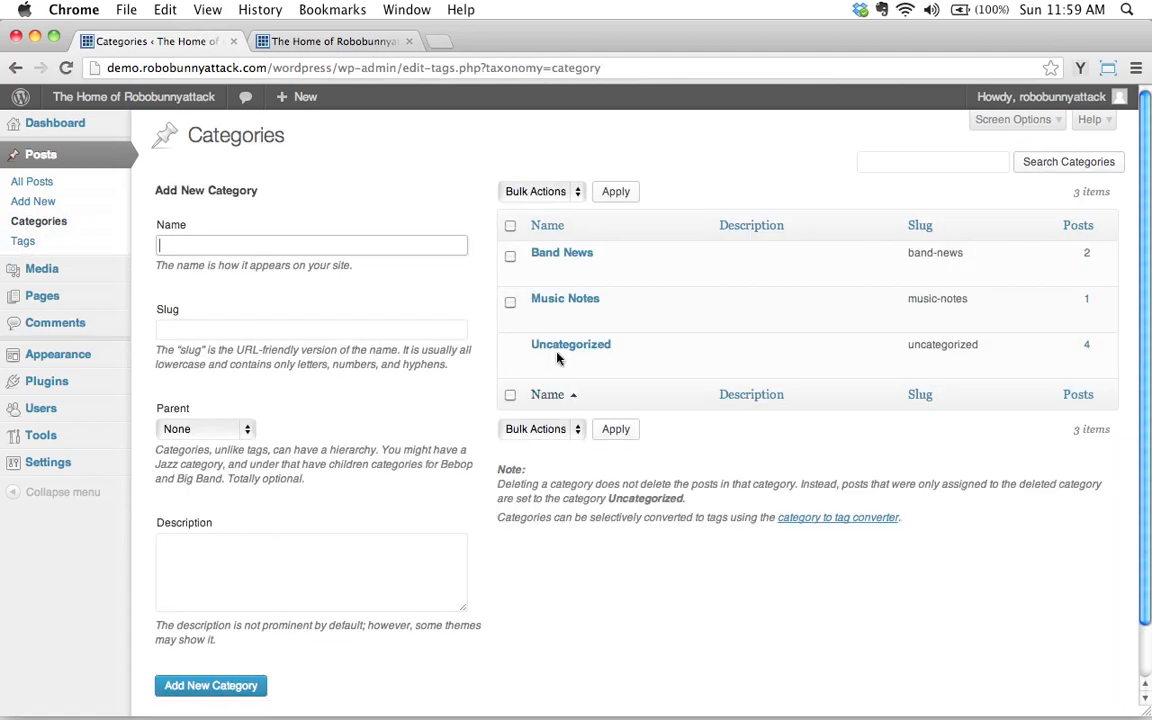
{"action": "mouse_move", "coordinate": [564, 298]}
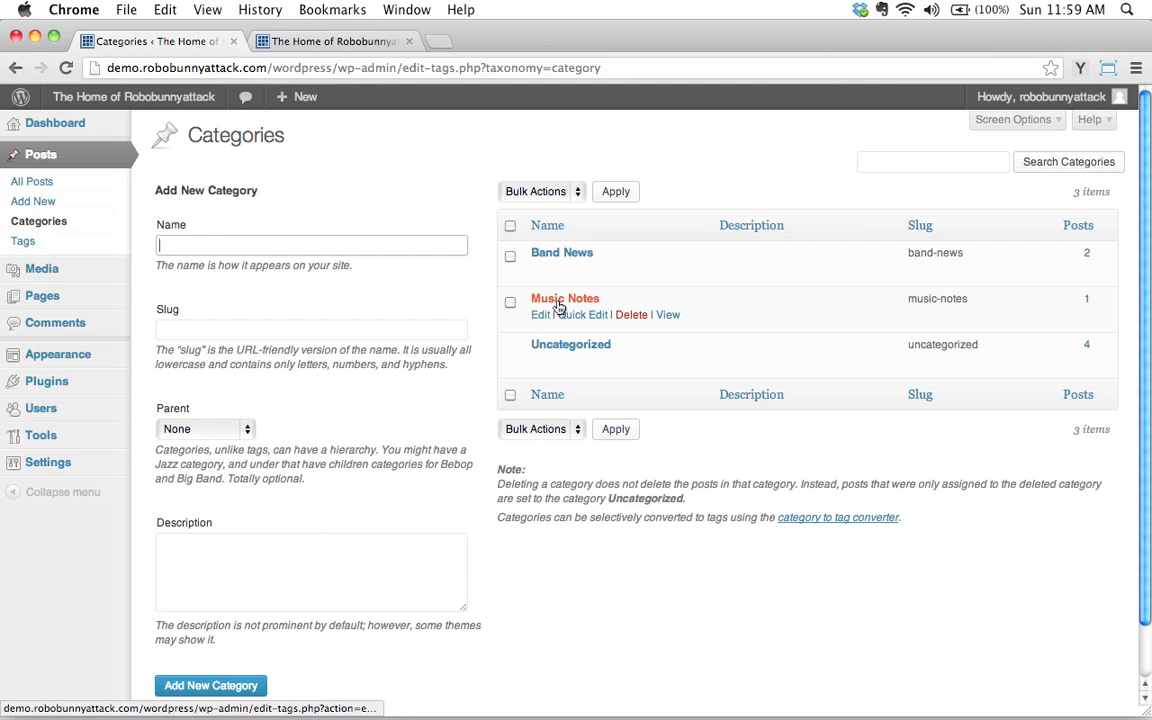
{"action": "mouse_move", "coordinate": [40, 154]}
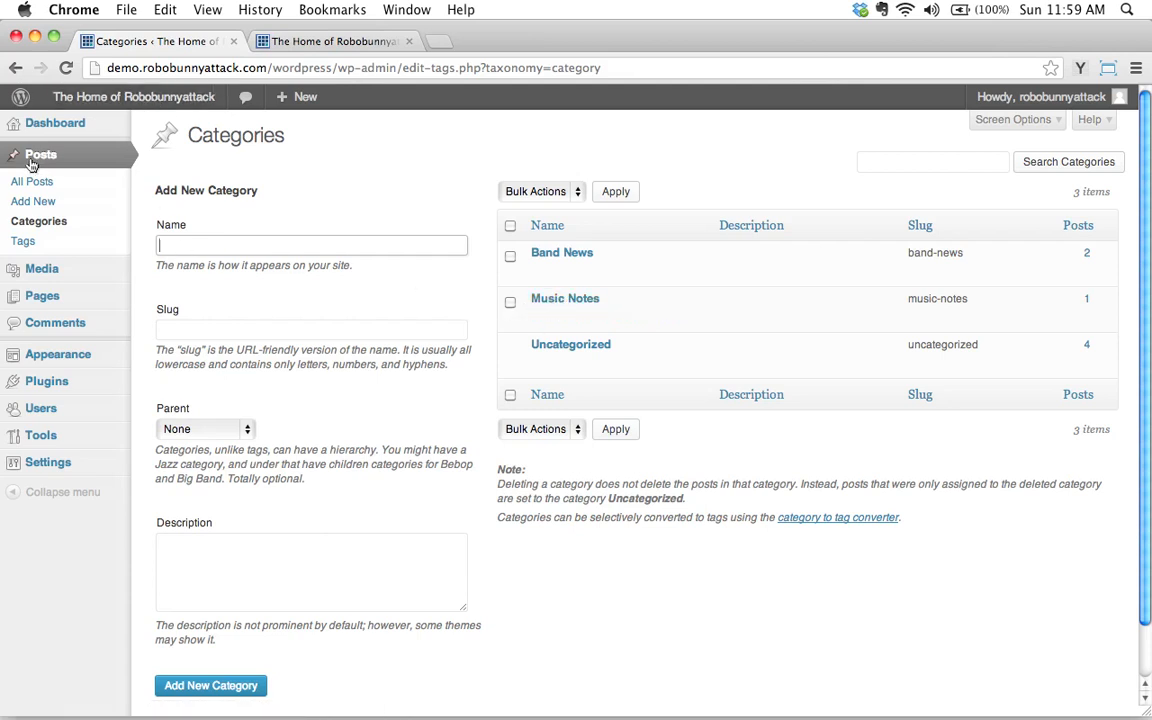
{"action": "mouse_move", "coordinate": [32, 180]}
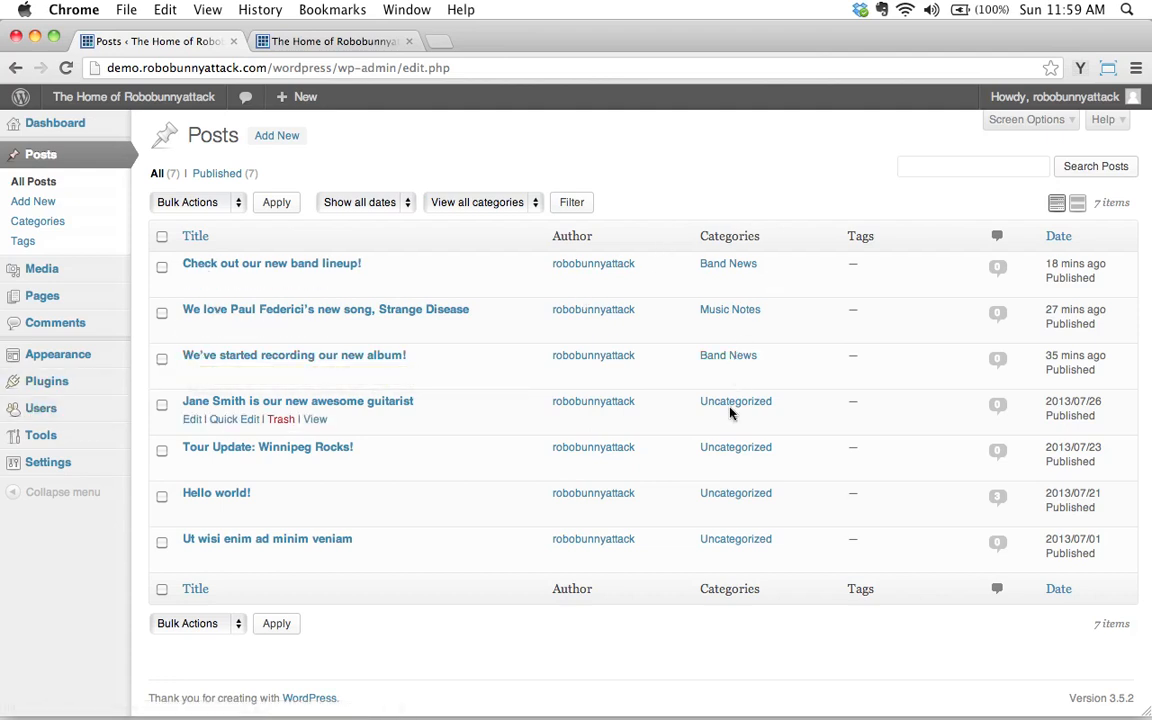
{"action": "mouse_move", "coordinate": [436, 490]}
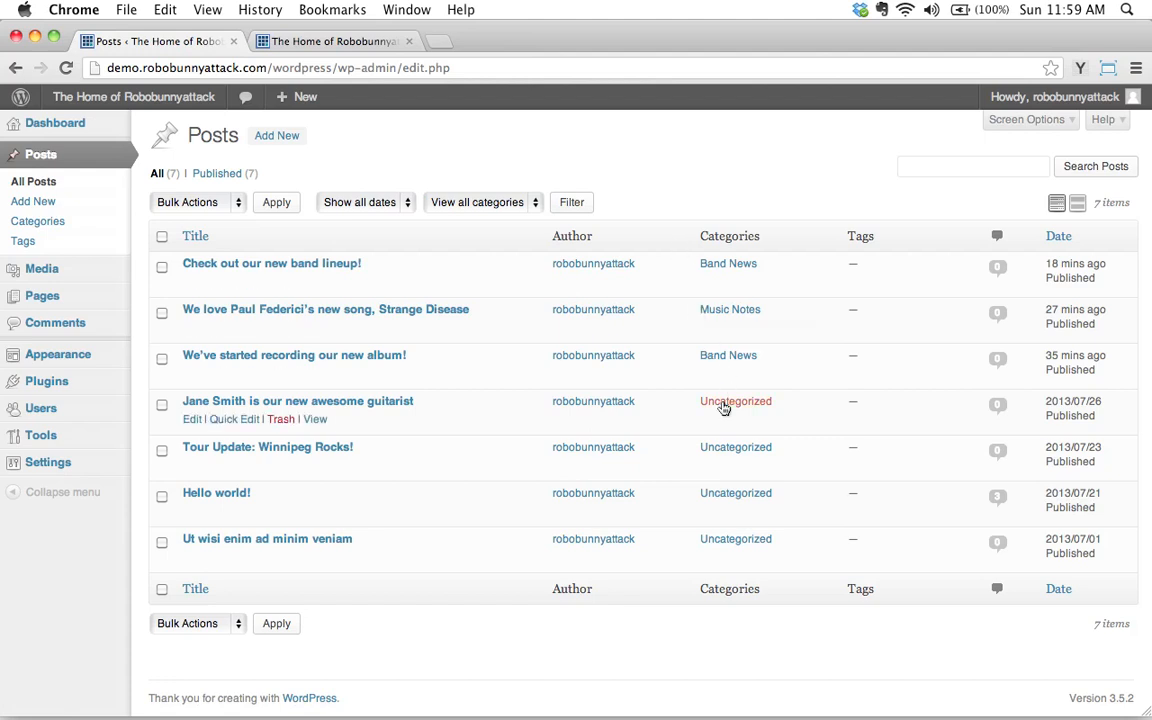
{"action": "mouse_move", "coordinate": [192, 420]}
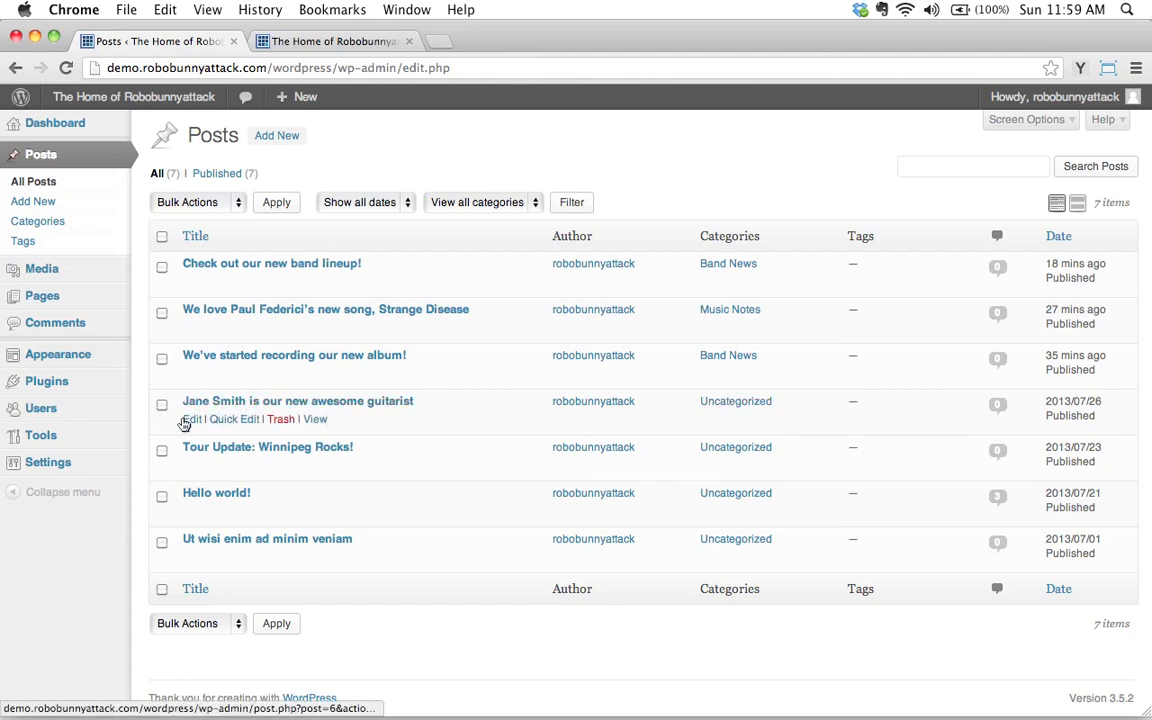
{"action": "mouse_move", "coordinate": [368, 396]}
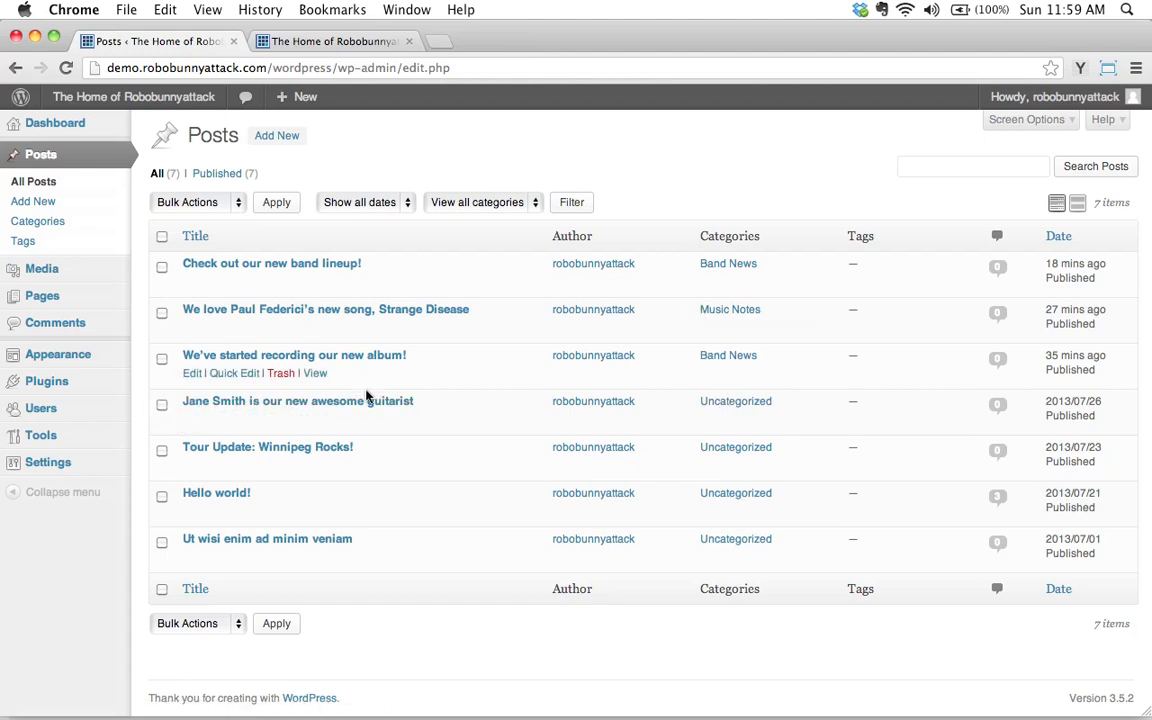
{"action": "mouse_move", "coordinate": [280, 420]}
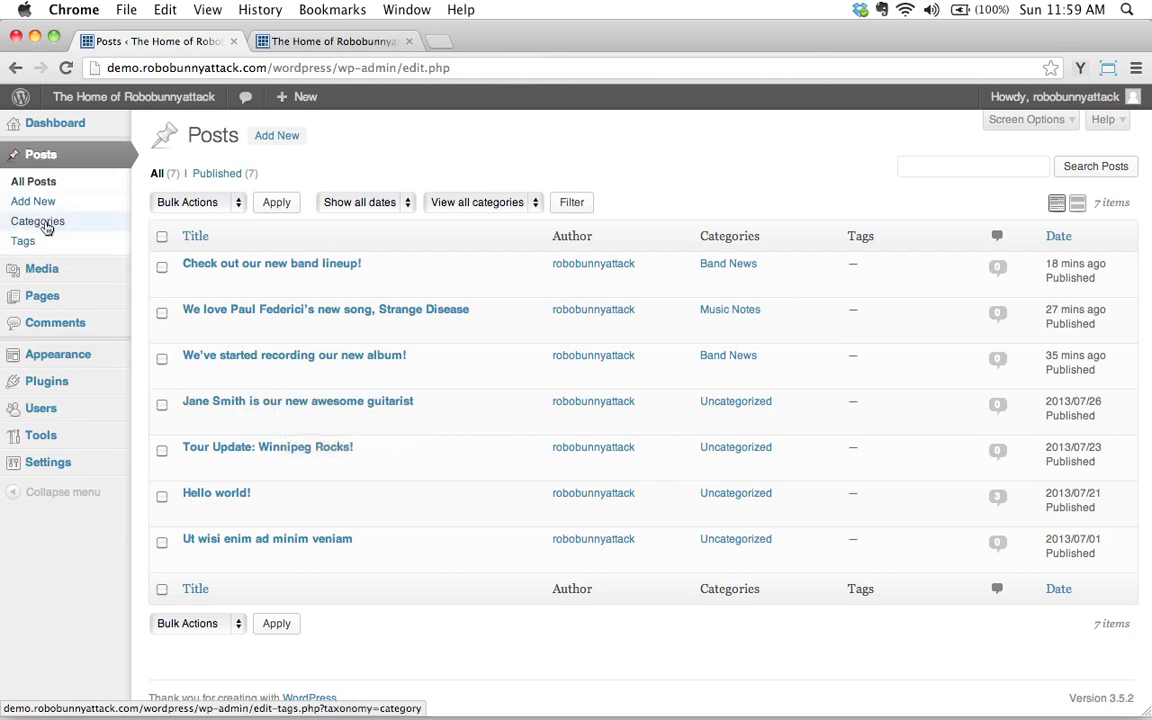
Go to the Categories page listing Band News, Music Notes and Uncategorized, and expand the Parent choices
{"action": "left_click", "coordinate": [36, 220]}
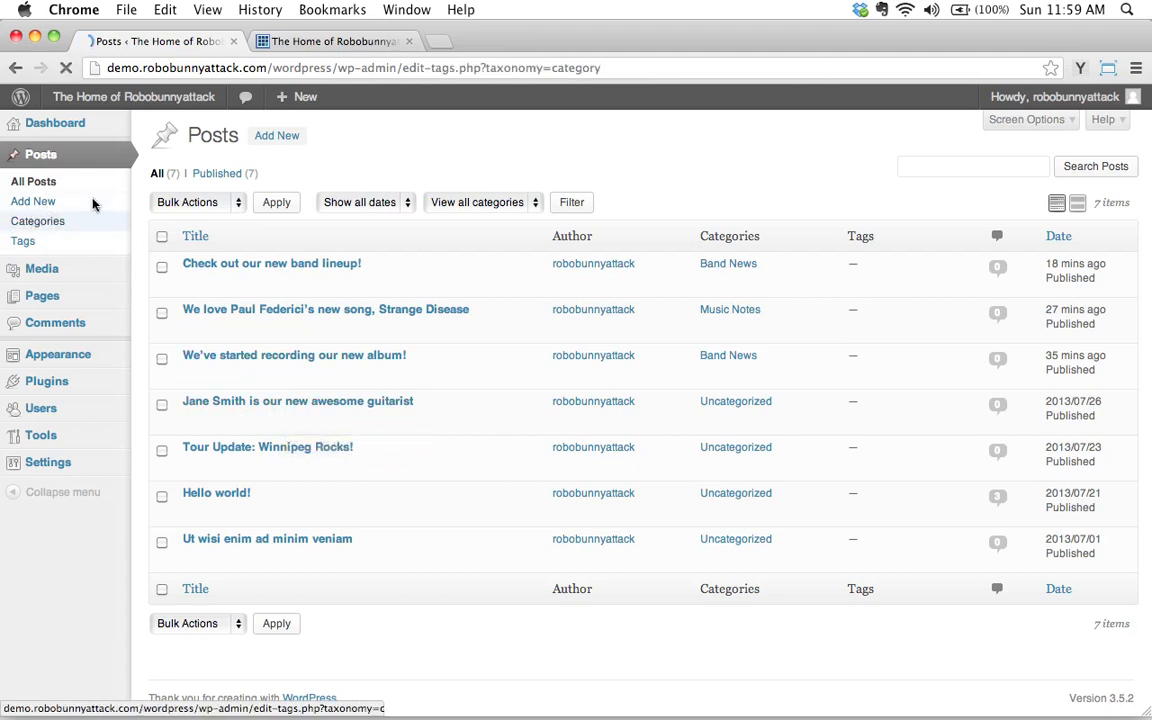
{"action": "left_click", "coordinate": [36, 220]}
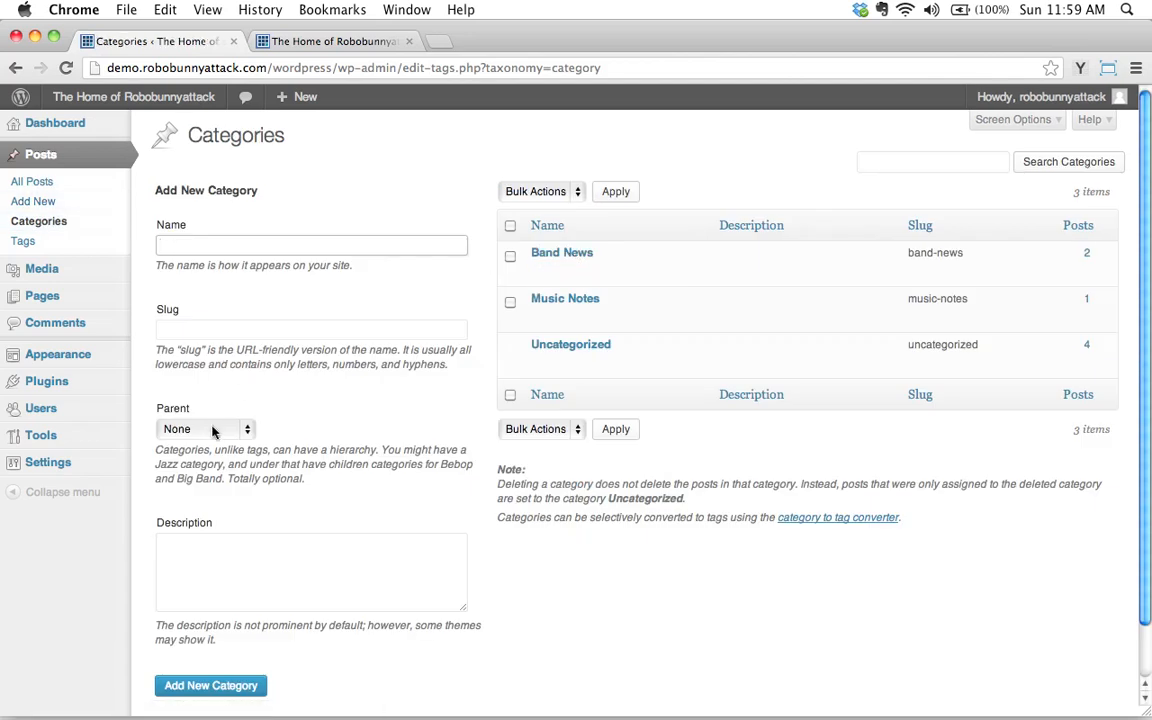
{"action": "mouse_move", "coordinate": [244, 428]}
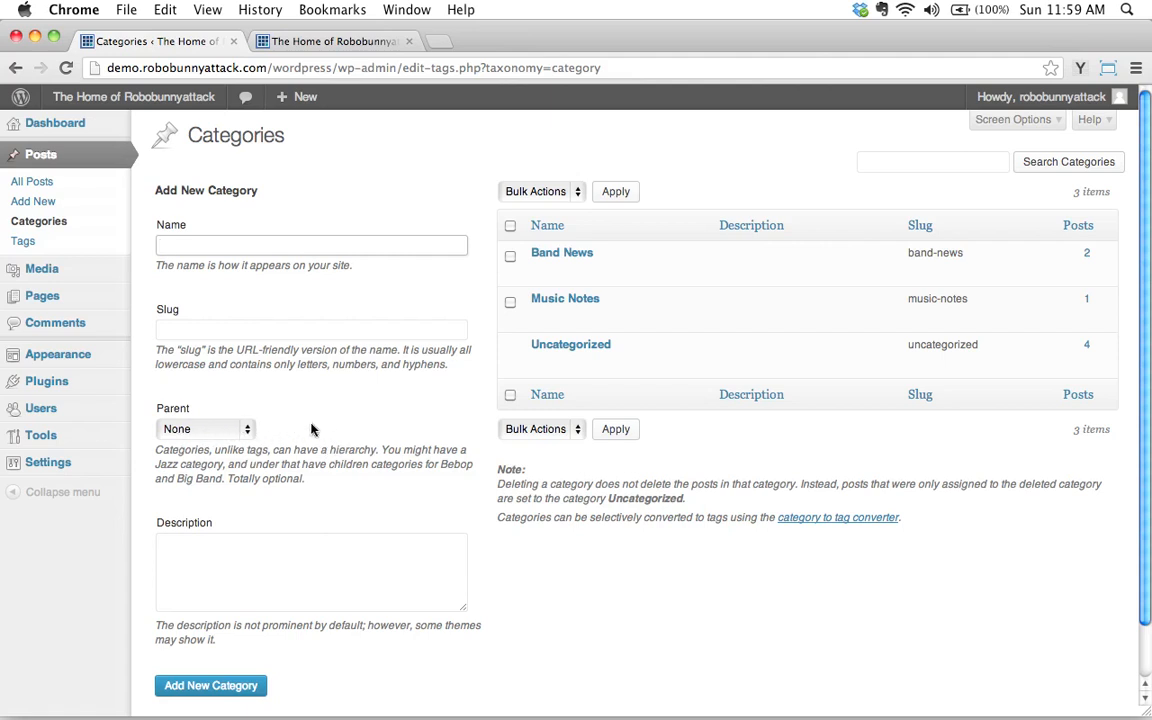
{"action": "mouse_move", "coordinate": [224, 436]}
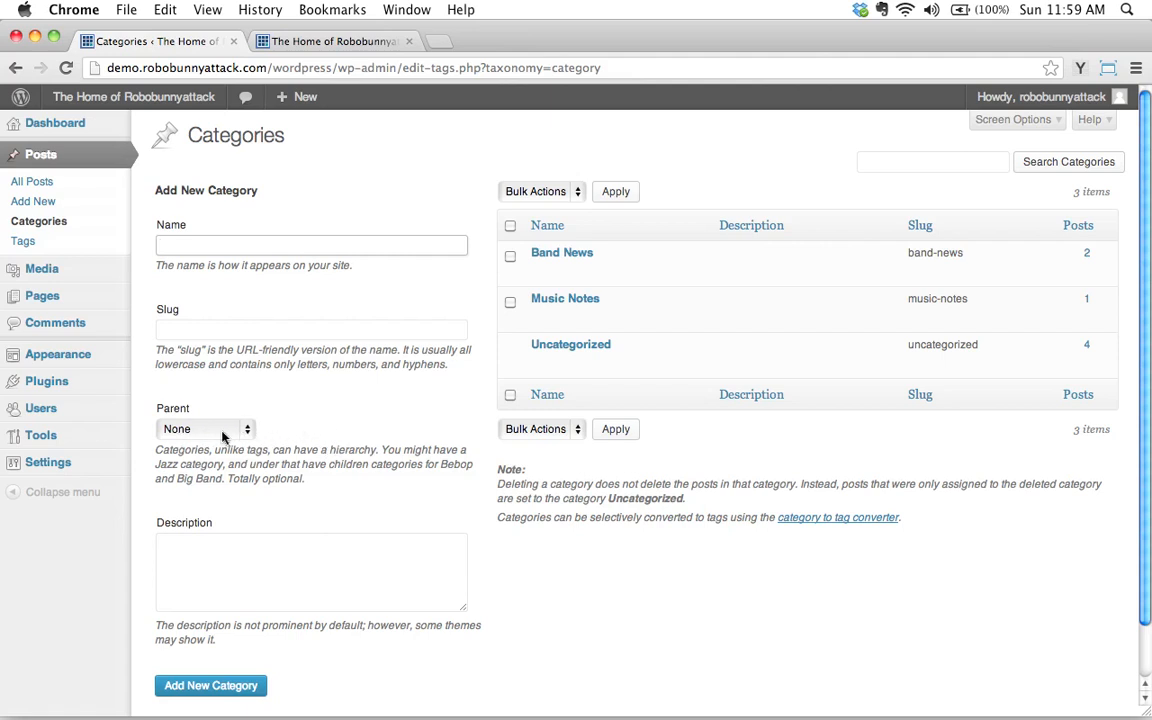
{"action": "left_click", "coordinate": [204, 428]}
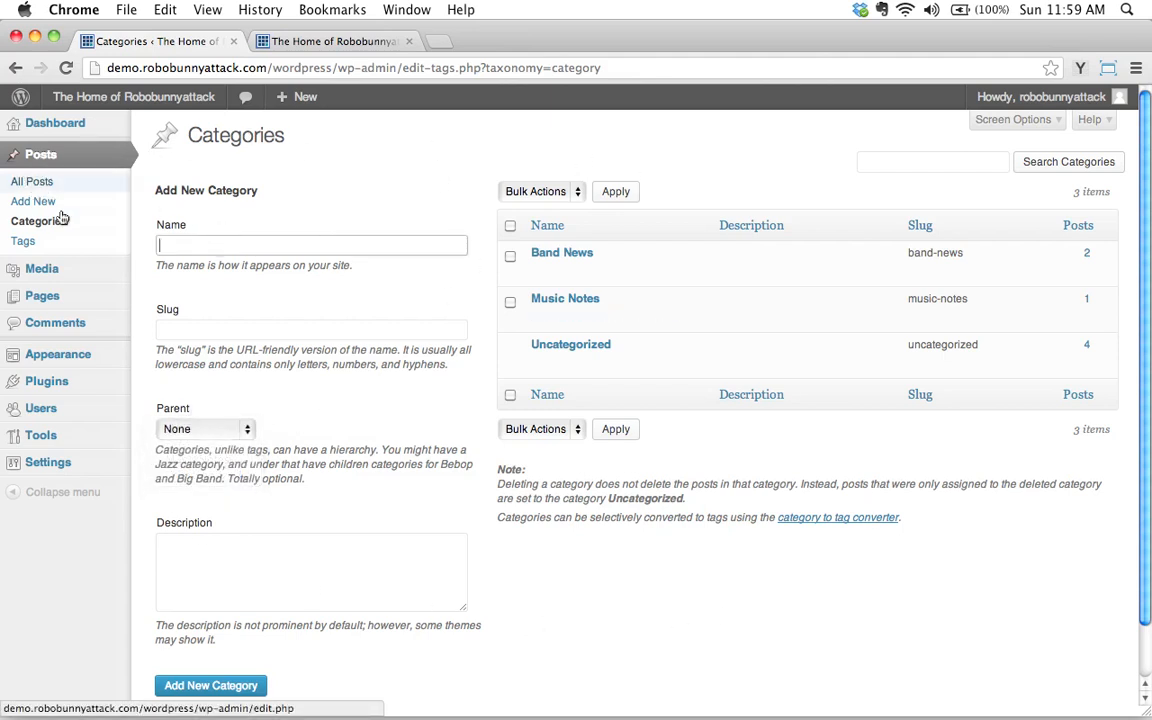
{"action": "left_click", "coordinate": [204, 428]}
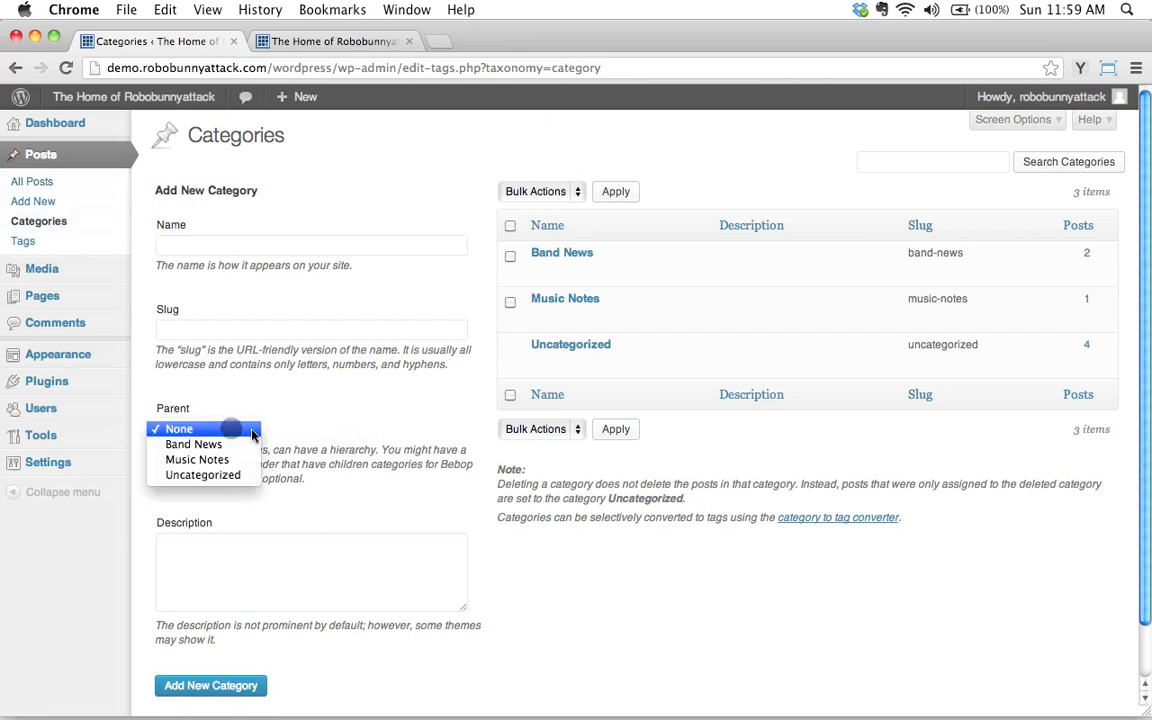
{"action": "left_click", "coordinate": [204, 428]}
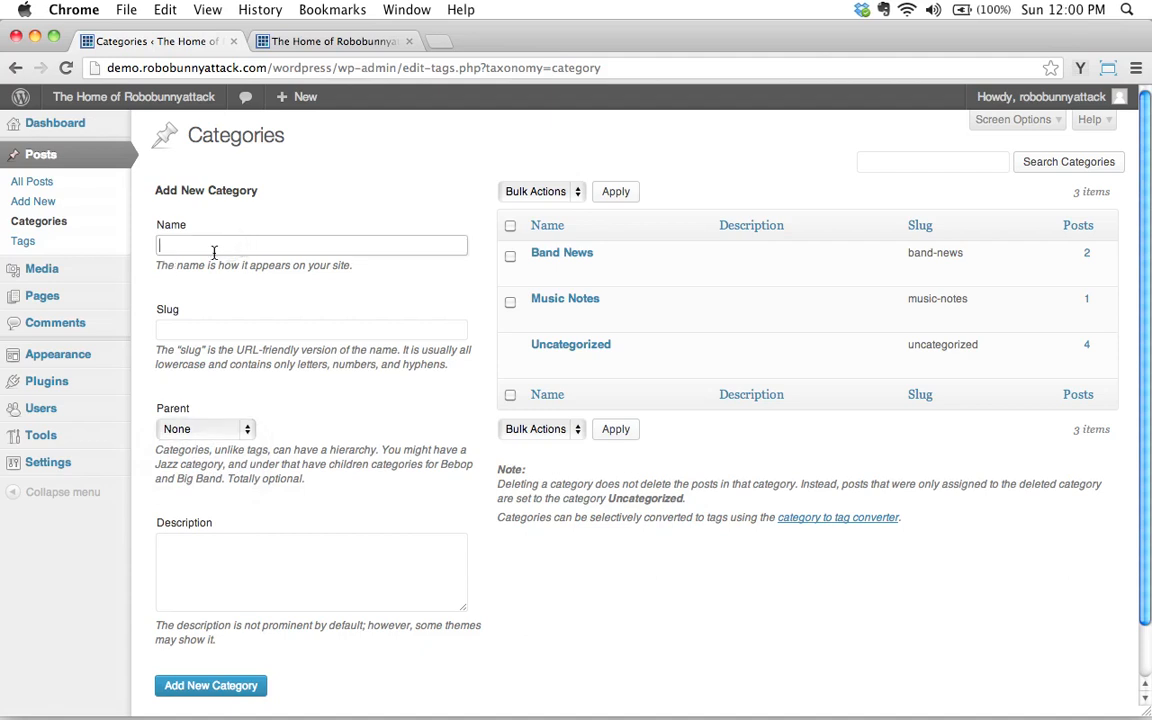
Enter 'News about Jane' as the category name with Band News as its parent, without adding it
{"action": "type", "text": "News about Jane"}
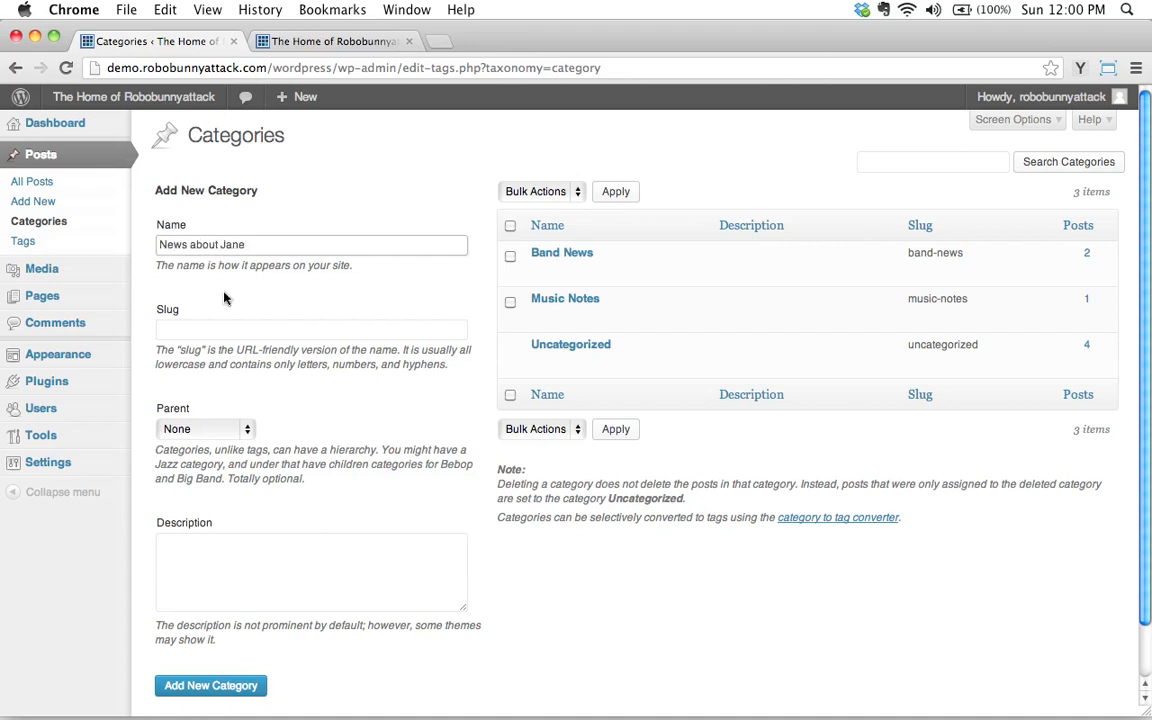
{"action": "left_click", "coordinate": [204, 428]}
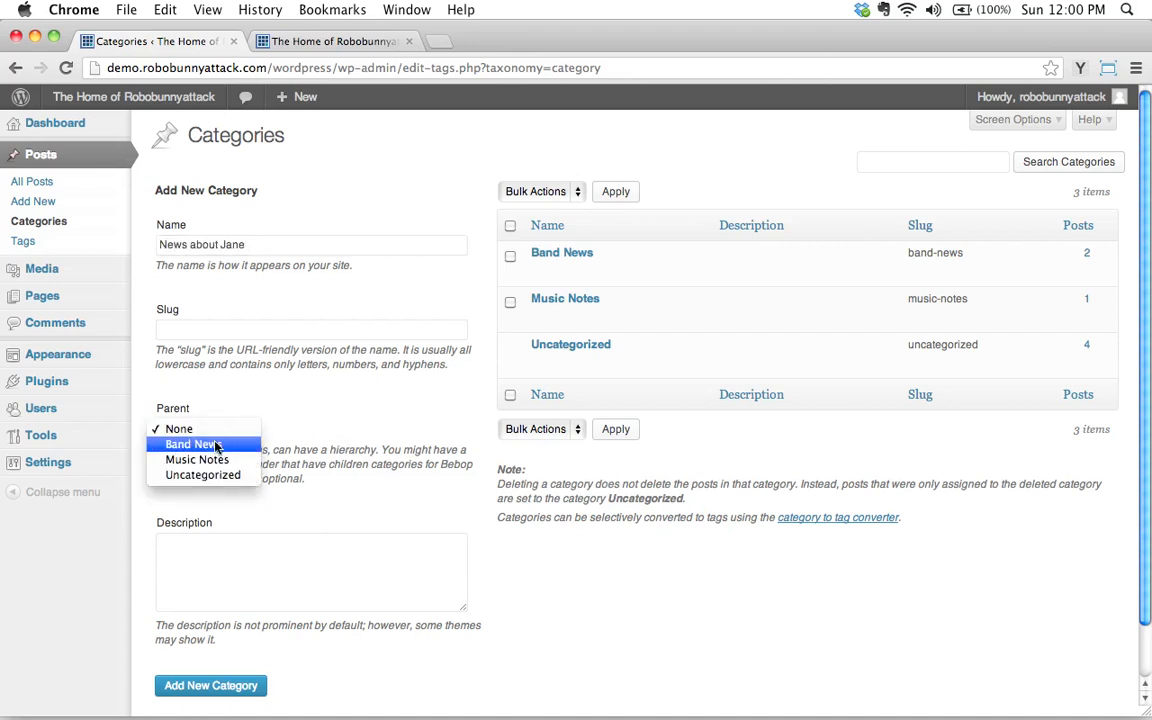
{"action": "left_click", "coordinate": [190, 444]}
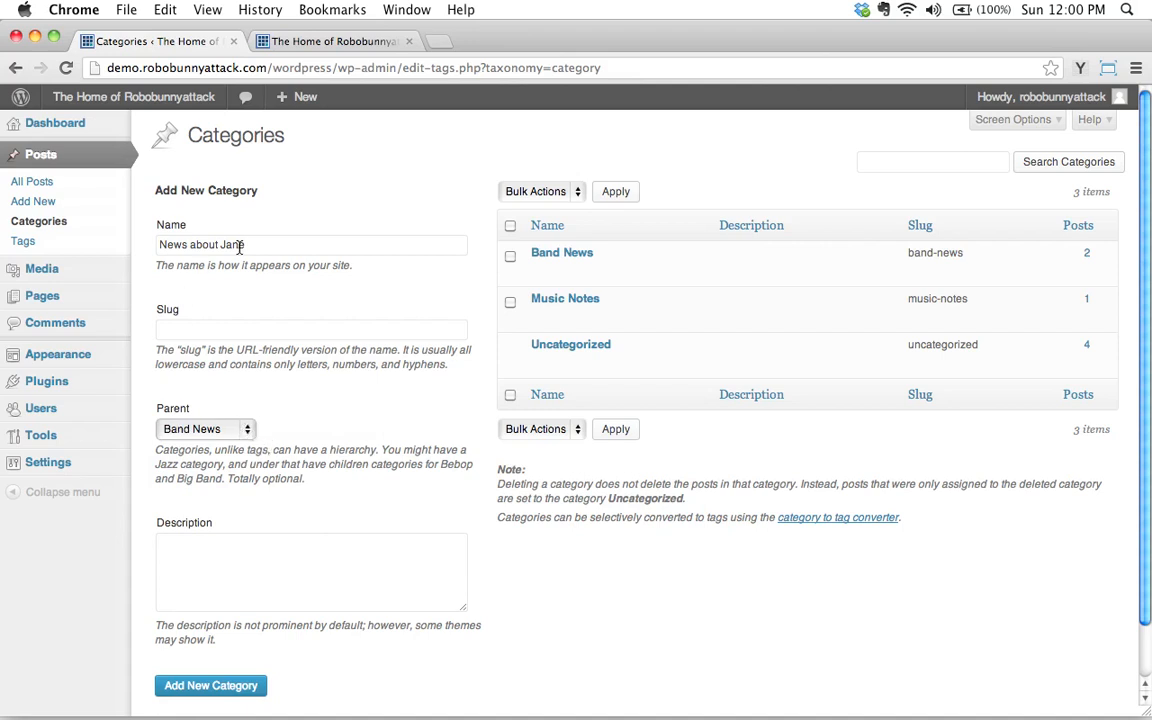
{"action": "type", "text": "e"}
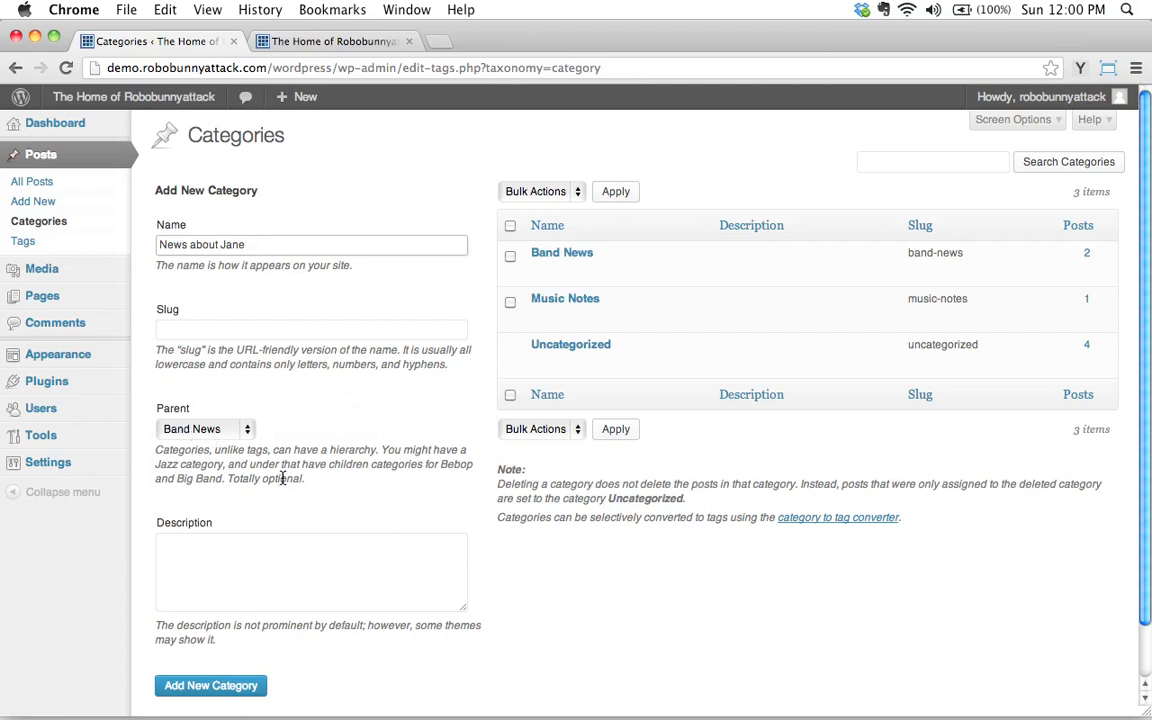
{"action": "mouse_move", "coordinate": [388, 478]}
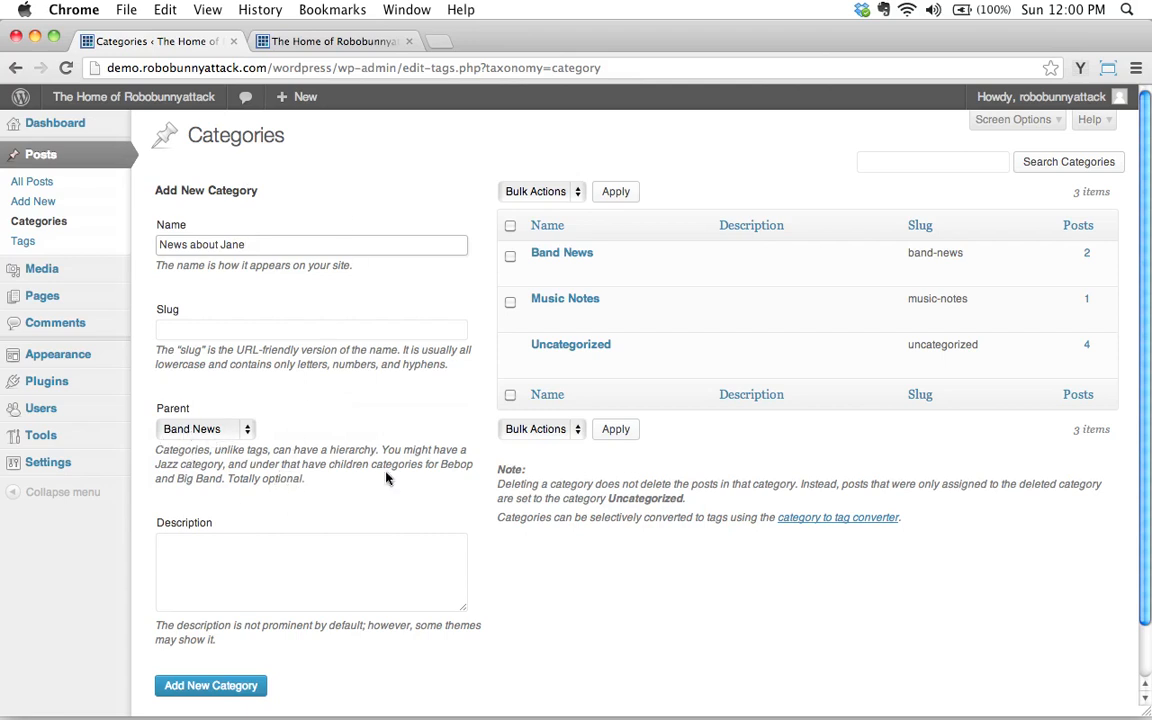
{"action": "mouse_move", "coordinate": [268, 500]}
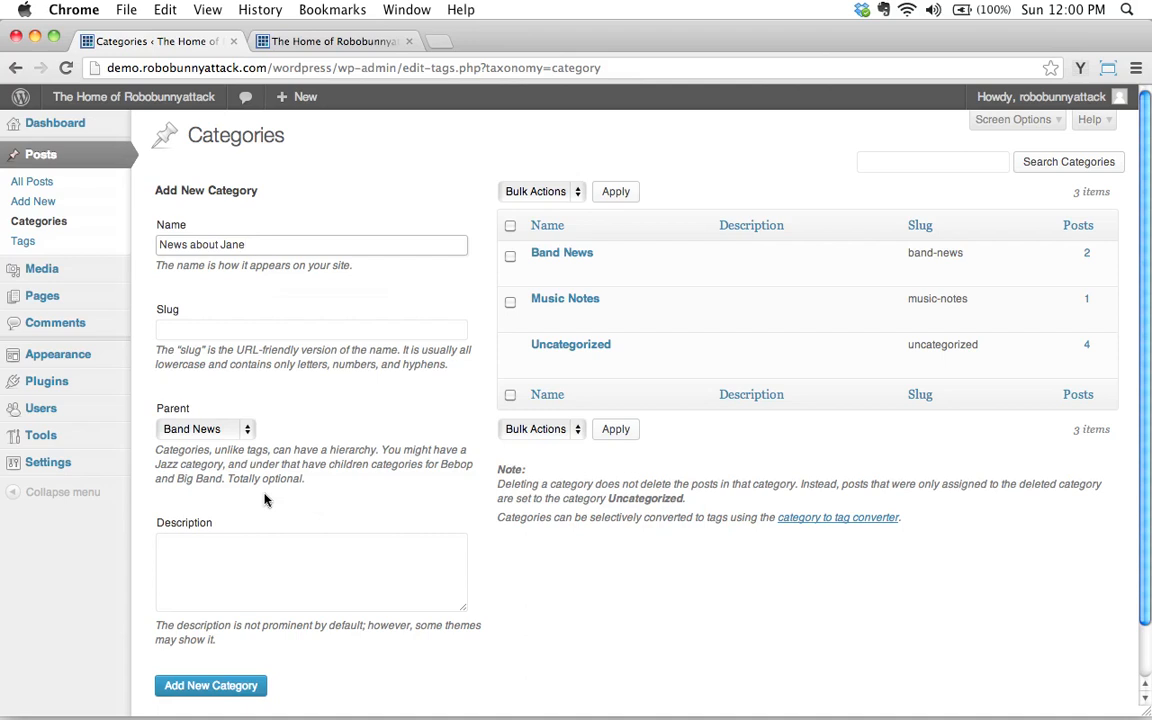
Return to the All Posts list showing seven posts and their categories
{"action": "left_click", "coordinate": [32, 180]}
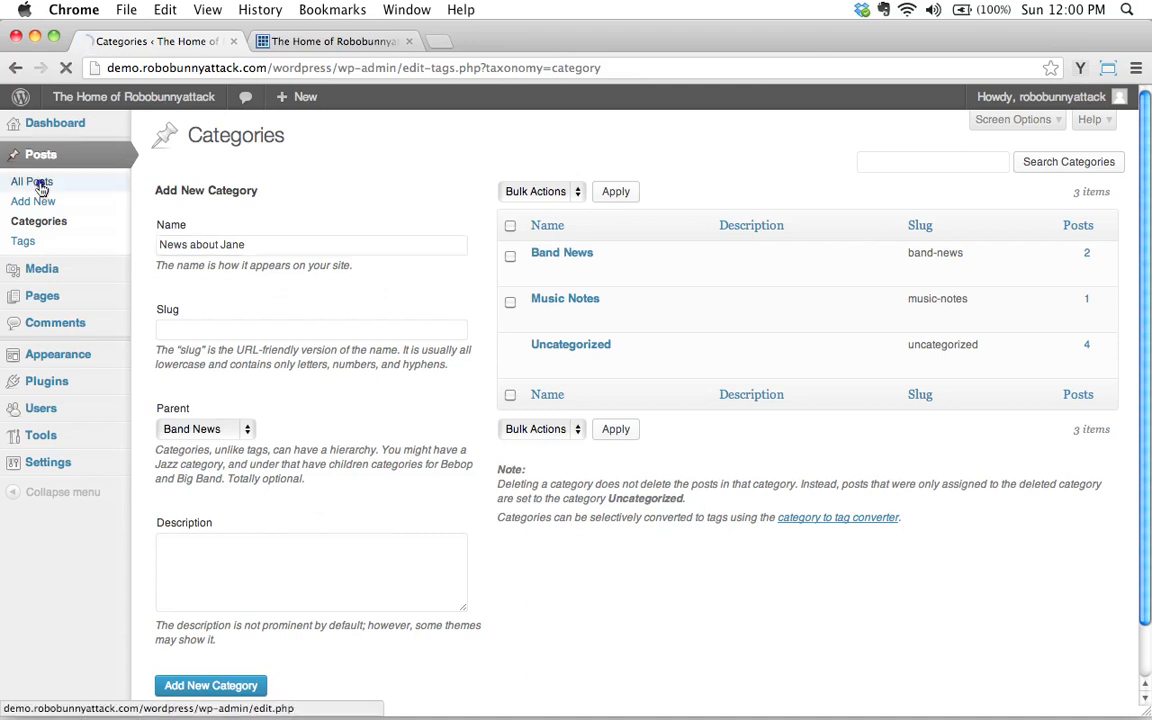
{"action": "left_click", "coordinate": [32, 180]}
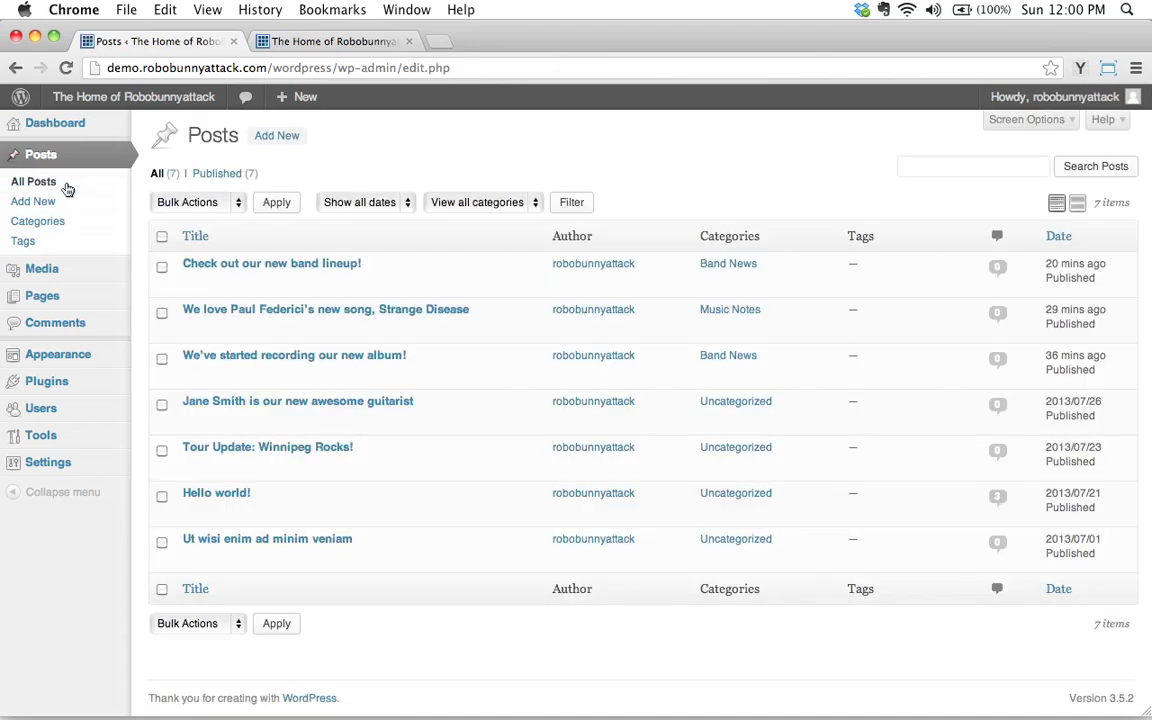
{"action": "mouse_move", "coordinate": [298, 400]}
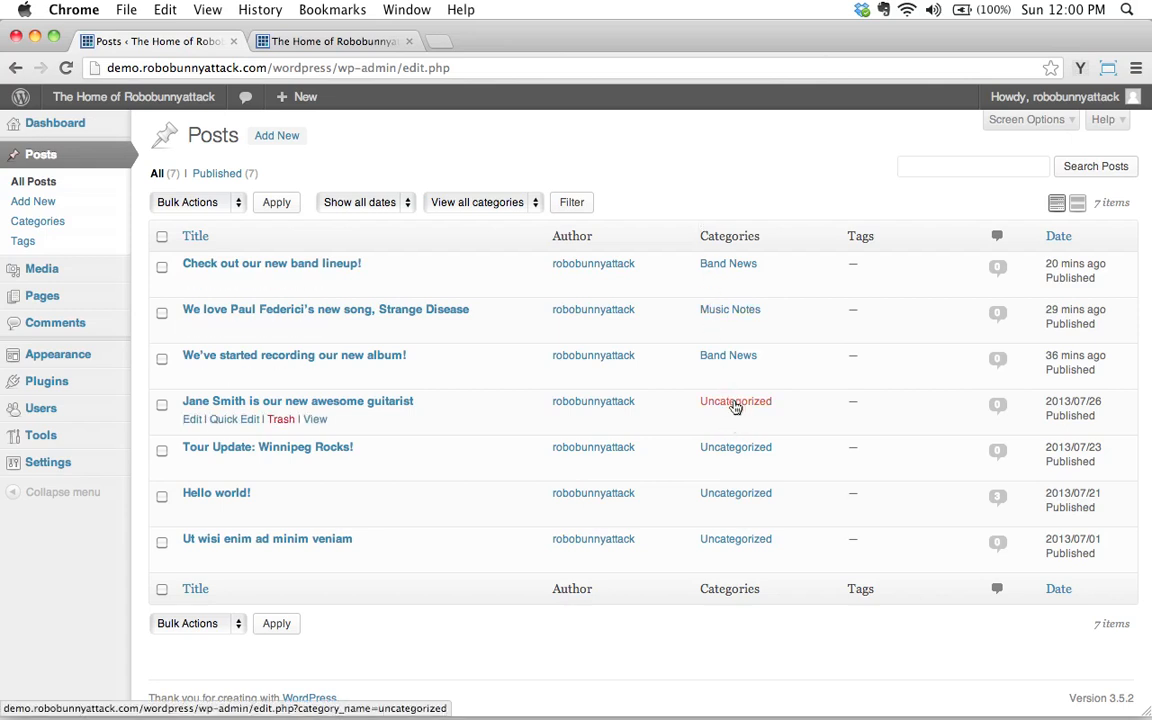
{"action": "mouse_move", "coordinate": [366, 462]}
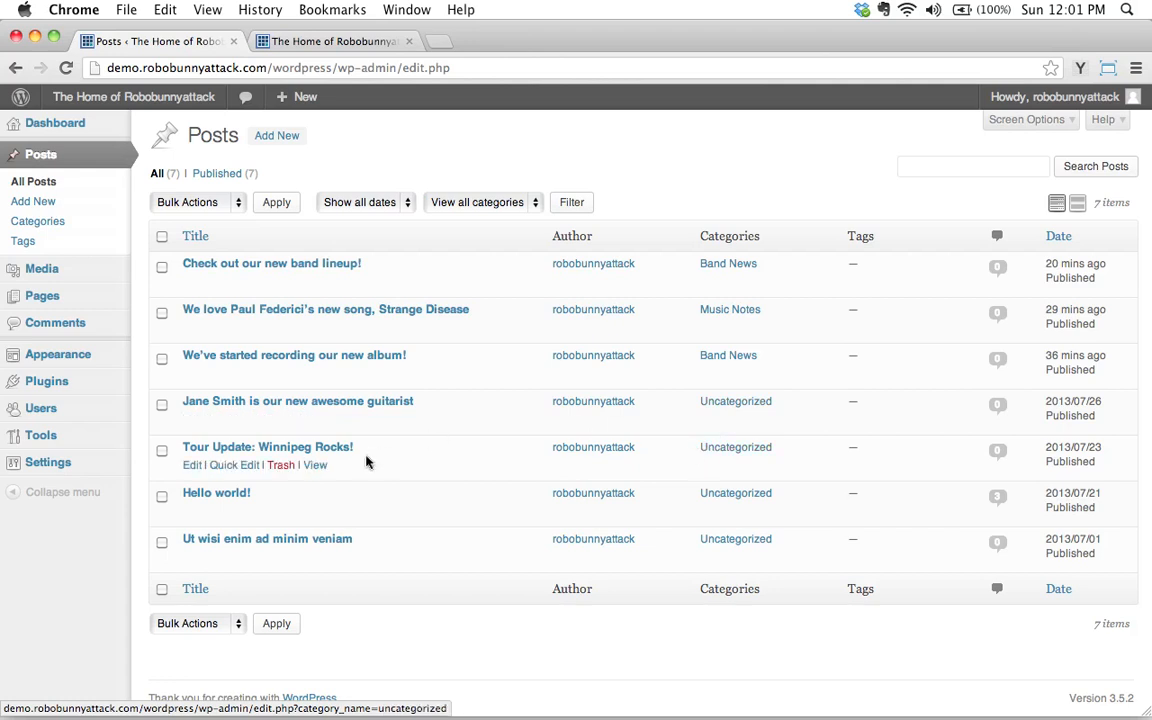
{"action": "mouse_move", "coordinate": [248, 420]}
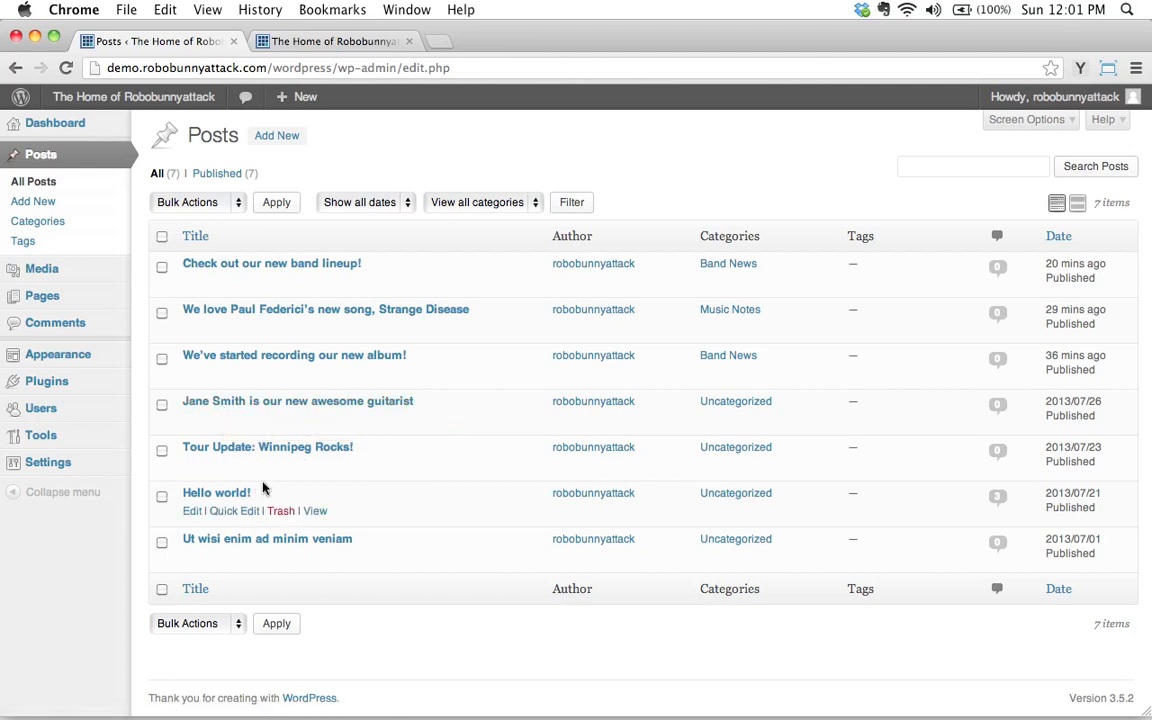
{"action": "mouse_move", "coordinate": [572, 202]}
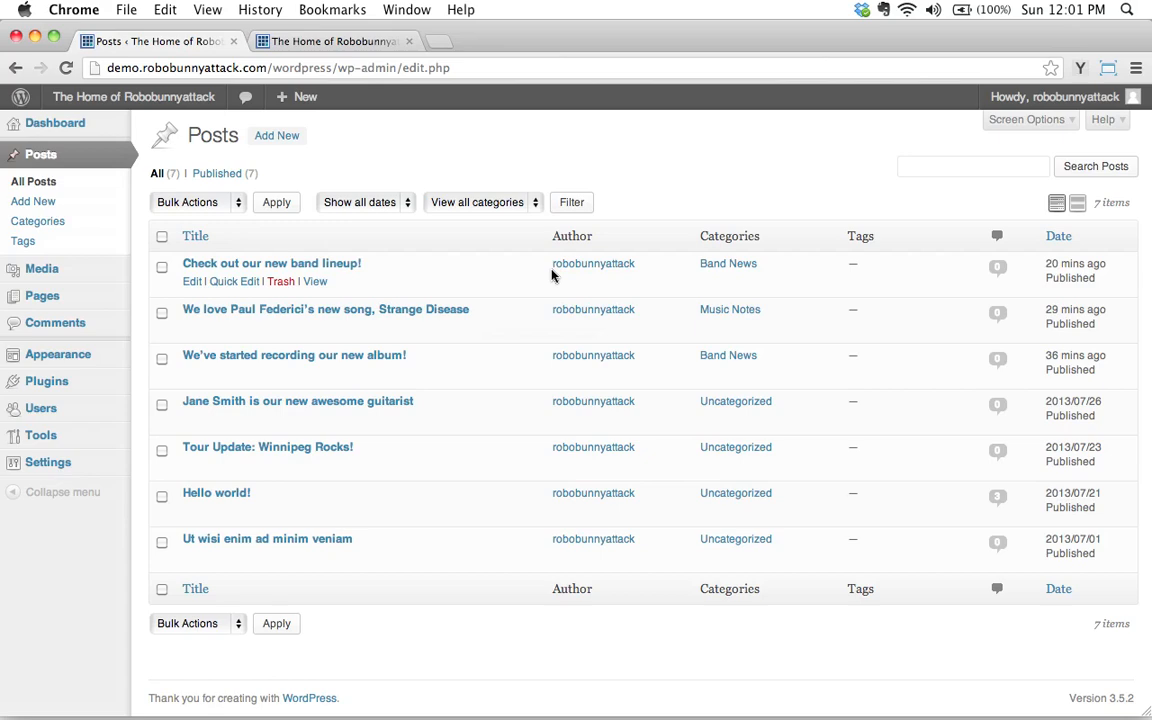
Browse the live homepage posts and follow the Band News link under the first post
{"action": "left_click", "coordinate": [316, 280]}
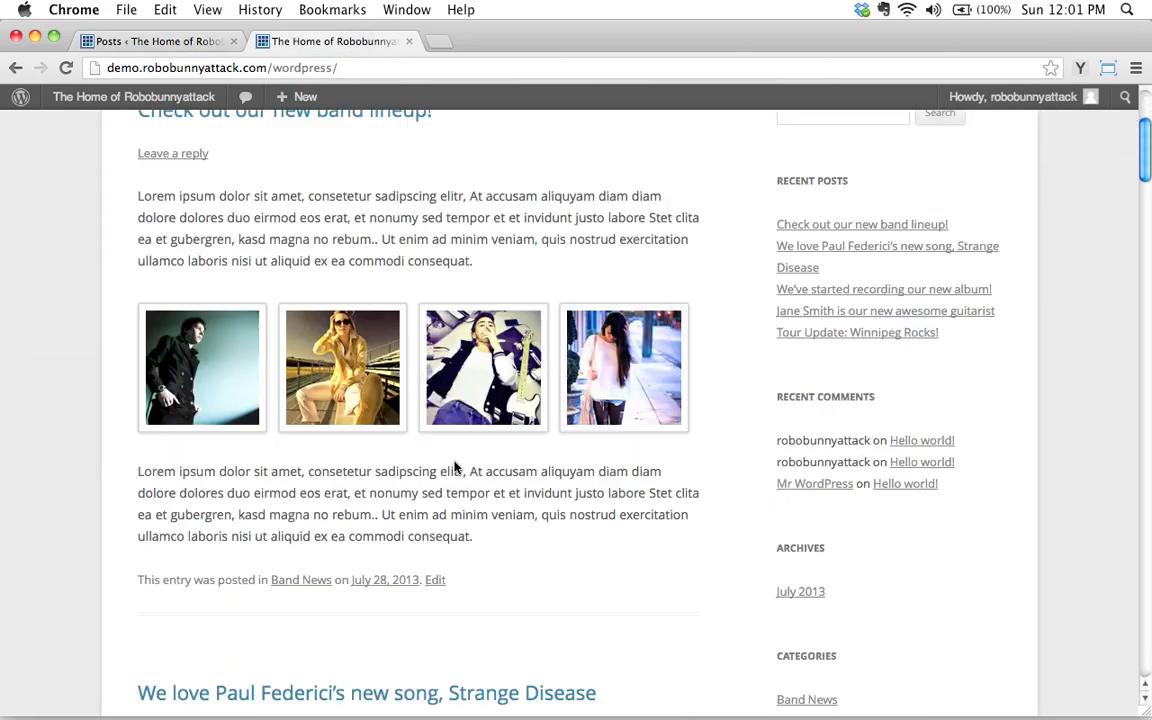
{"action": "scroll", "scroll_direction": "down", "scroll_amount": 3}
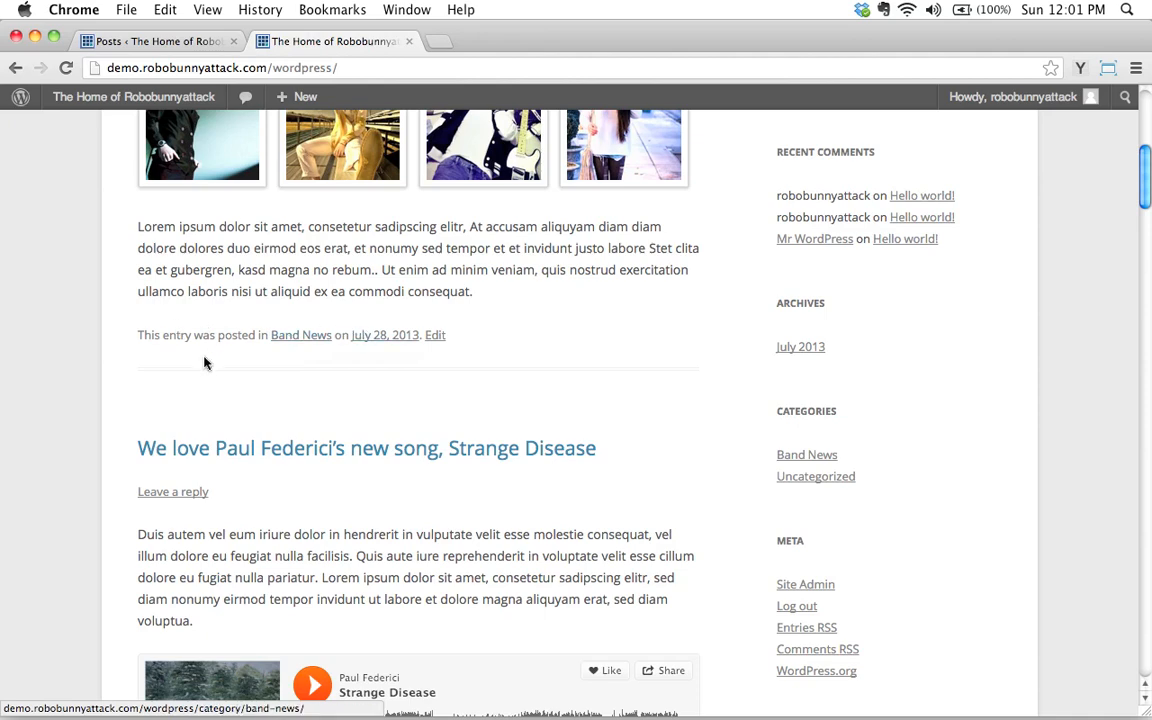
{"action": "scroll", "scroll_direction": "up", "scroll_amount": 3}
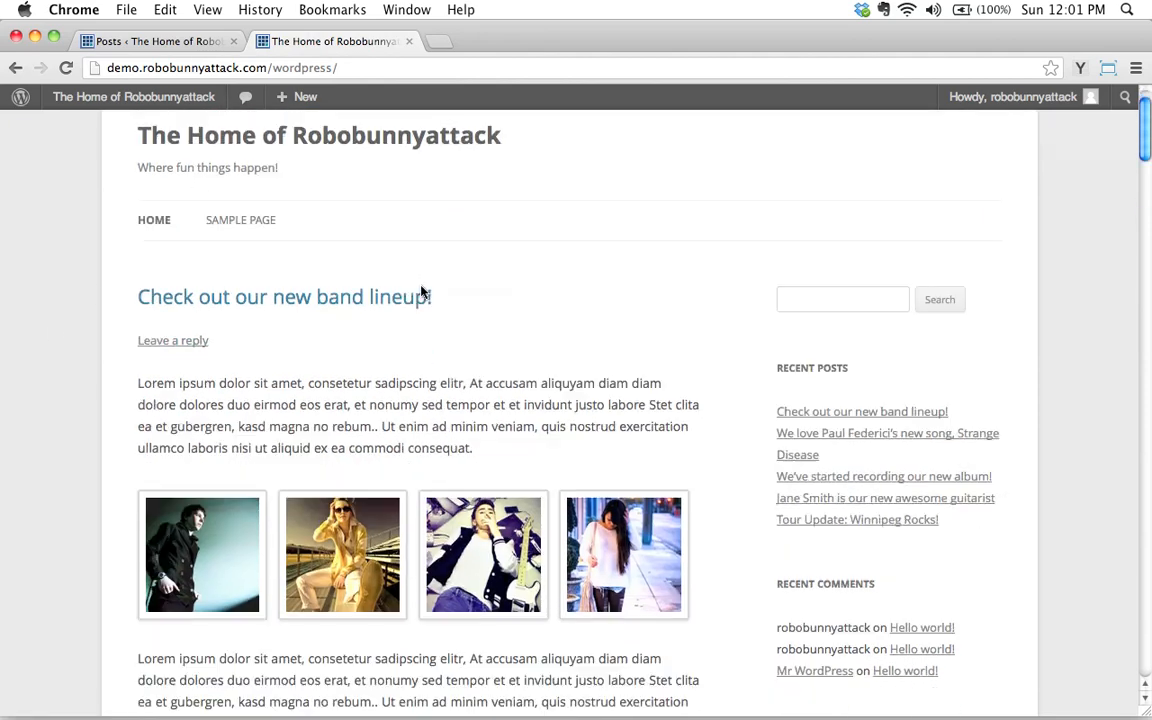
{"action": "scroll", "scroll_direction": "down", "scroll_amount": 3}
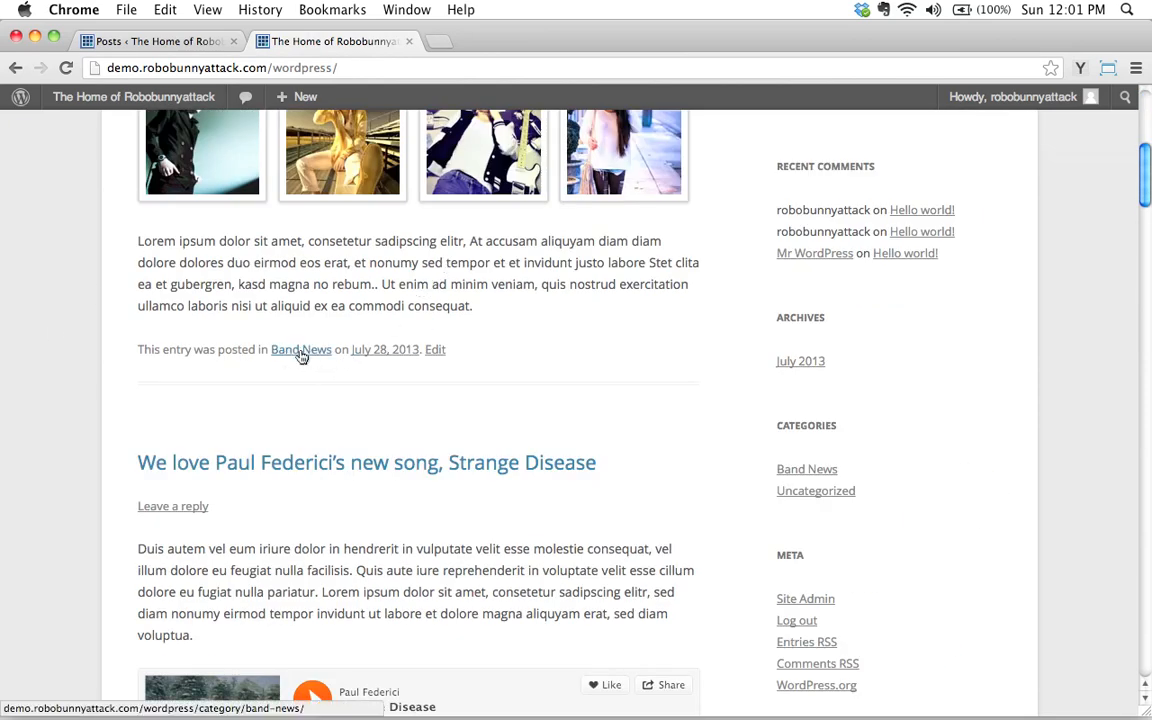
{"action": "left_click", "coordinate": [300, 348]}
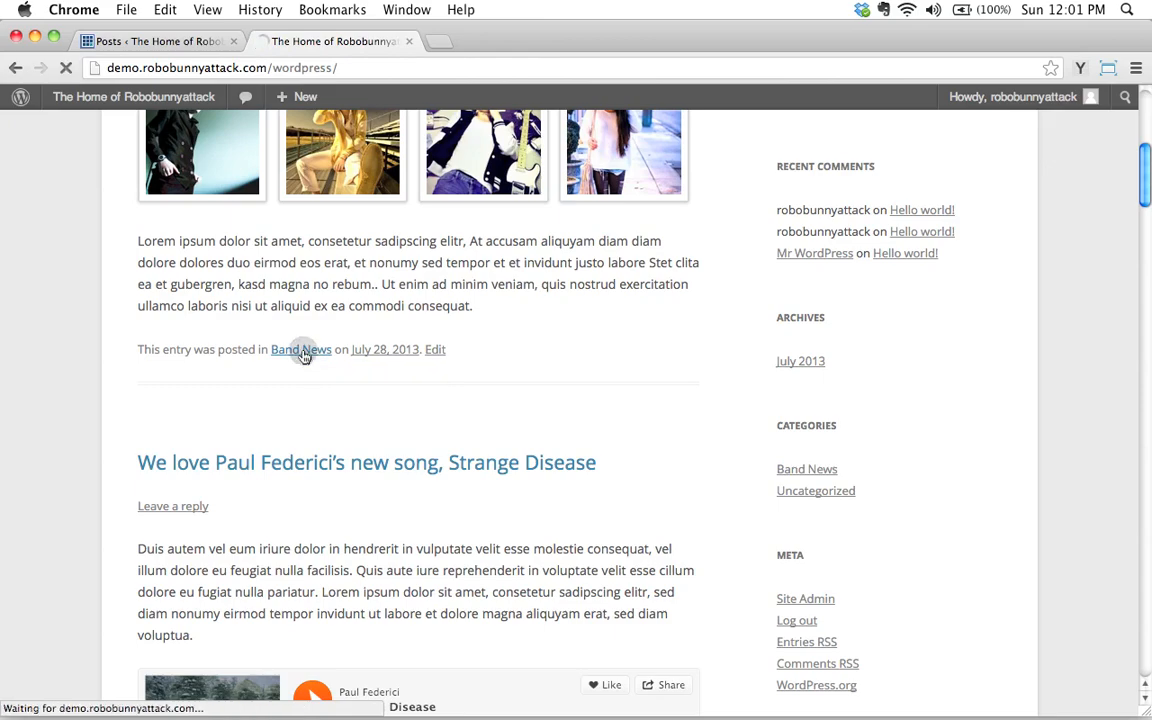
Browse the Category Archives: Band News page listing the band lineup post, hovering the admin bar menu
{"action": "left_click", "coordinate": [300, 348]}
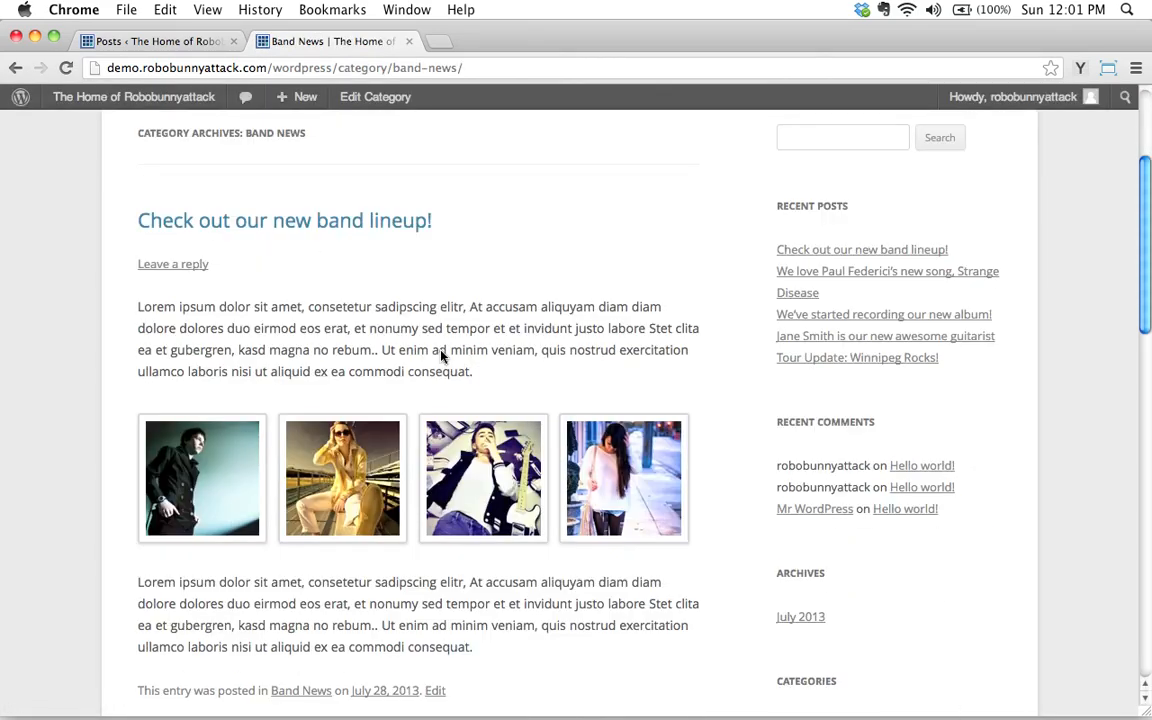
{"action": "scroll", "scroll_direction": "up", "scroll_amount": 3}
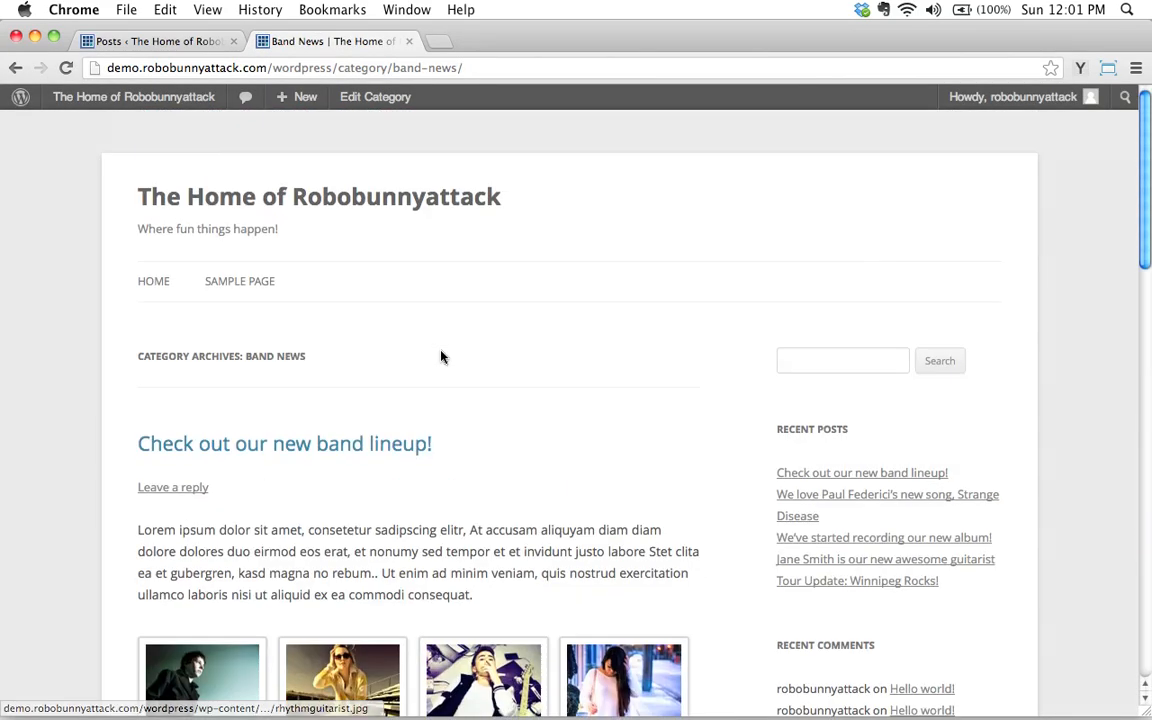
{"action": "scroll", "scroll_direction": "down", "scroll_amount": 3}
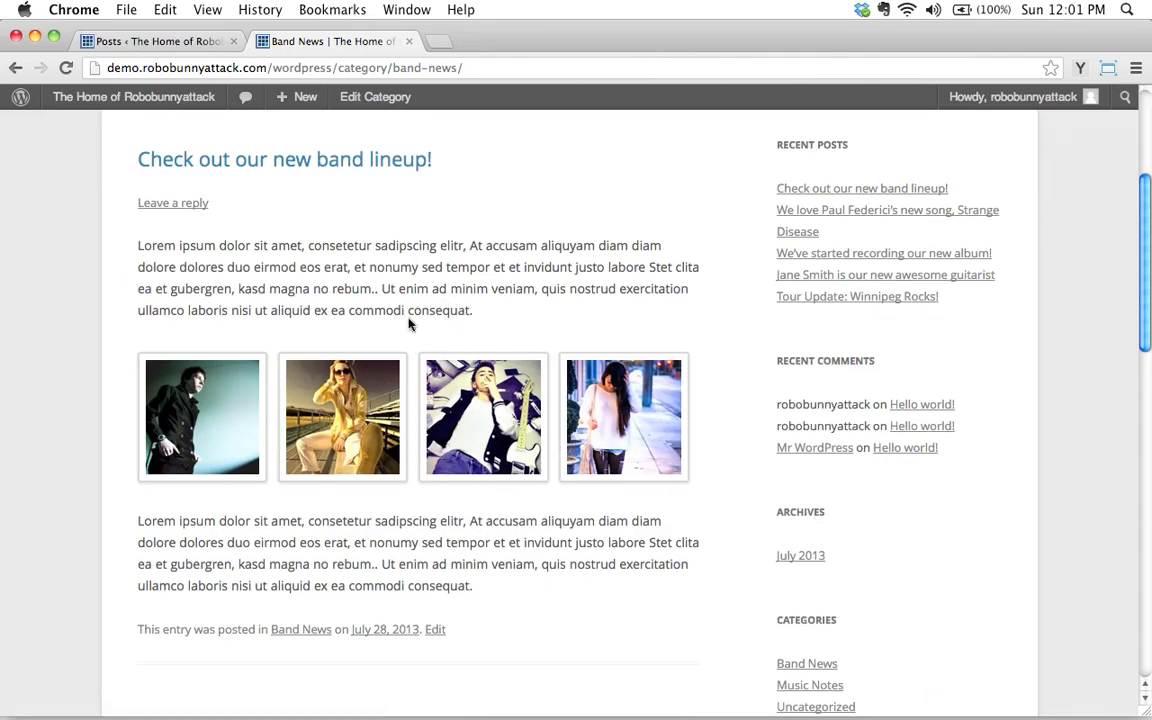
{"action": "scroll", "scroll_direction": "up", "scroll_amount": 3}
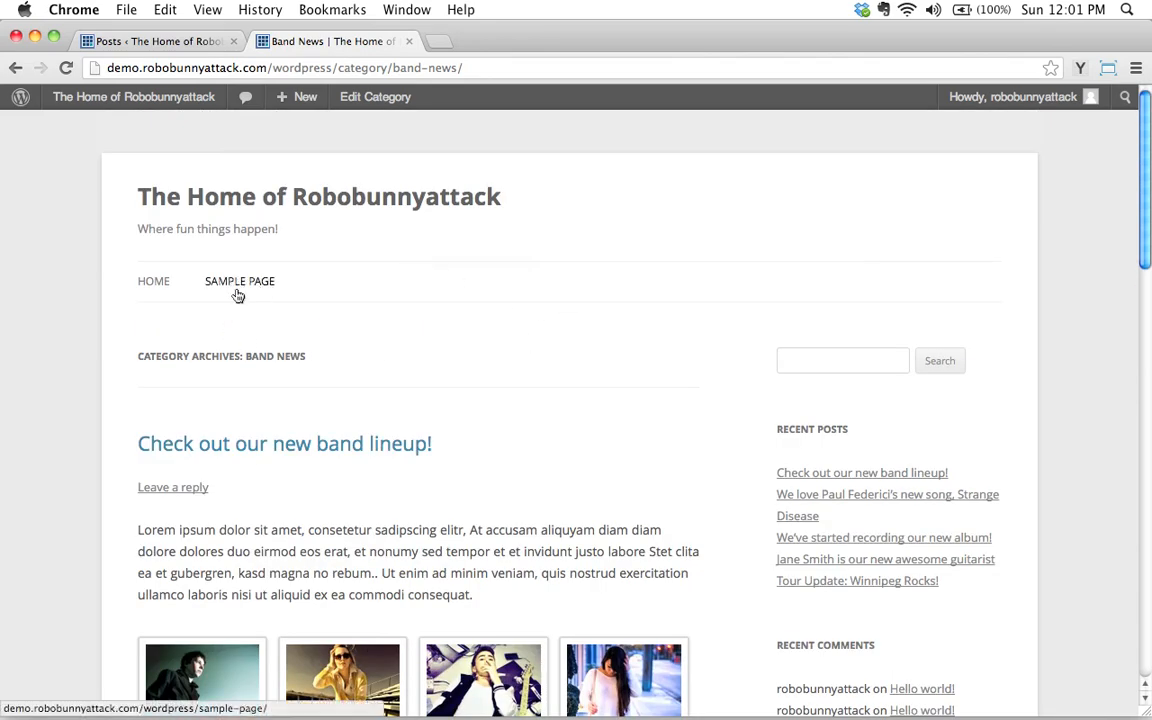
{"action": "left_click", "coordinate": [132, 96]}
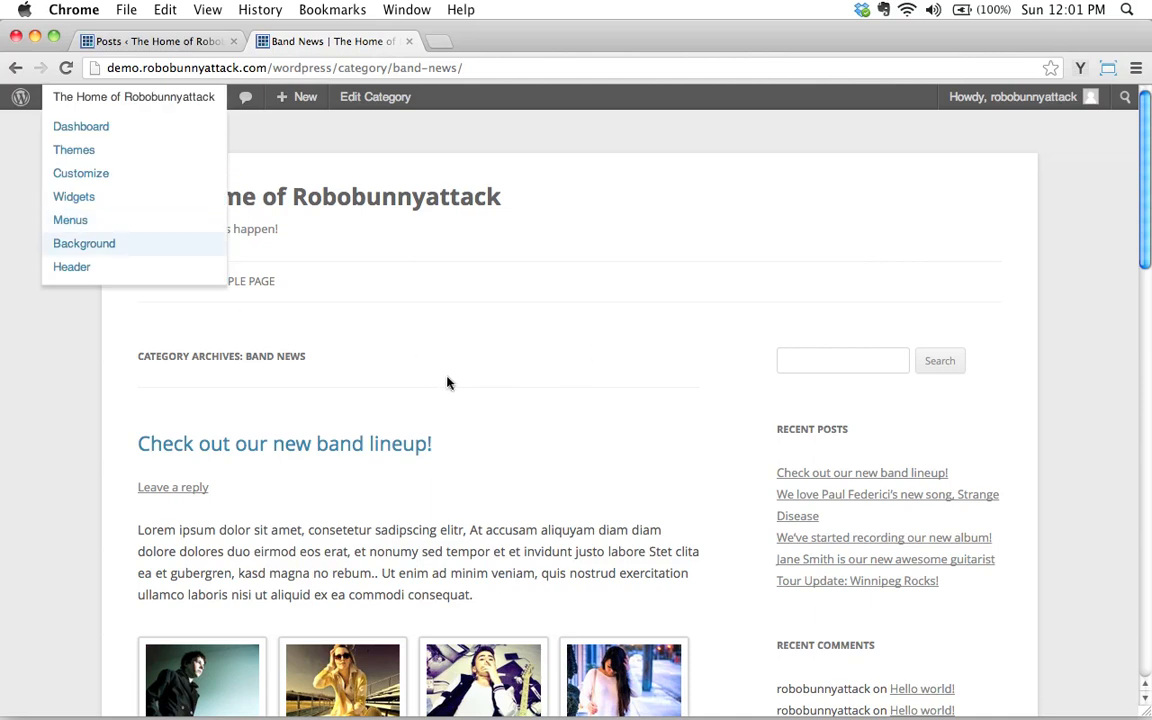
{"action": "left_click", "coordinate": [96, 436]}
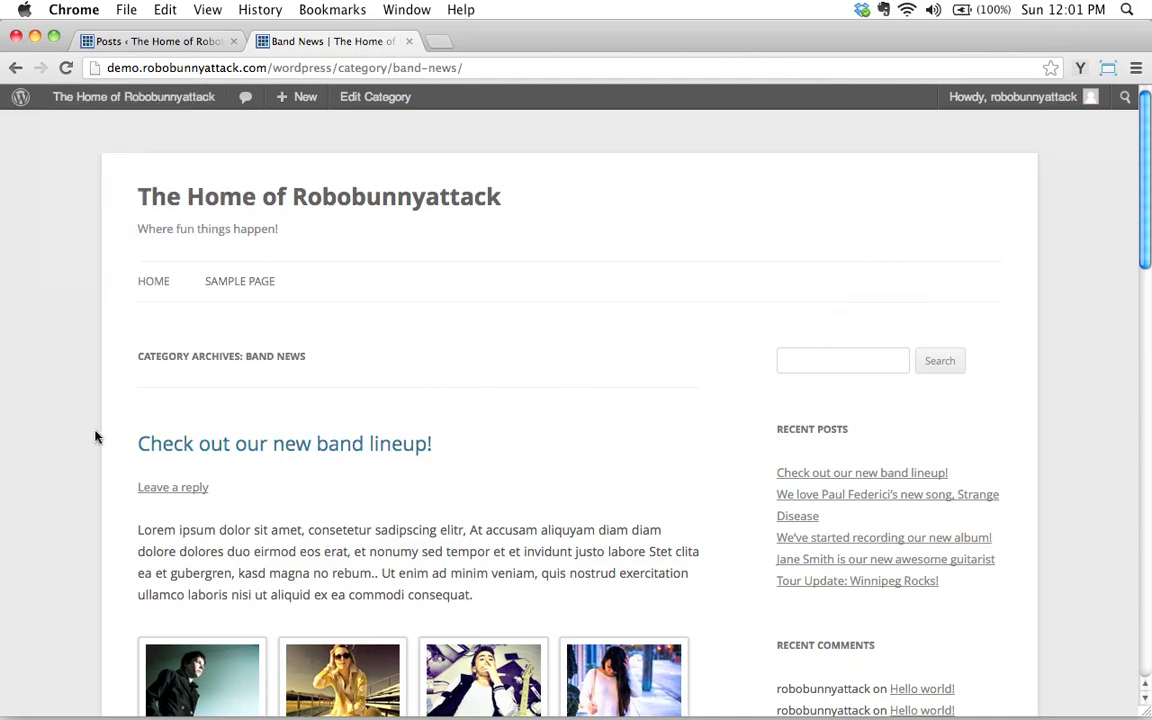
{"action": "mouse_move", "coordinate": [56, 294]}
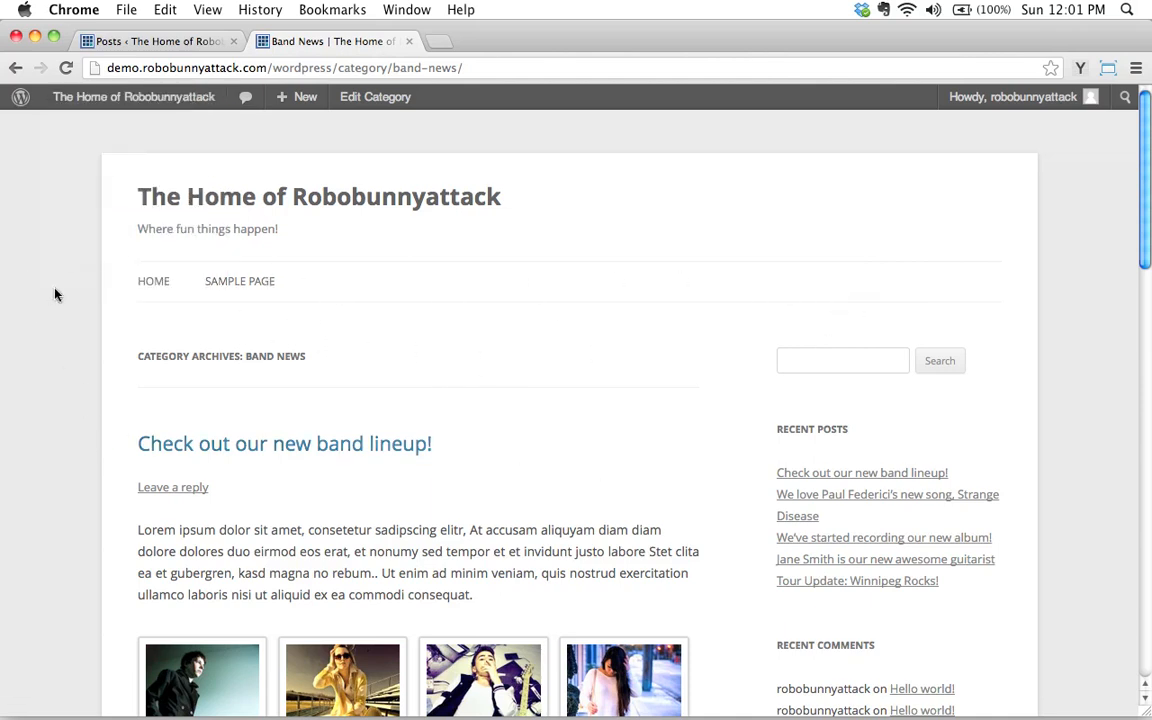